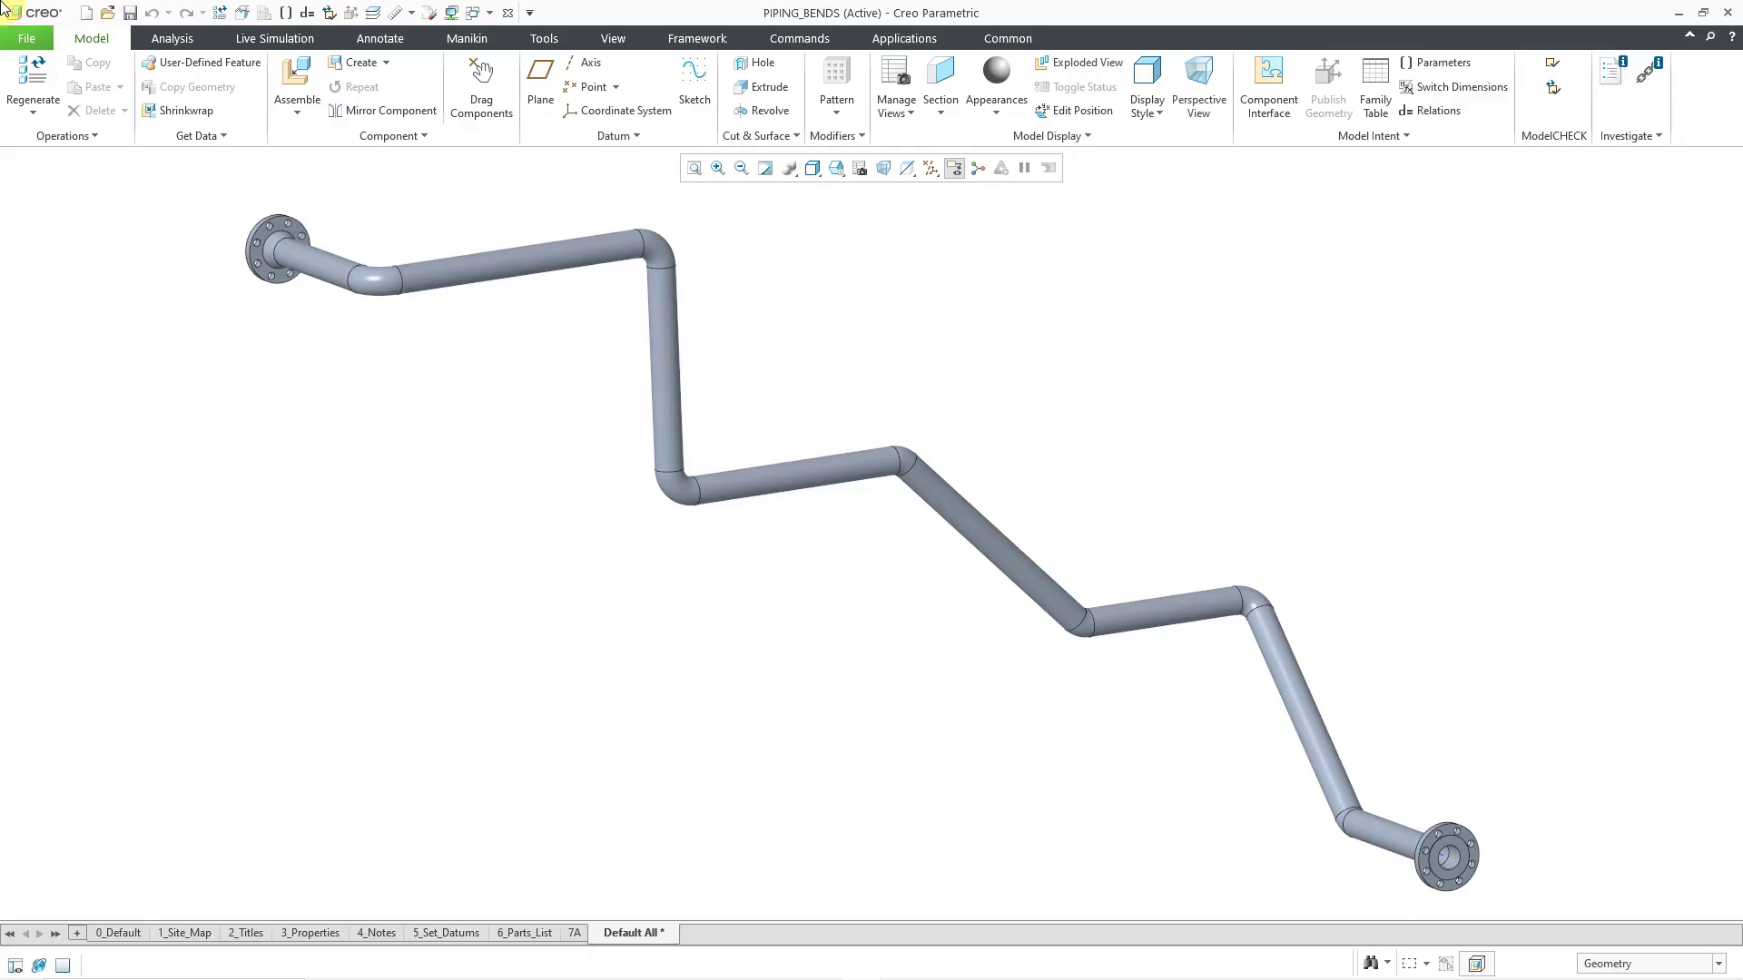
pyautogui.moveTo(904, 38)
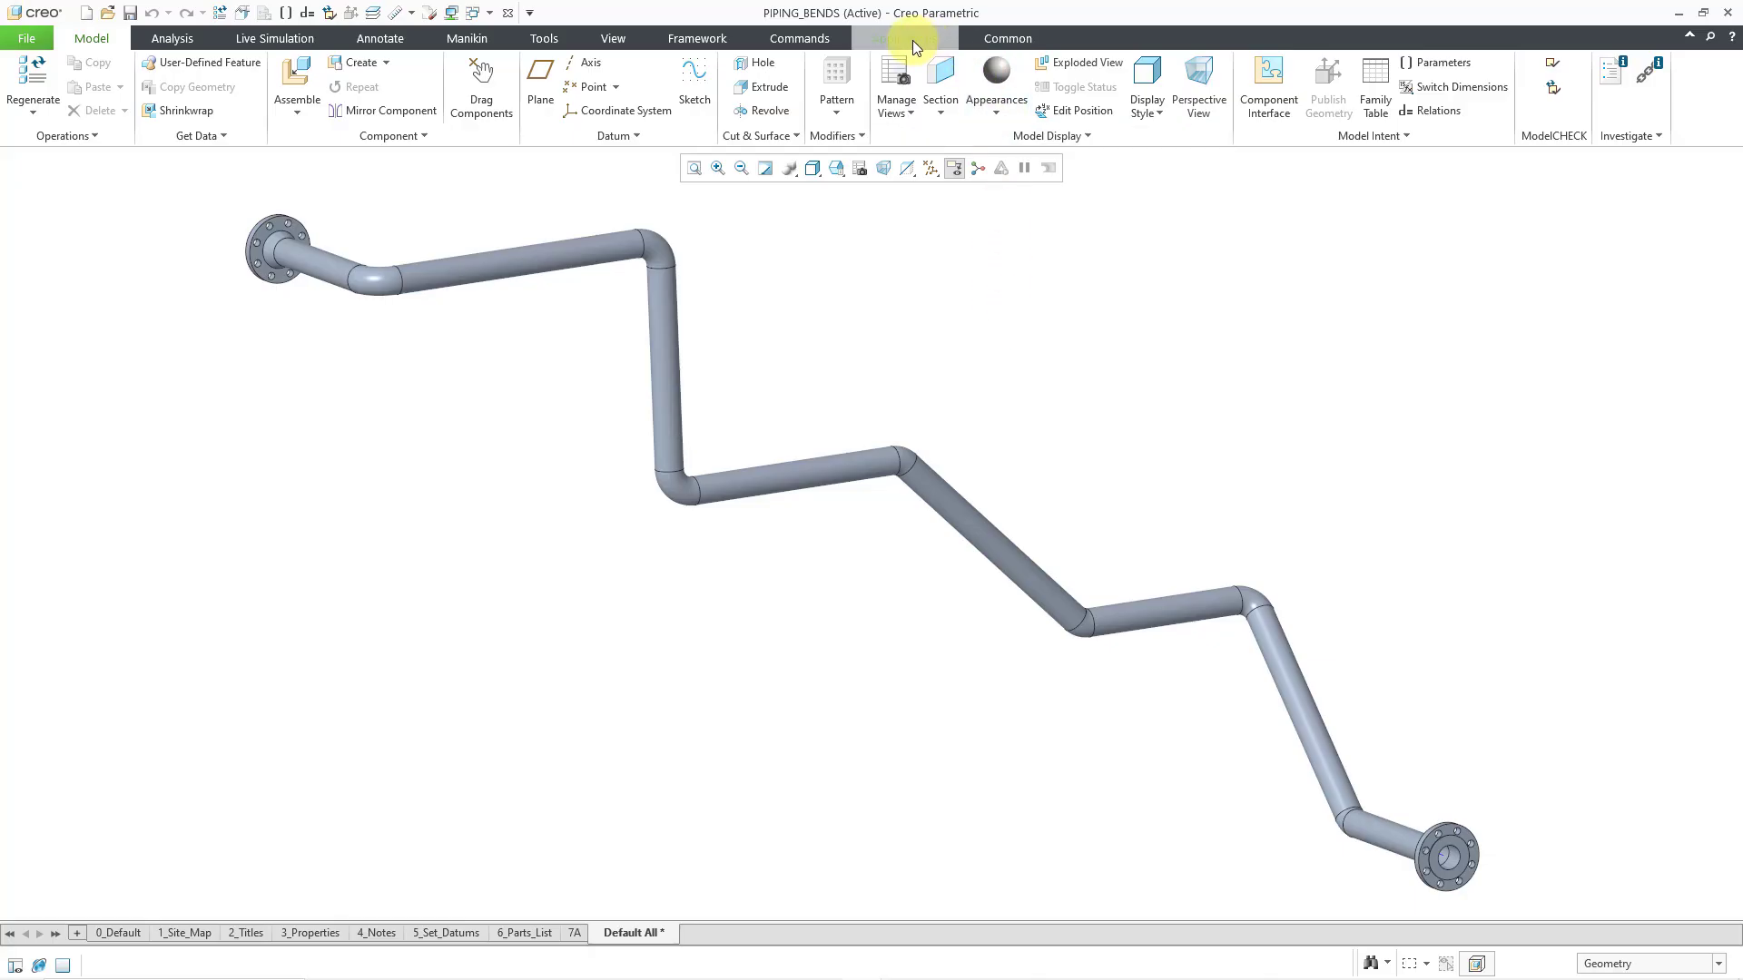
# Activate the Piping application from the Applications ribbon on the PIPING_BENDS assembly
pyautogui.click(904, 38)
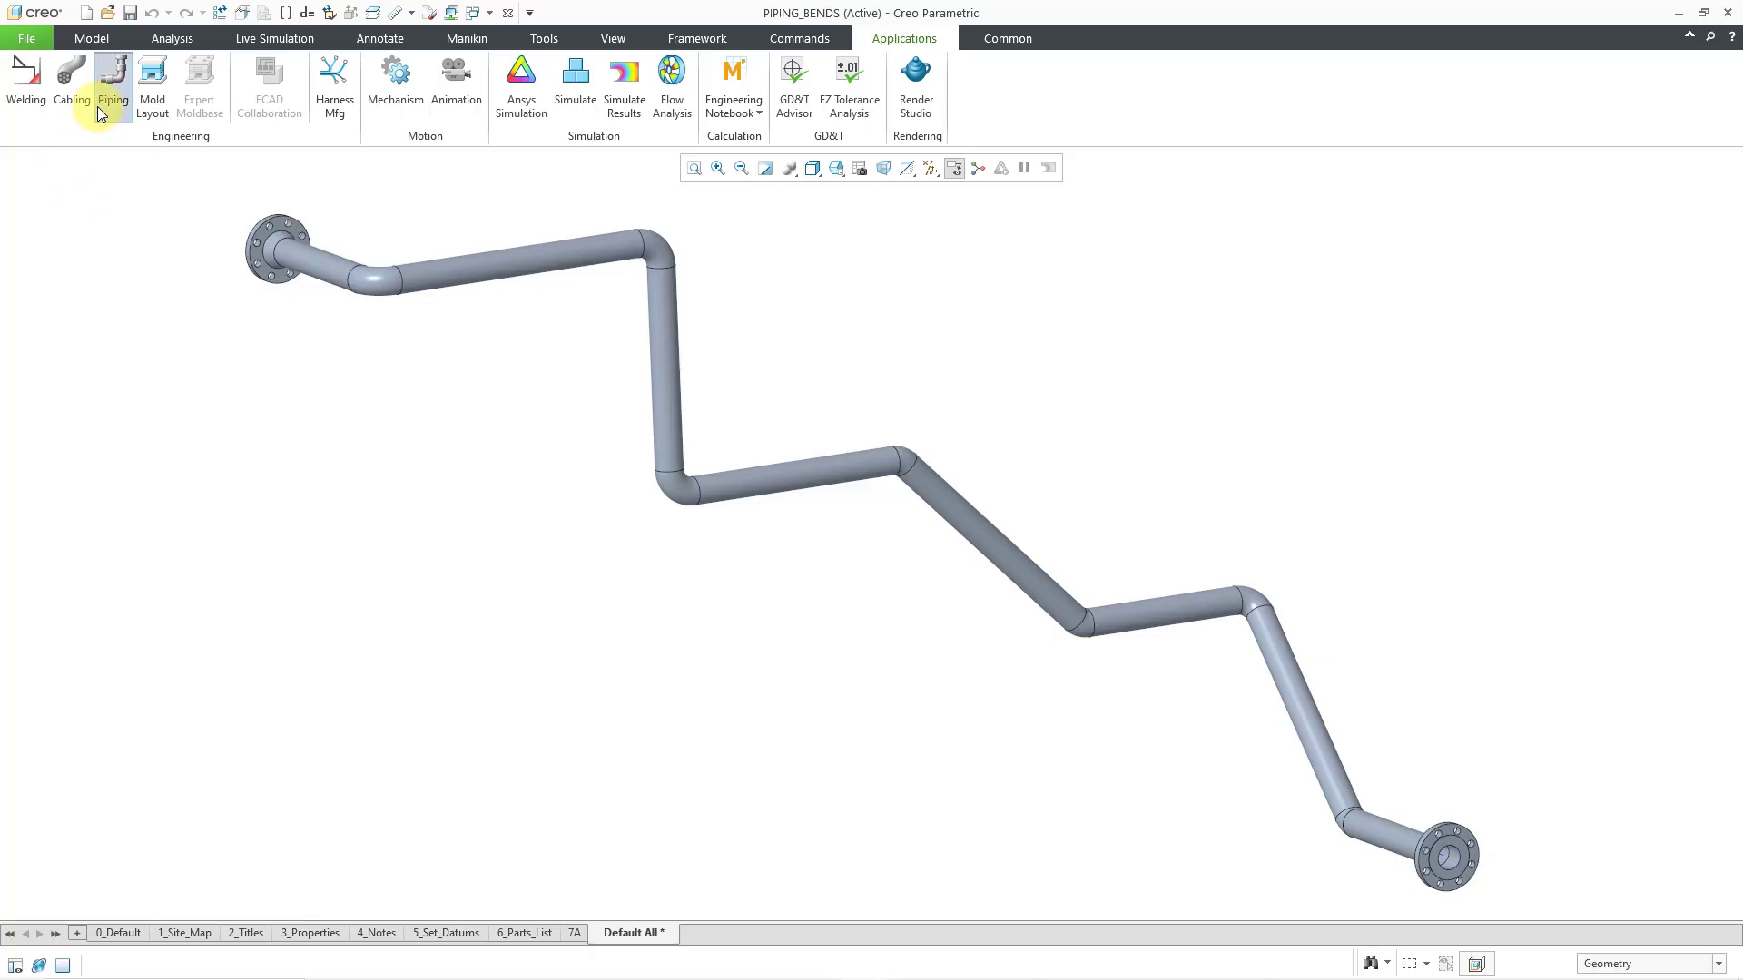
pyautogui.click(111, 88)
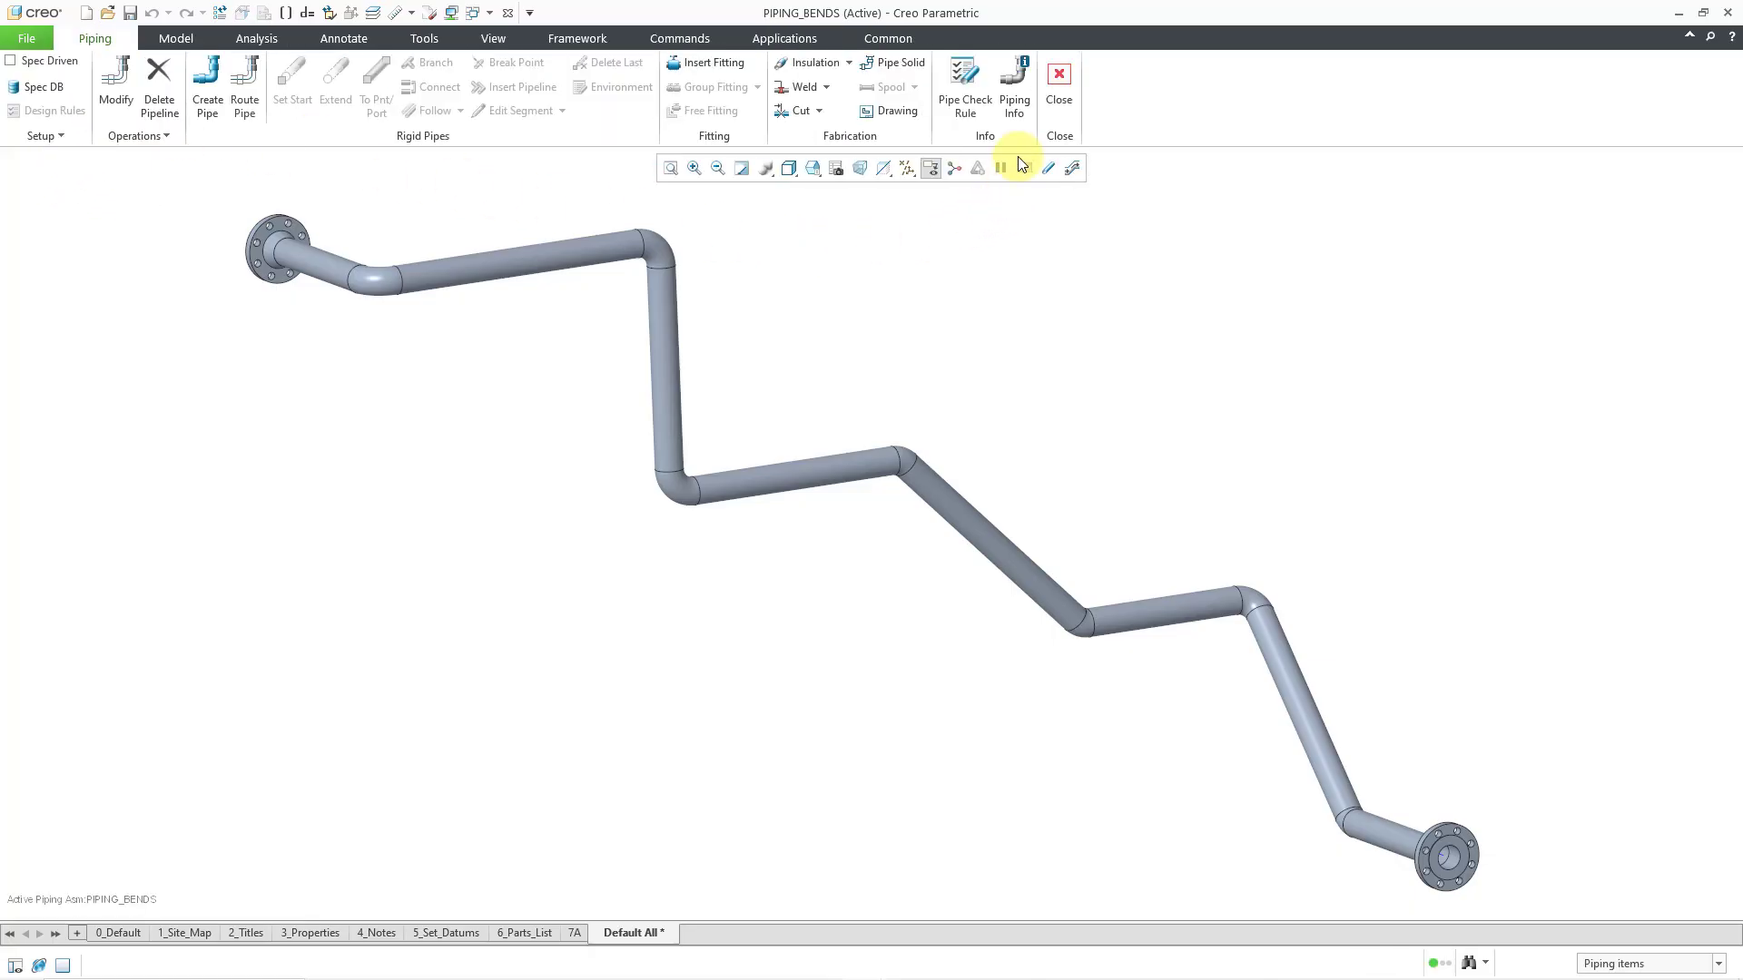
pyautogui.moveTo(1013, 83)
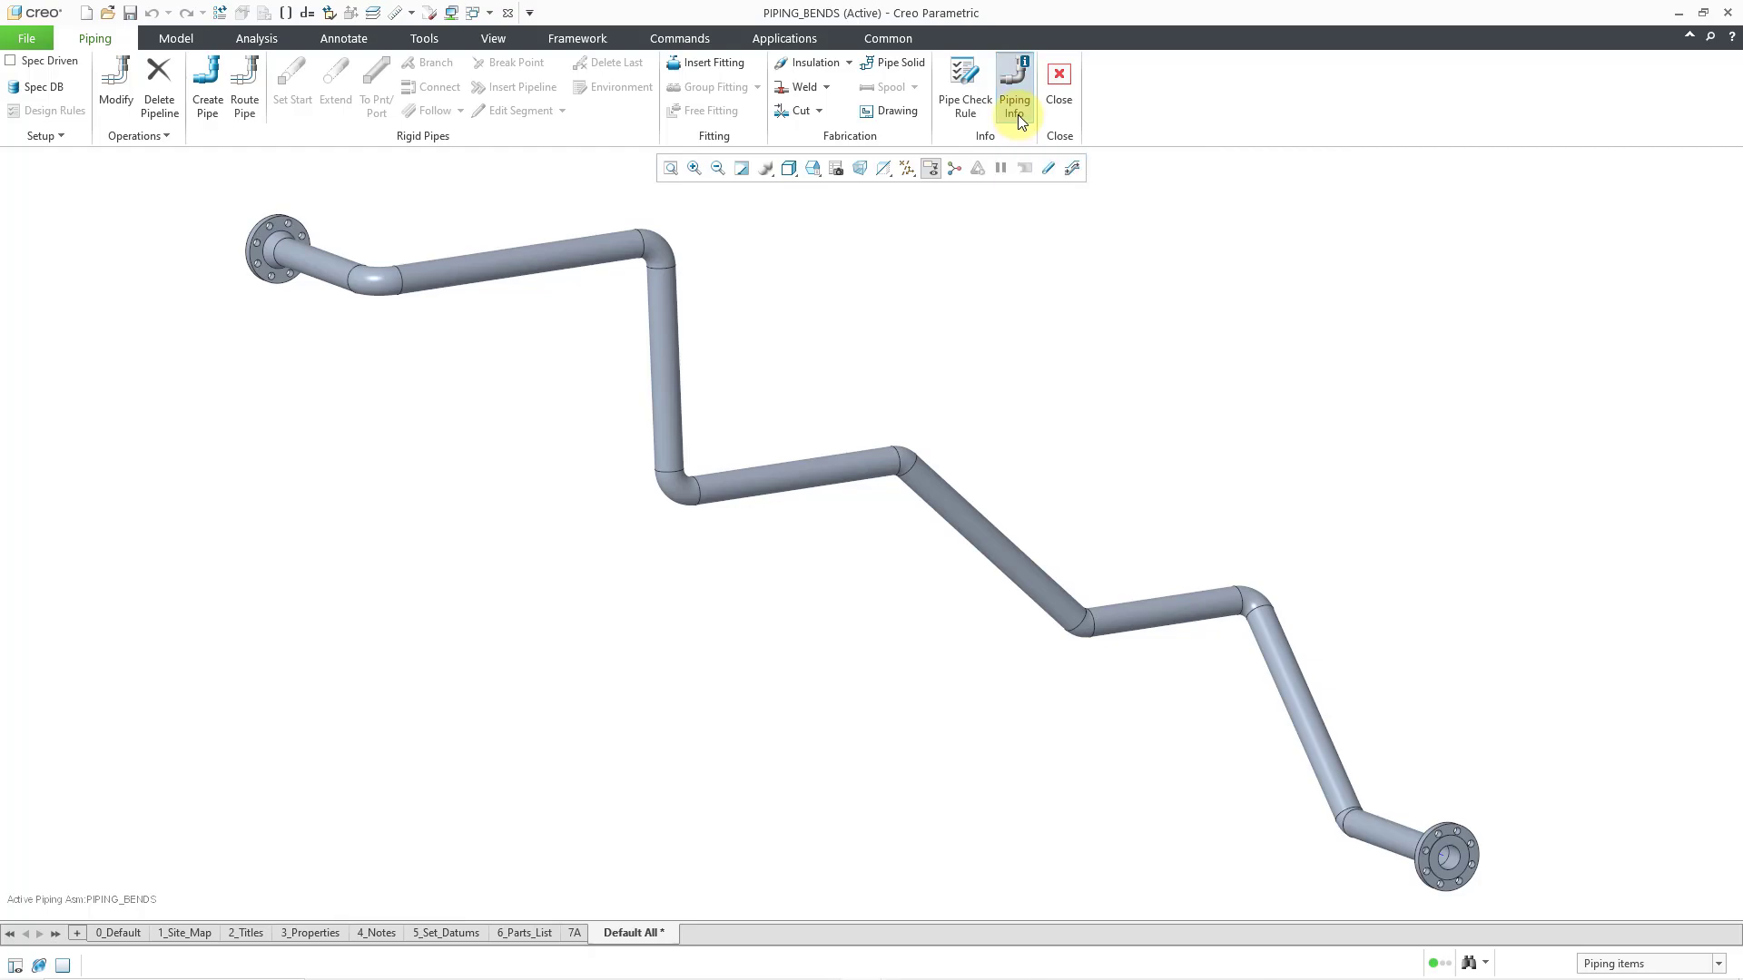
# Start a Piping Info pipeline report with the information type set to Bend Machine
pyautogui.click(1013, 98)
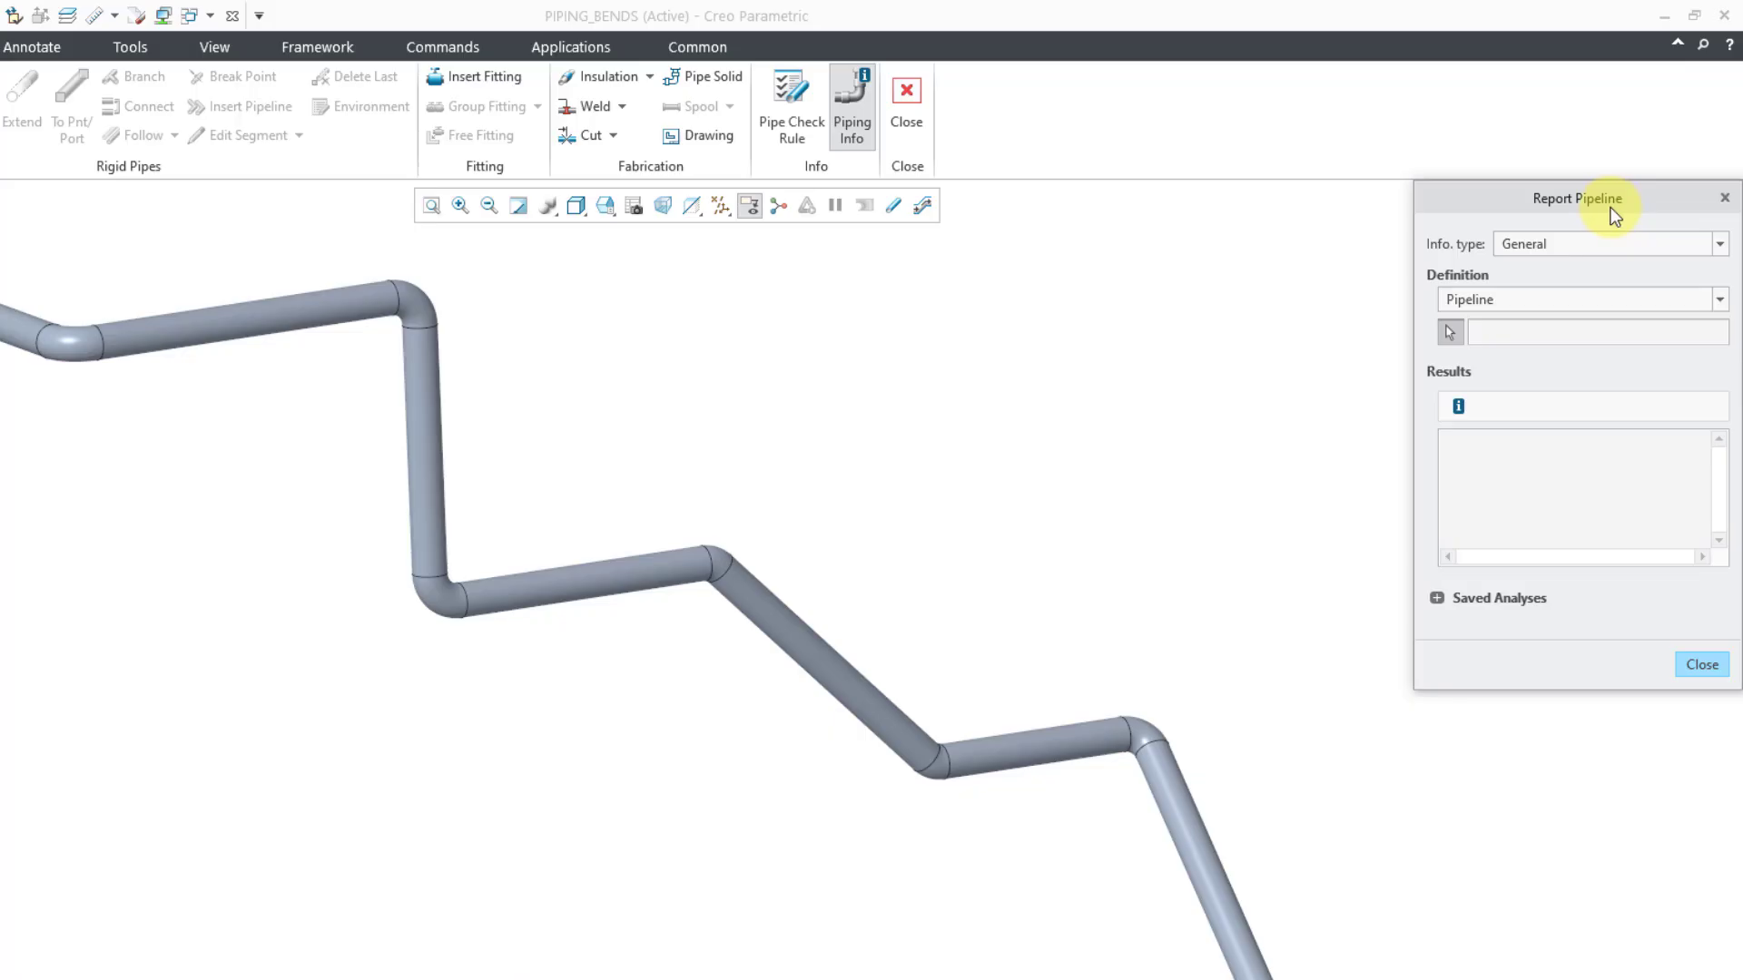
pyautogui.moveTo(1601, 244)
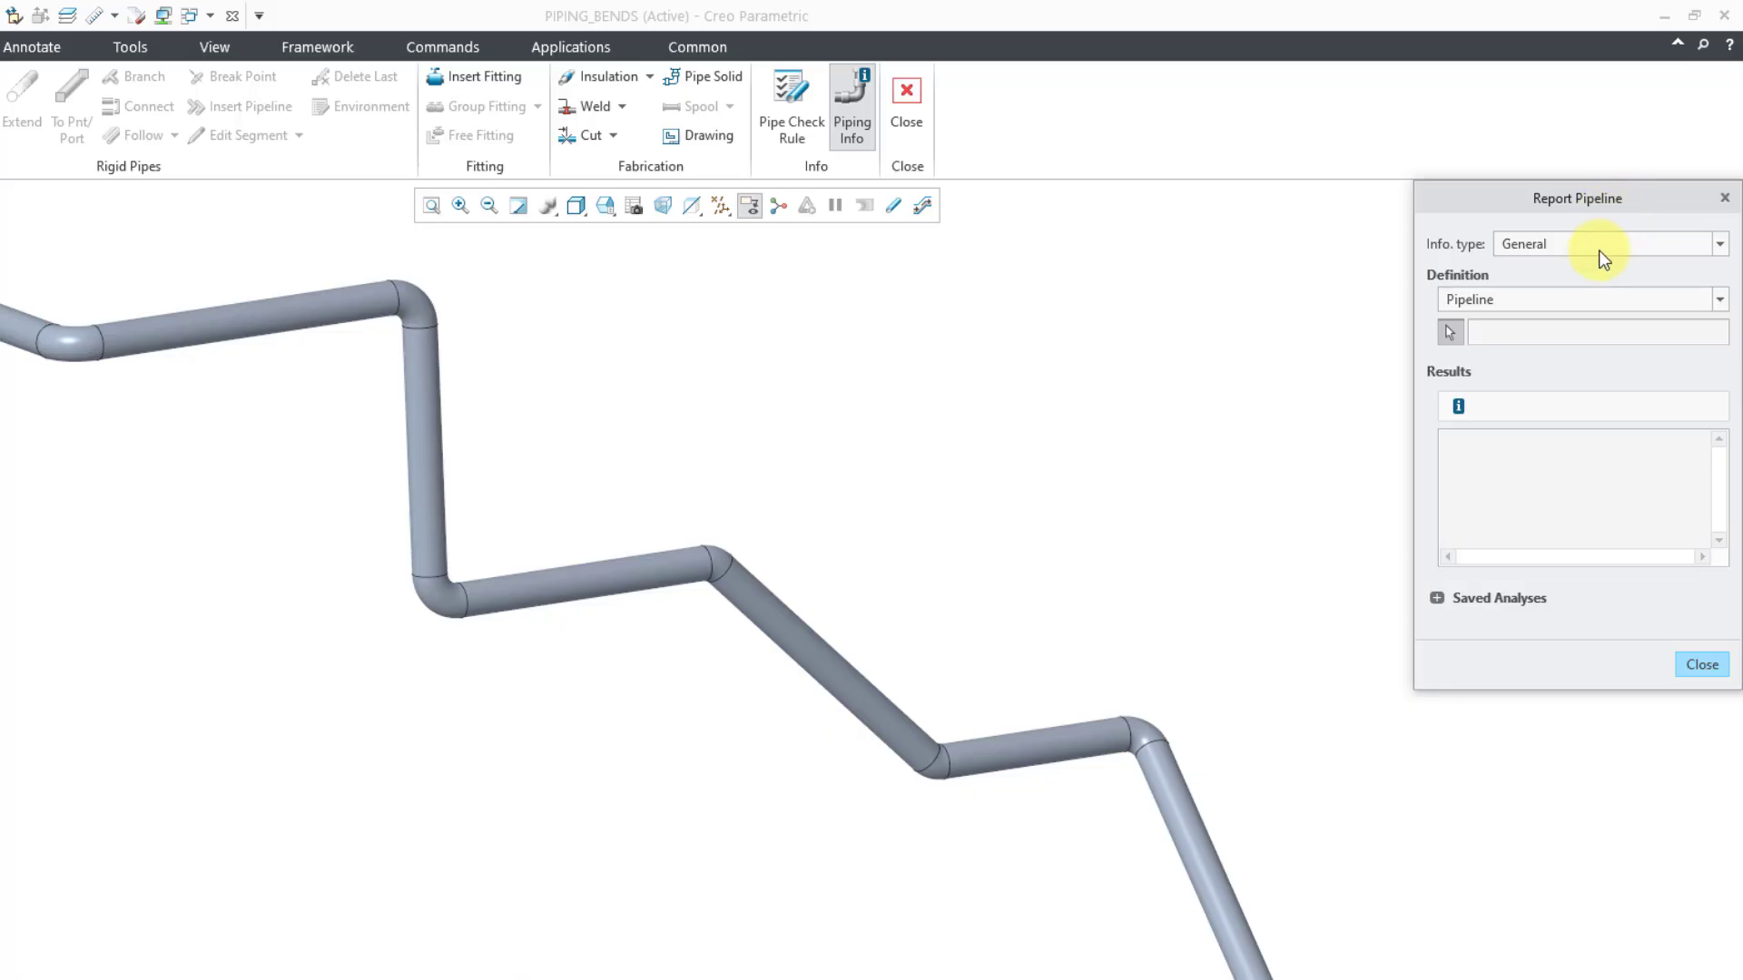
pyautogui.click(1717, 244)
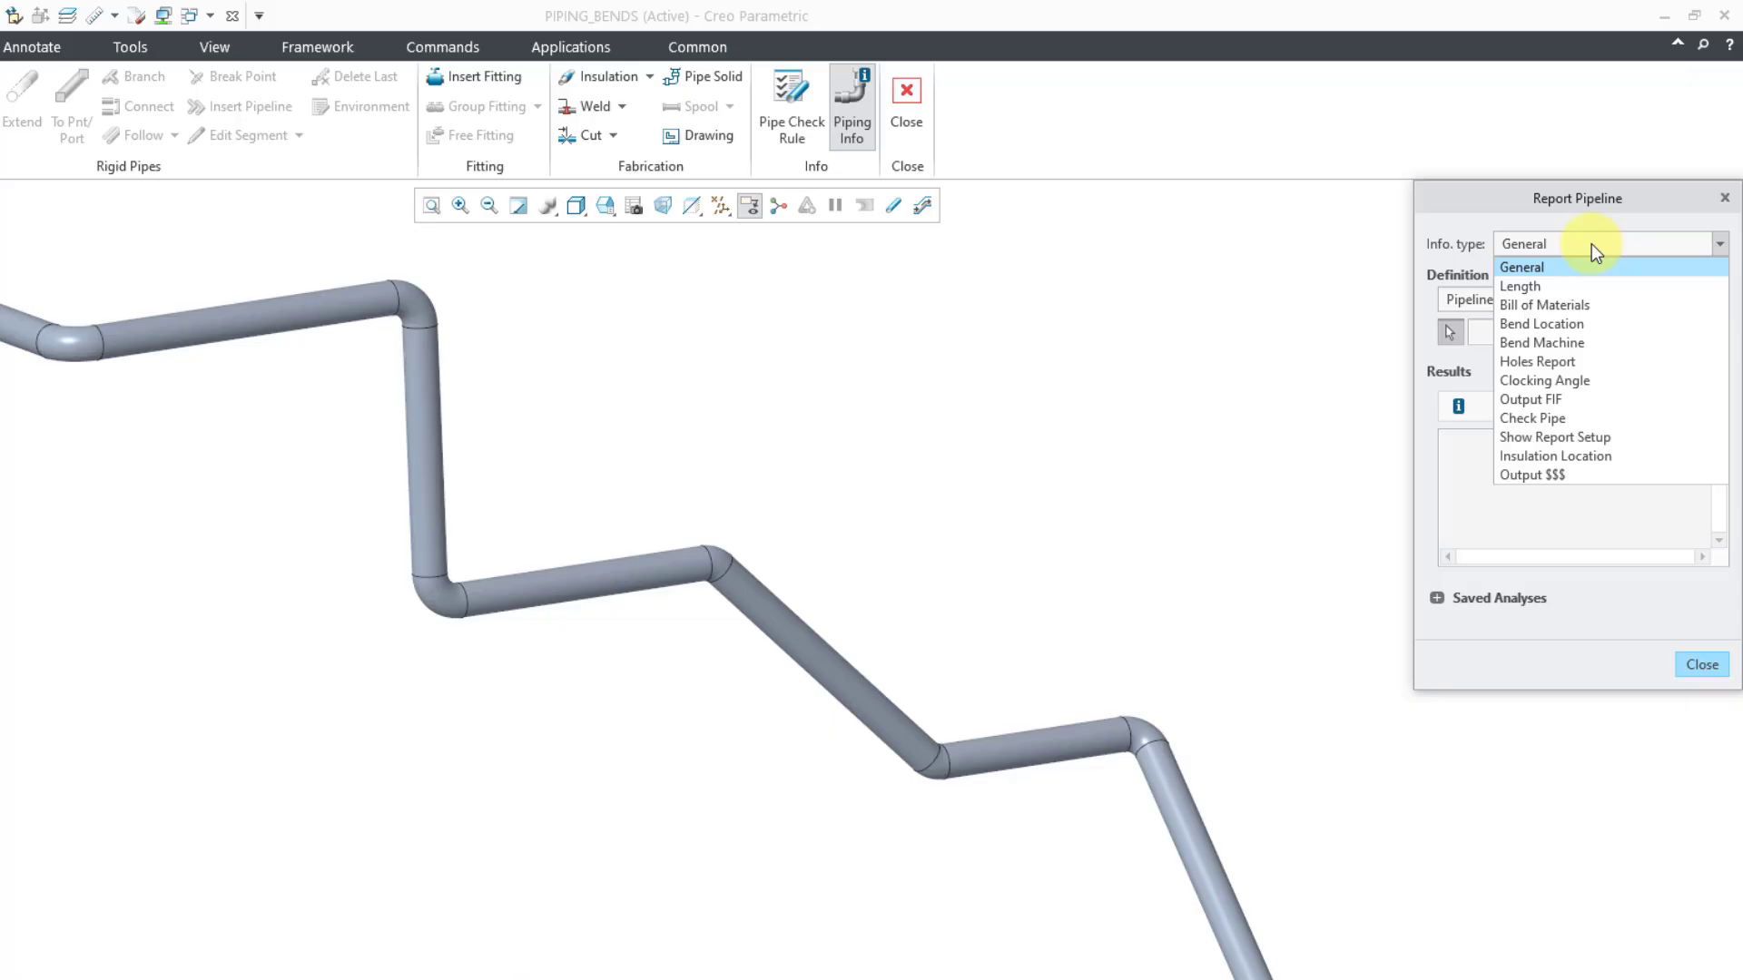
pyautogui.moveTo(1592, 343)
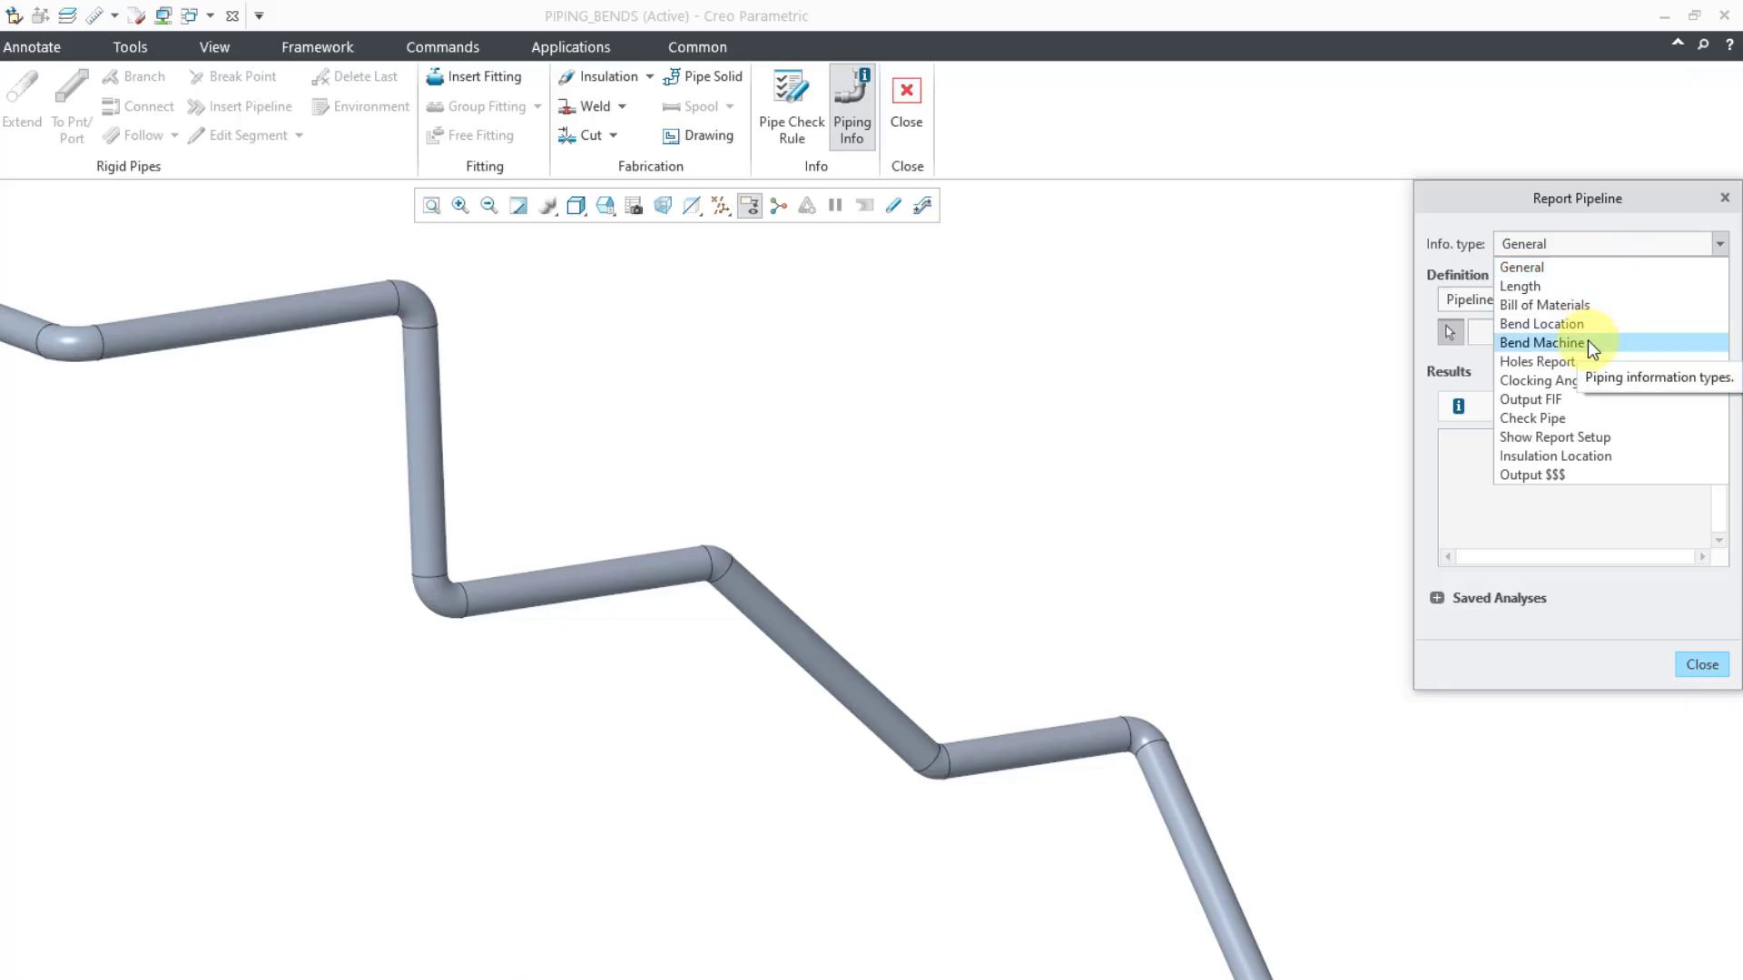
pyautogui.click(1541, 343)
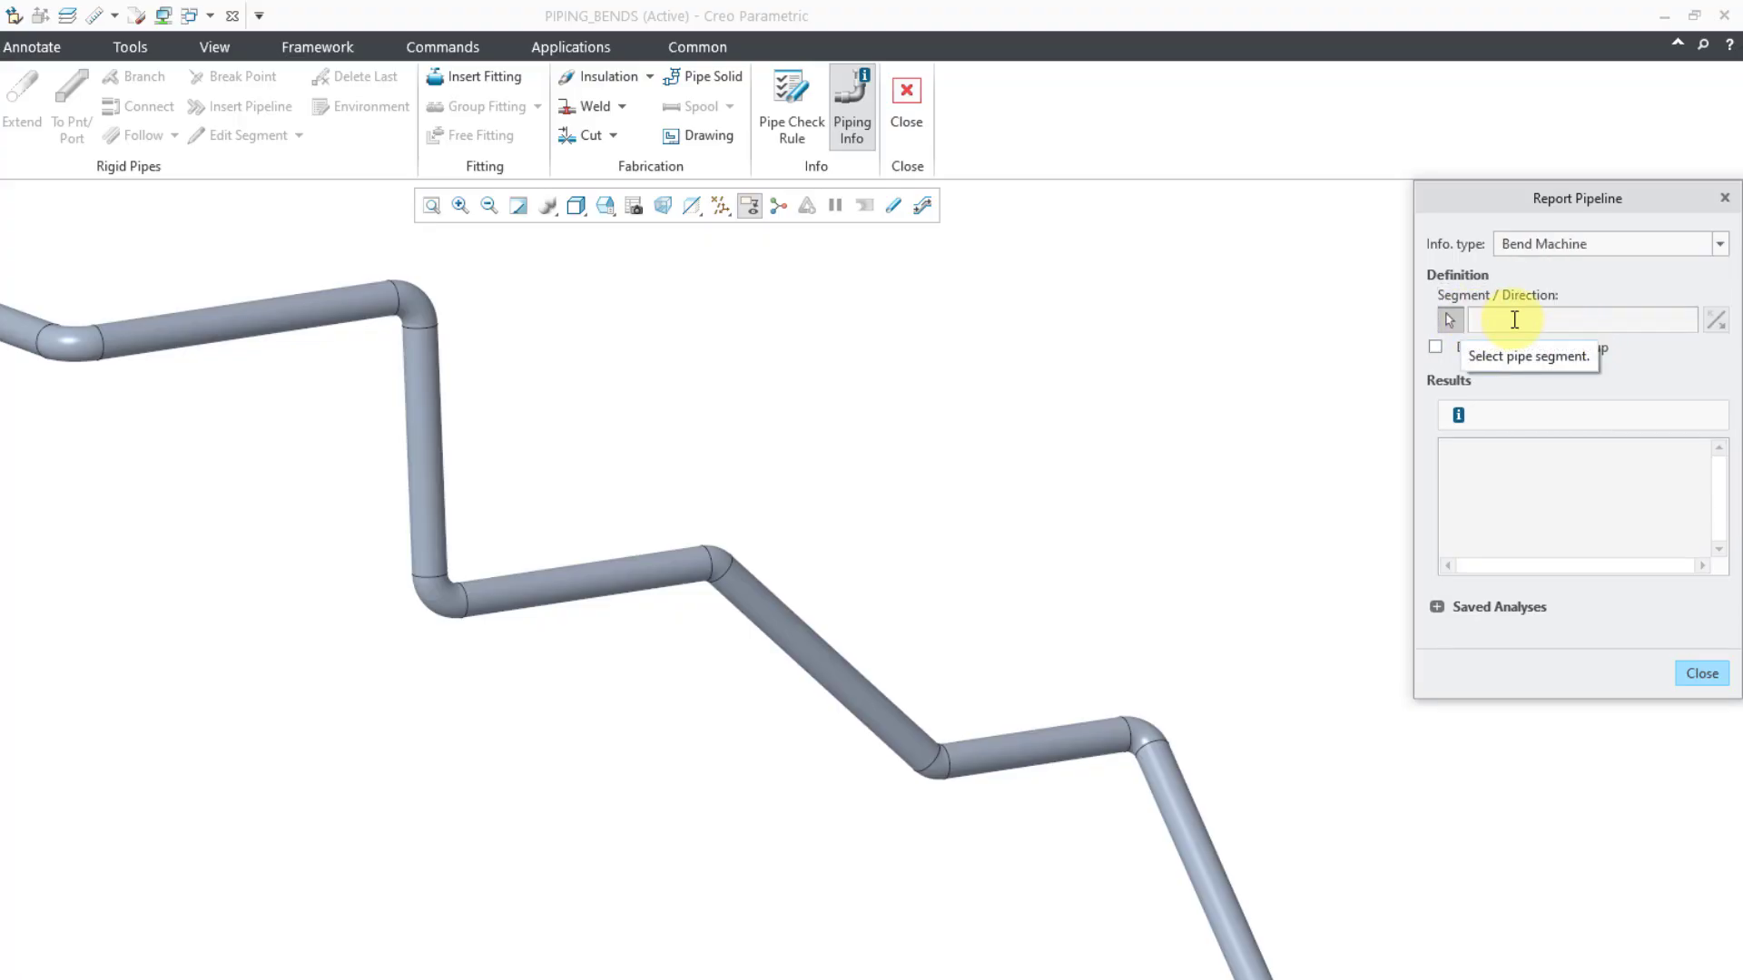
pyautogui.moveTo(824, 258)
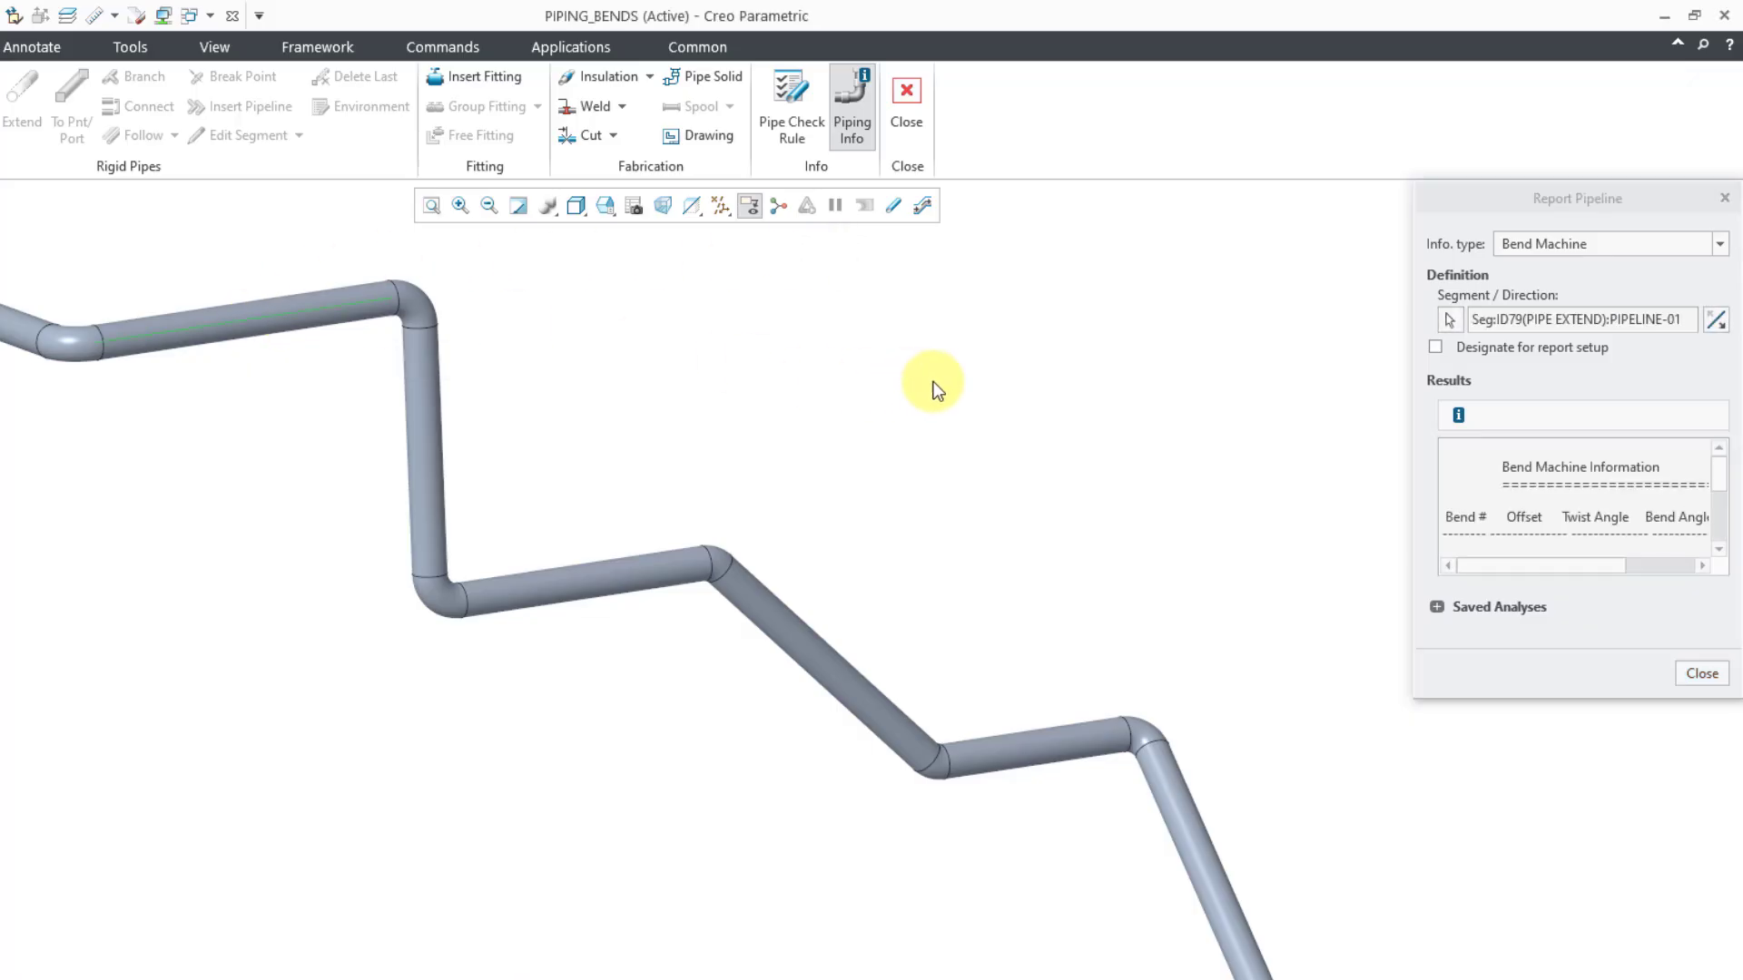
pyautogui.moveTo(1508, 370)
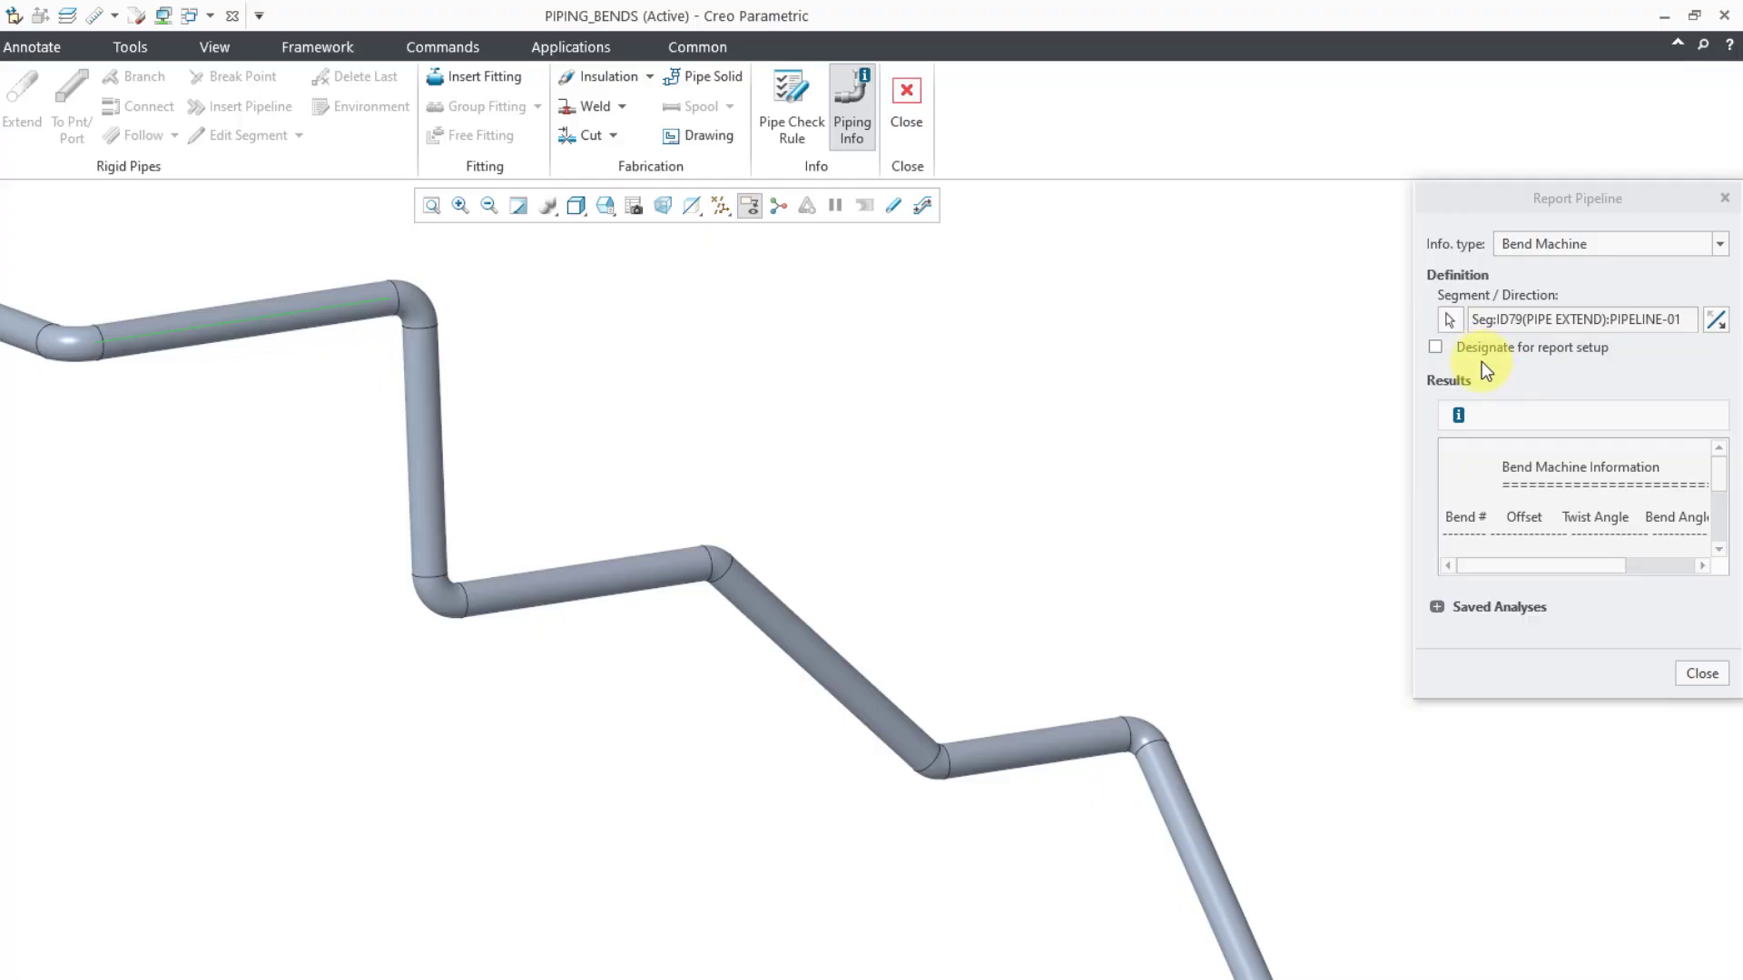
pyautogui.moveTo(1501, 370)
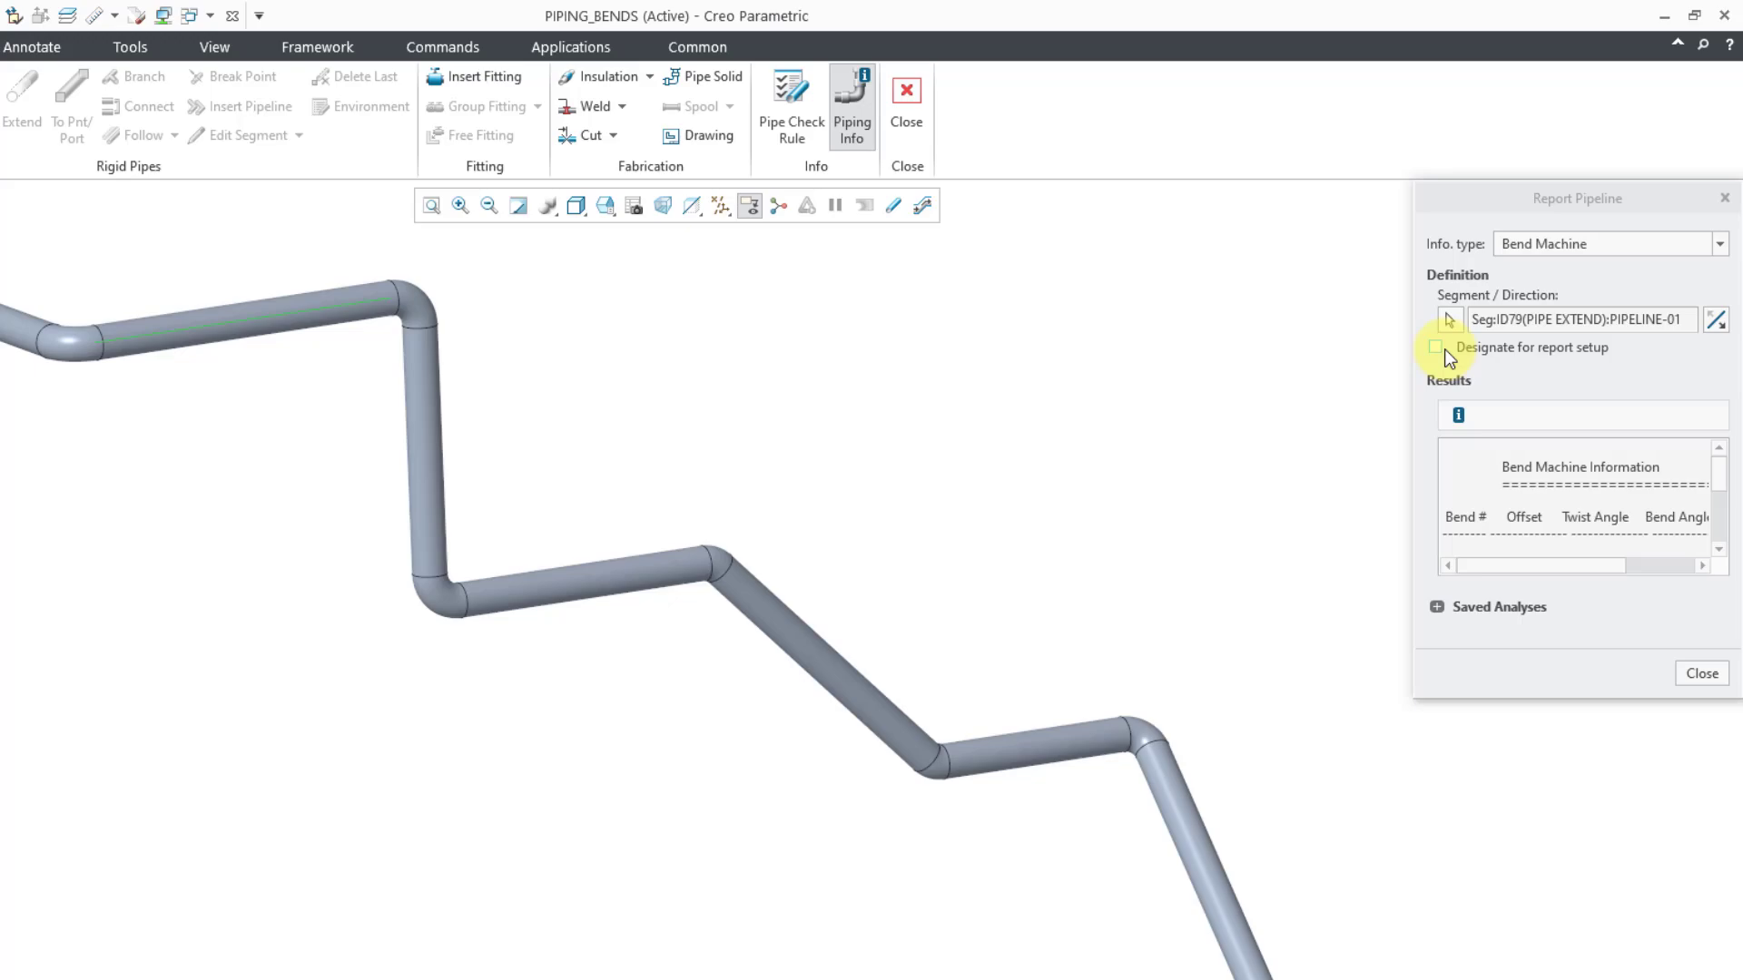
pyautogui.moveTo(1509, 370)
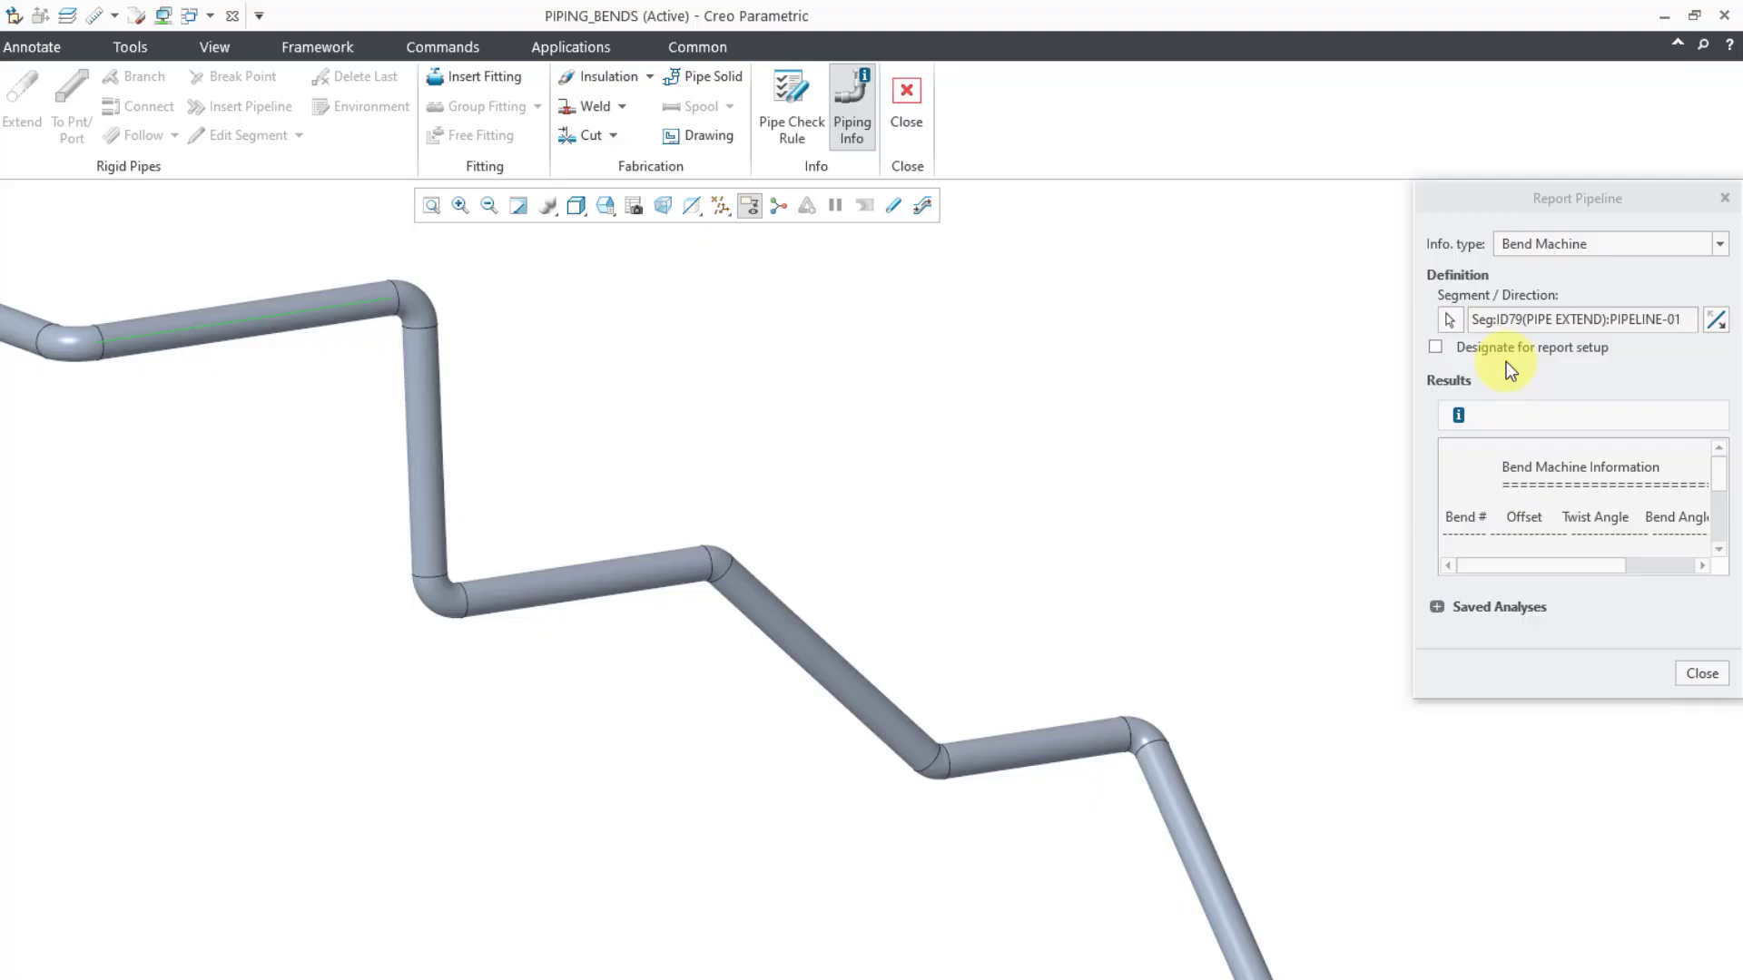
pyautogui.moveTo(1443, 356)
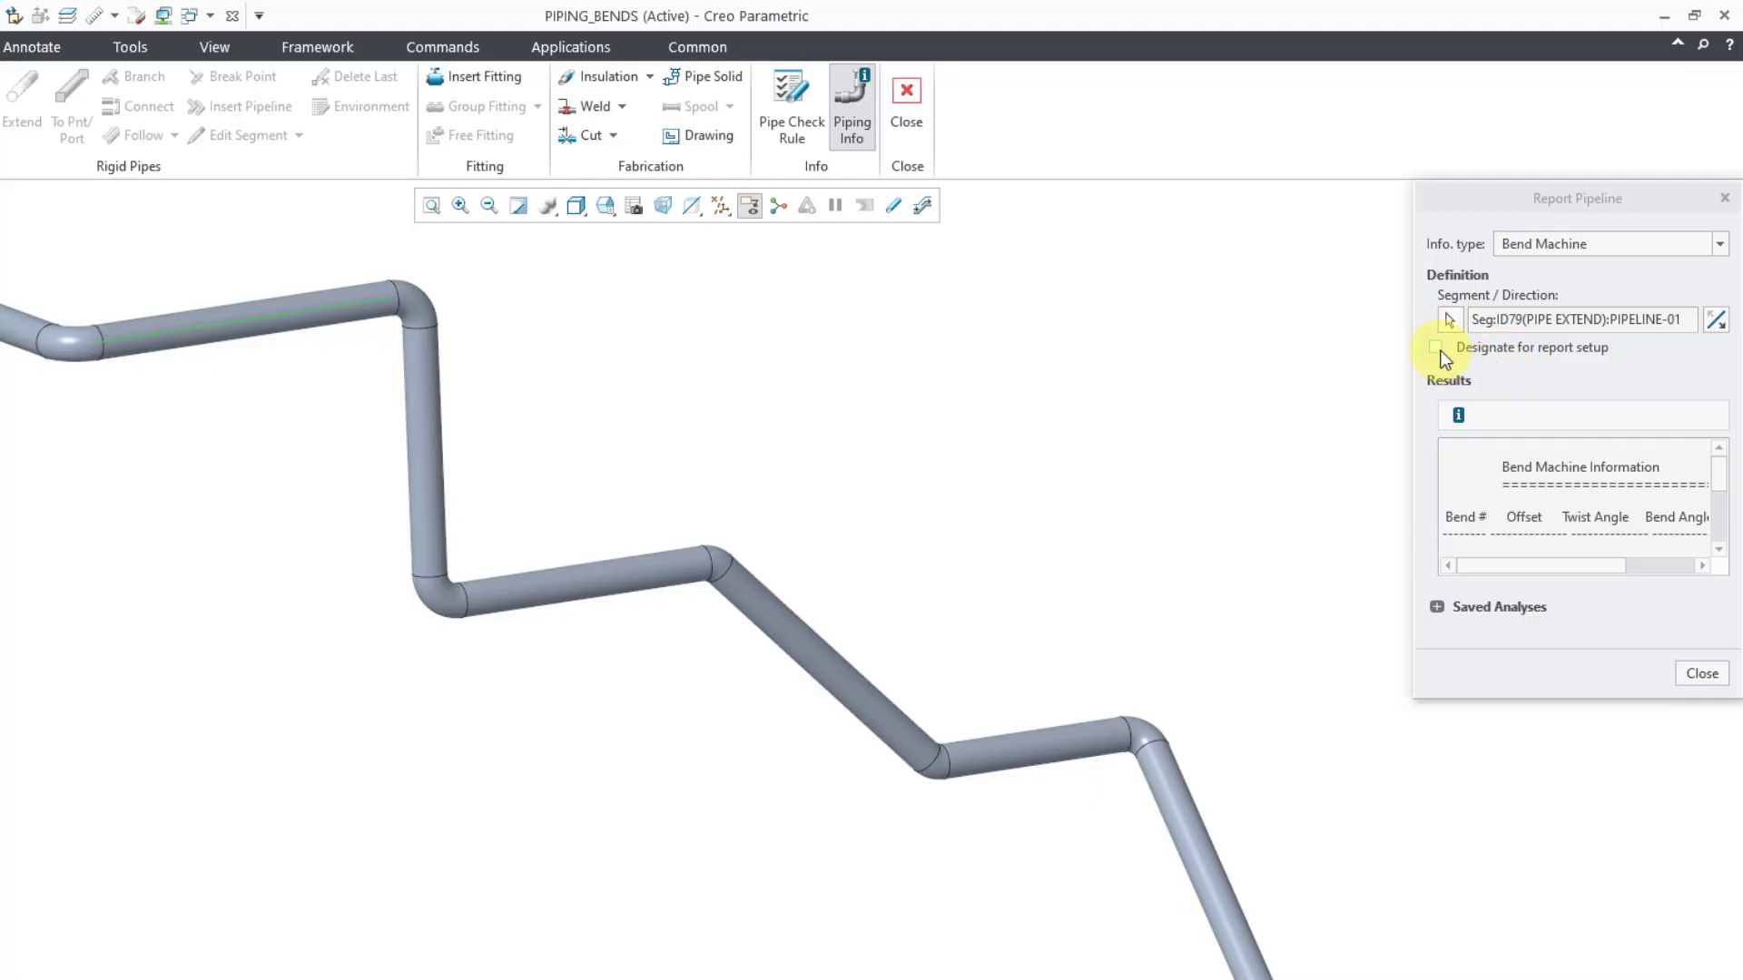
# Designate the report for setup and save the analysis as bend_machine beside BEND_LOCATION
pyautogui.click(1434, 346)
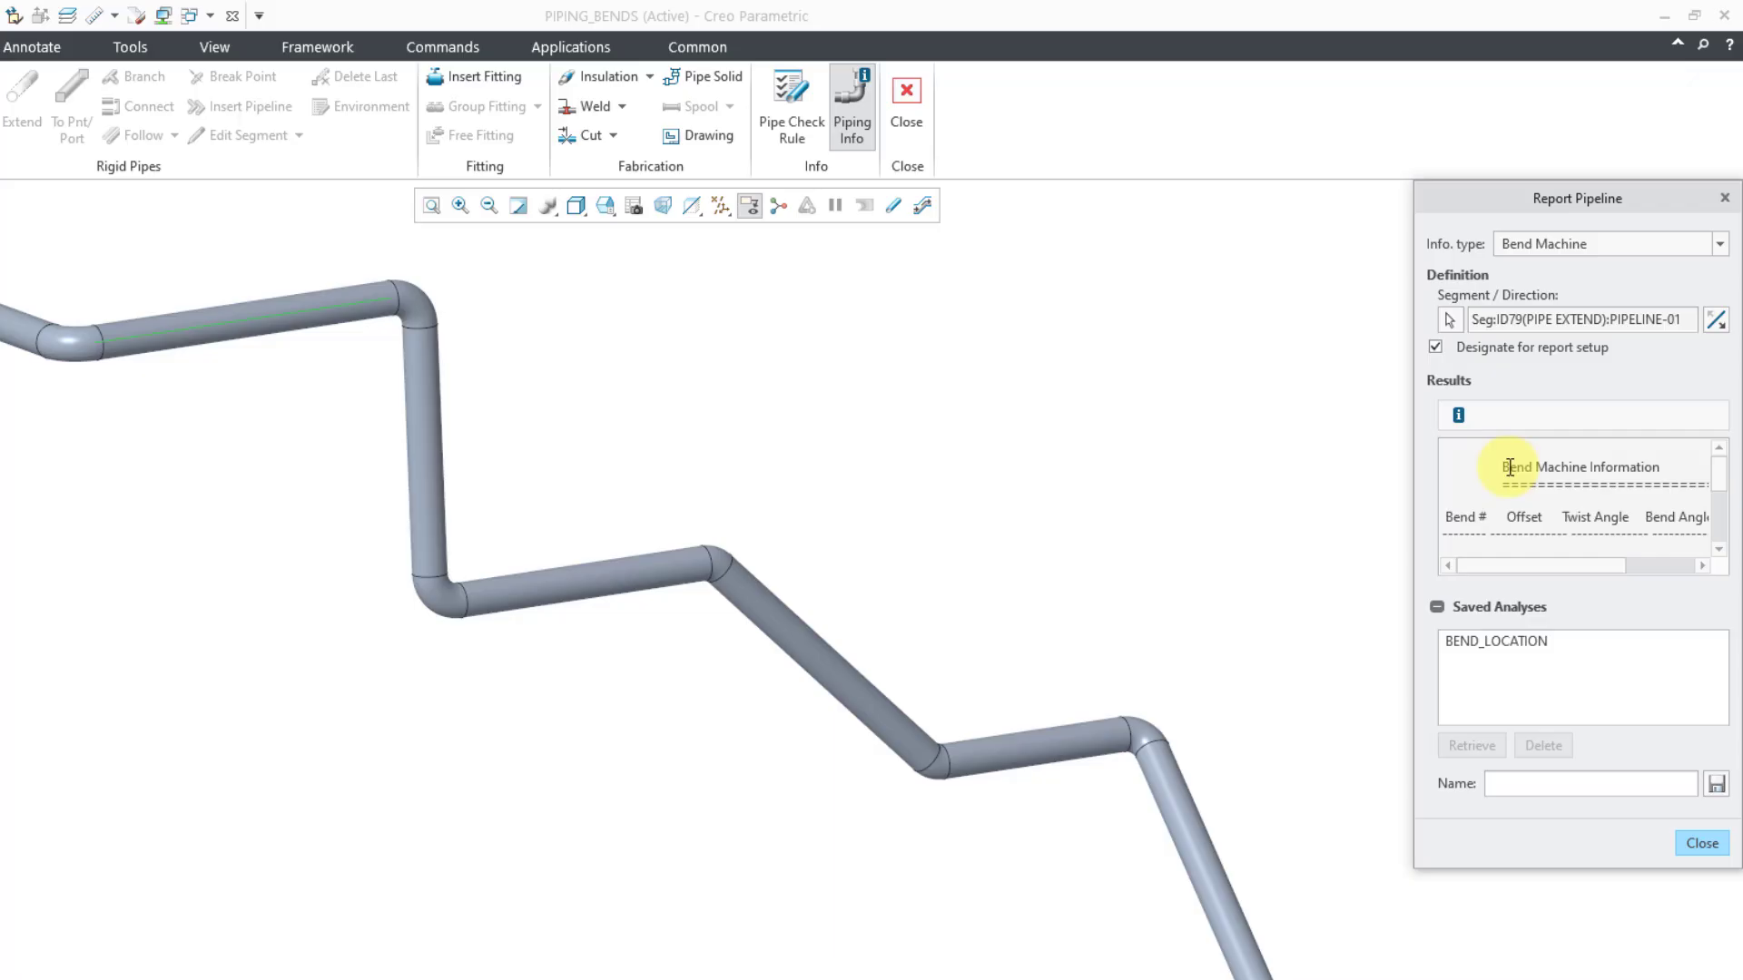
pyautogui.moveTo(1570, 682)
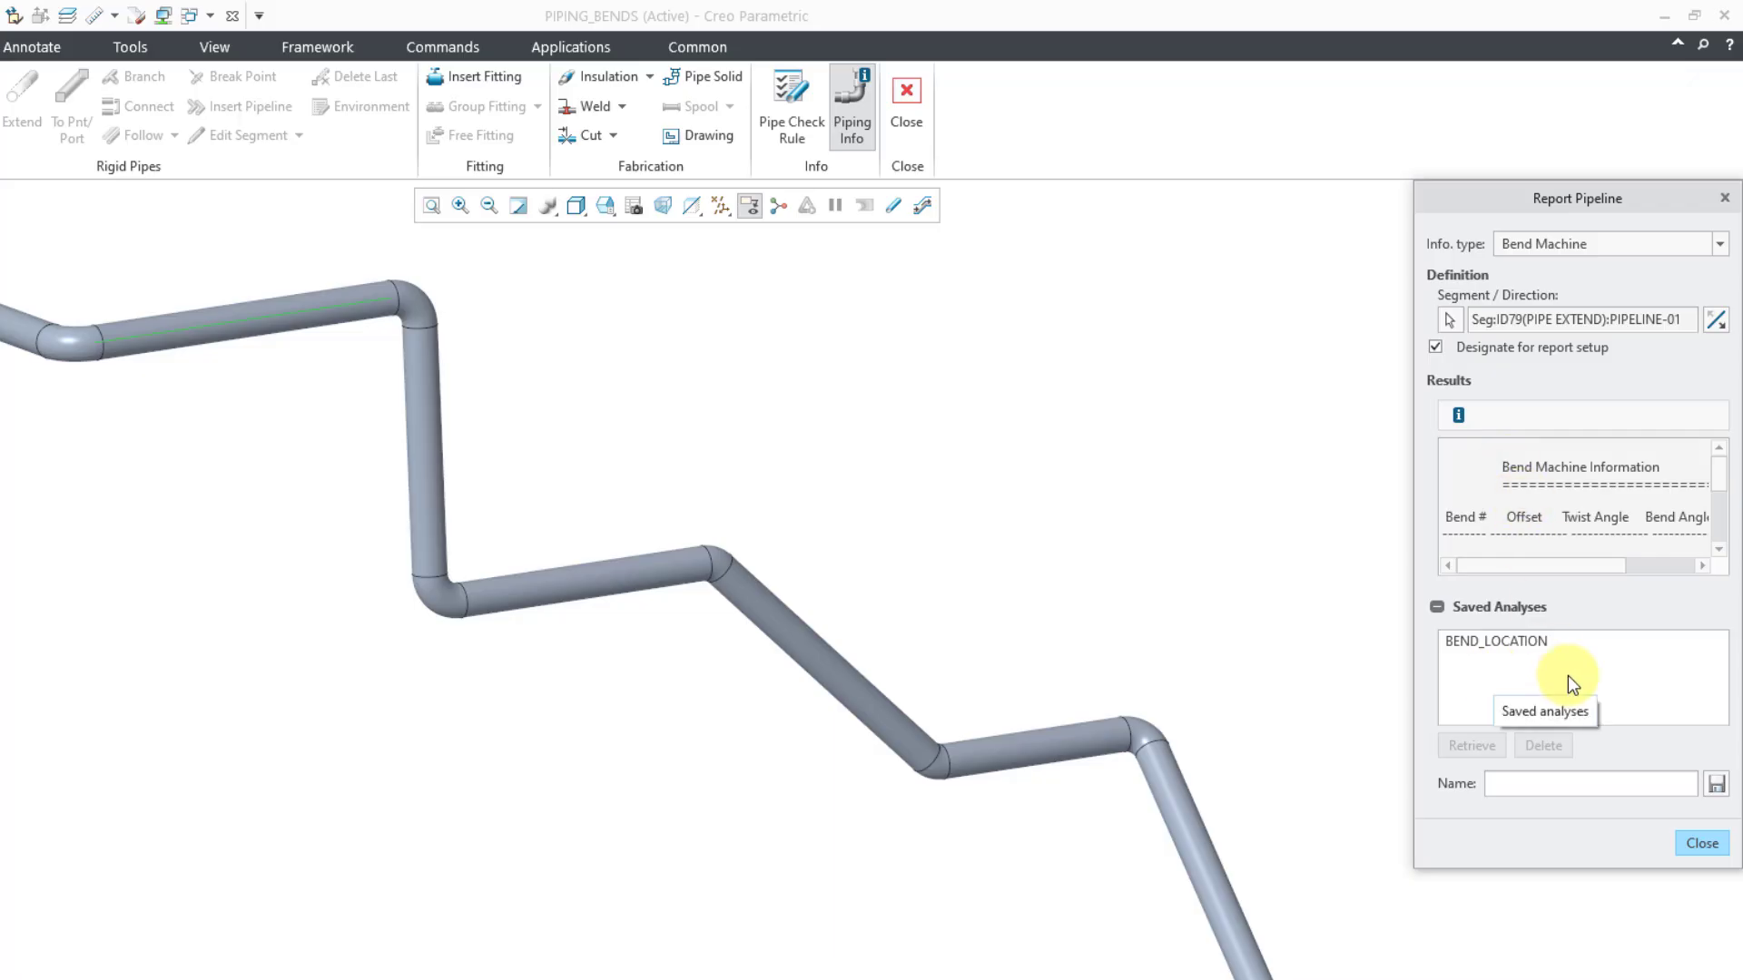
pyautogui.moveTo(1566, 684)
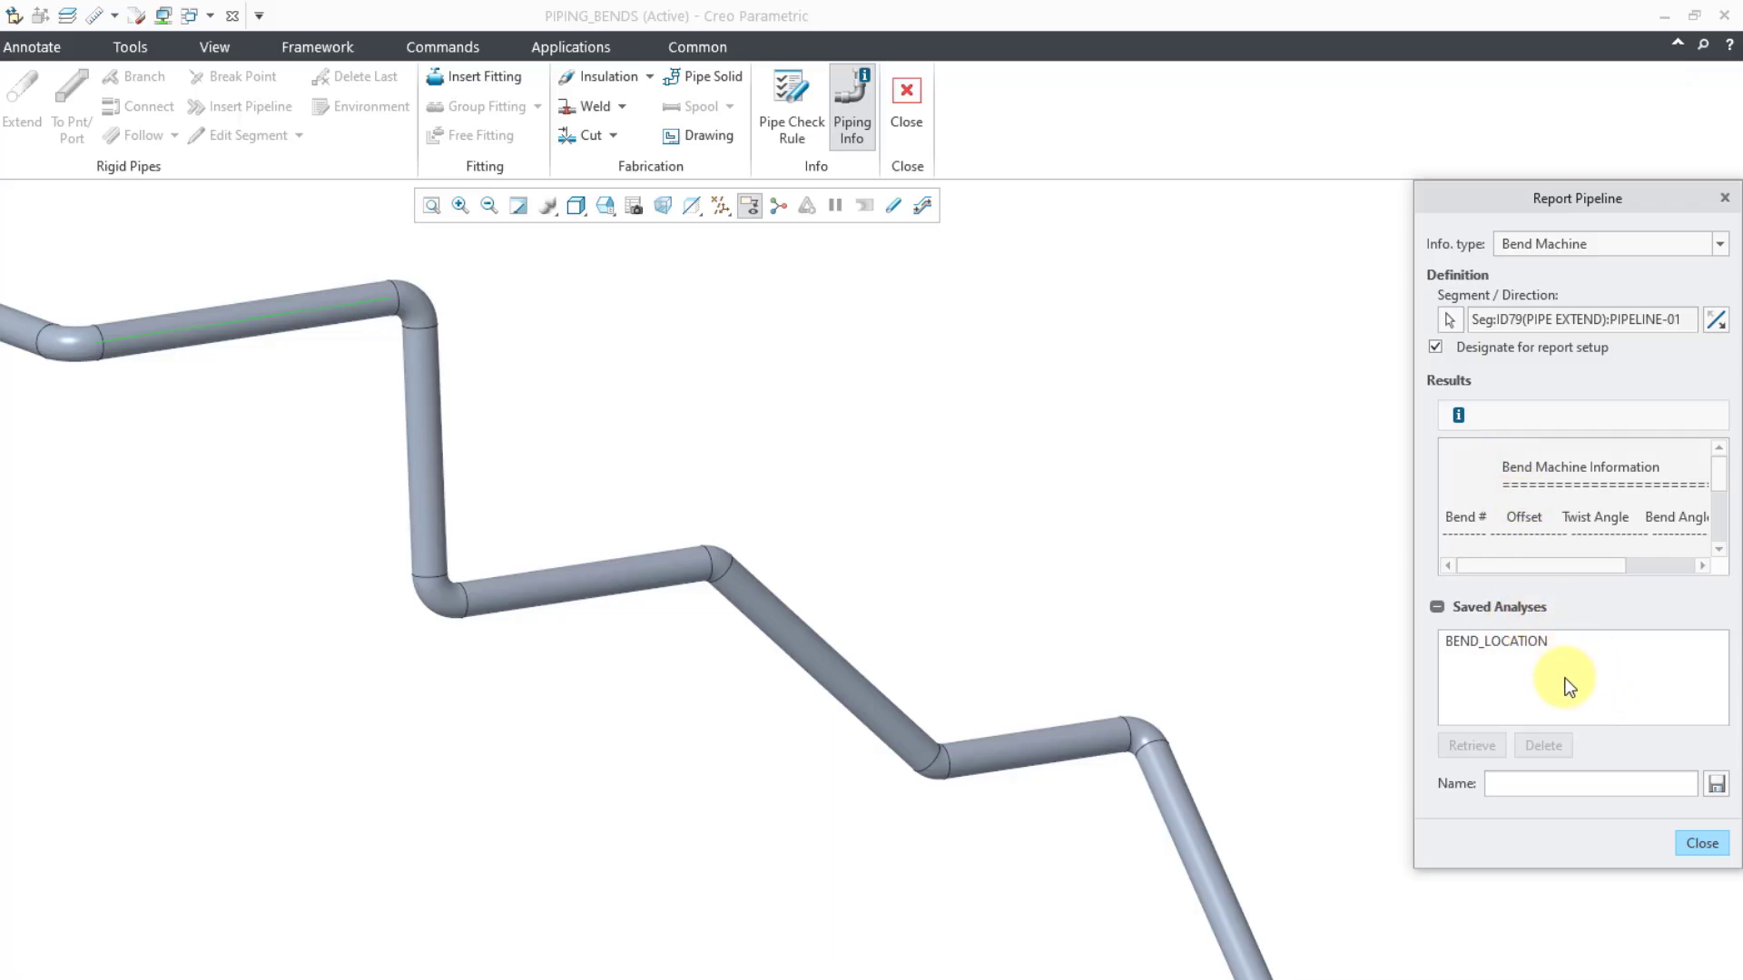
pyautogui.moveTo(1519, 680)
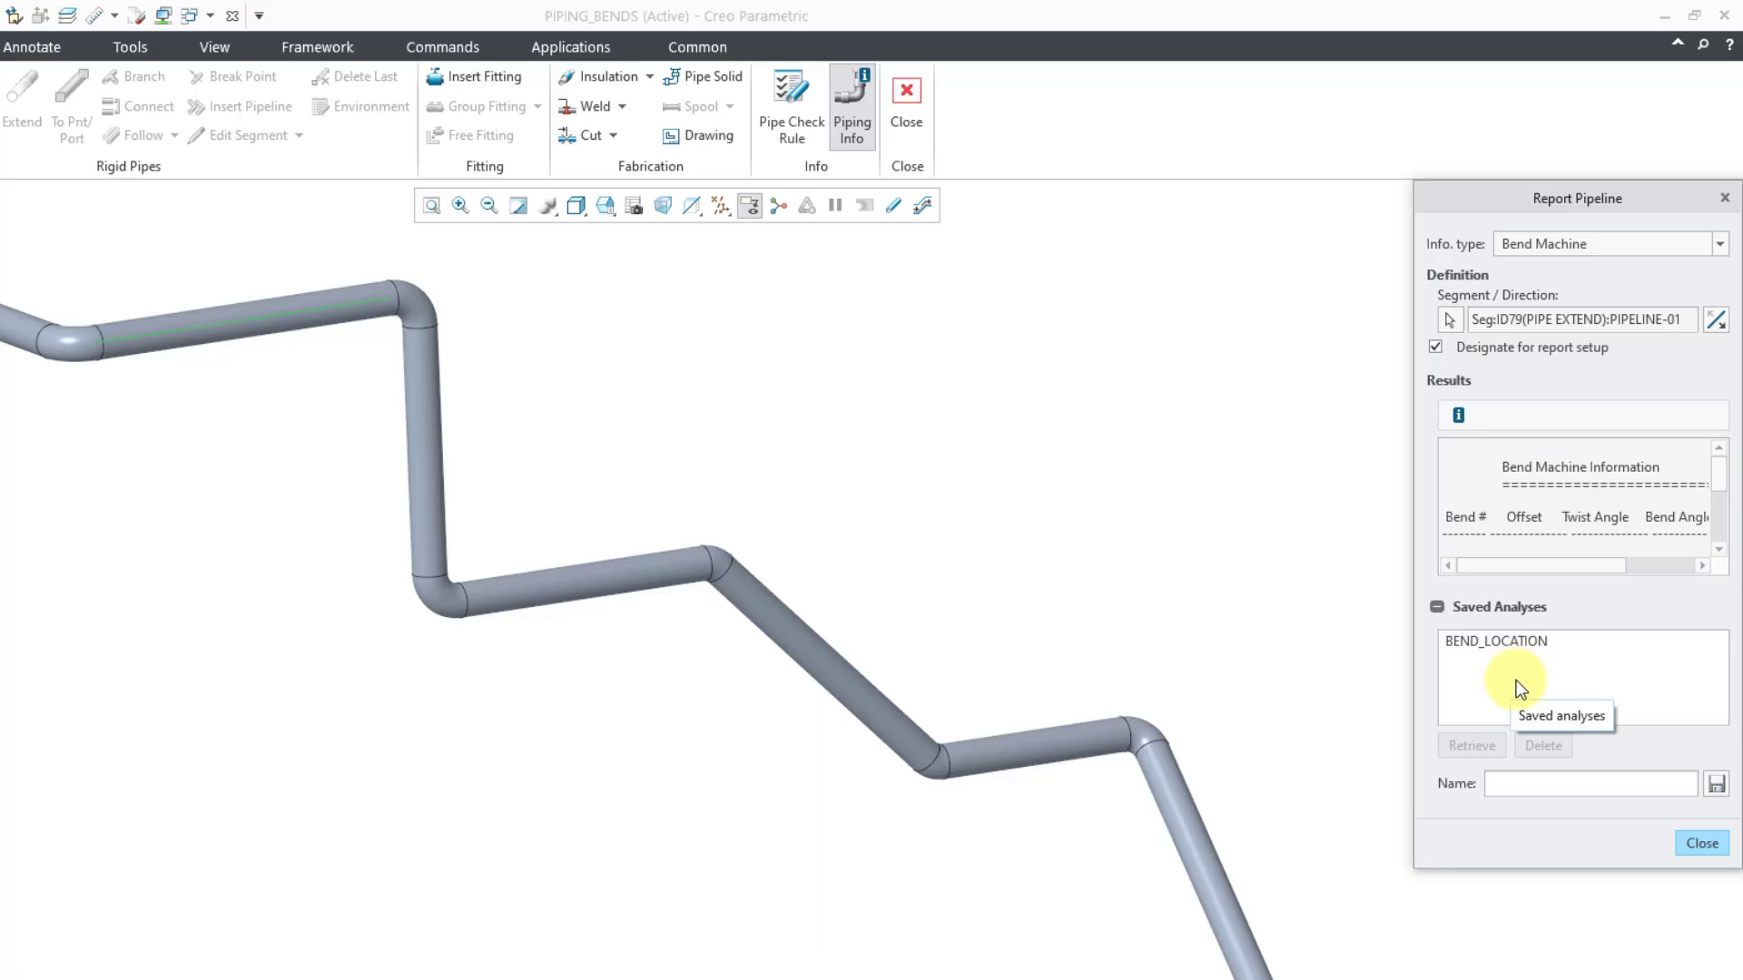
pyautogui.moveTo(1539, 833)
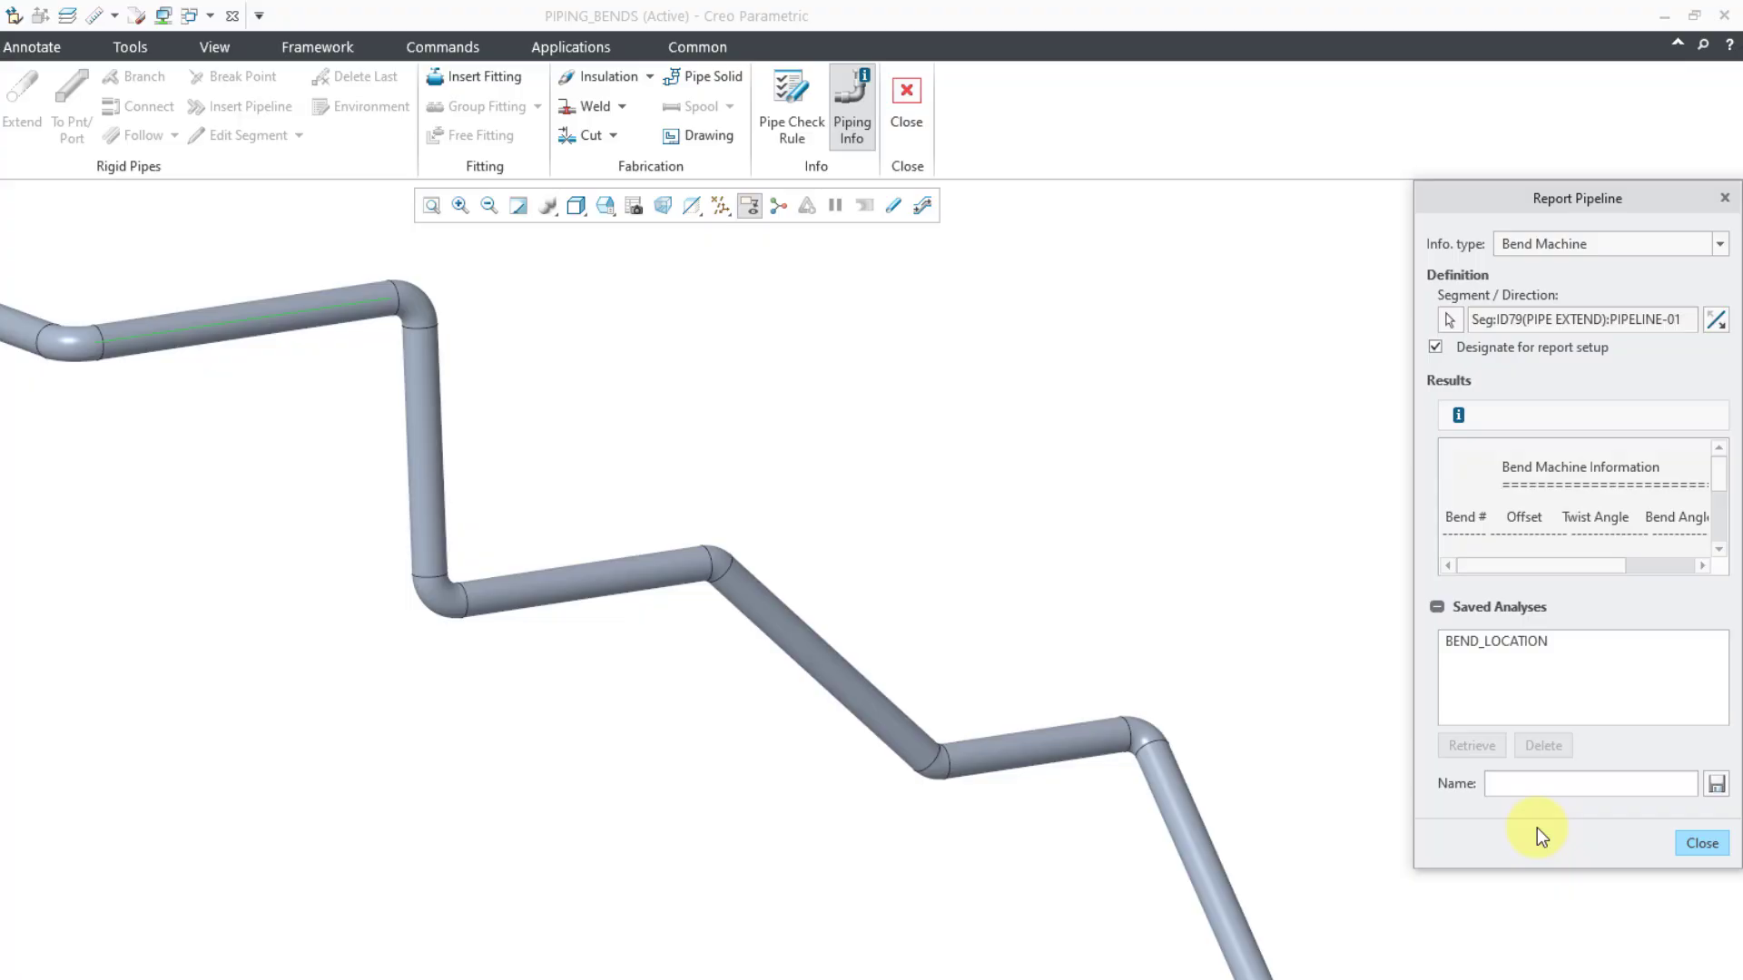
pyautogui.write('be')
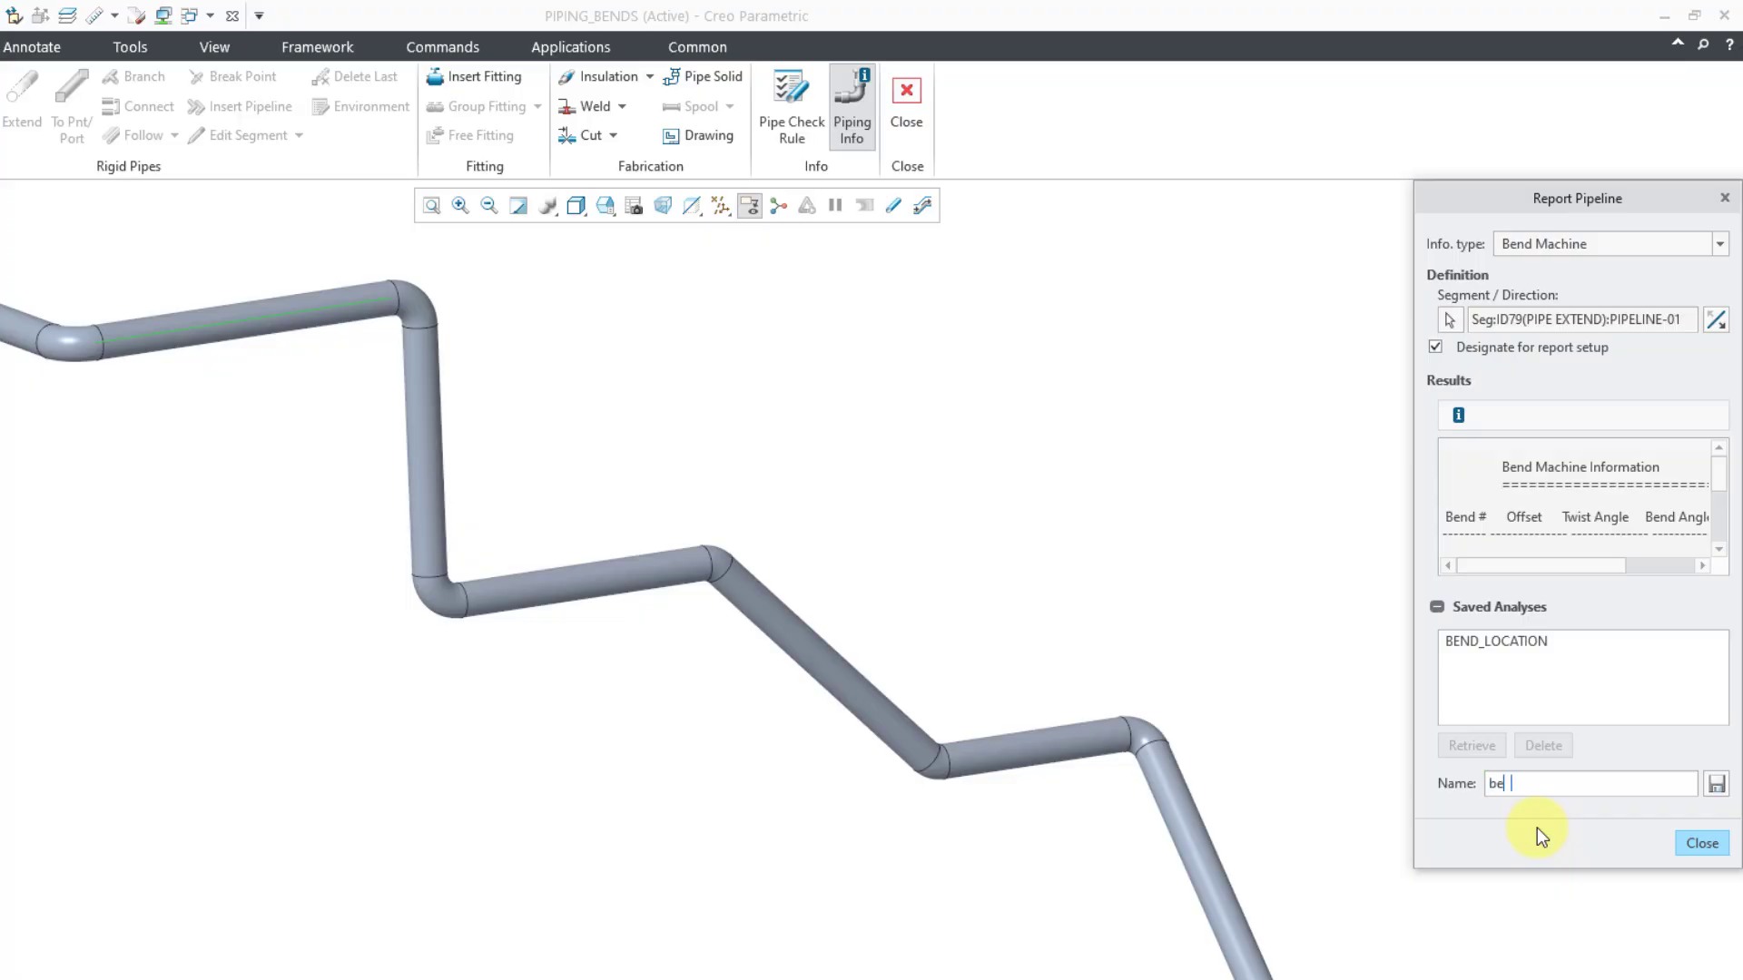
pyautogui.write('nd_machine')
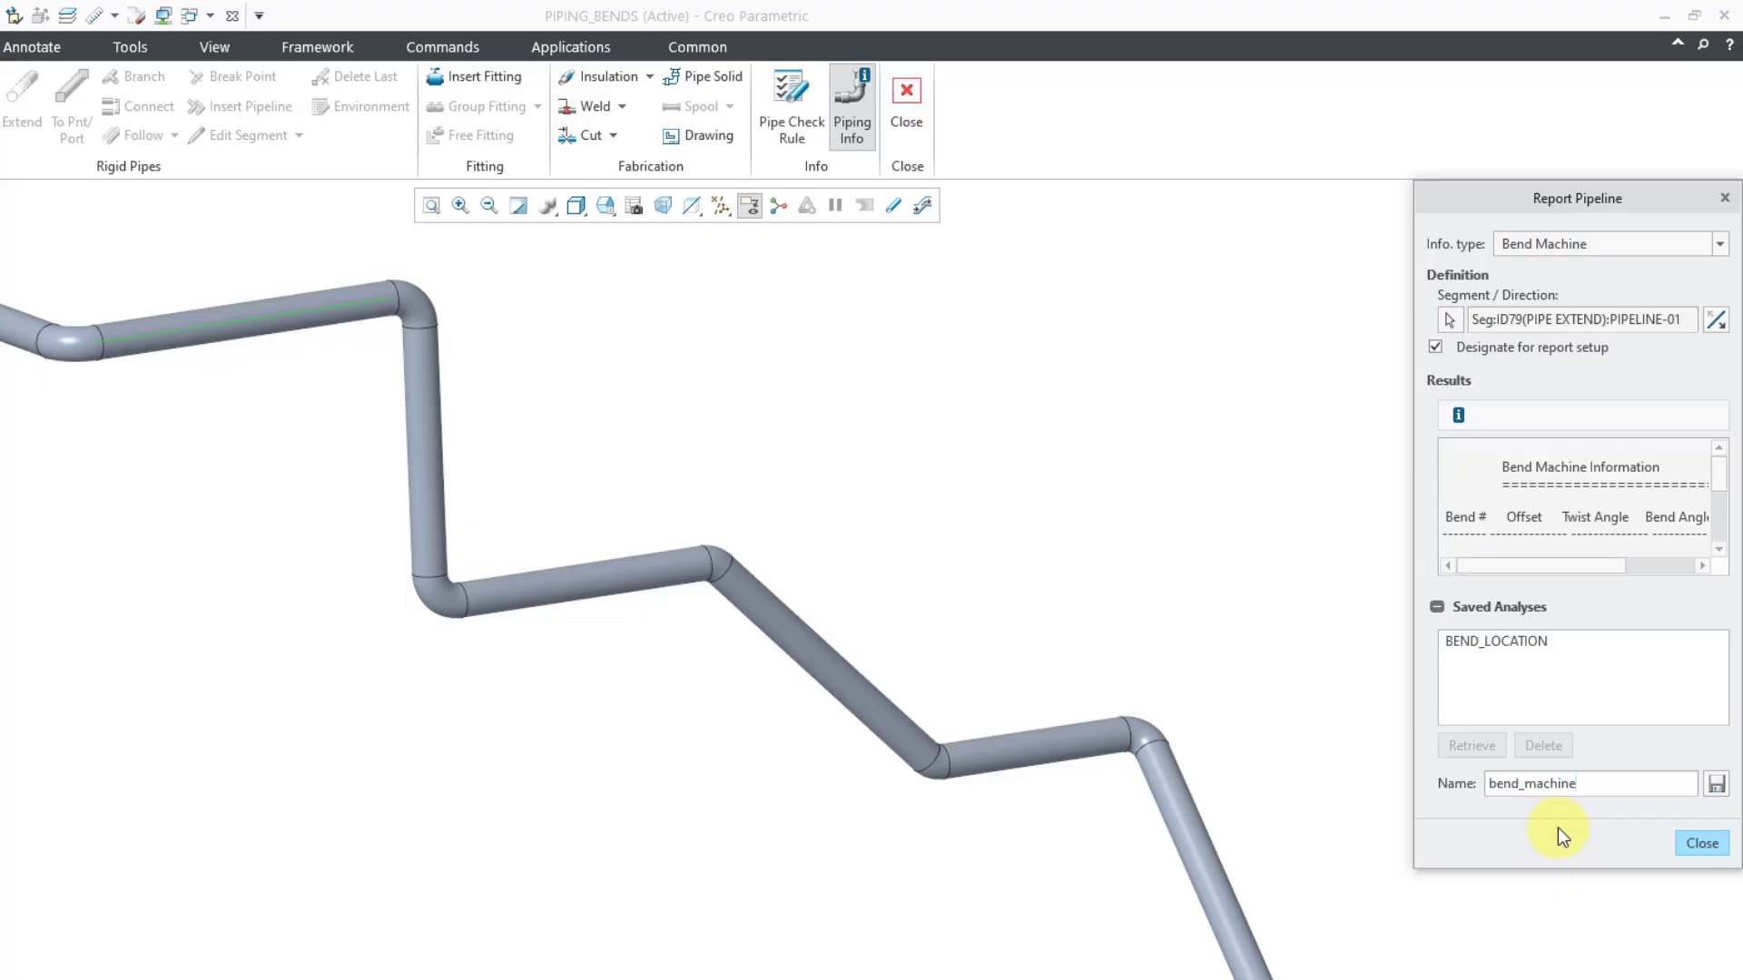
pyautogui.click(1715, 785)
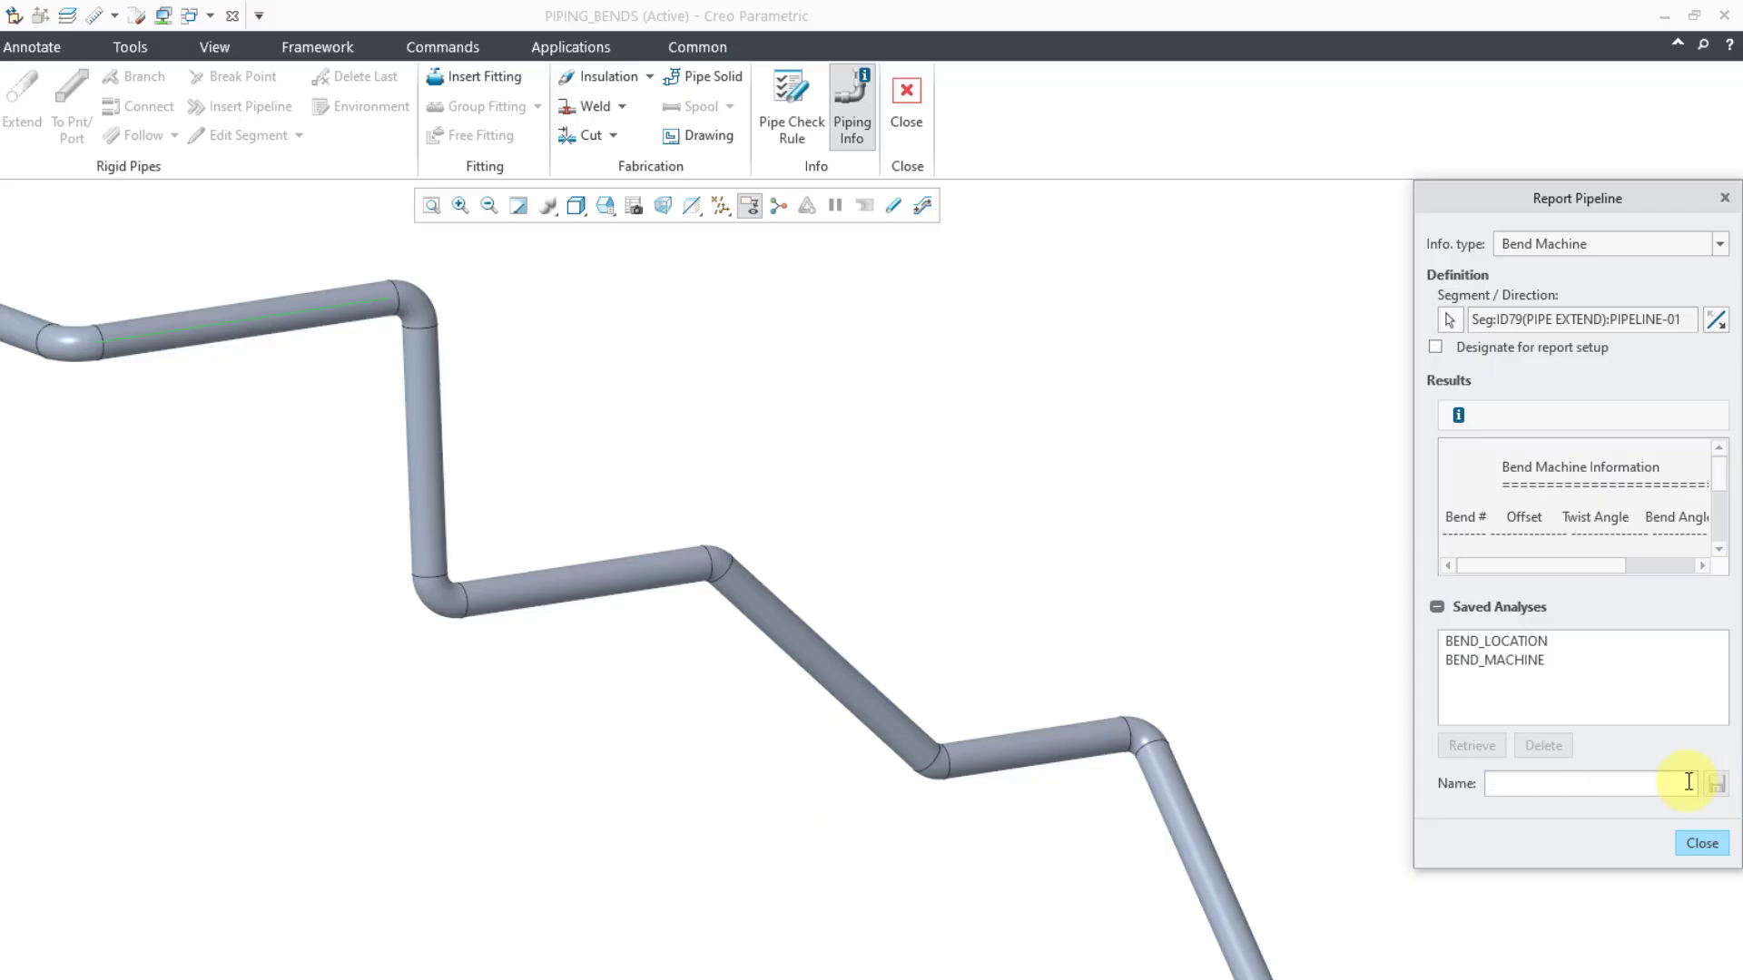
pyautogui.moveTo(1539, 666)
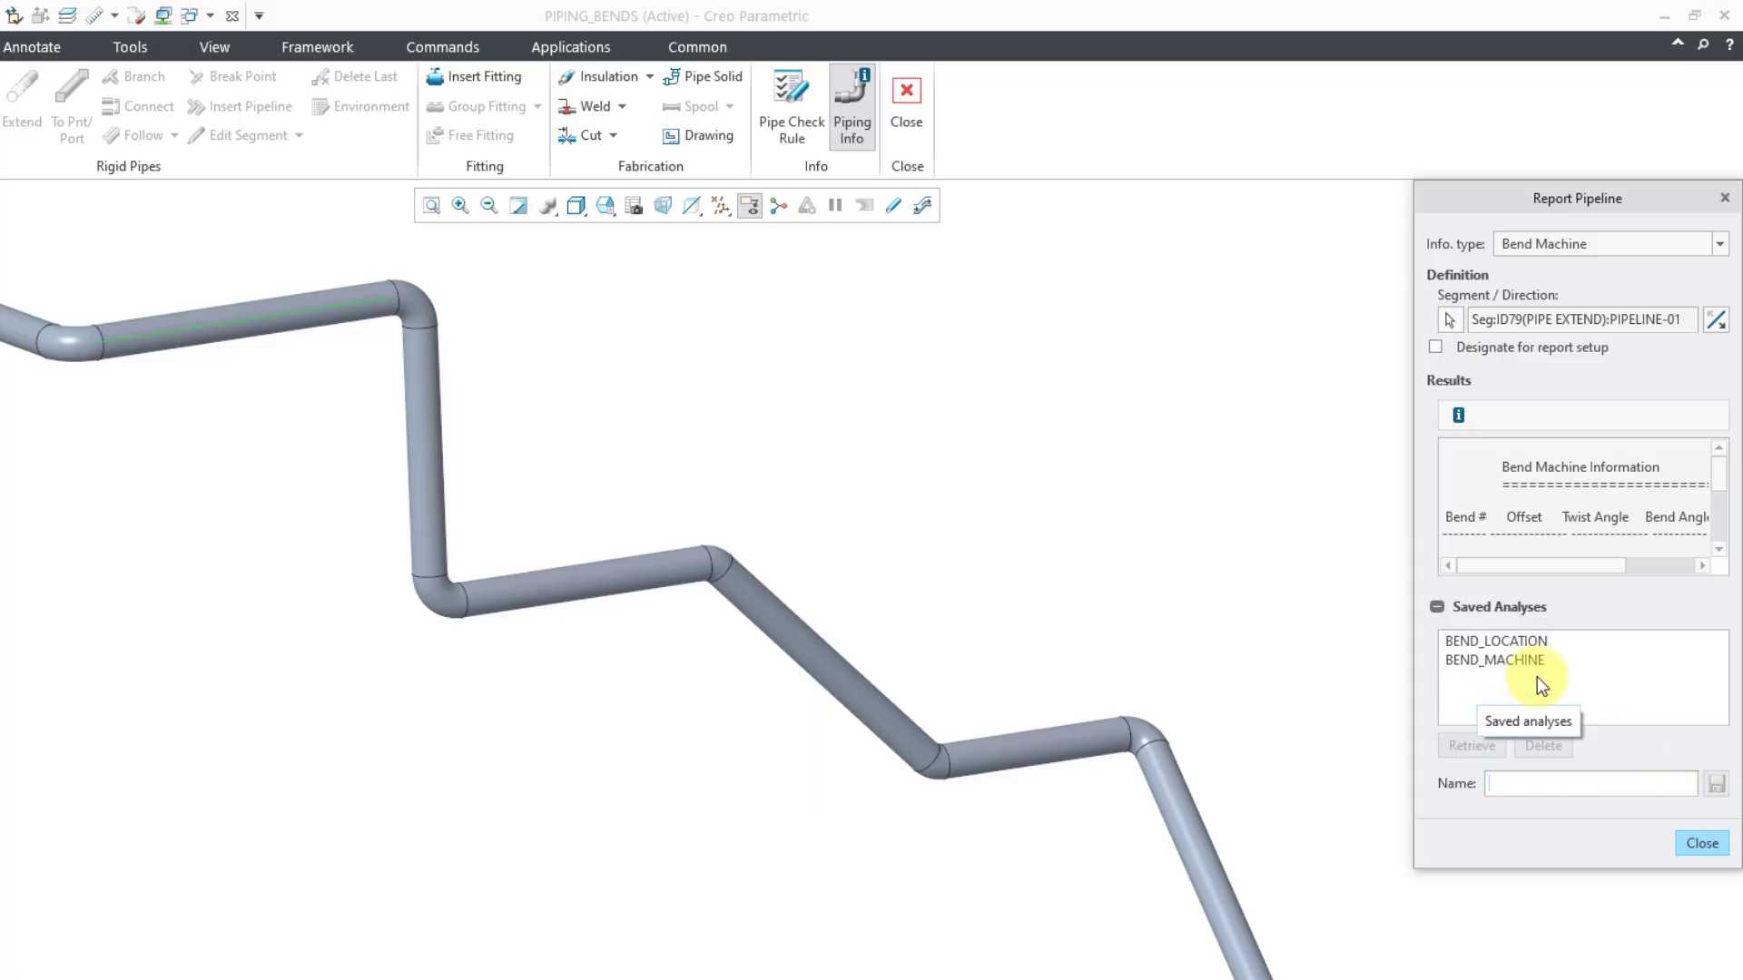
pyautogui.click(1458, 414)
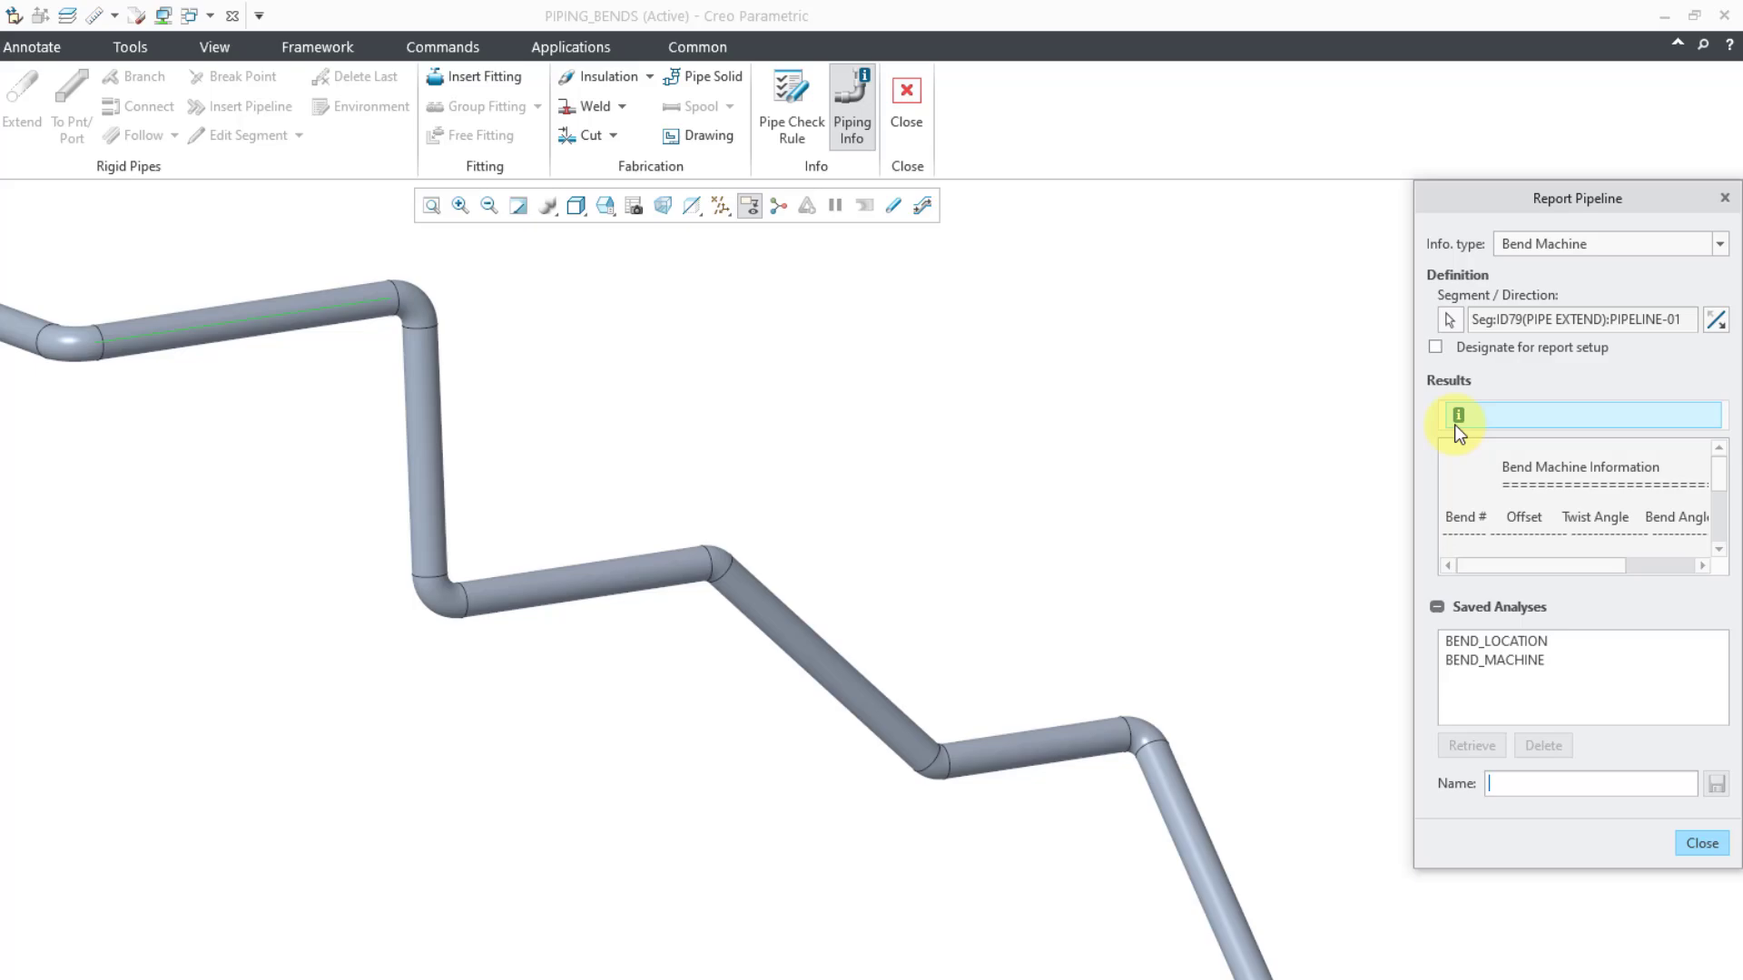
pyautogui.moveTo(1458, 419)
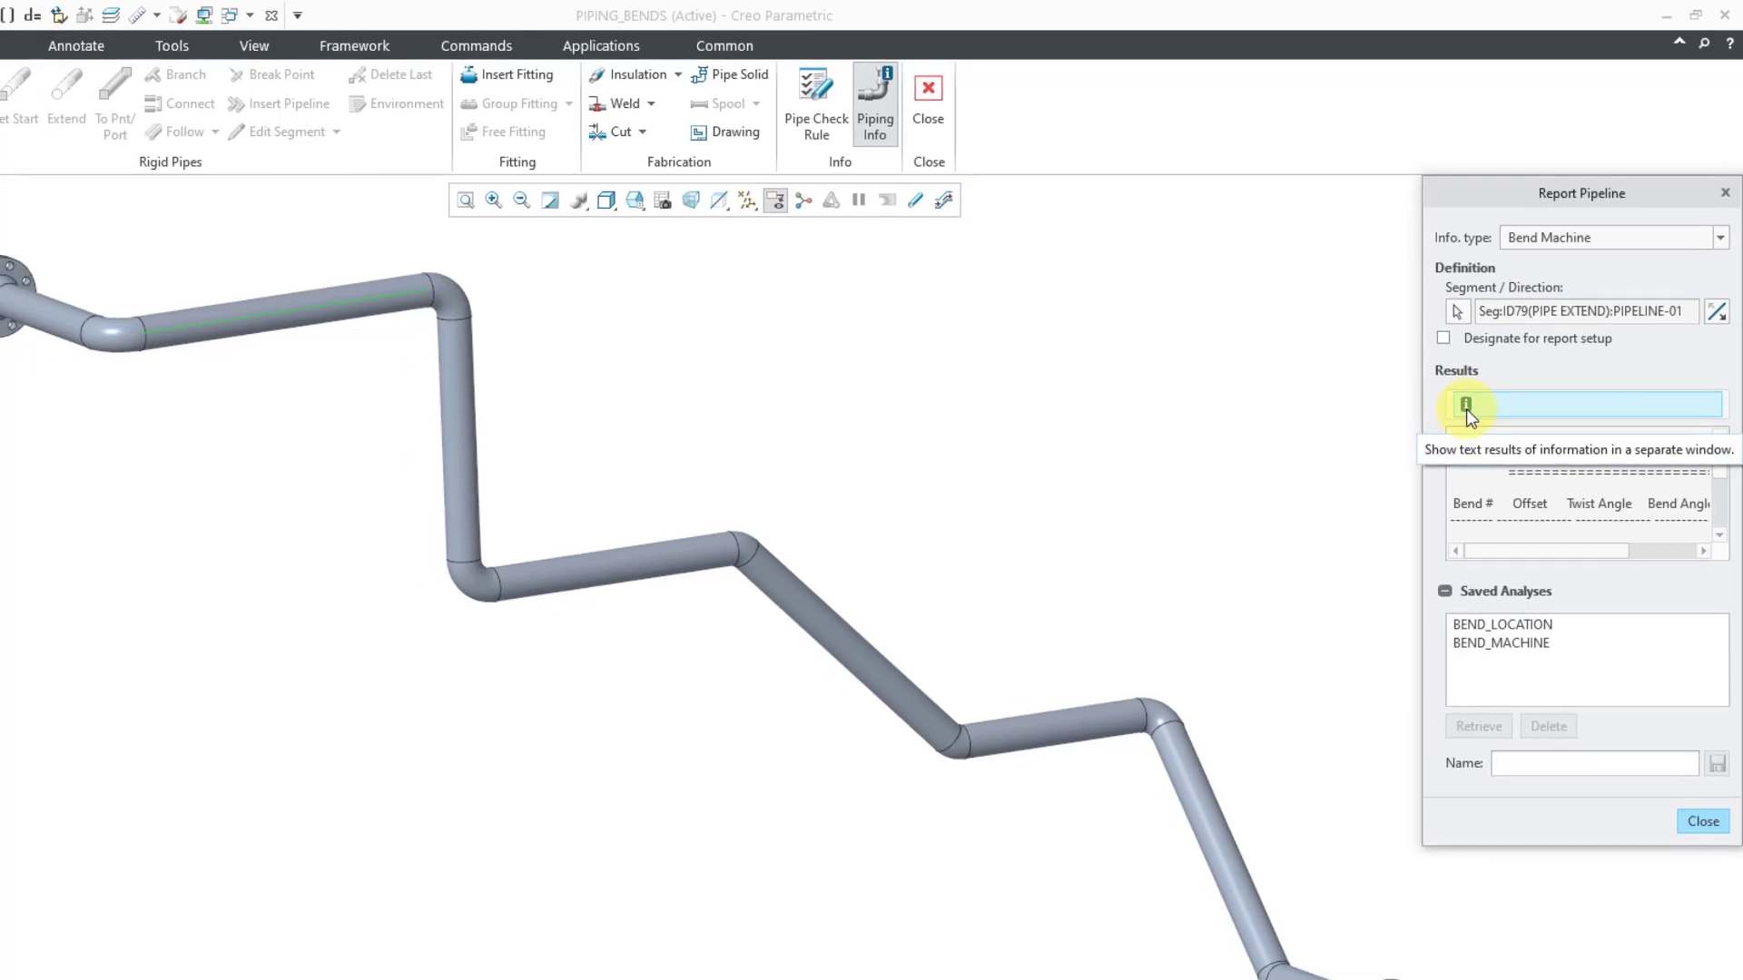
# Review the bend results window, close it and the Report Pipeline dialog, then list open windows
pyautogui.click(1465, 405)
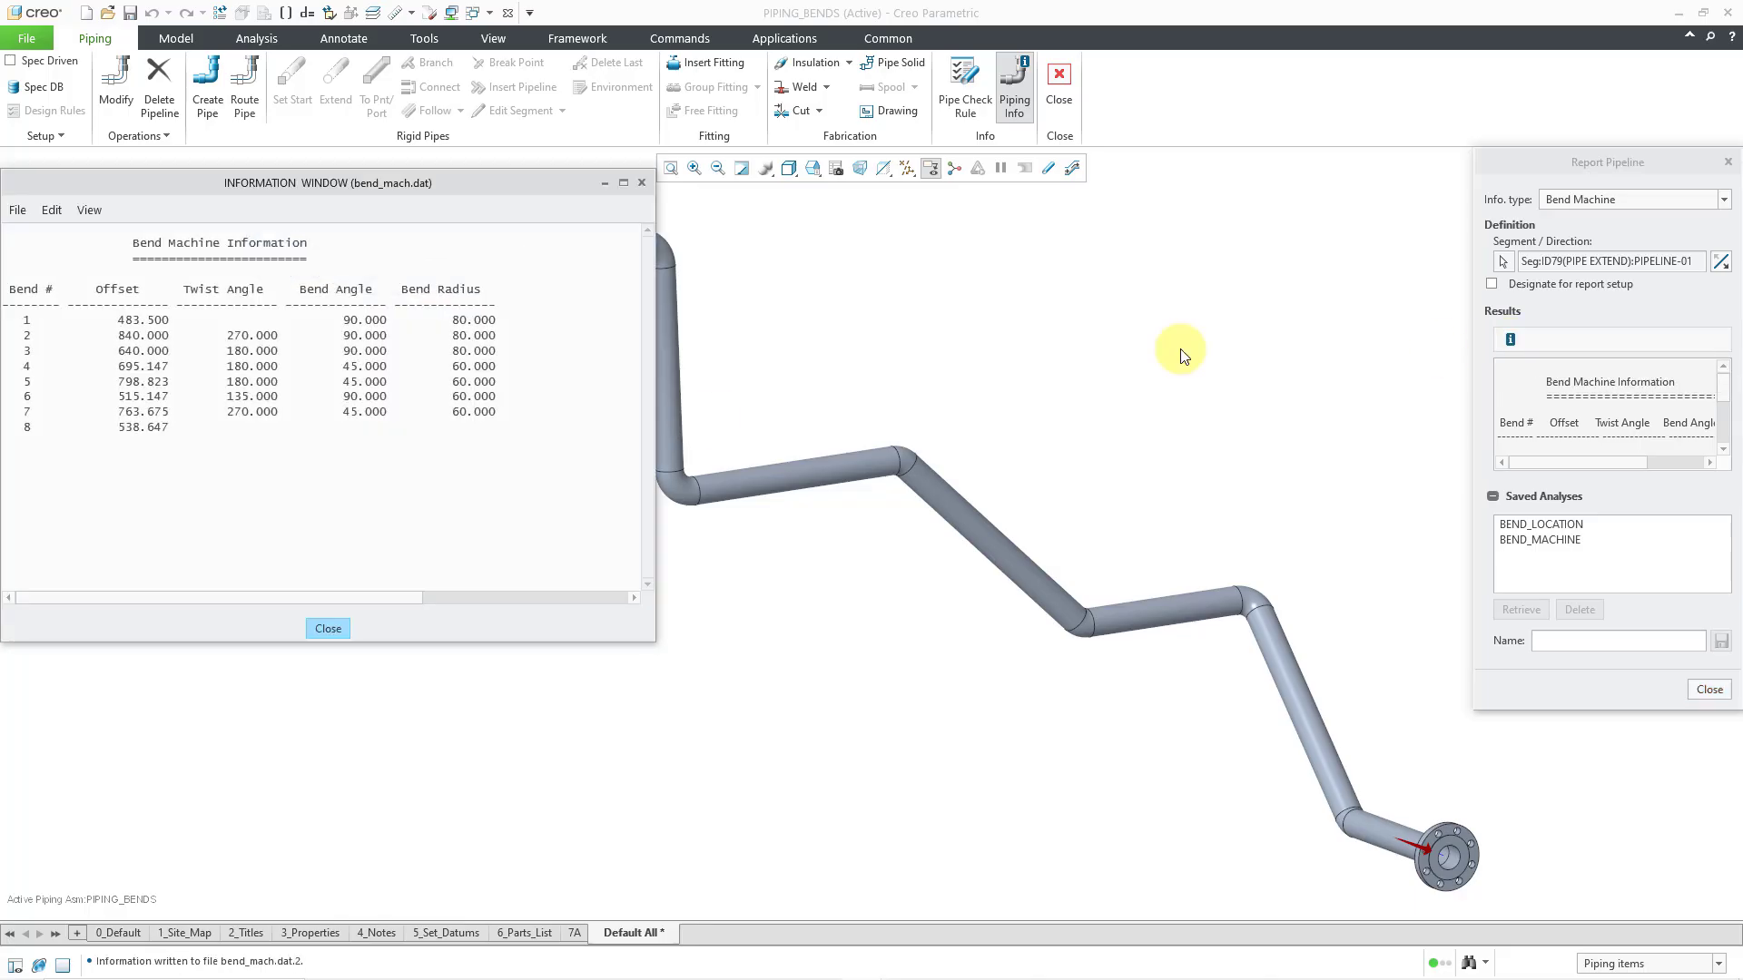
pyautogui.moveTo(287, 346)
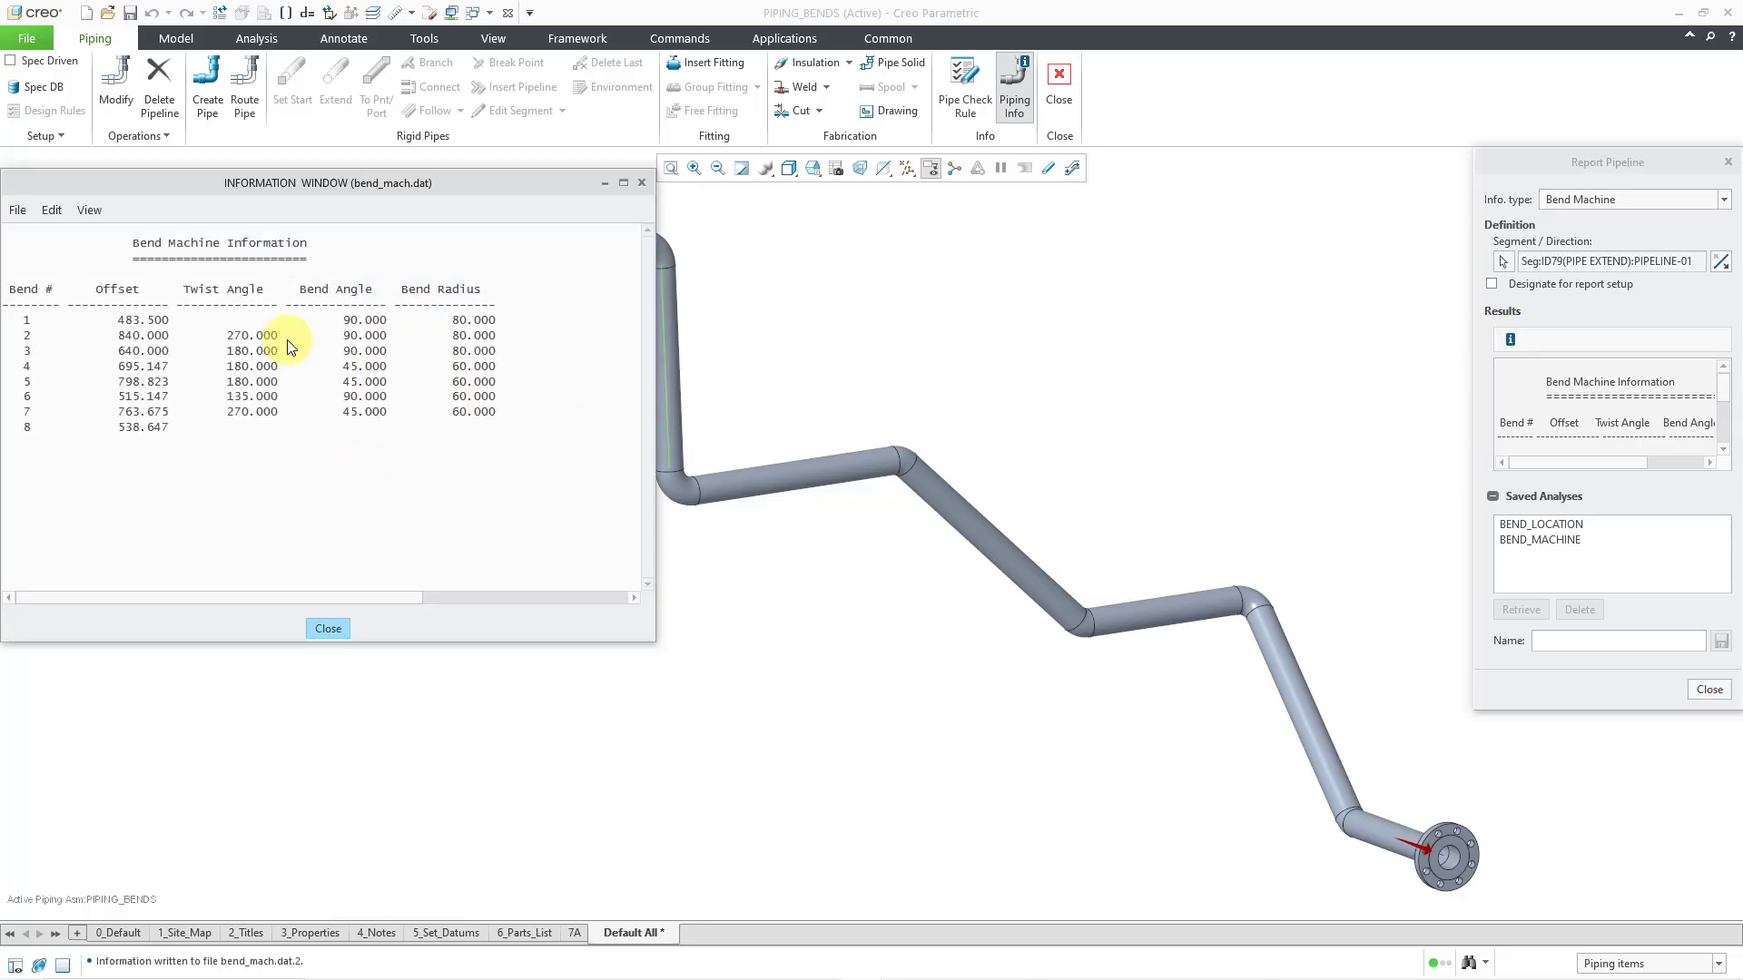
pyautogui.moveTo(328, 461)
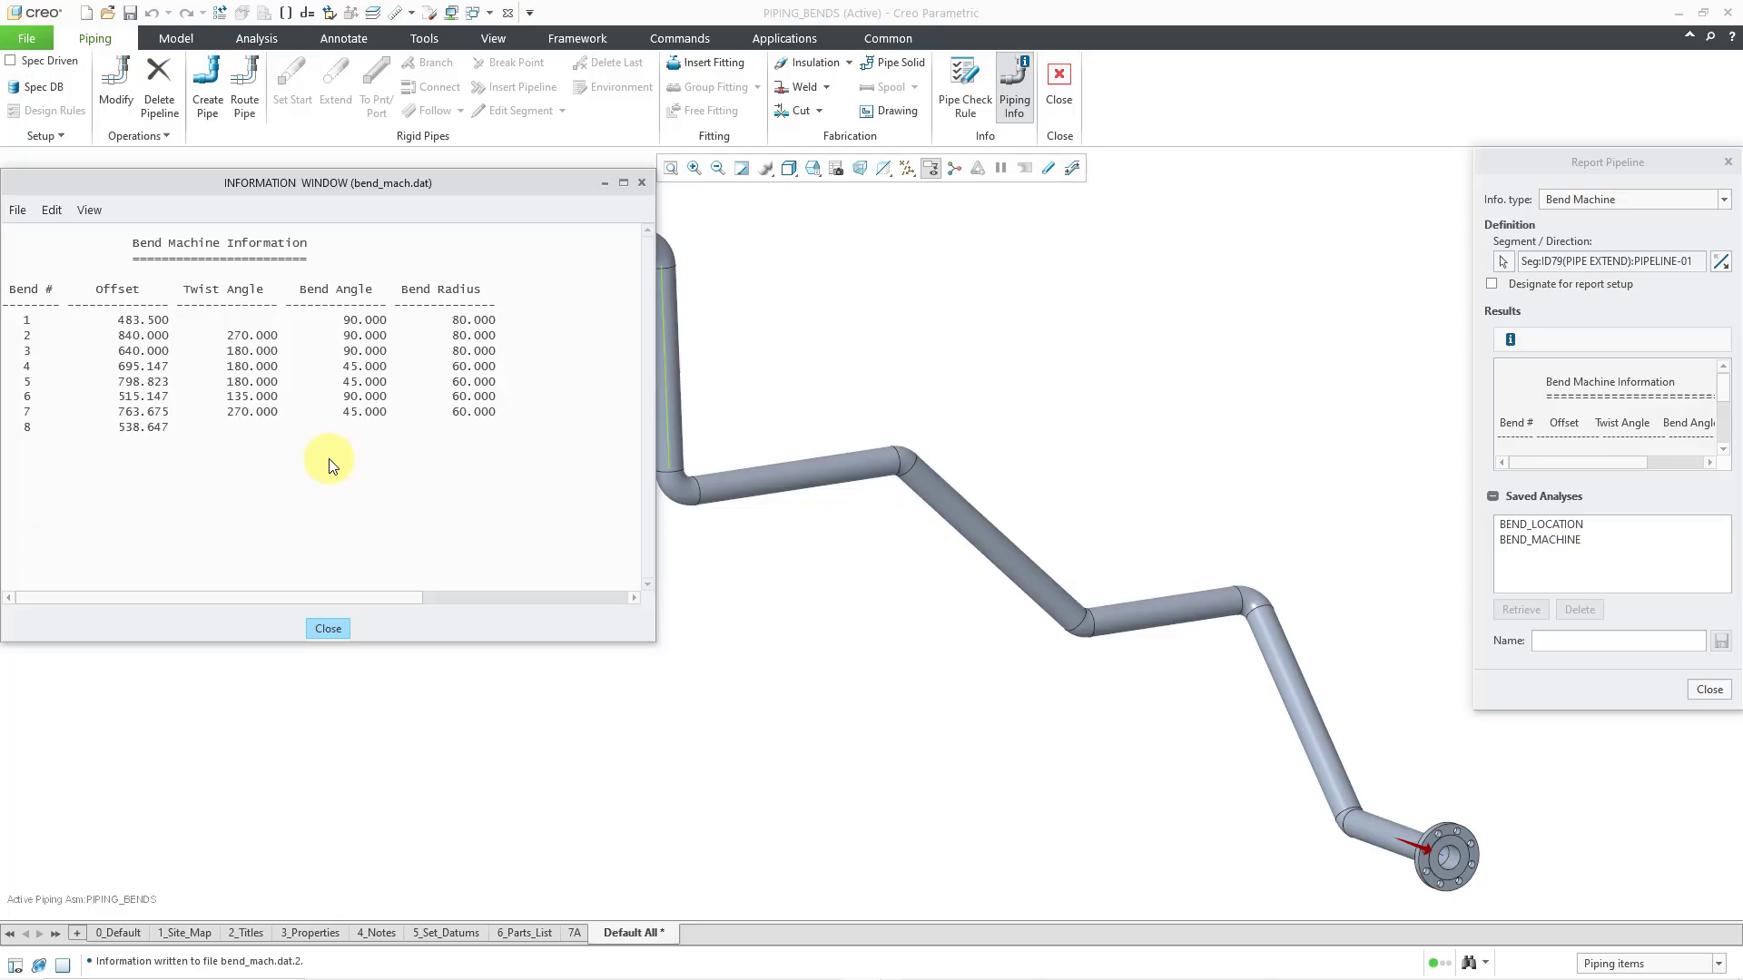
pyautogui.moveTo(111, 303)
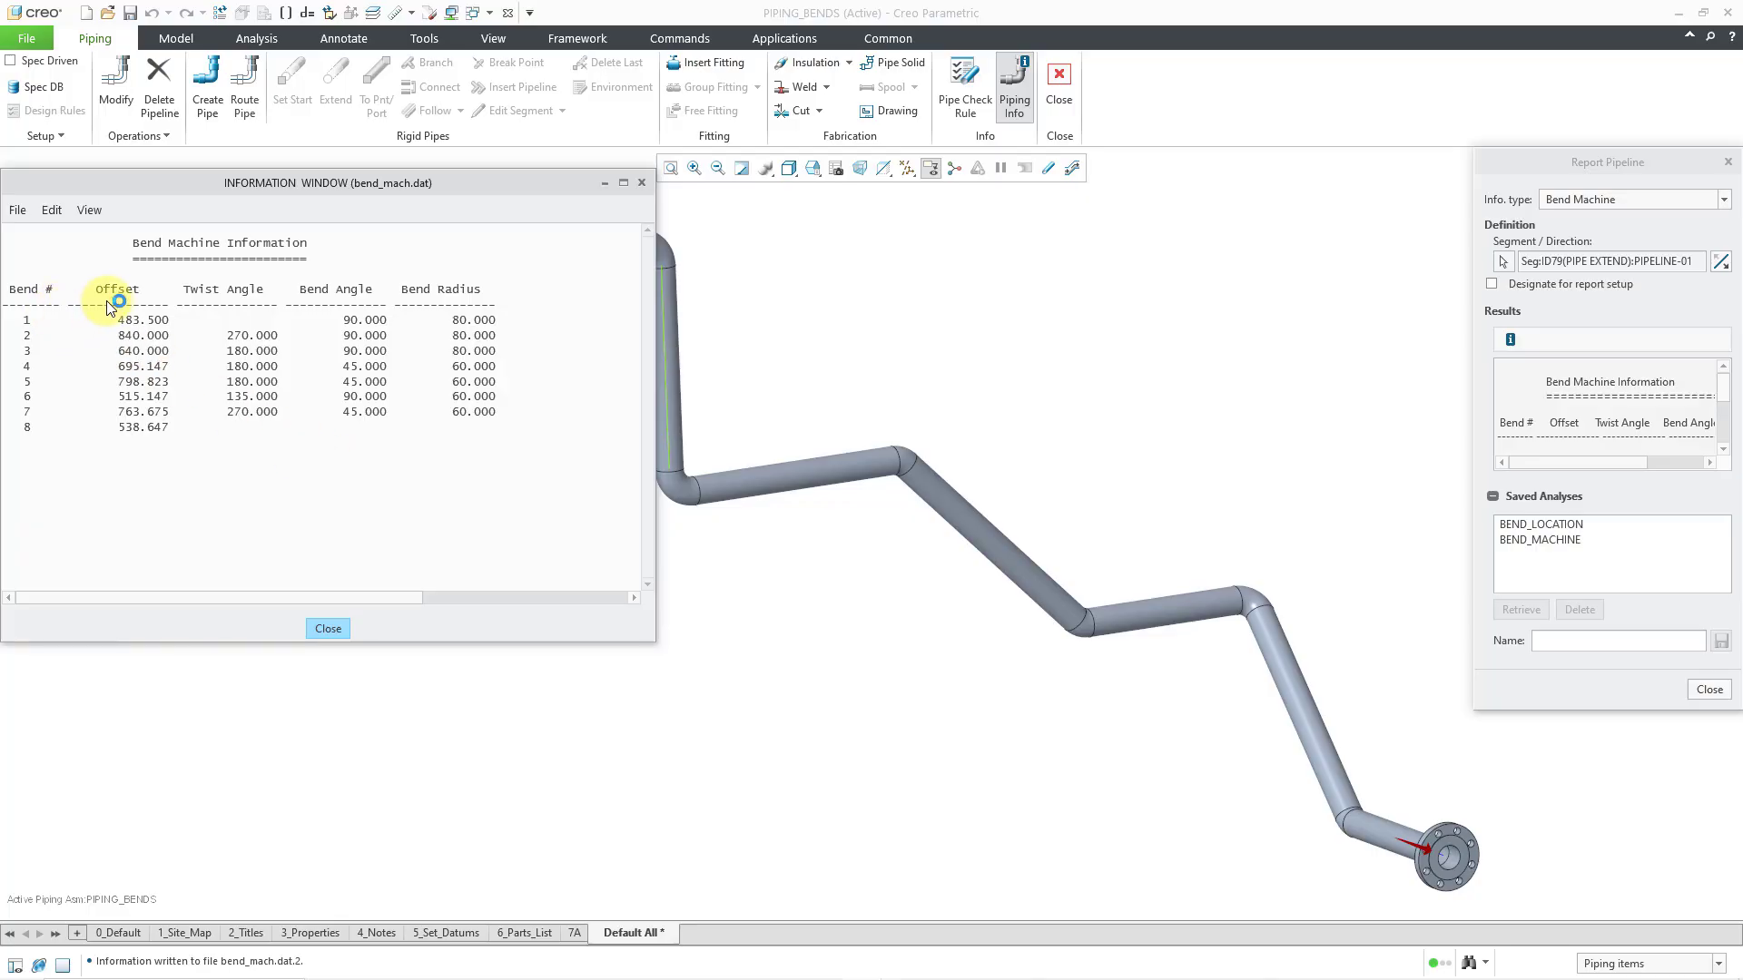
pyautogui.moveTo(214, 294)
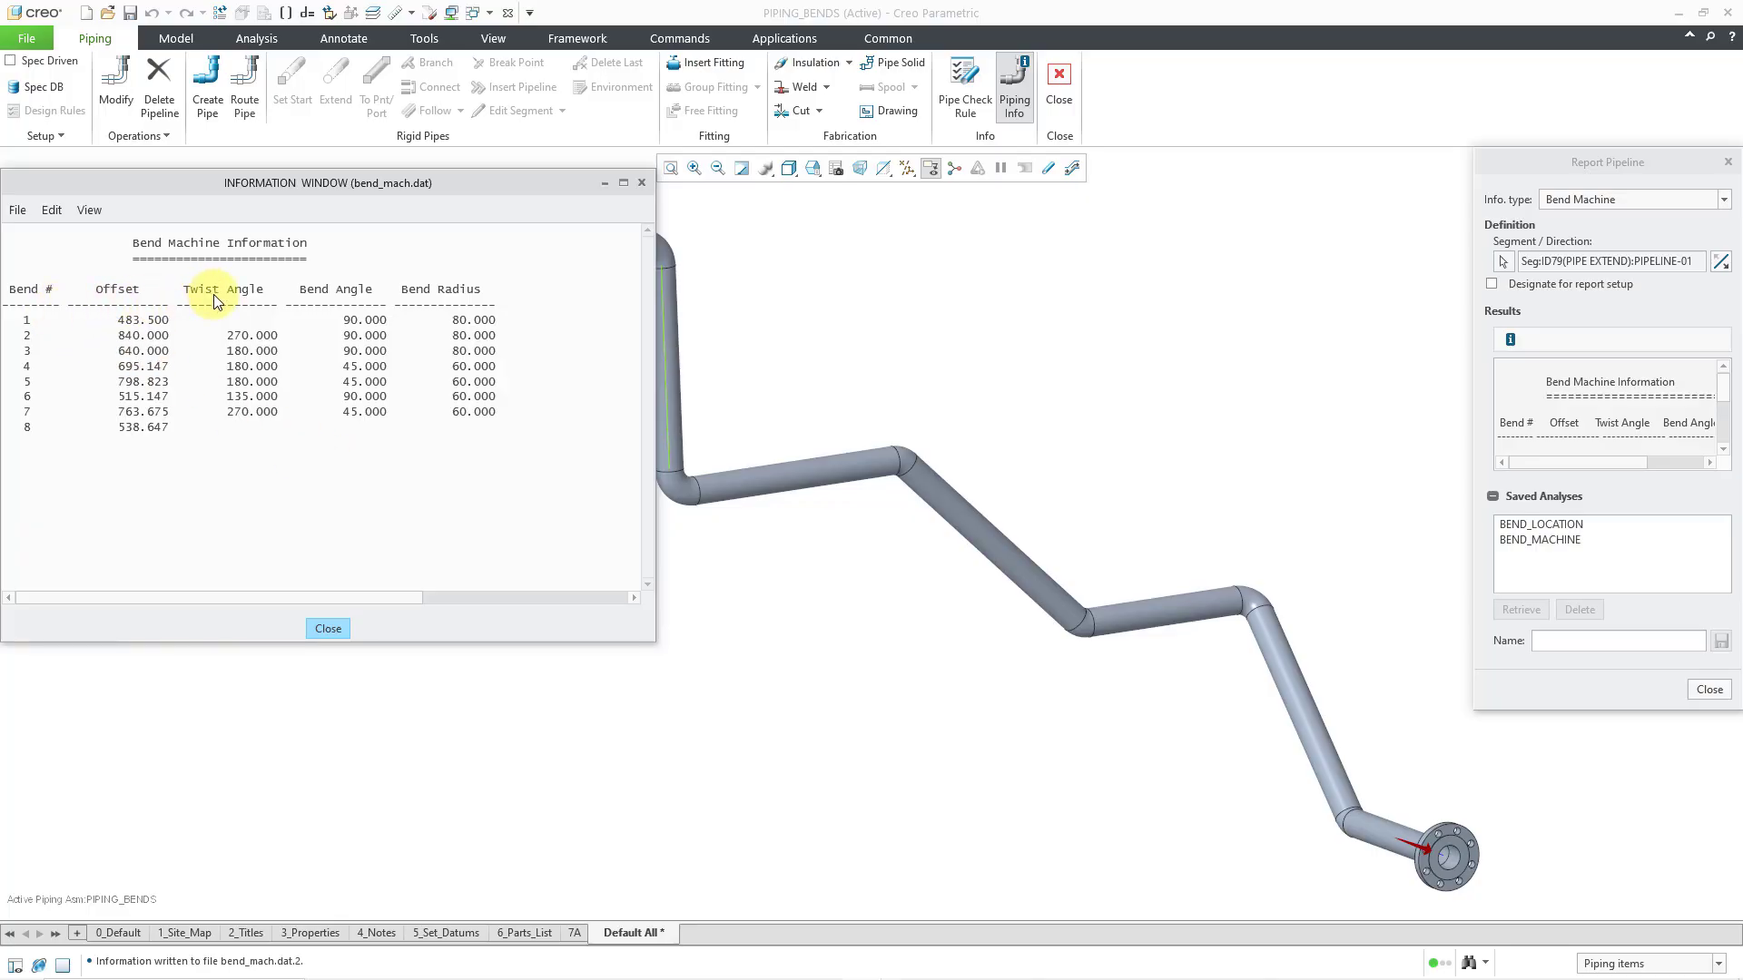
pyautogui.moveTo(441, 294)
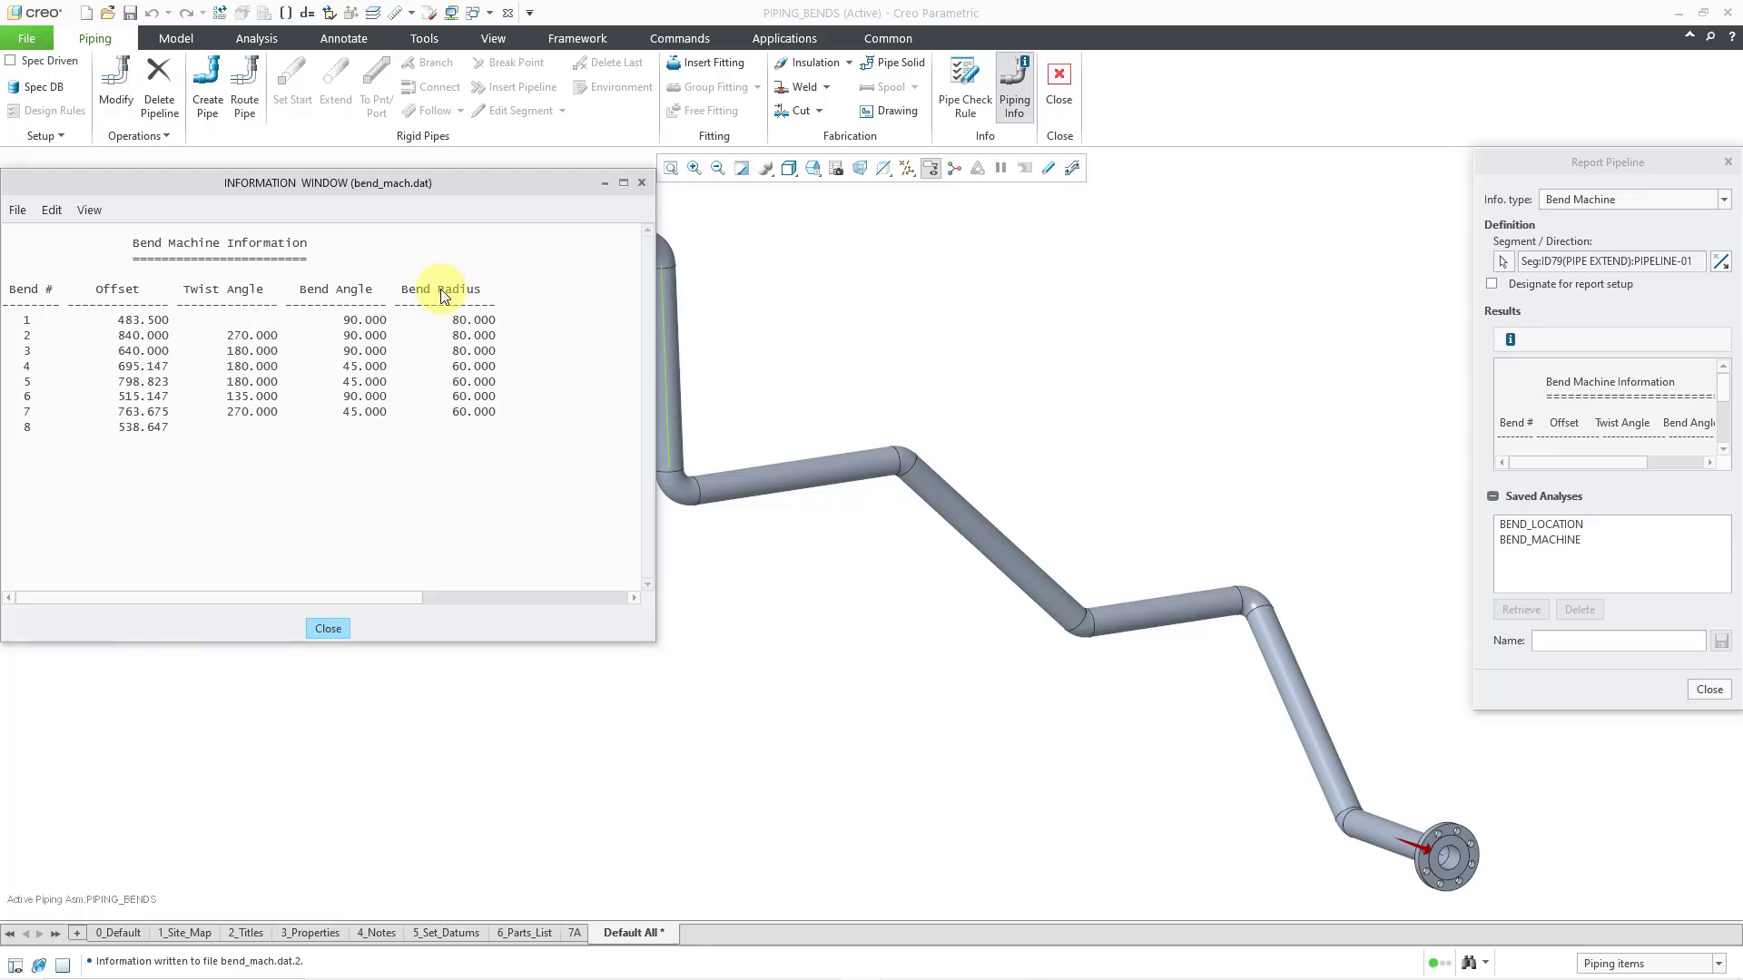
pyautogui.moveTo(591, 297)
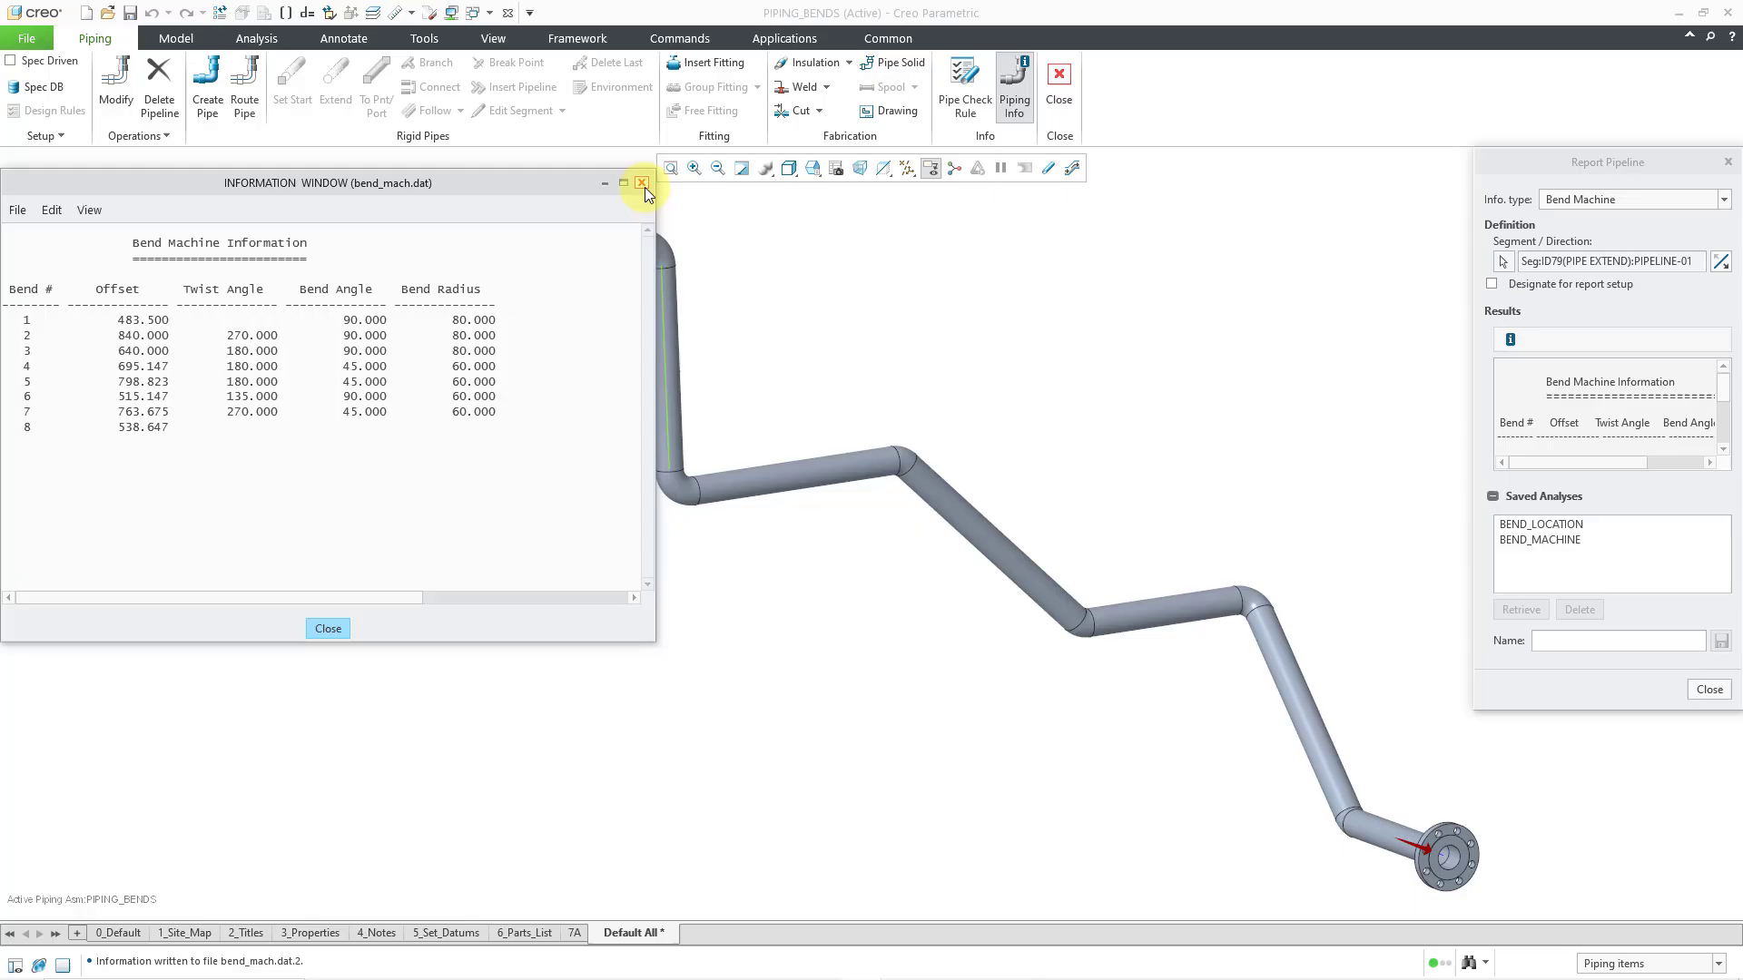
pyautogui.click(641, 182)
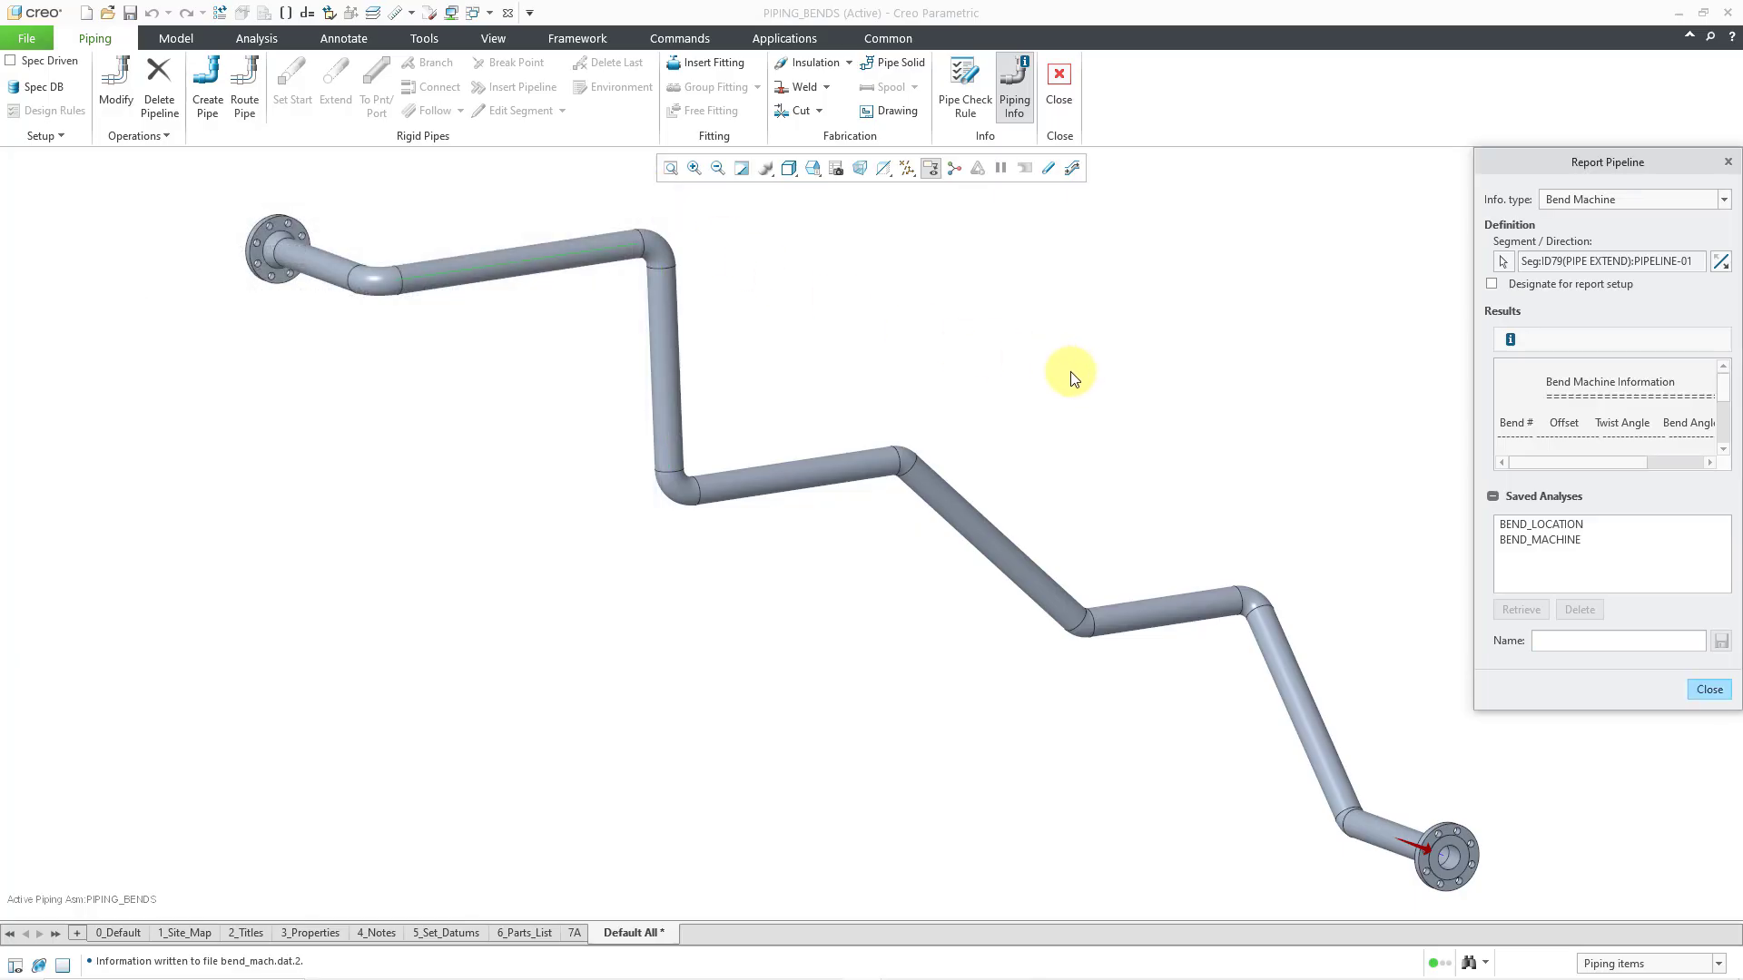
pyautogui.moveTo(1710, 689)
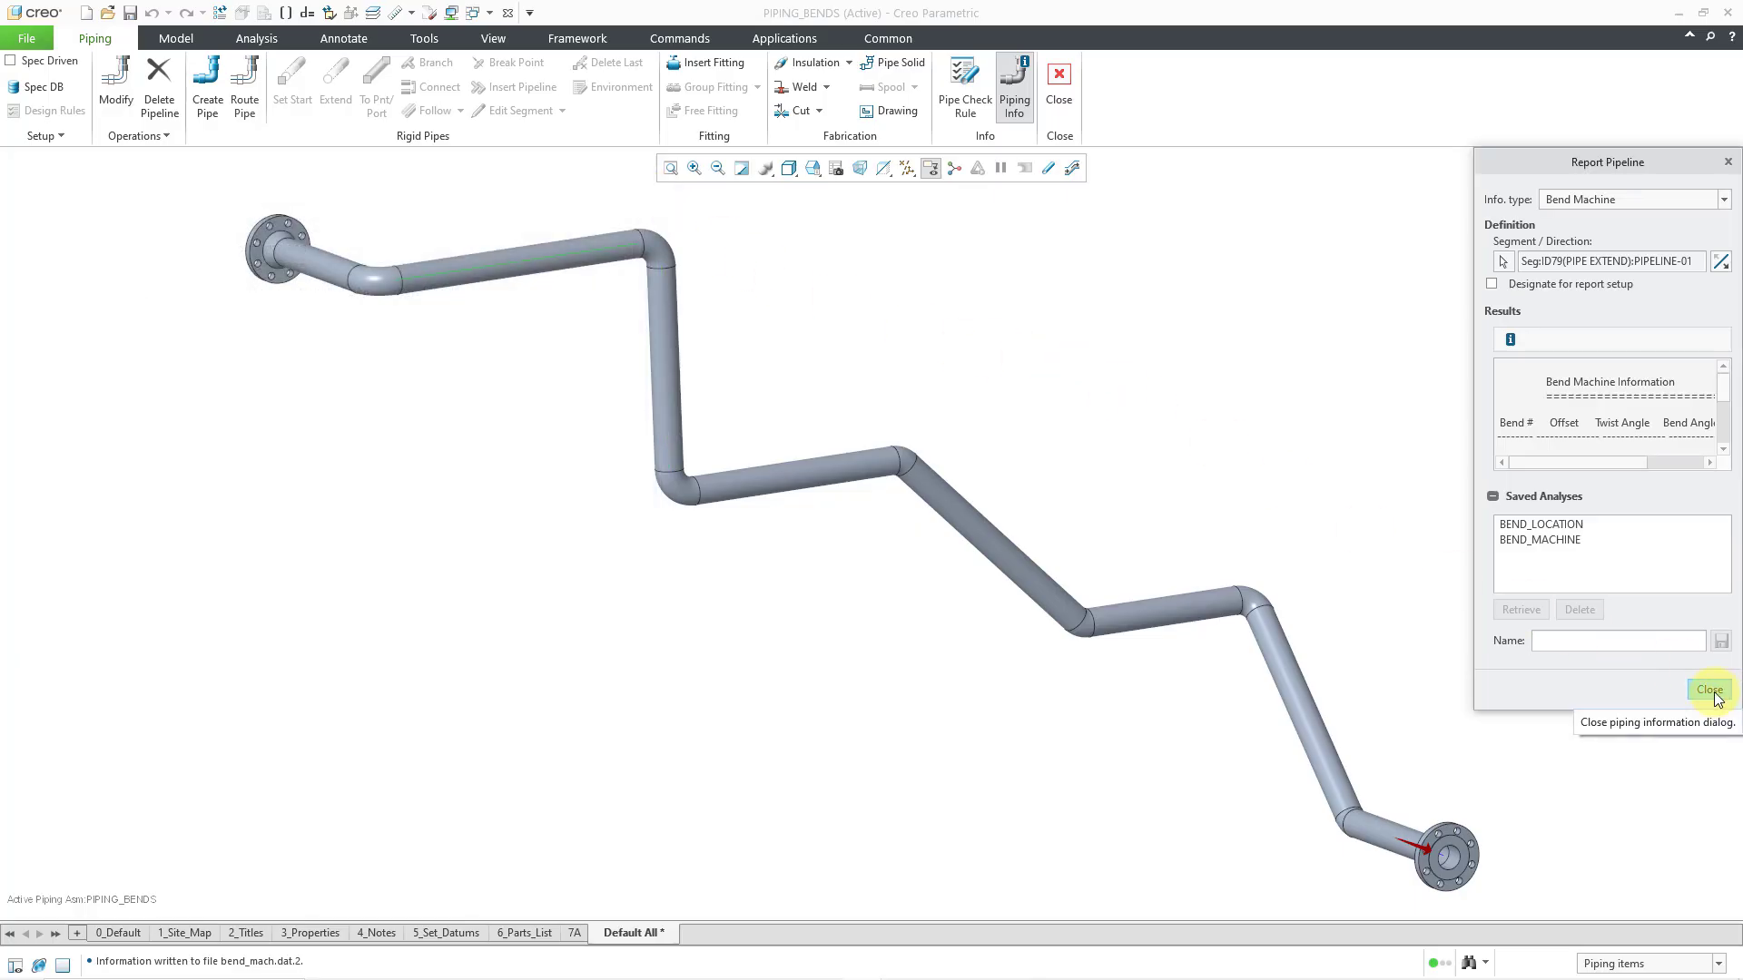
pyautogui.click(1709, 690)
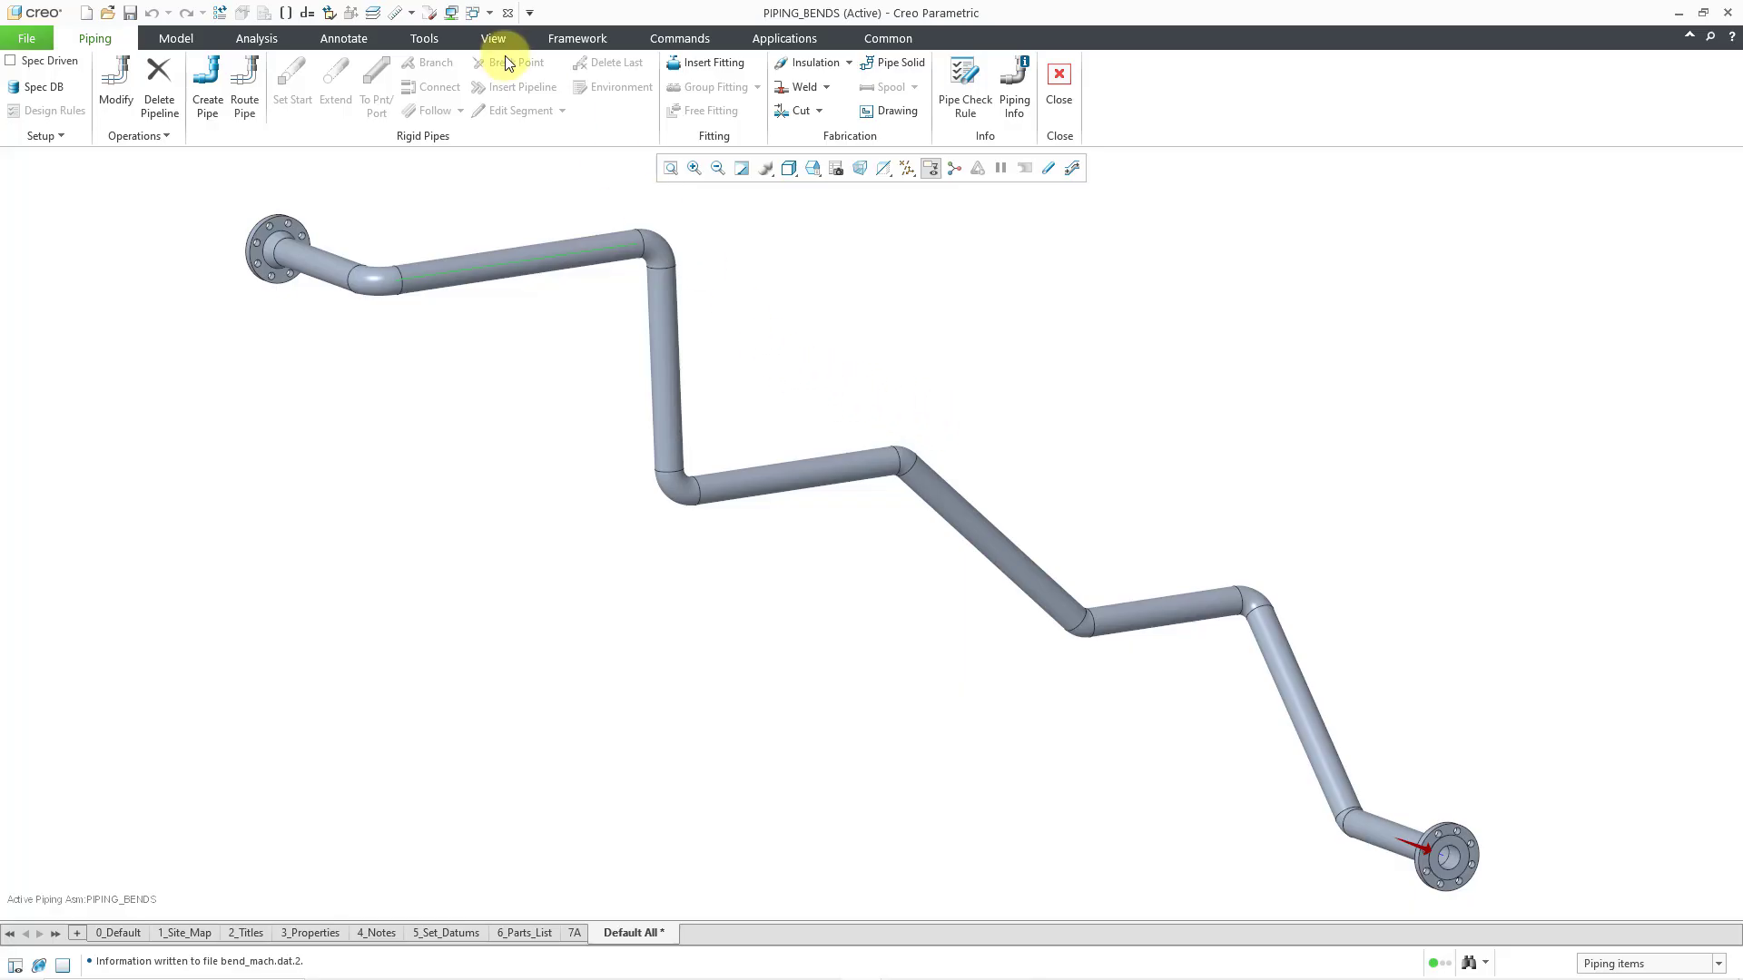
pyautogui.click(488, 13)
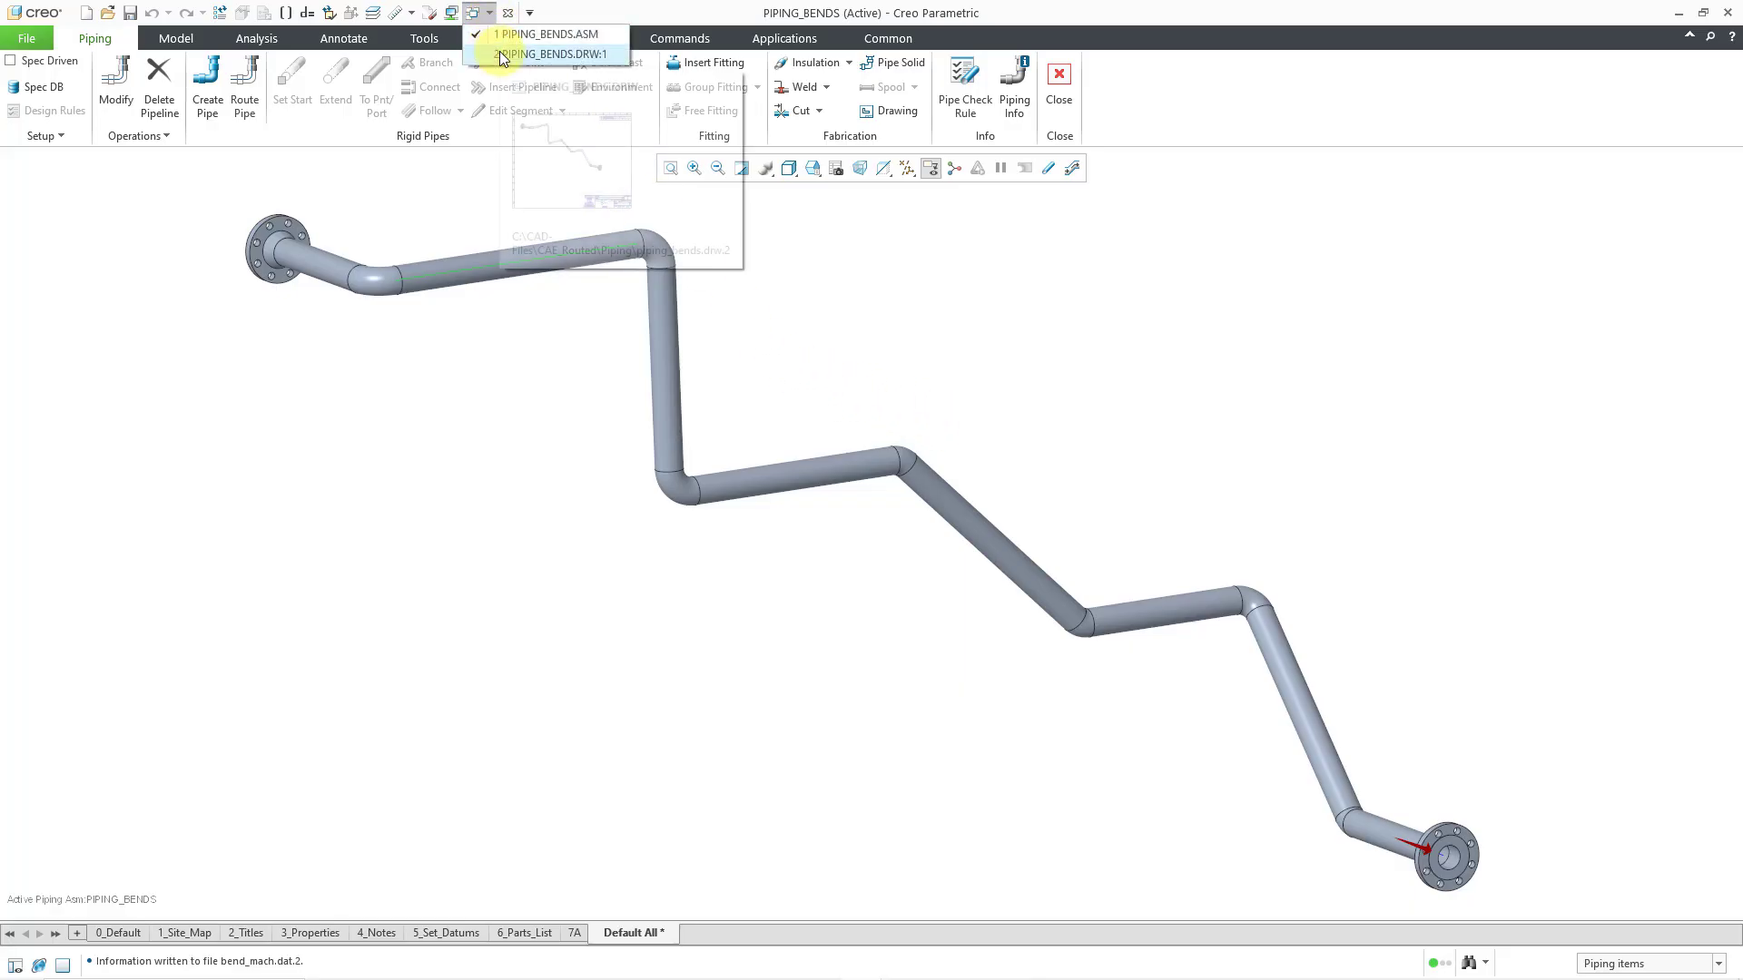
# Switch to the PIPING_BENDS.DRW drawing from the Windows list
pyautogui.click(548, 53)
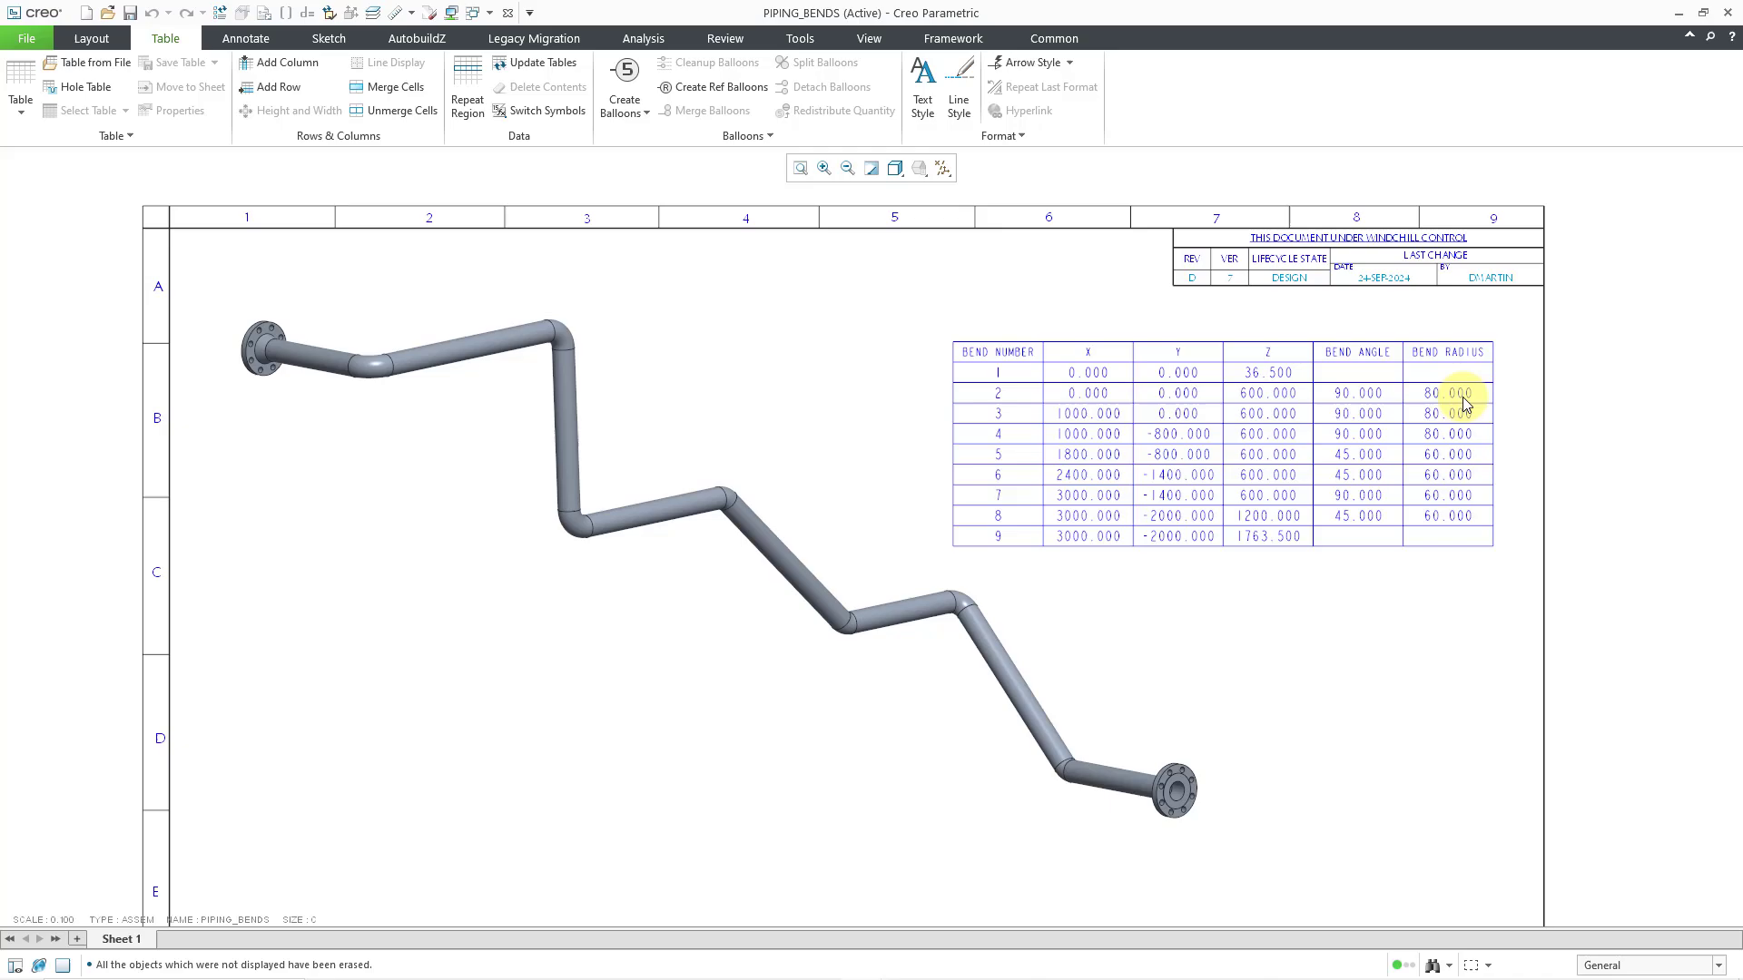
pyautogui.moveTo(1521, 442)
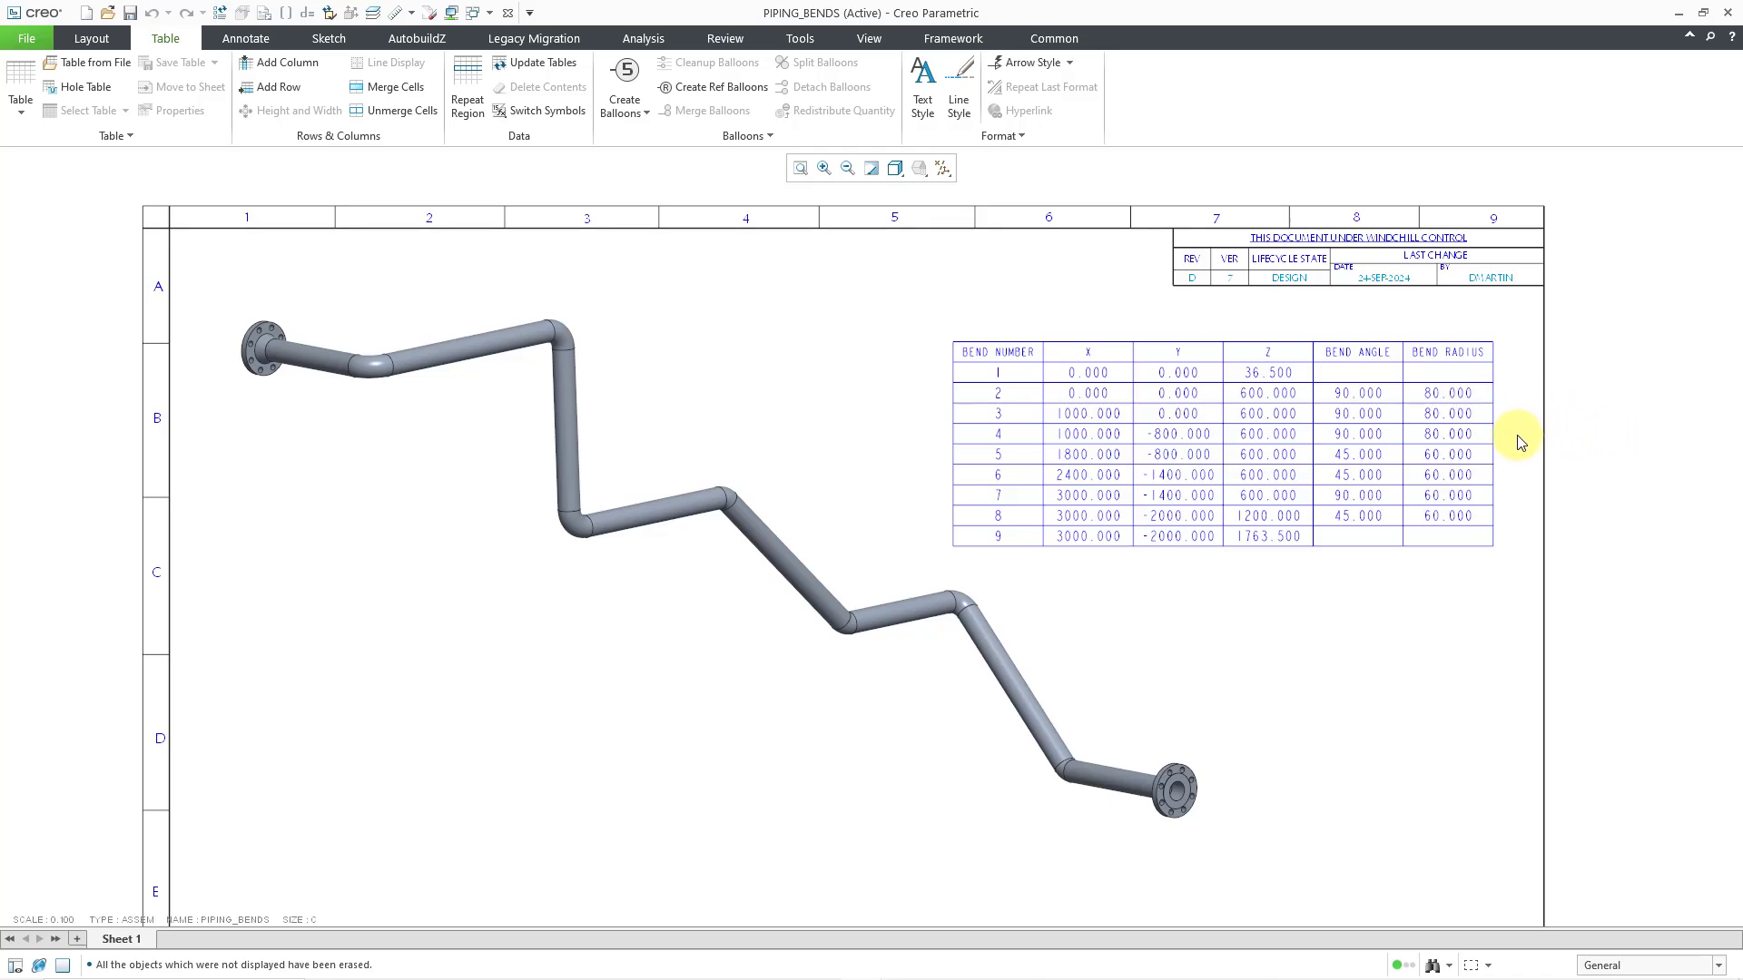
pyautogui.moveTo(1521, 449)
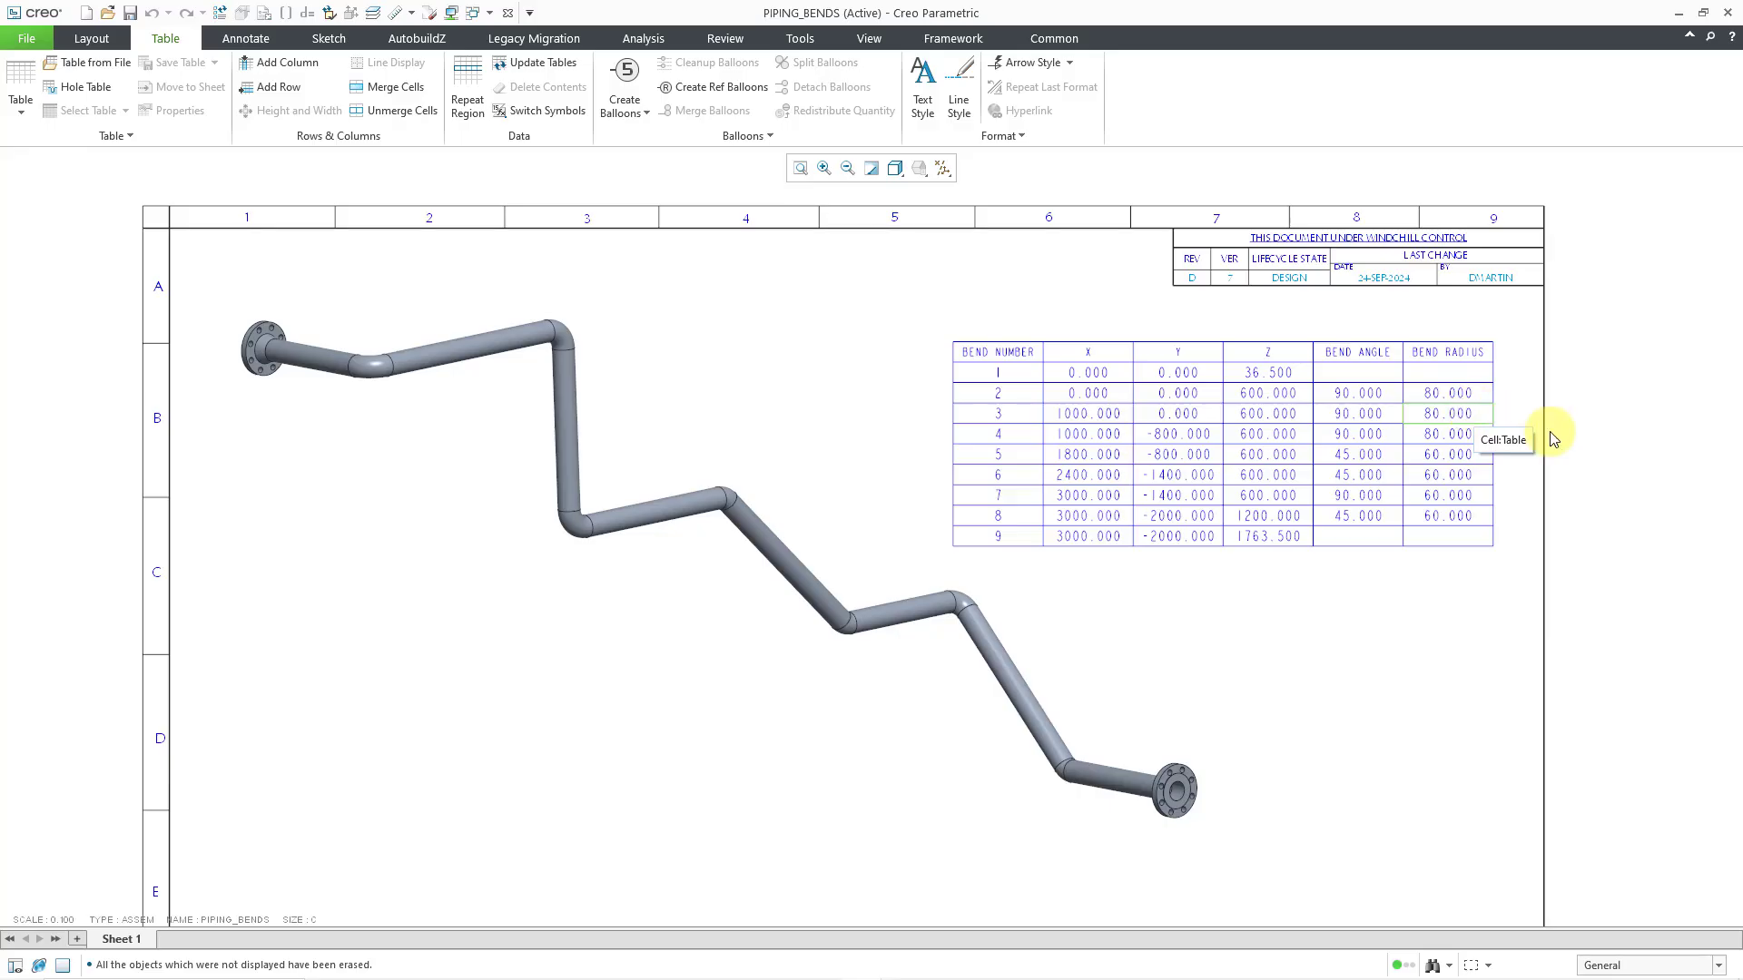
pyautogui.moveTo(58, 165)
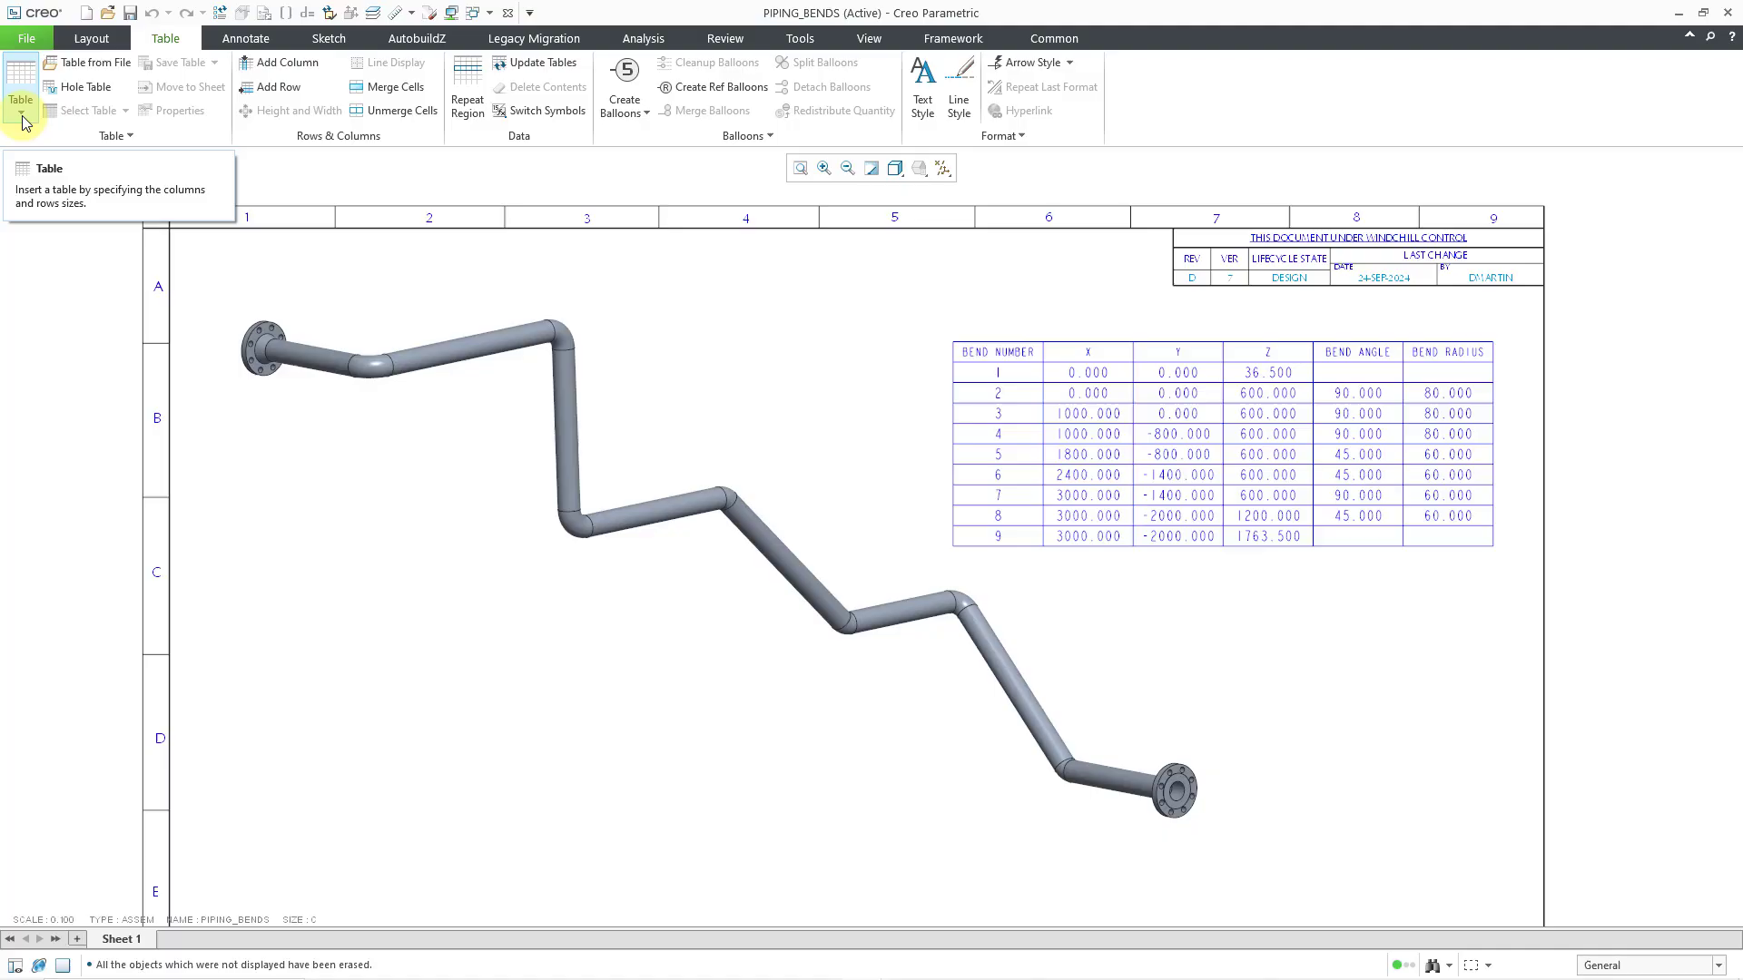
# Insert a 5x2 table left of the pipeline with Bend Number, Offset, Twist Angle, Bend Angle, Bend Radius headings
pyautogui.click(20, 98)
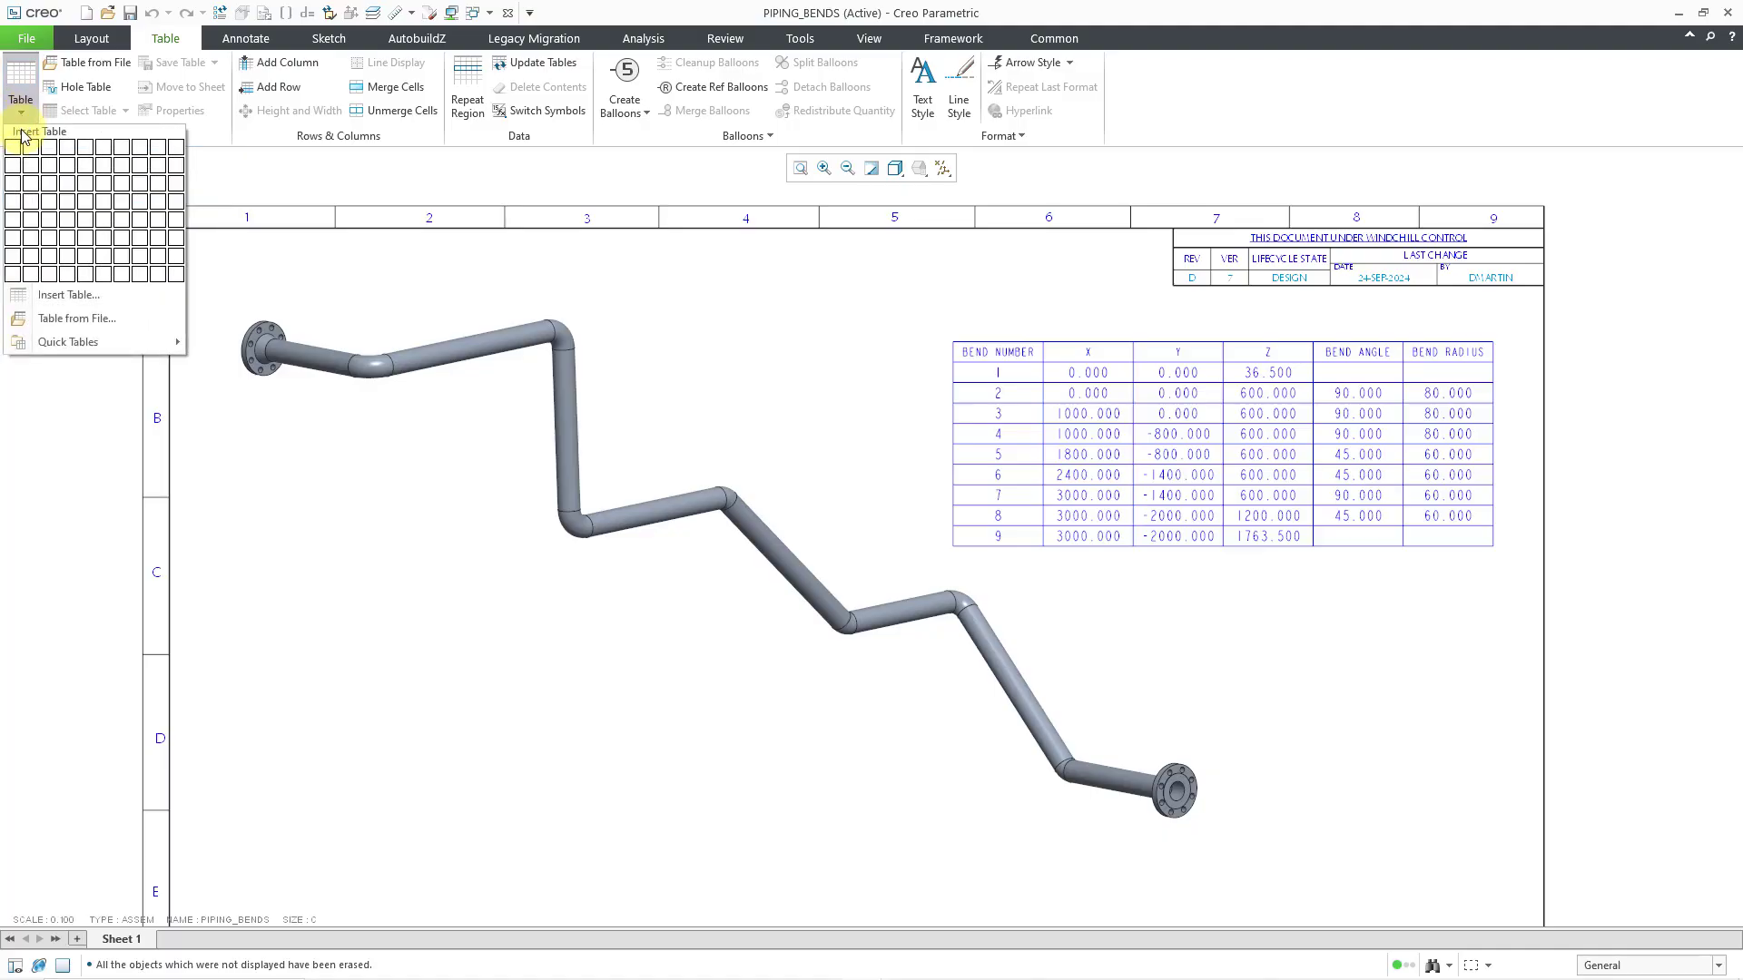
pyautogui.moveTo(87, 152)
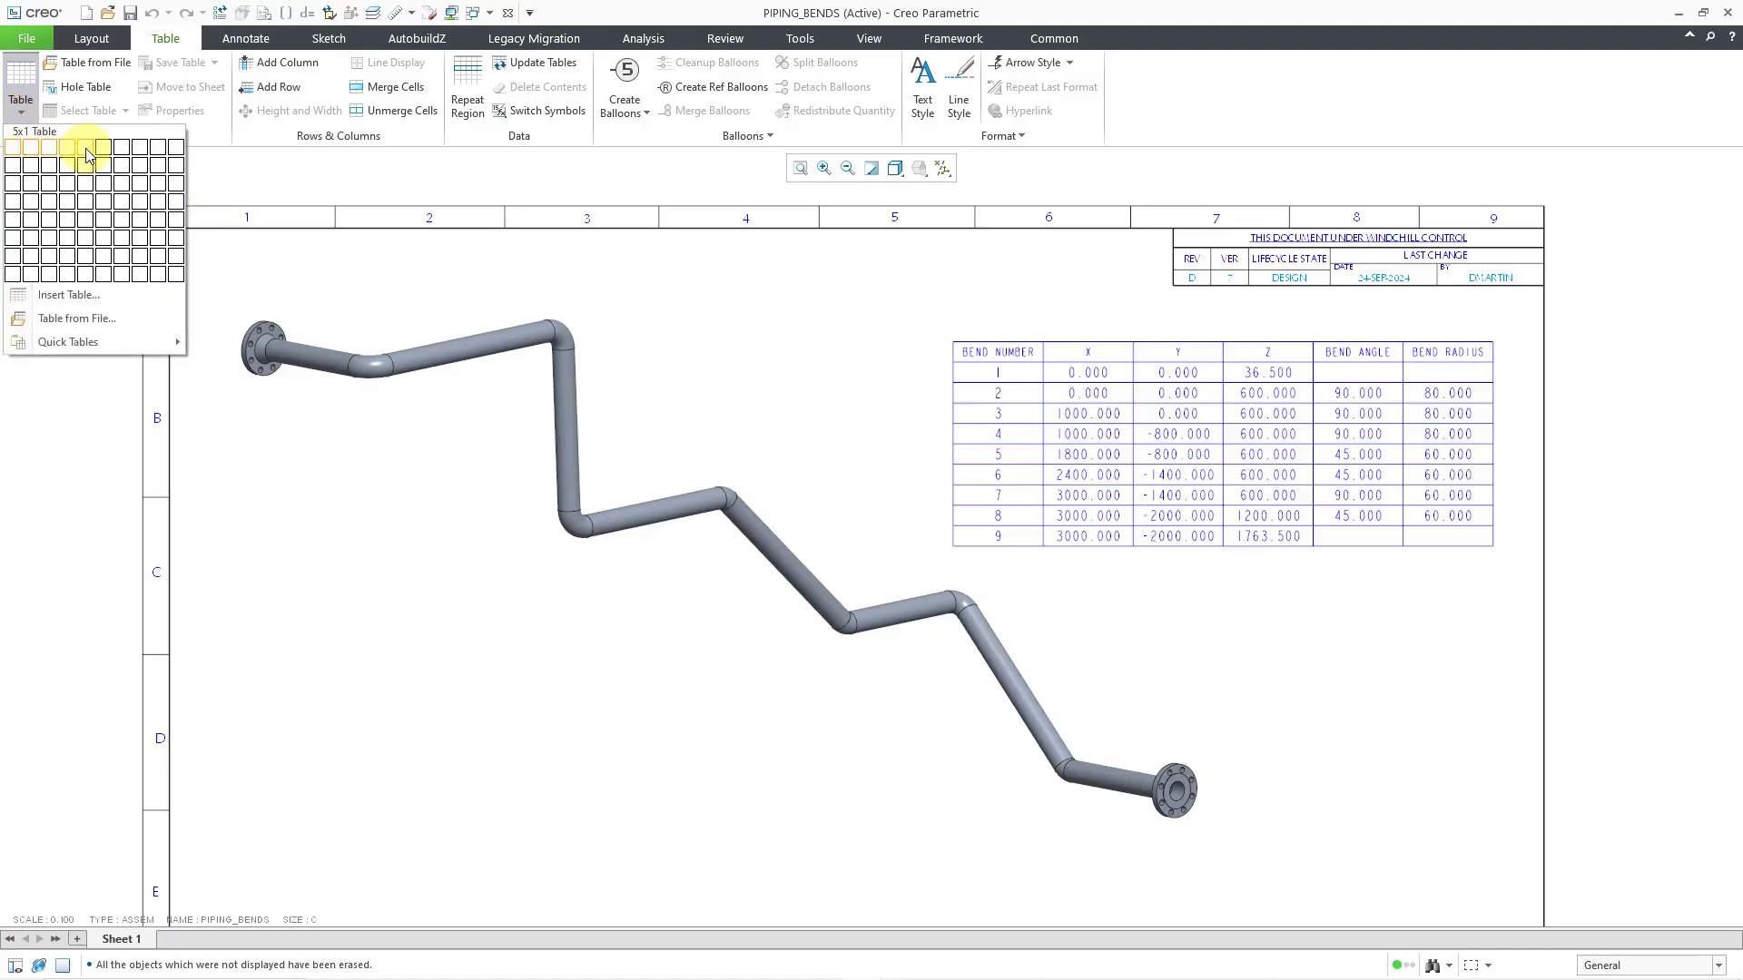
pyautogui.moveTo(87, 167)
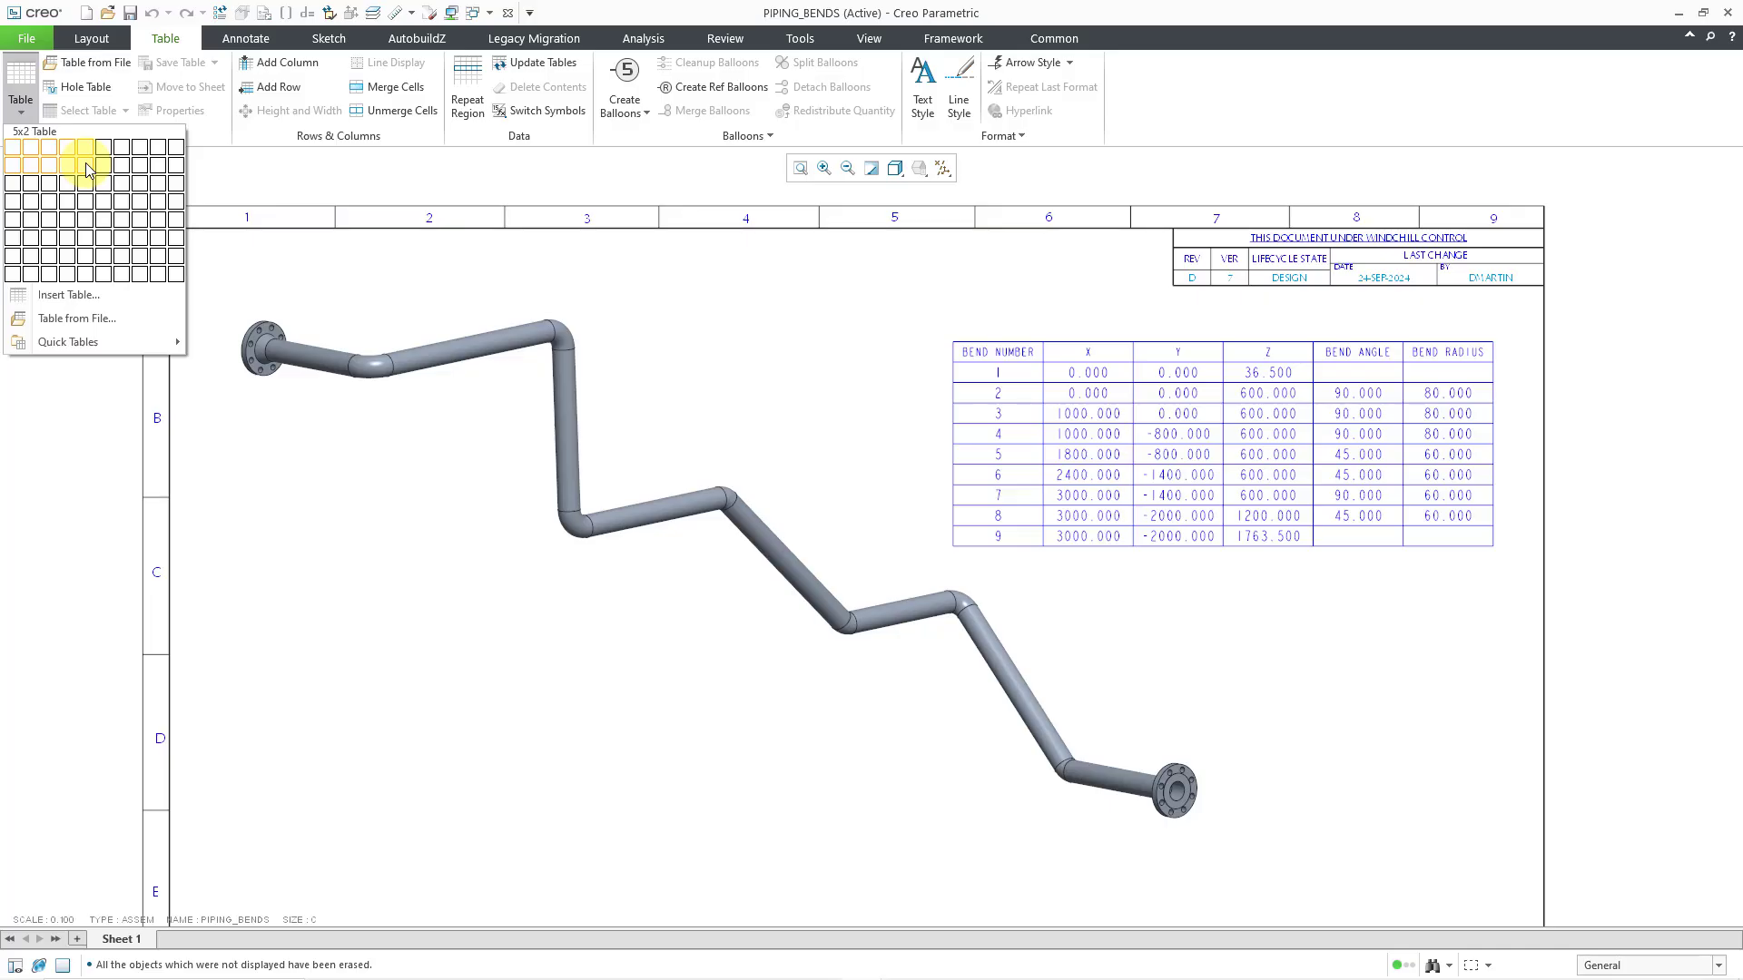
pyautogui.click(87, 169)
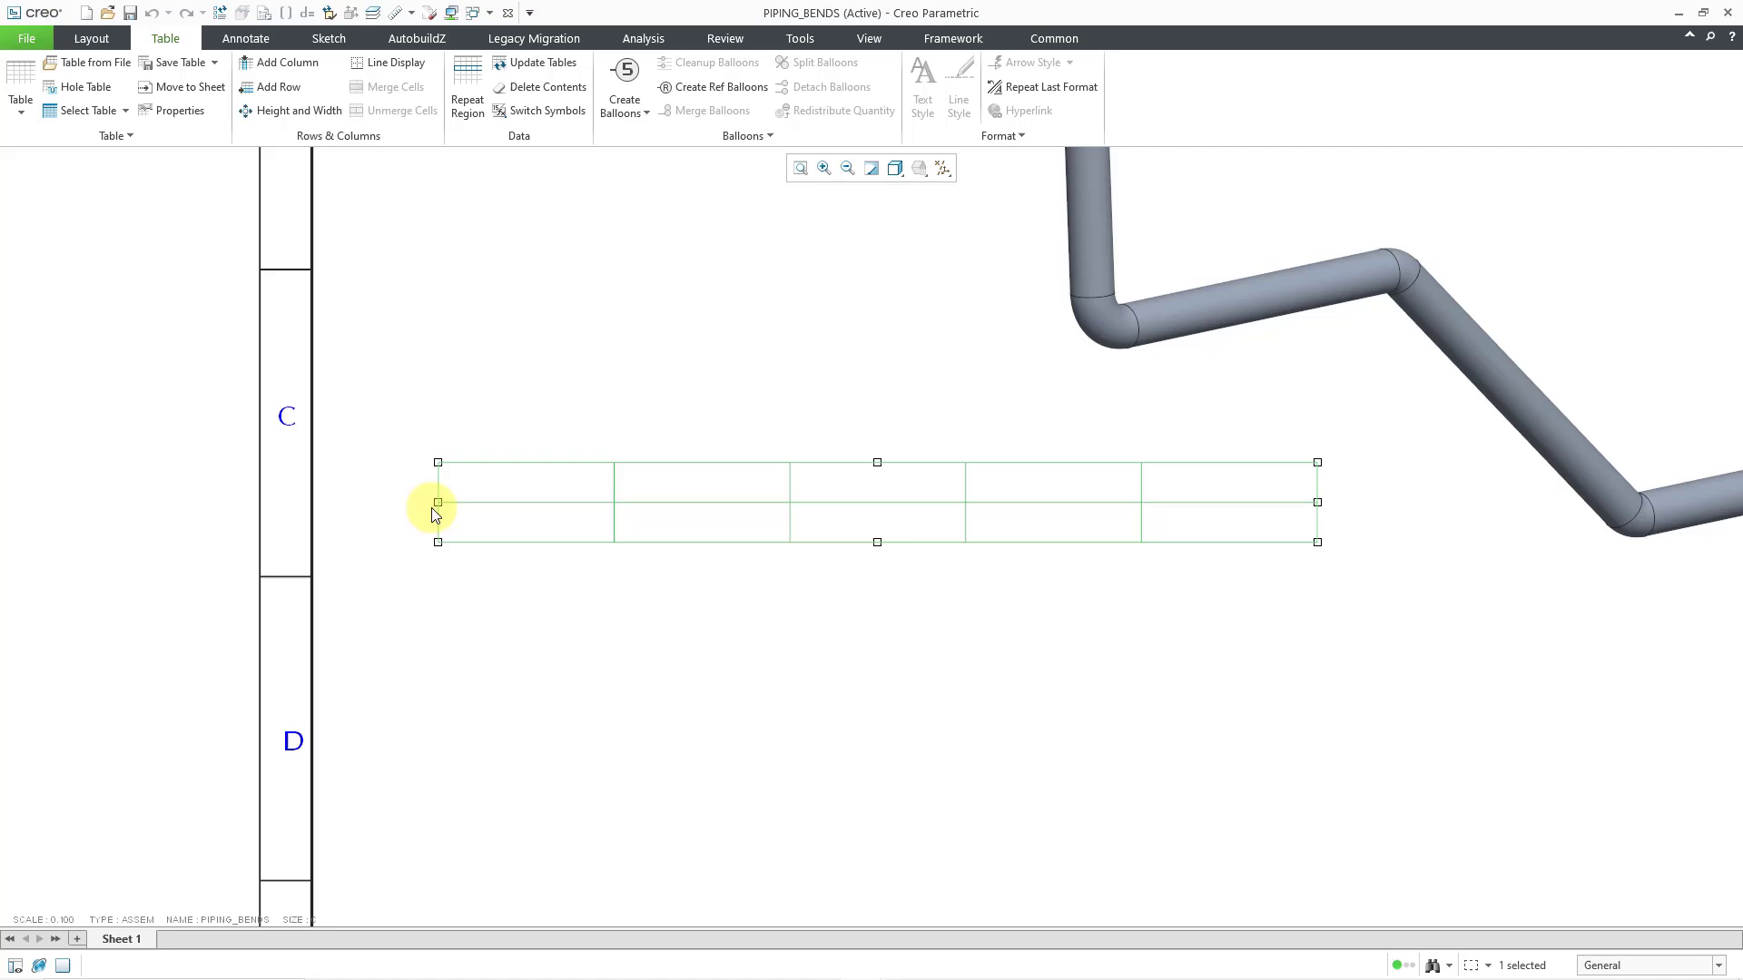
pyautogui.moveTo(437, 465)
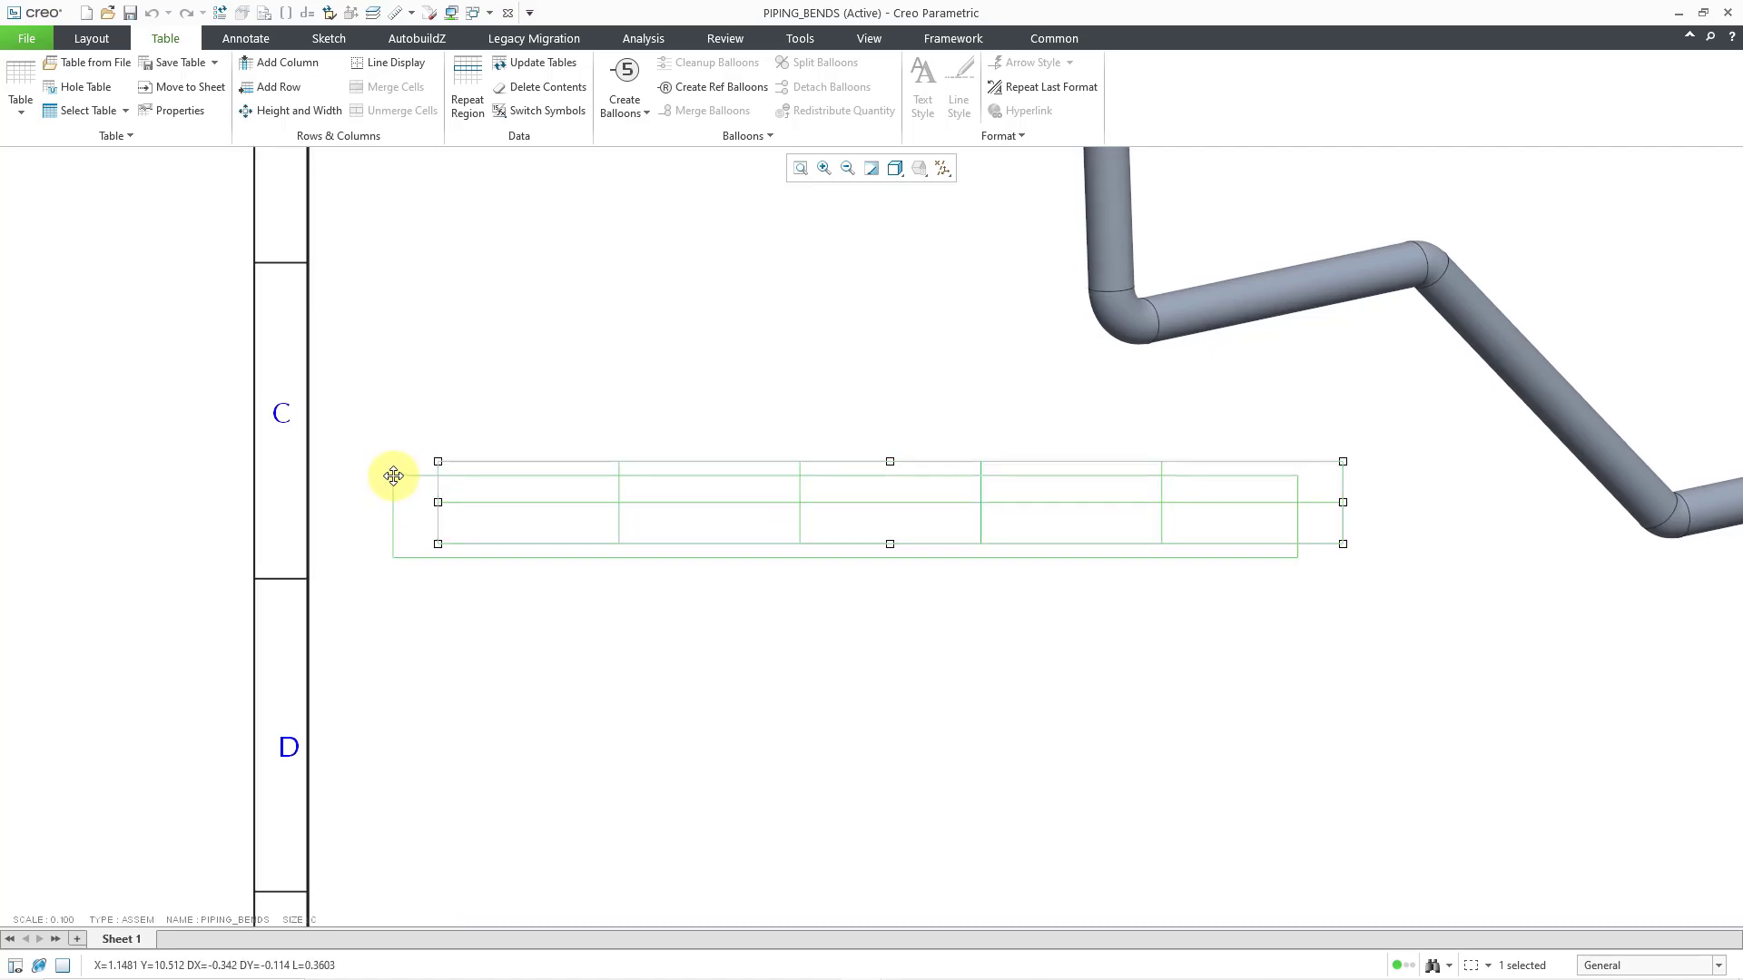
pyautogui.click(358, 441)
pyautogui.write('TWIST ANGLE')
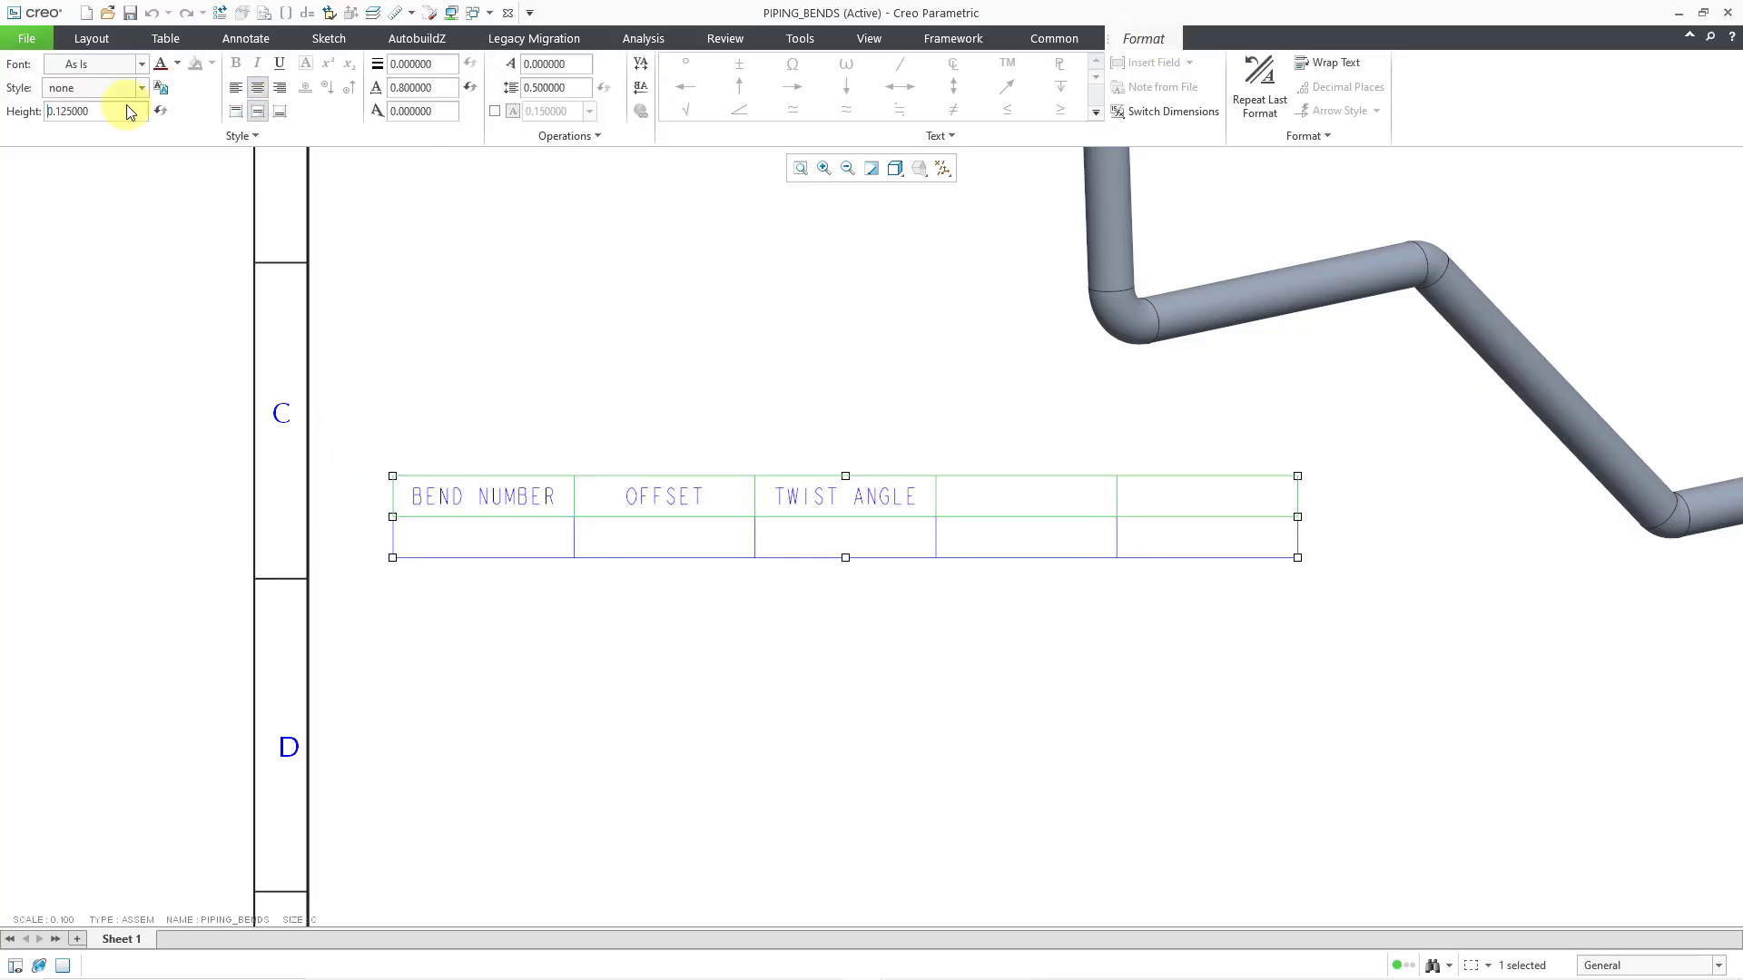
pyautogui.click(165, 38)
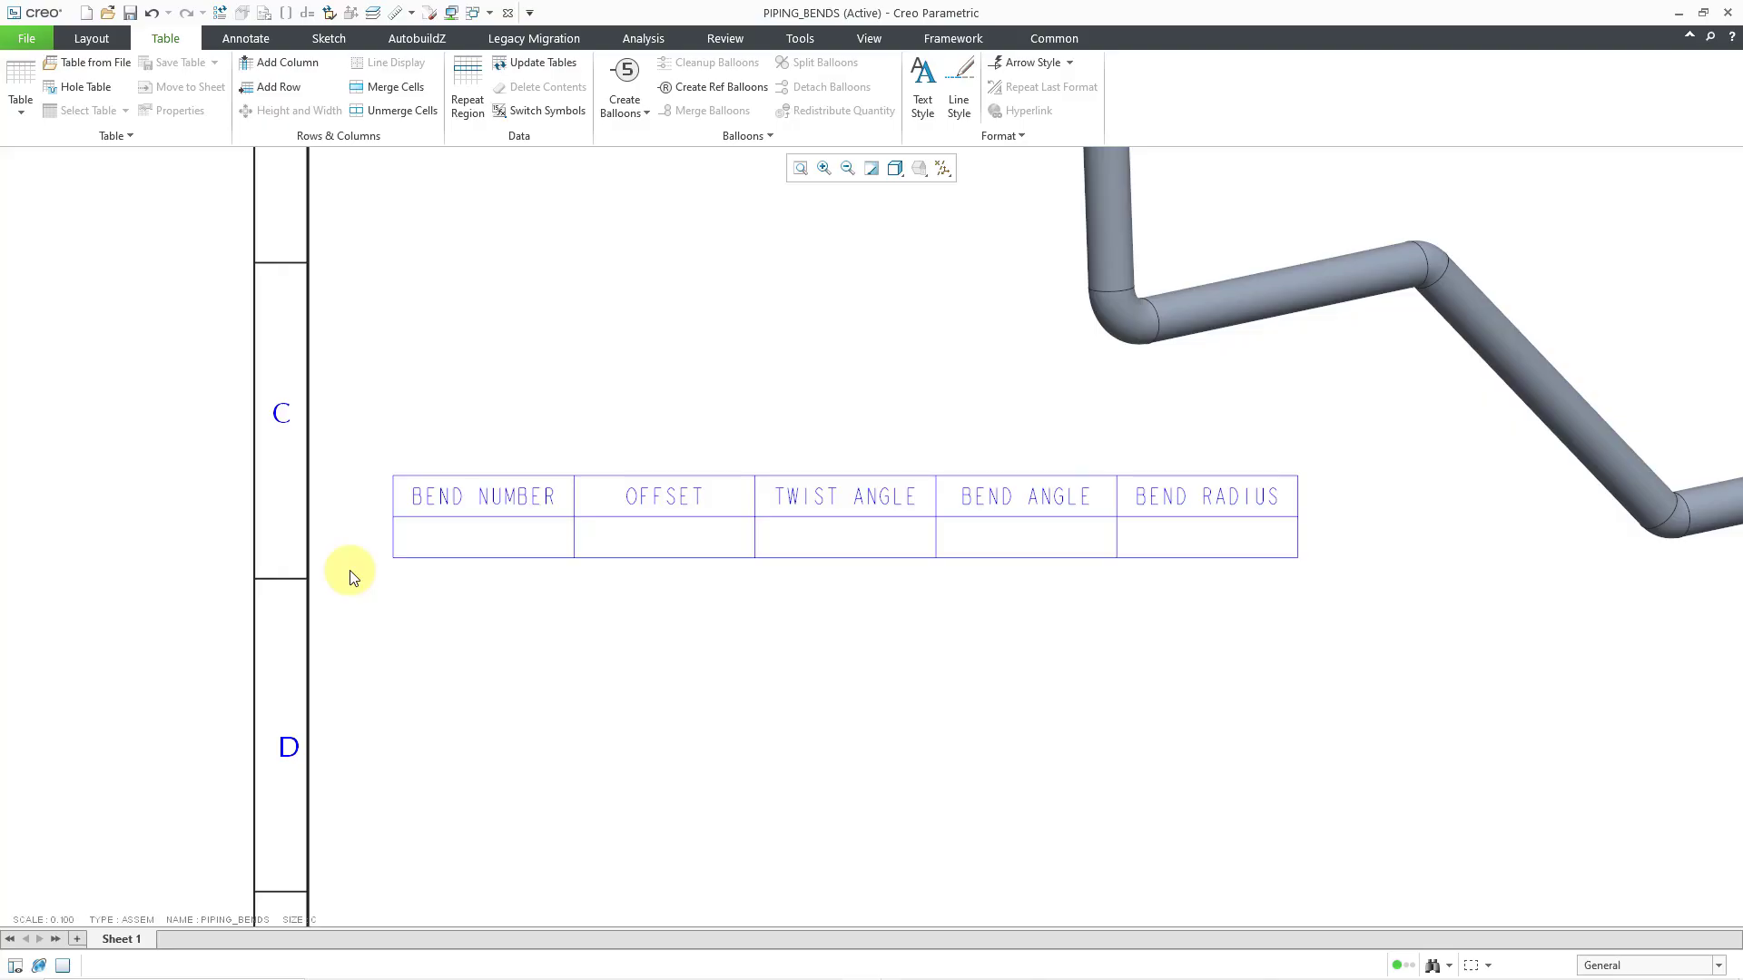
pyautogui.moveTo(400, 269)
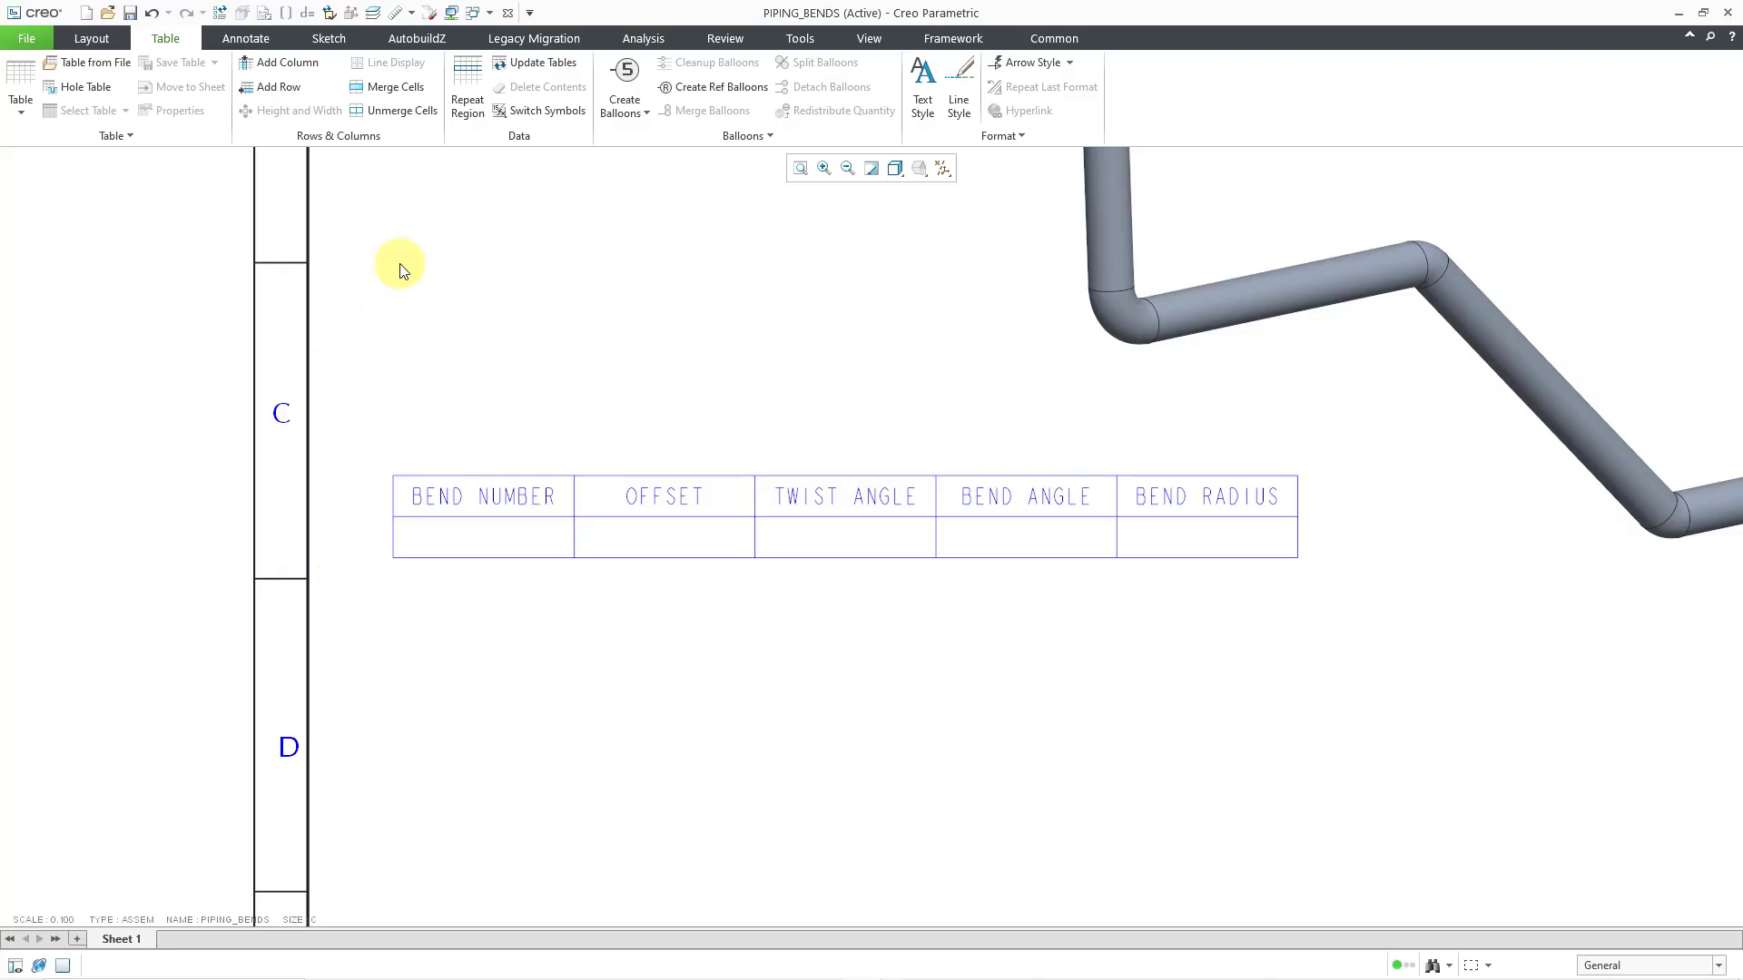
# Add a simple repeat region over the table's empty second row
pyautogui.click(466, 101)
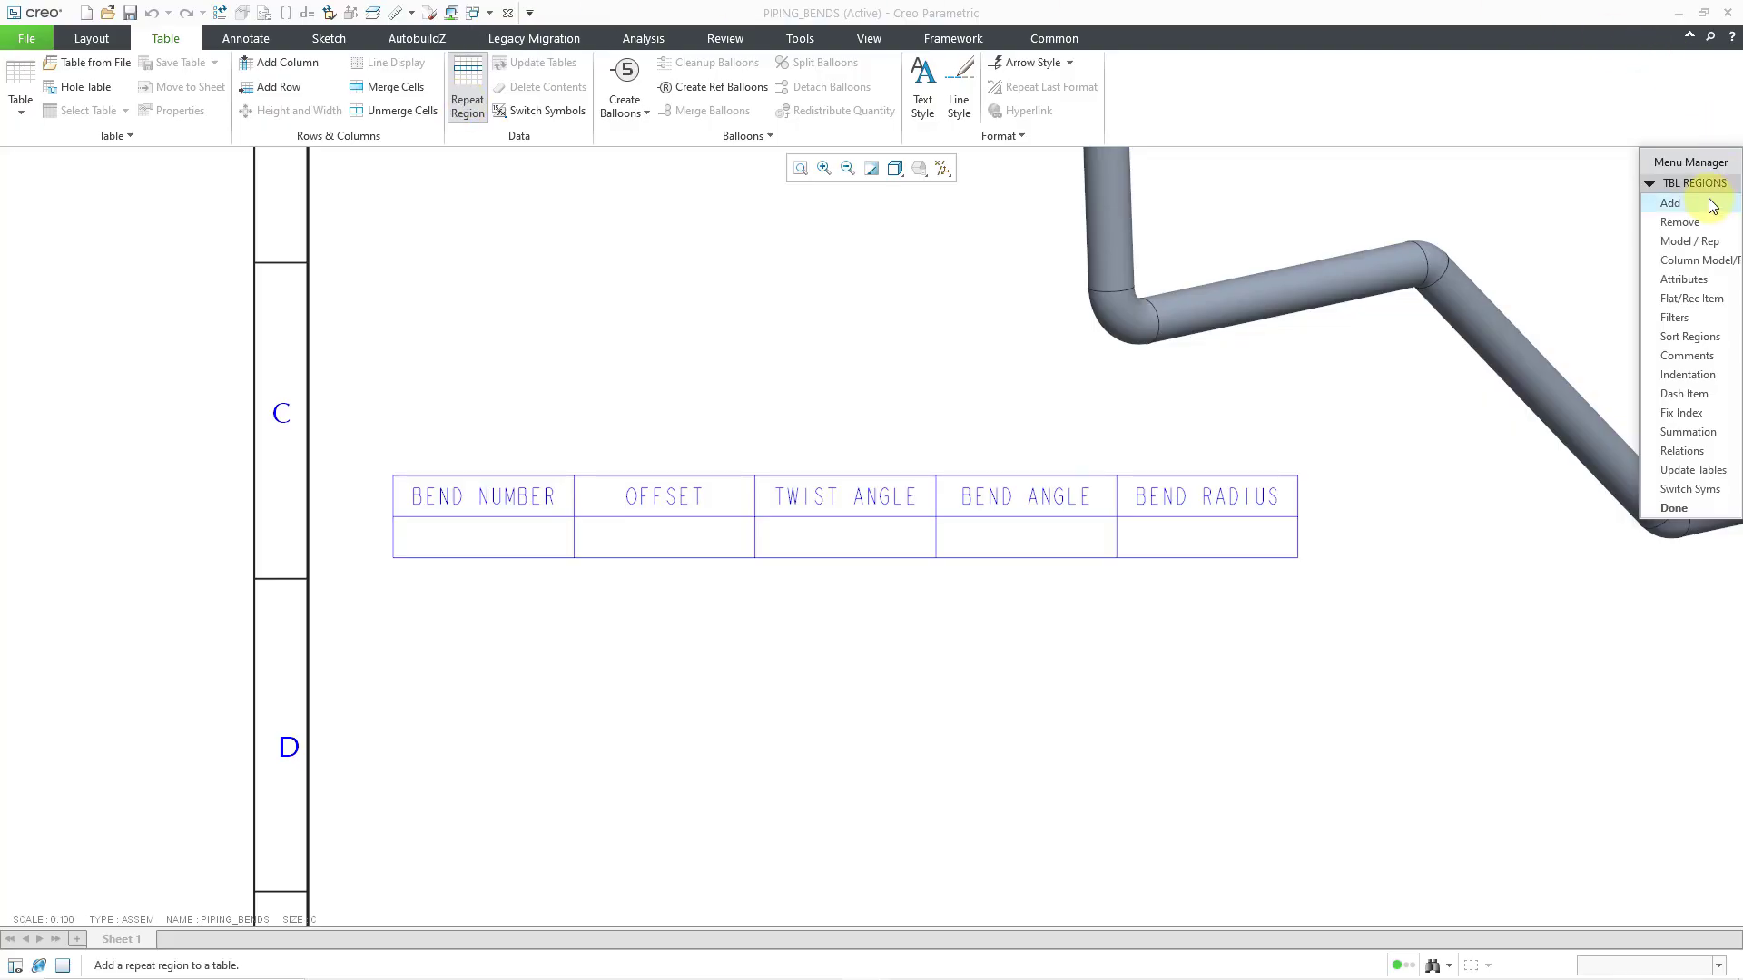
pyautogui.click(1670, 203)
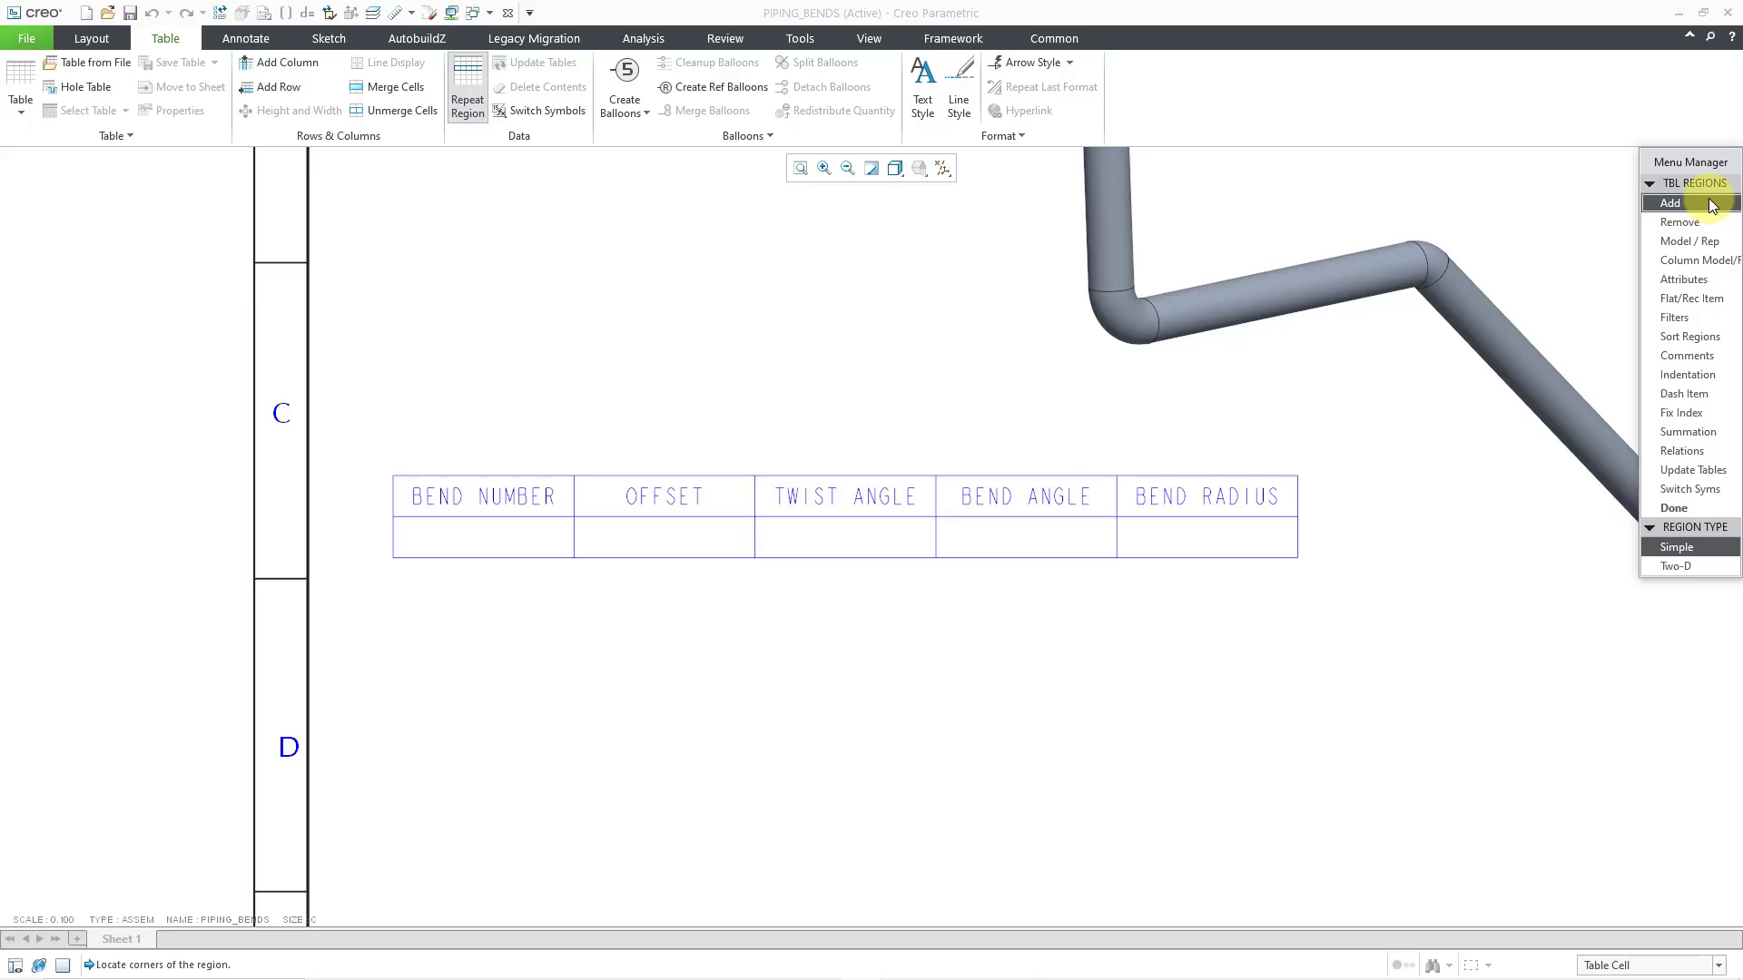
pyautogui.moveTo(466, 555)
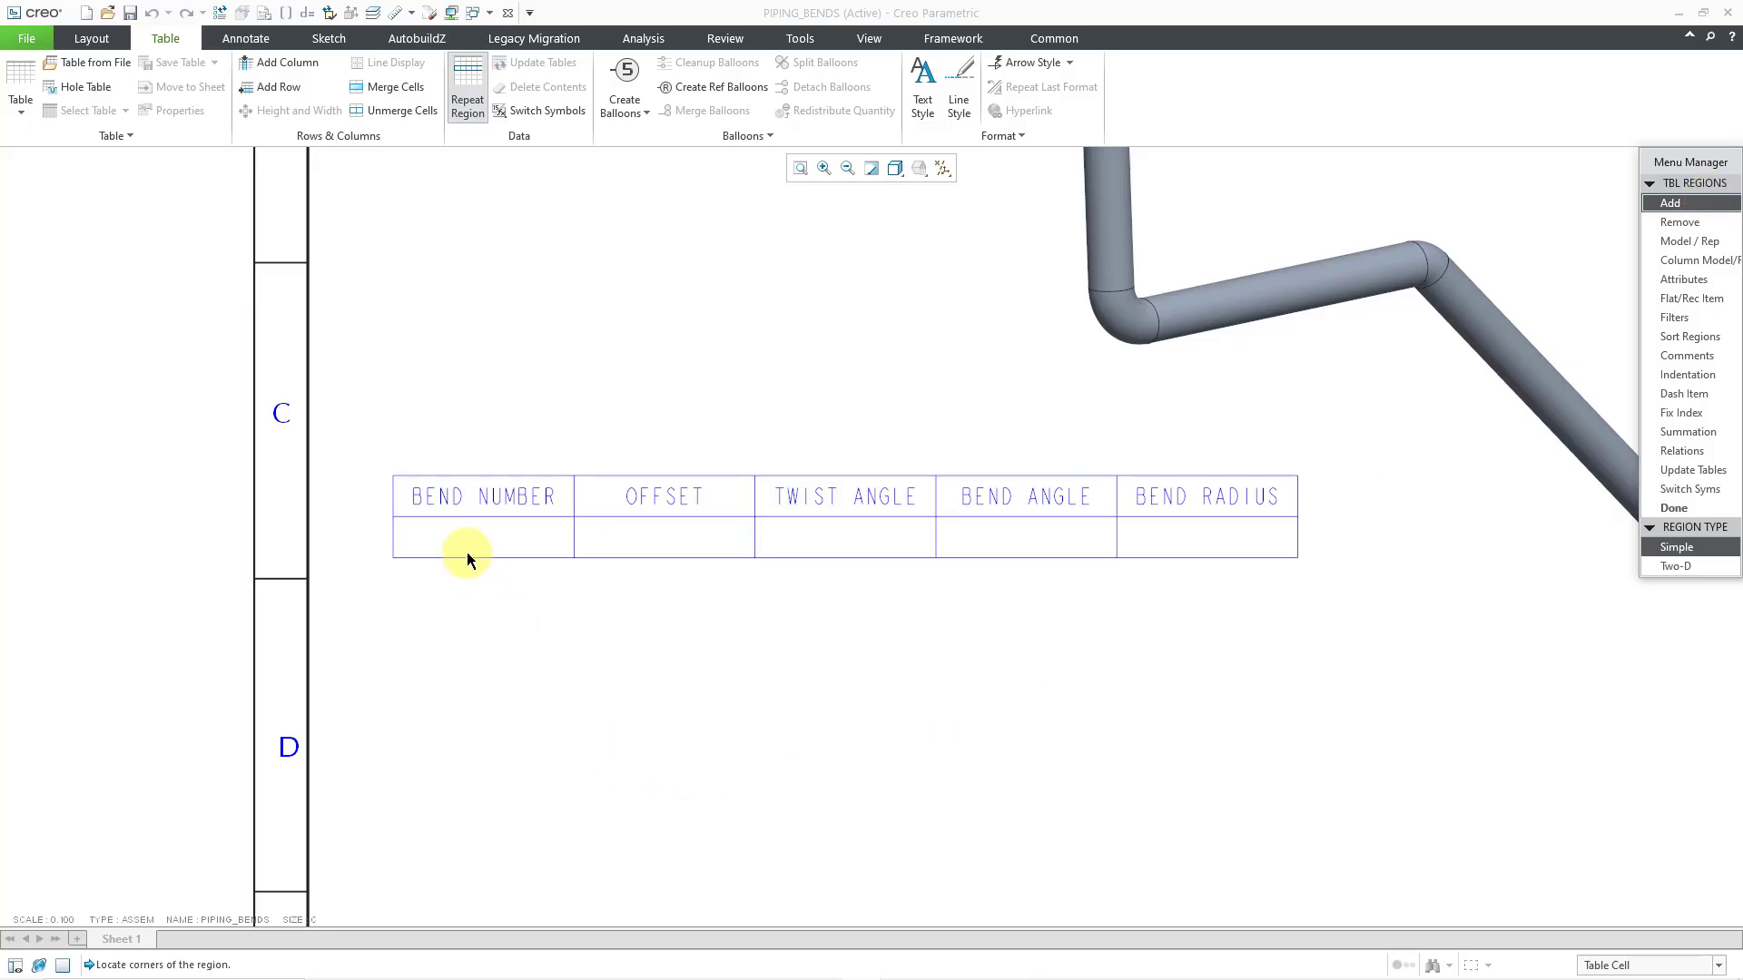
pyautogui.click(481, 537)
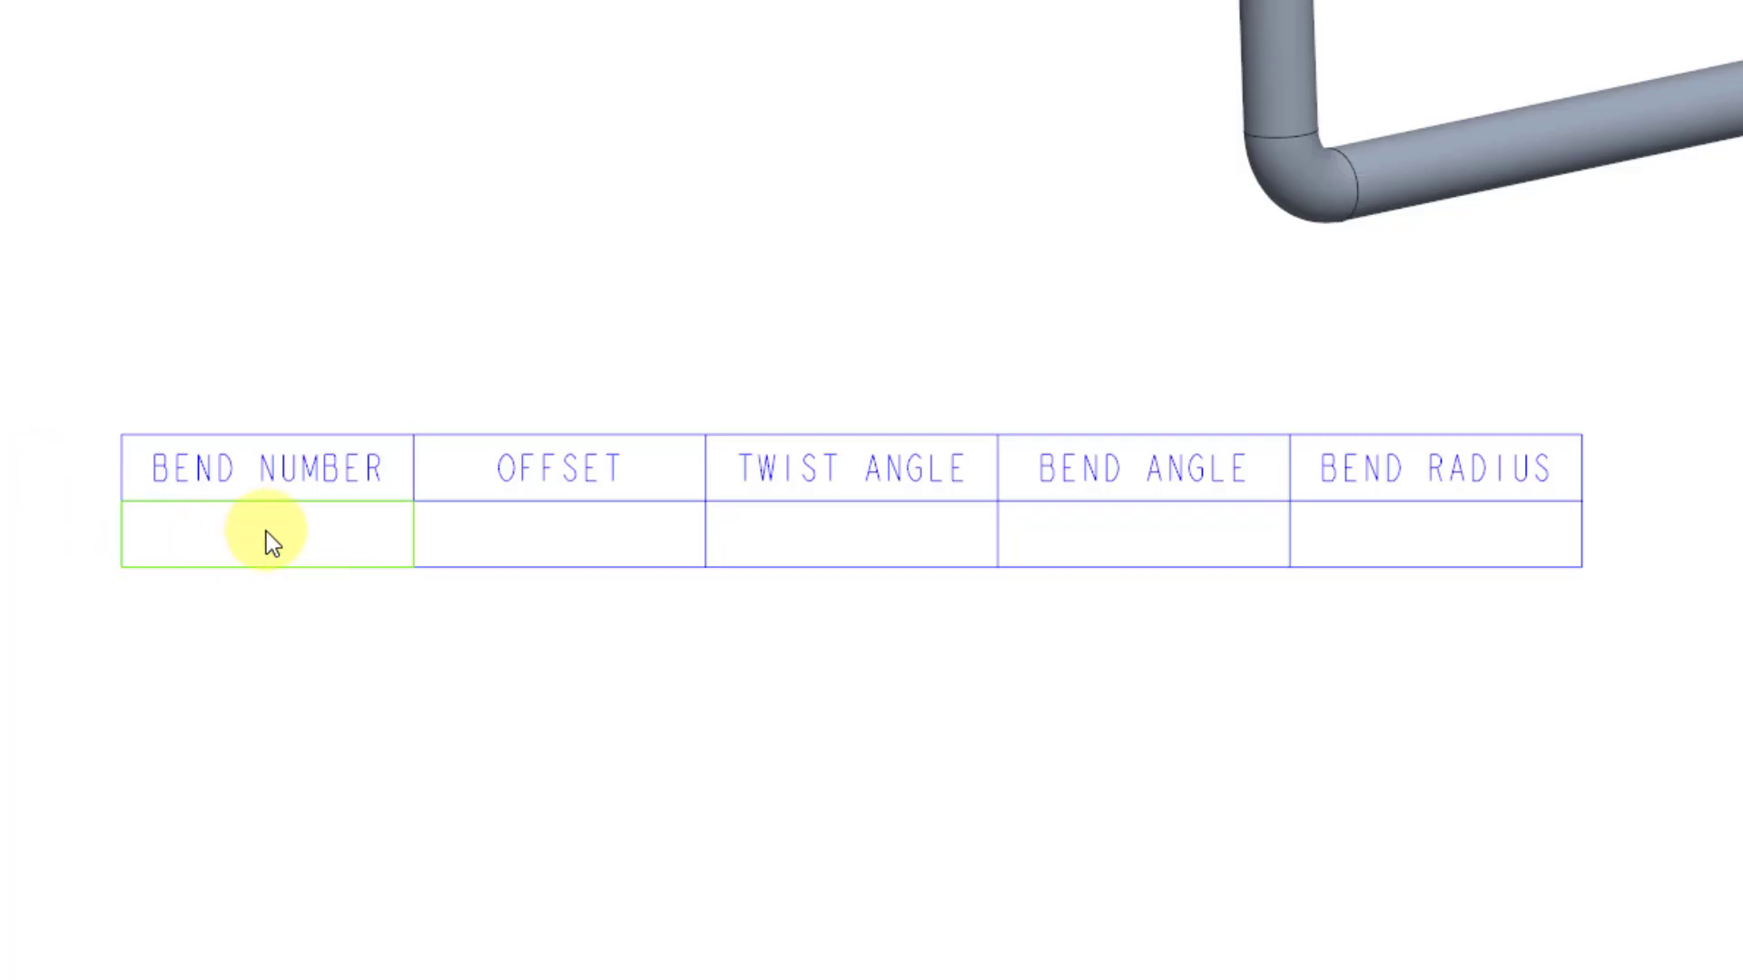
# Fill the data cells with asm.mbr.pipe.segment.csys.bend mach_num, mach_offset, mach_twist, mach_angle and mach_radius report symbols
pyautogui.doubleClick(267, 543)
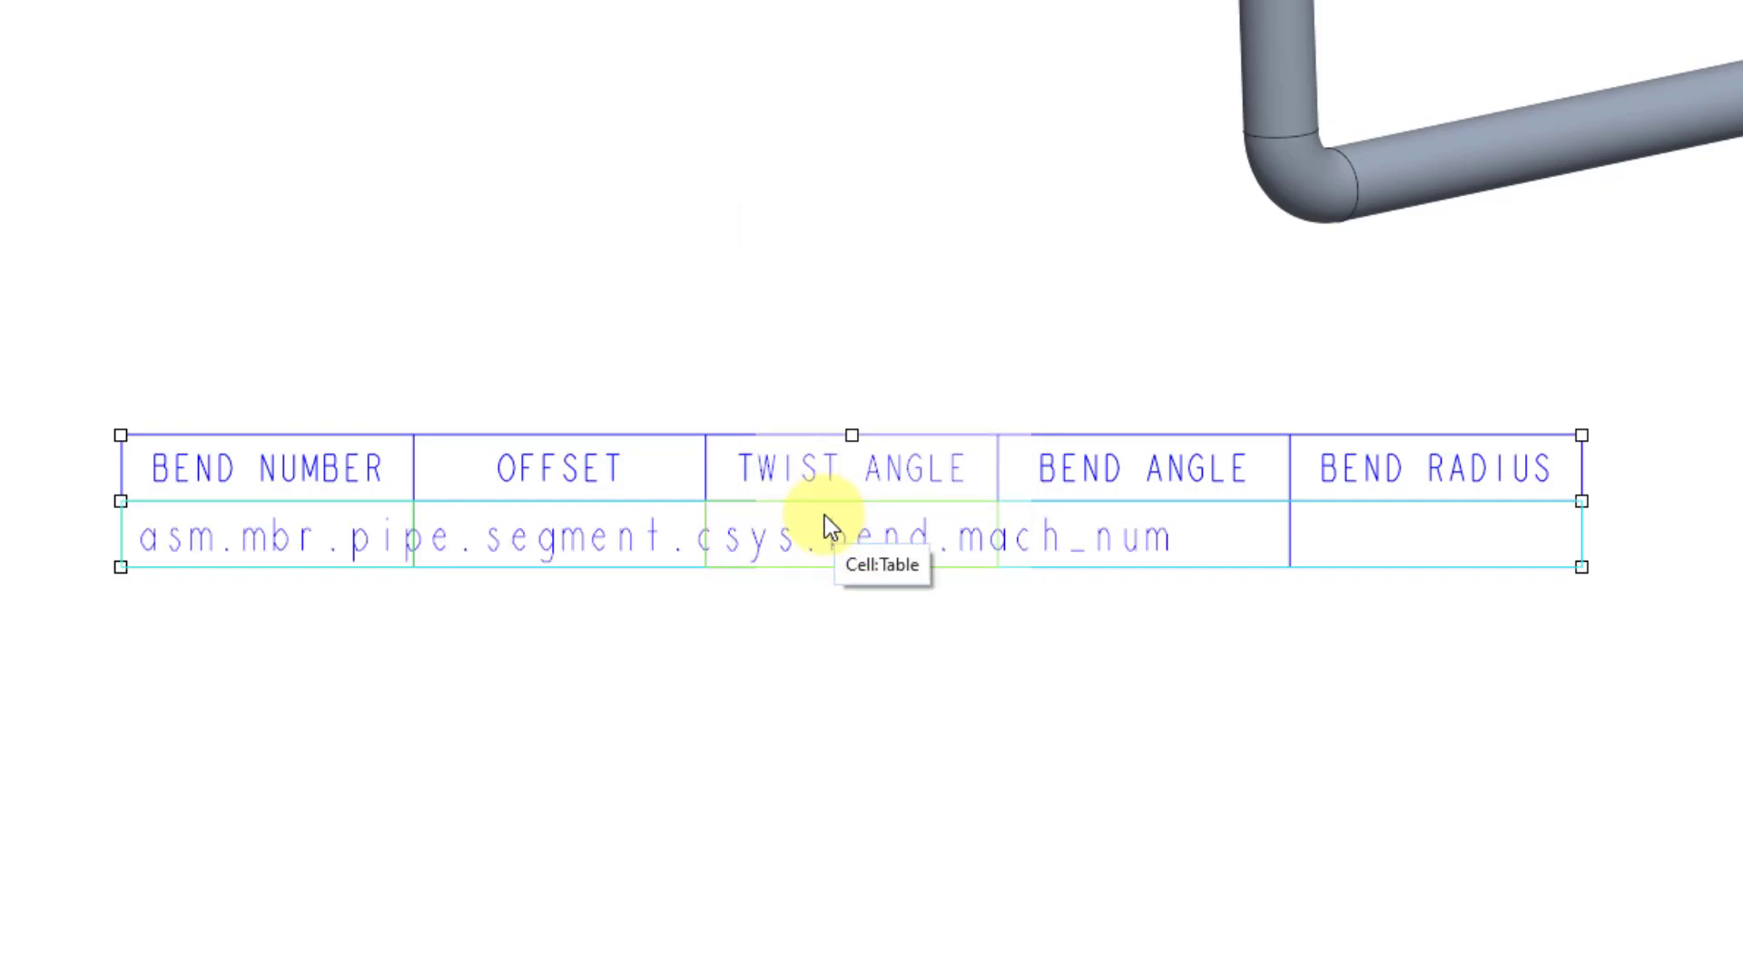
pyautogui.moveTo(567, 522)
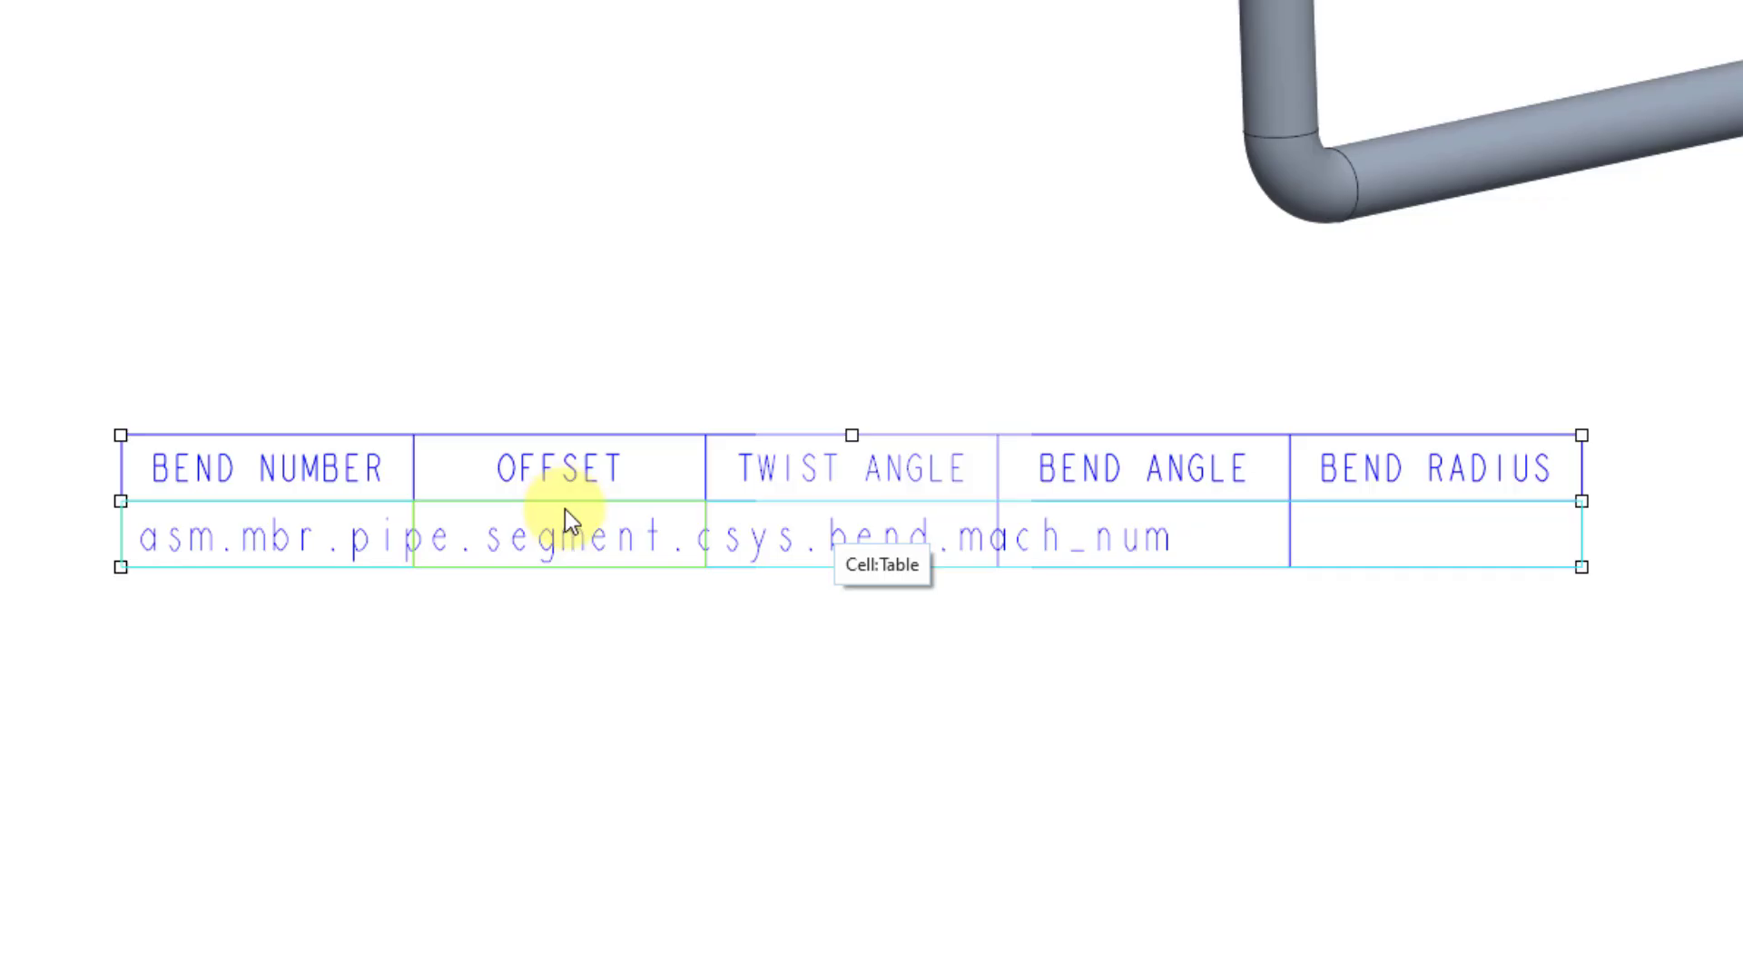
pyautogui.doubleClick(559, 539)
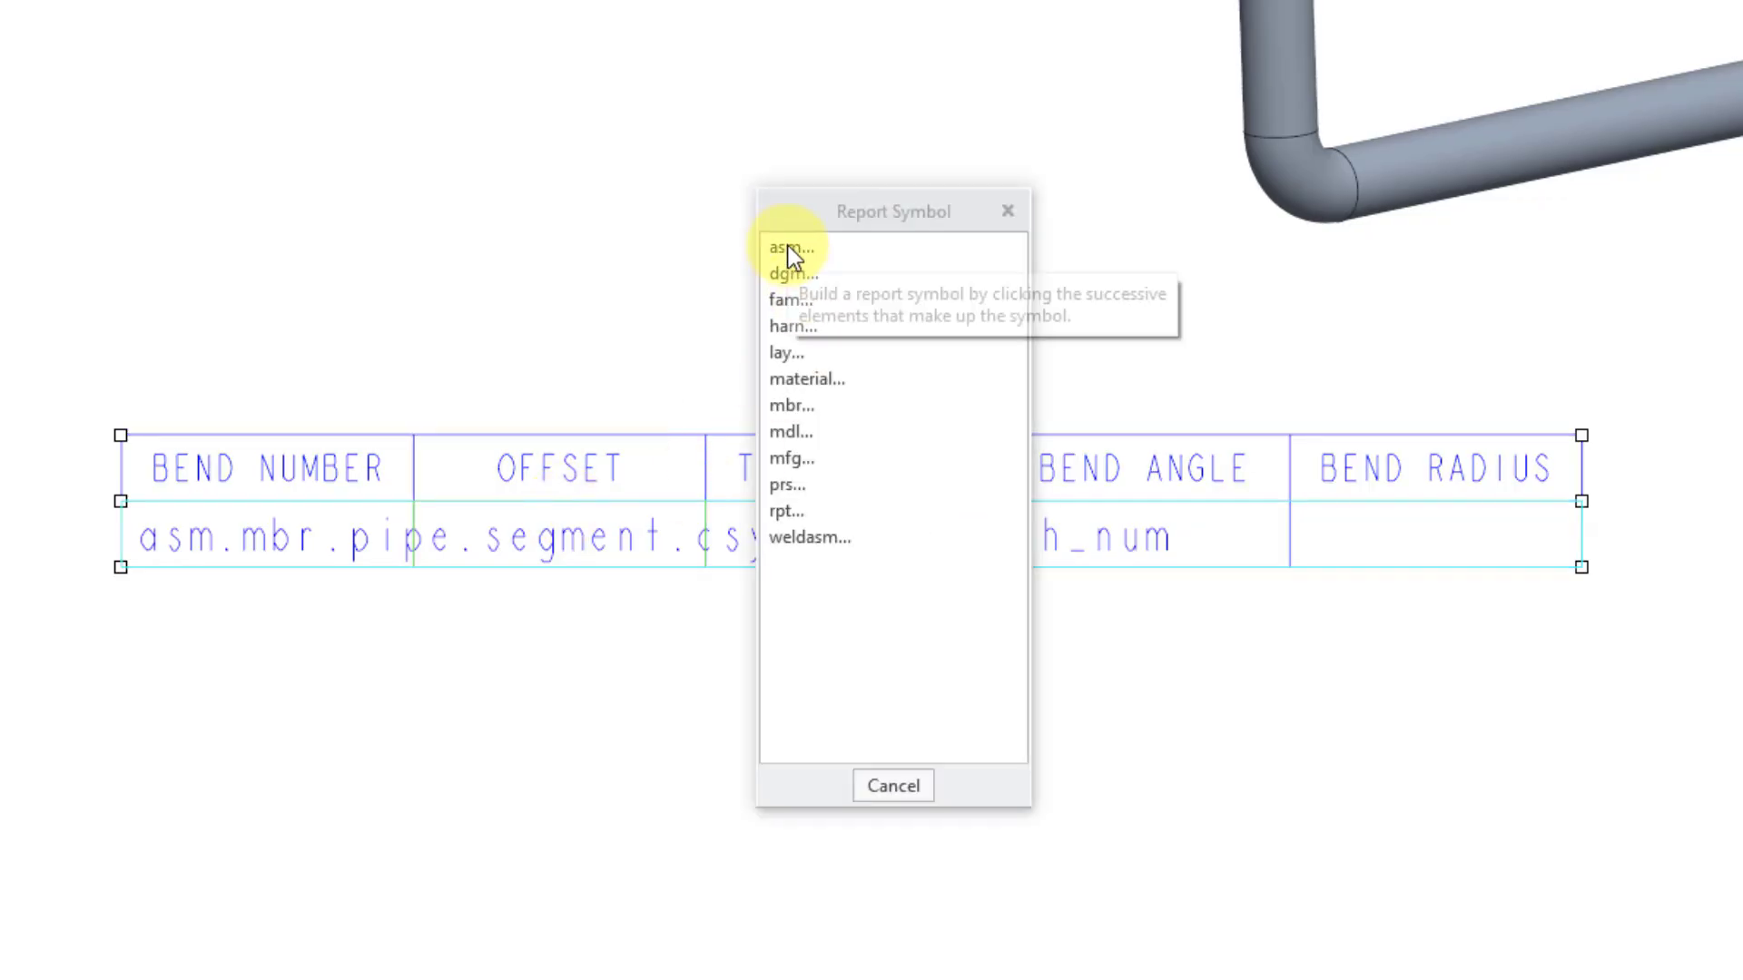
pyautogui.click(791, 245)
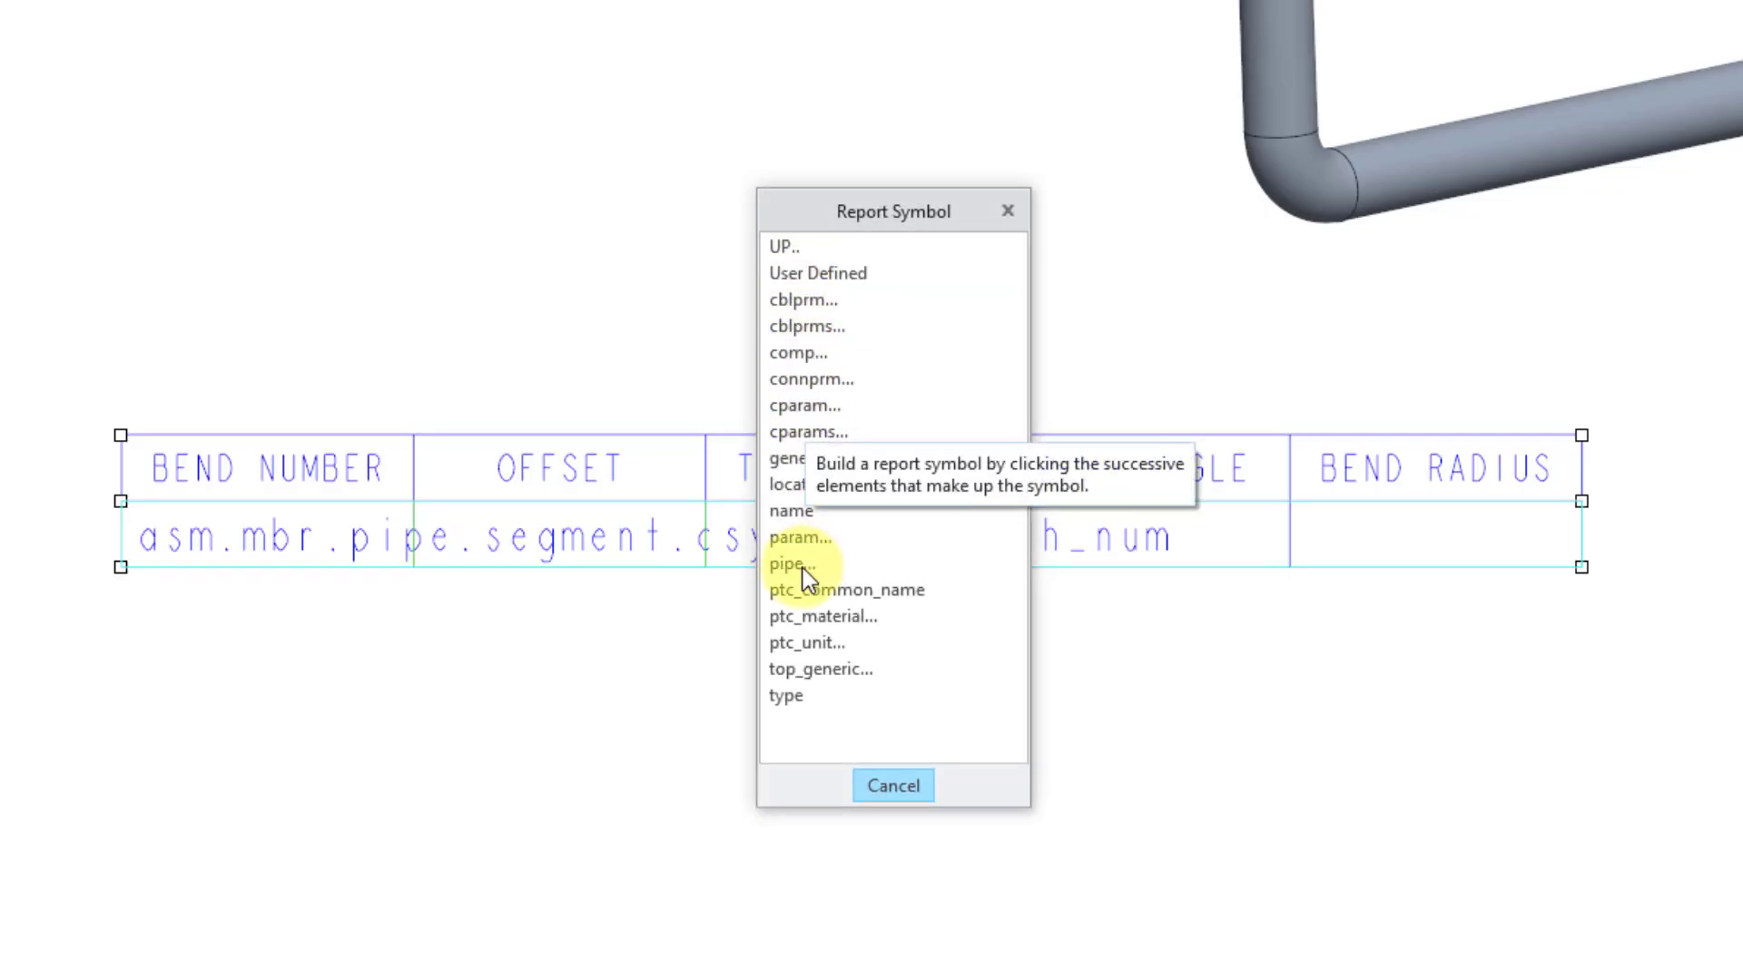
pyautogui.click(793, 565)
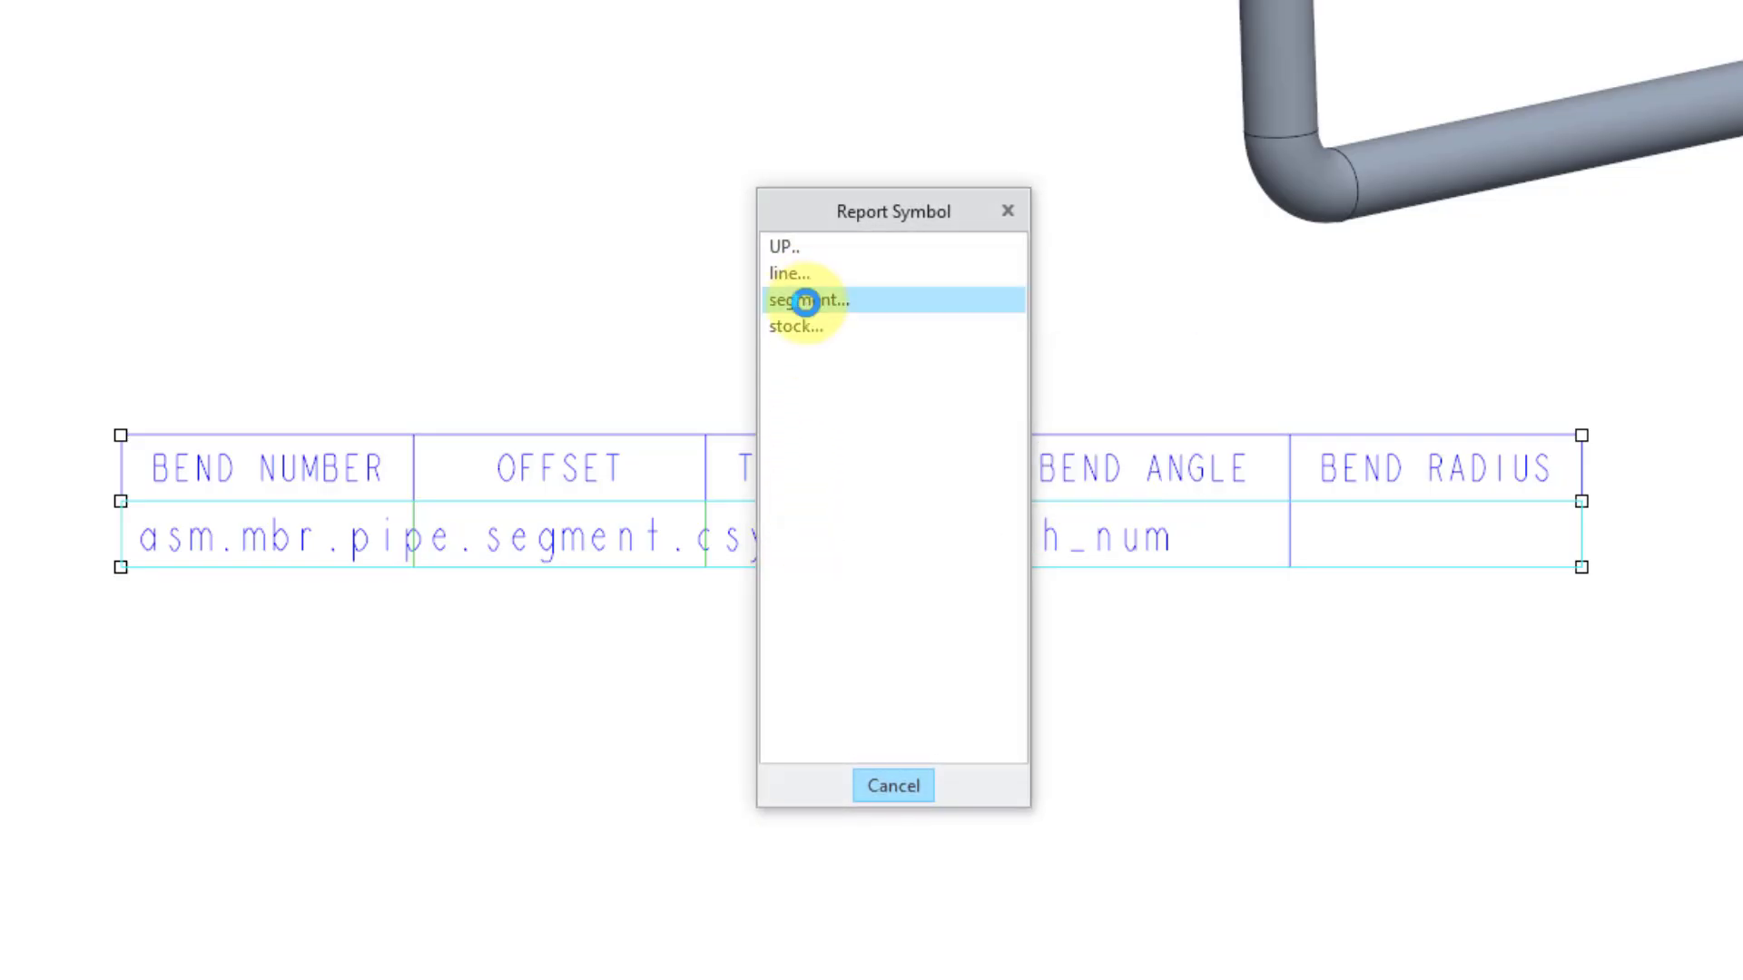
pyautogui.click(806, 299)
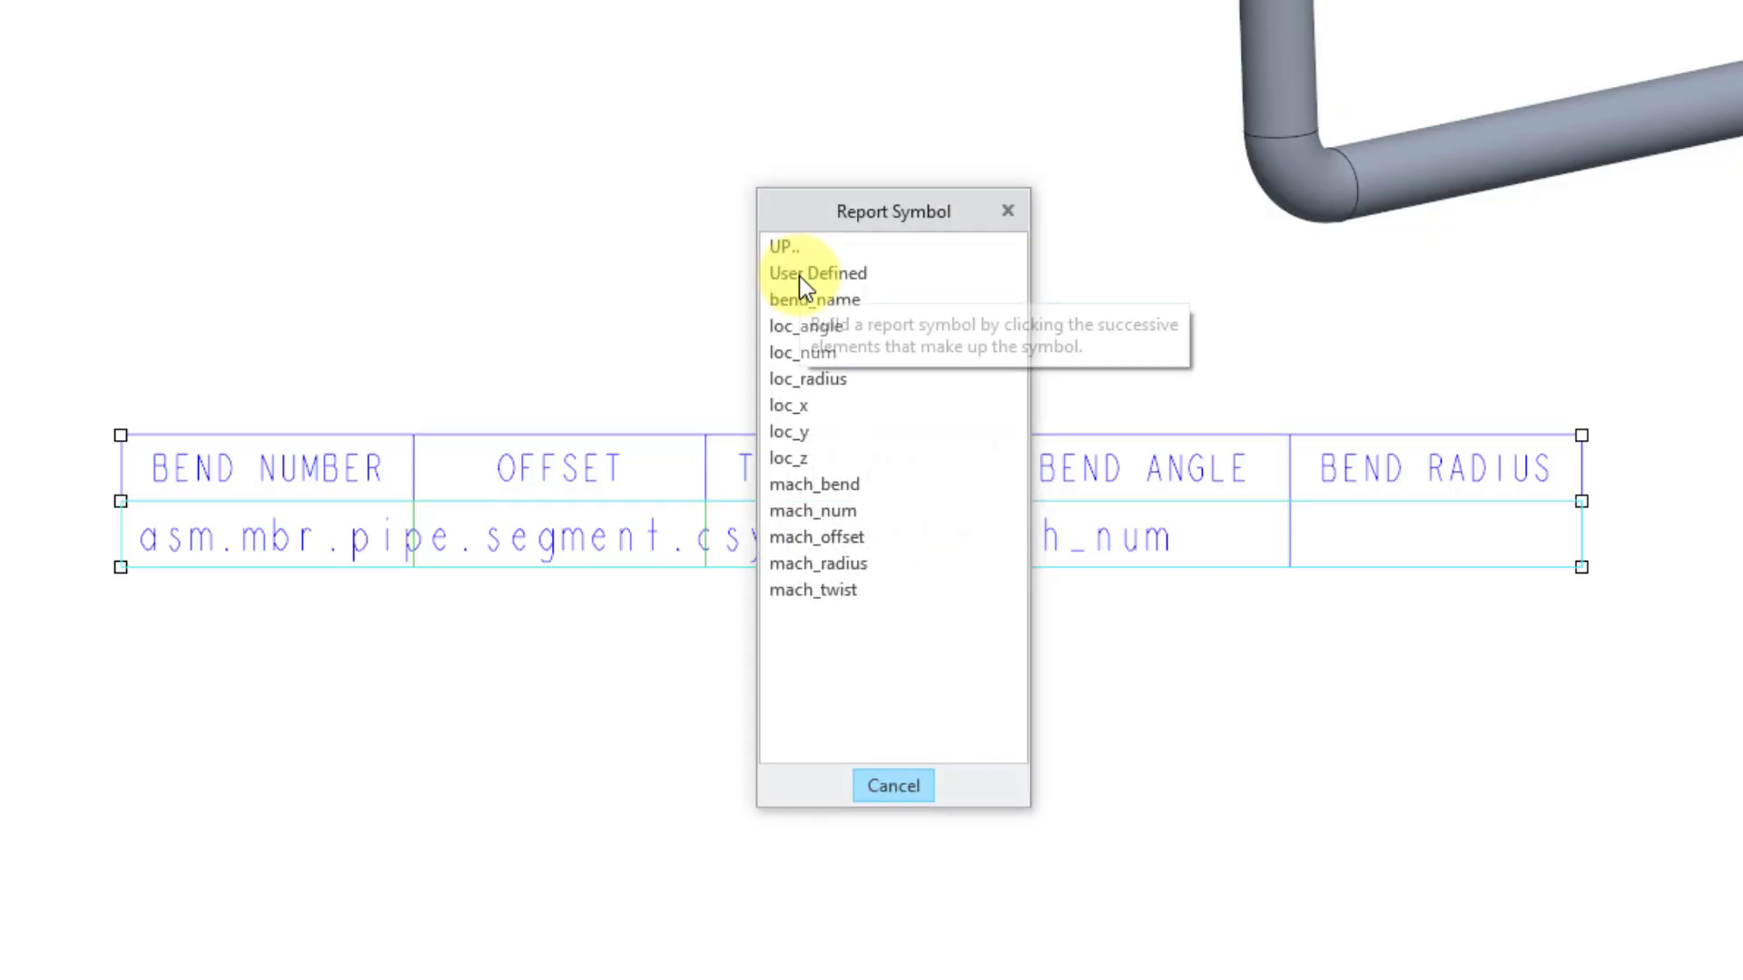
pyautogui.moveTo(844, 545)
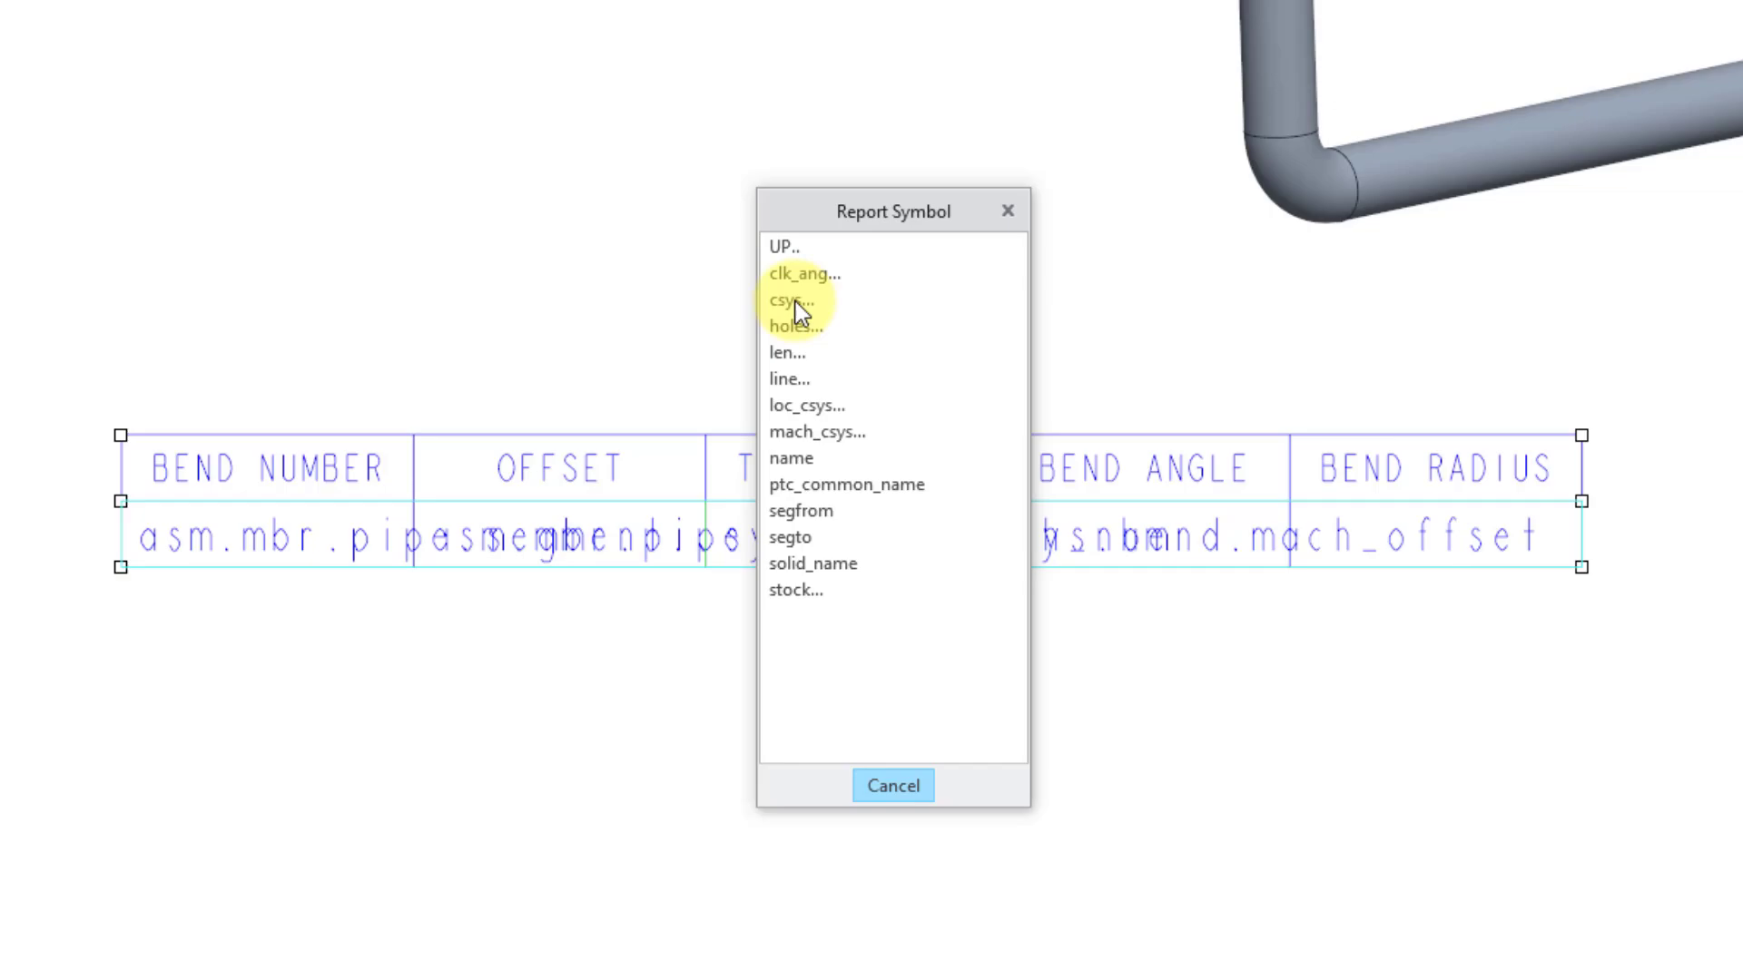
pyautogui.click(802, 274)
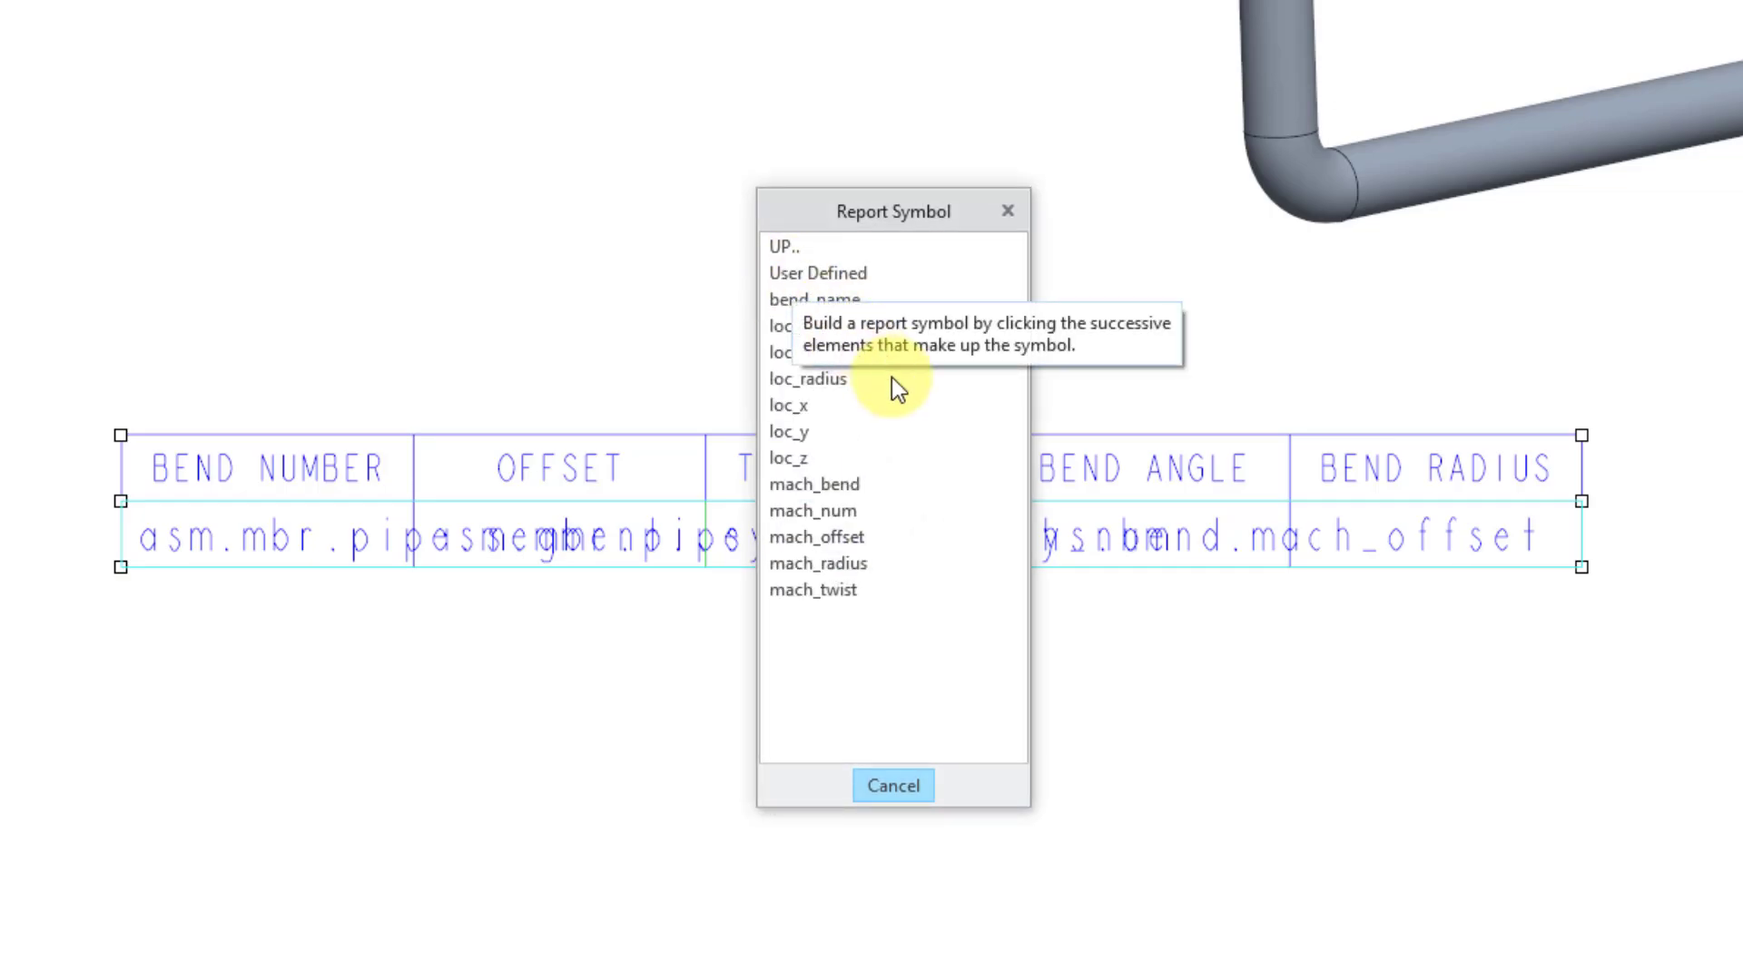
pyautogui.moveTo(873, 506)
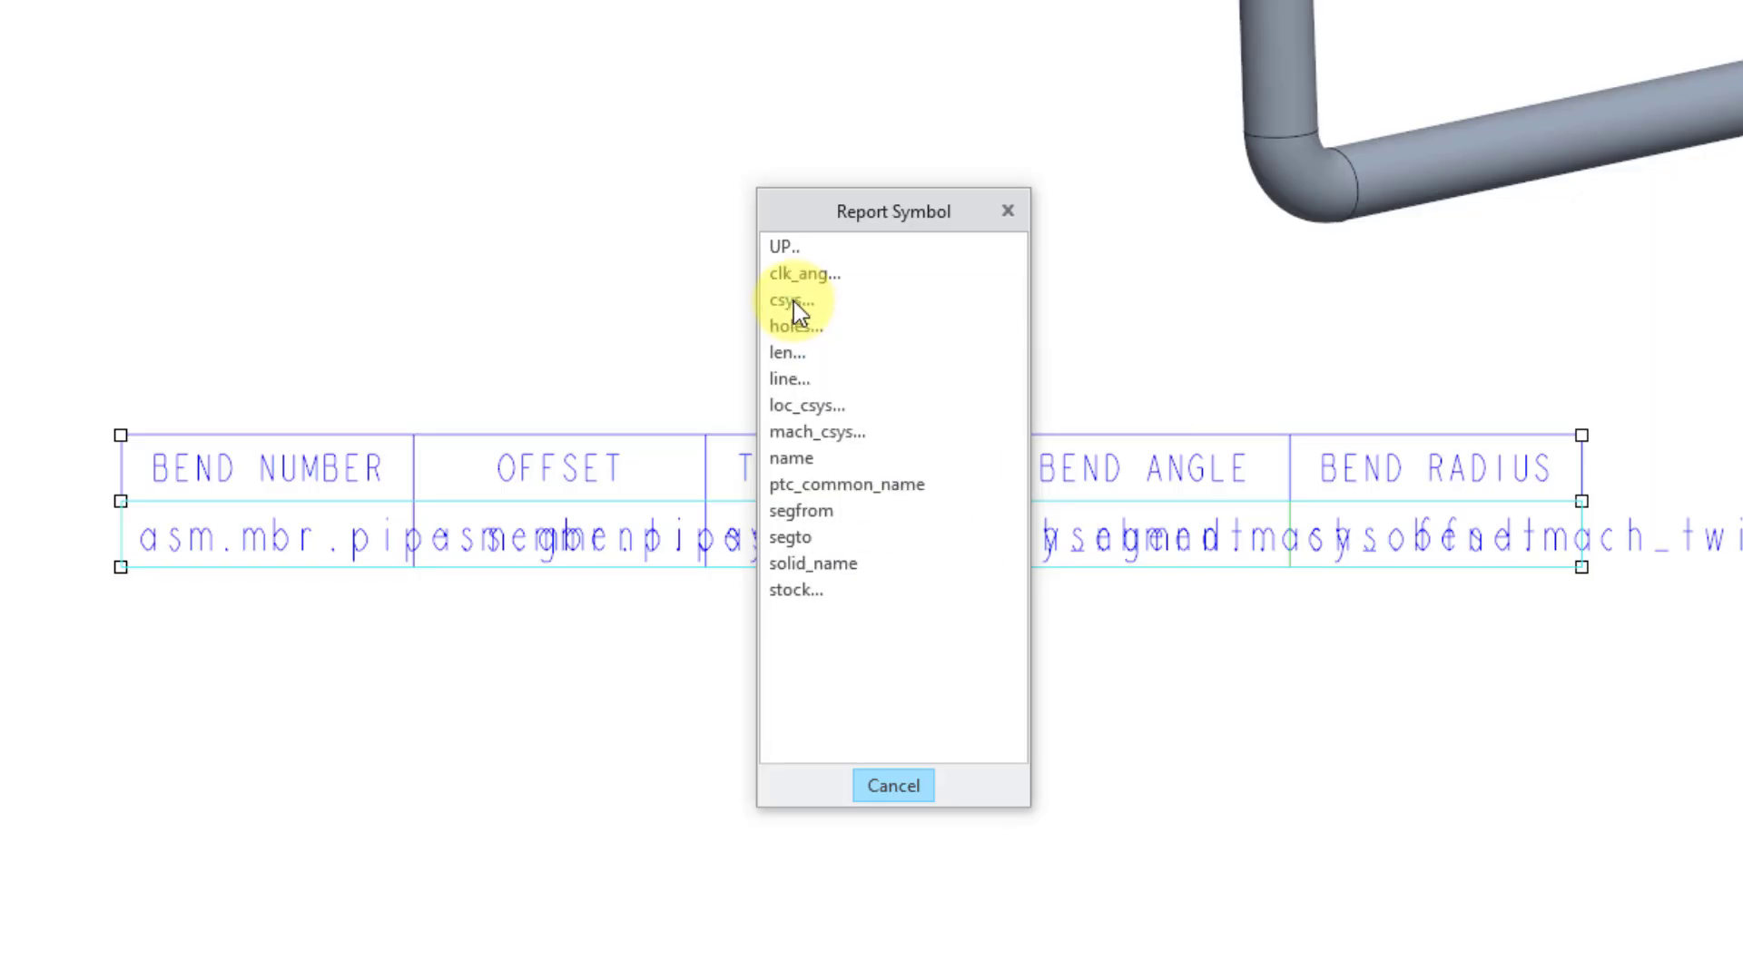
pyautogui.click(803, 274)
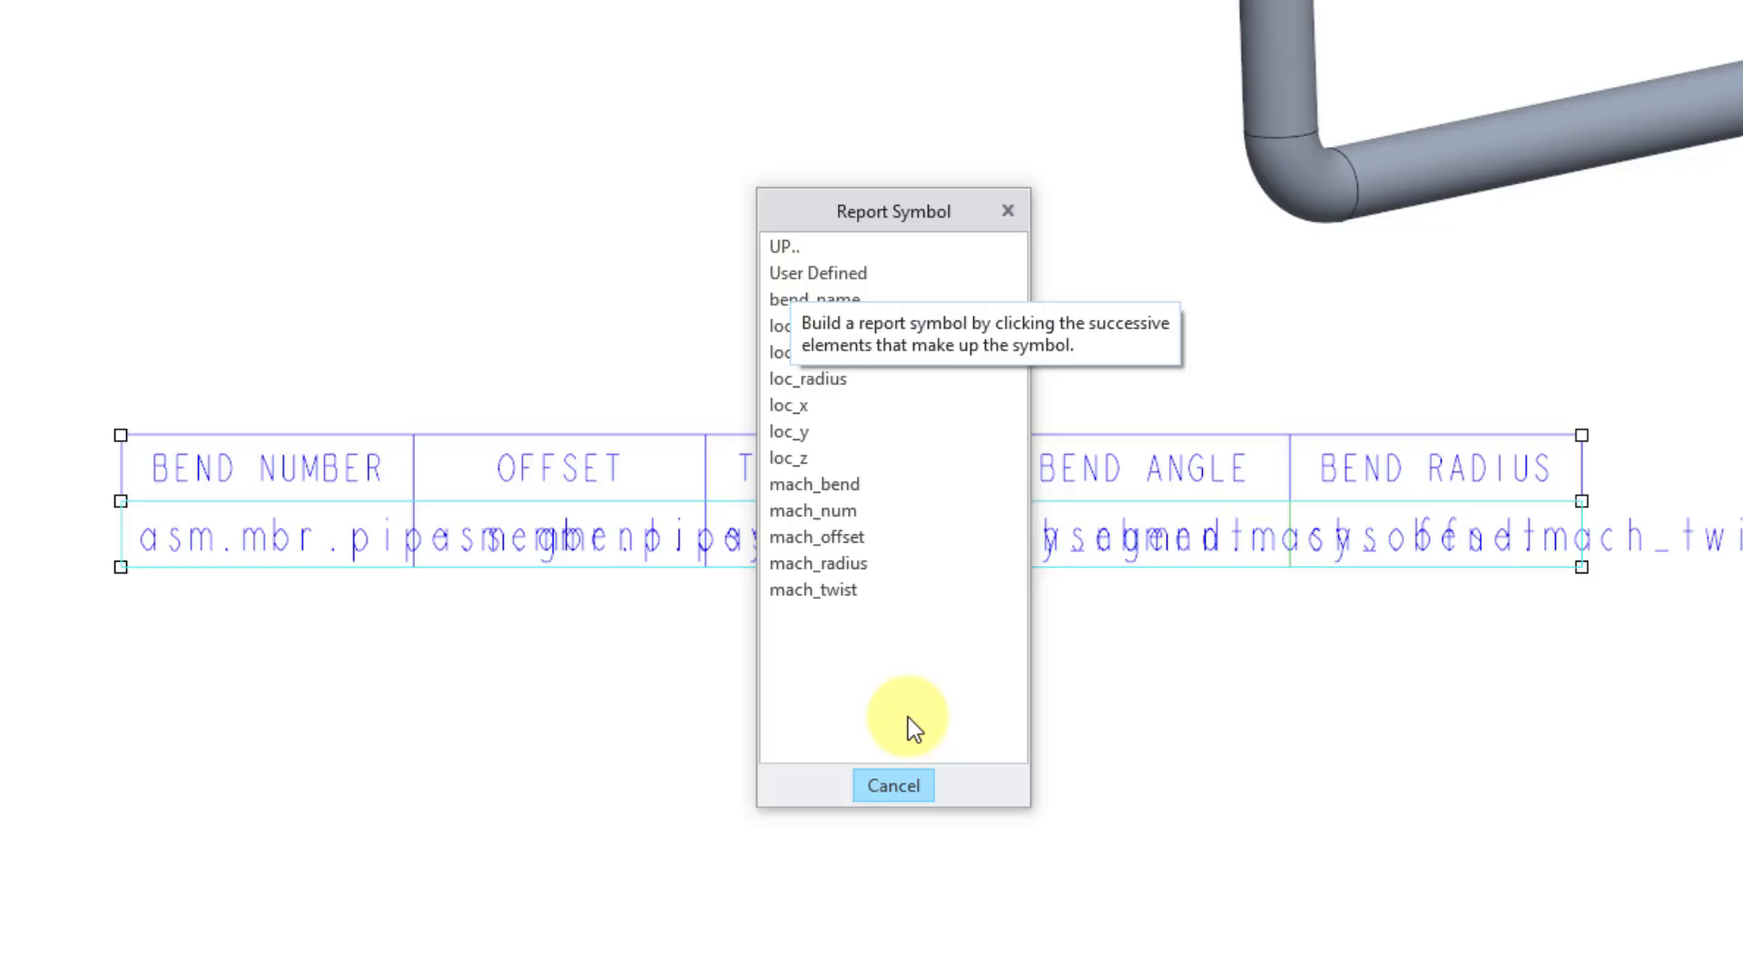
pyautogui.moveTo(849, 498)
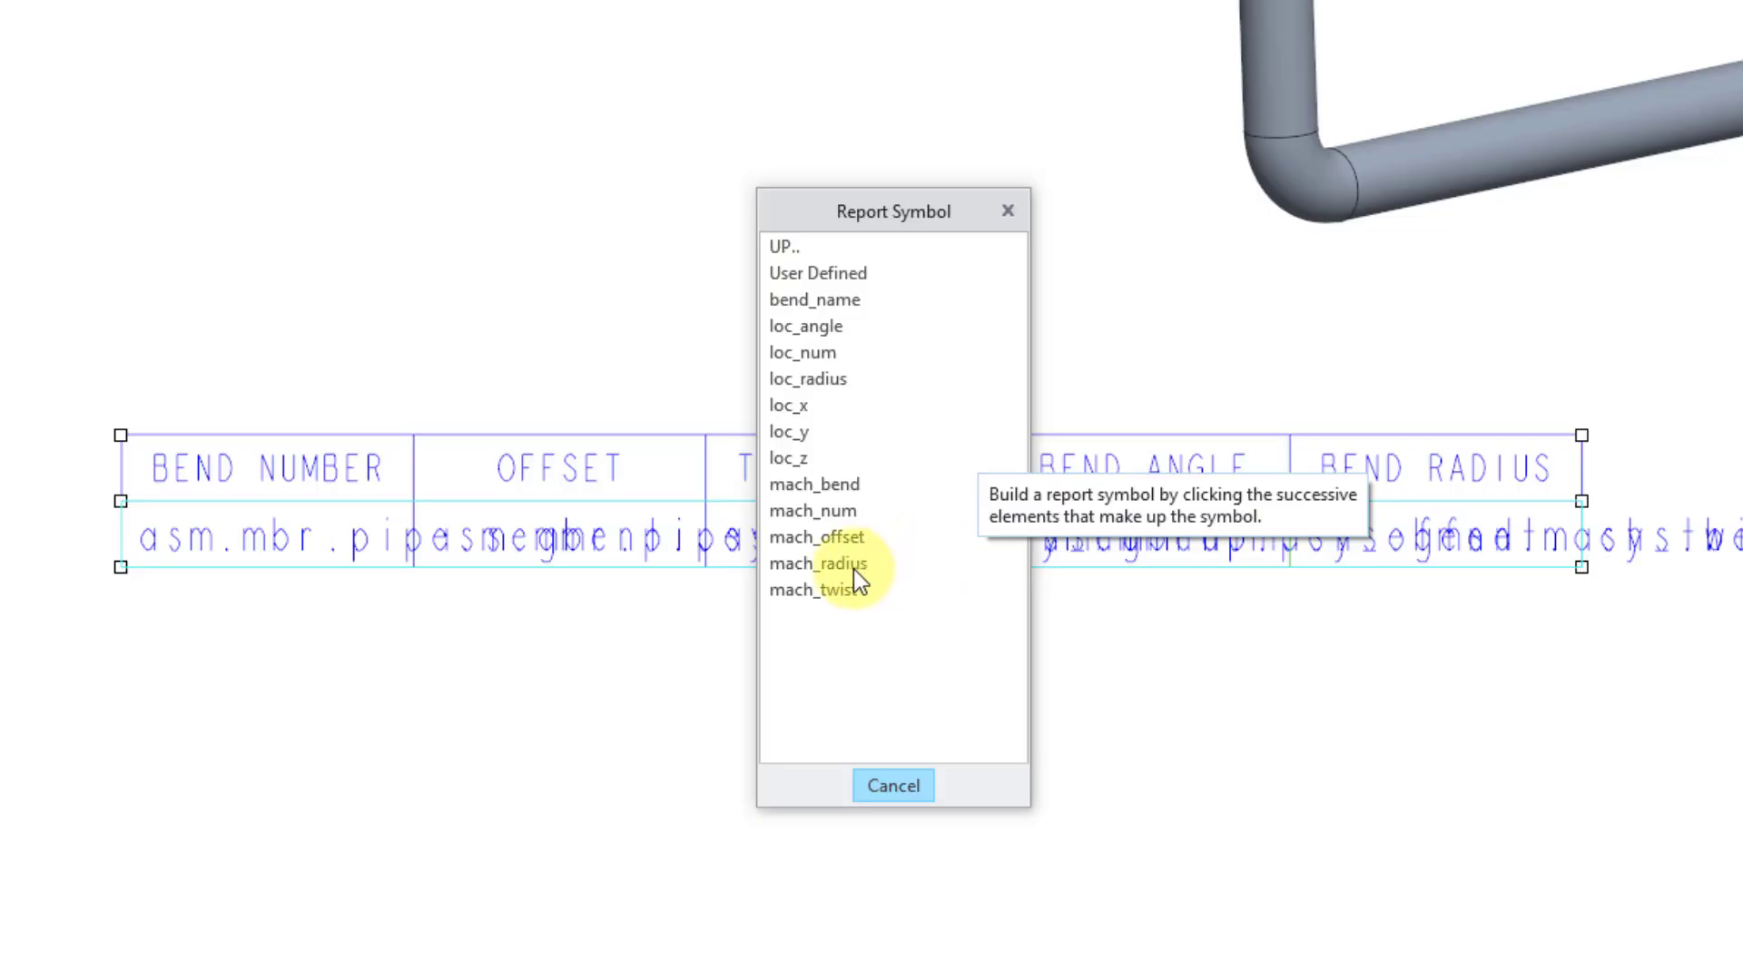
pyautogui.click(893, 786)
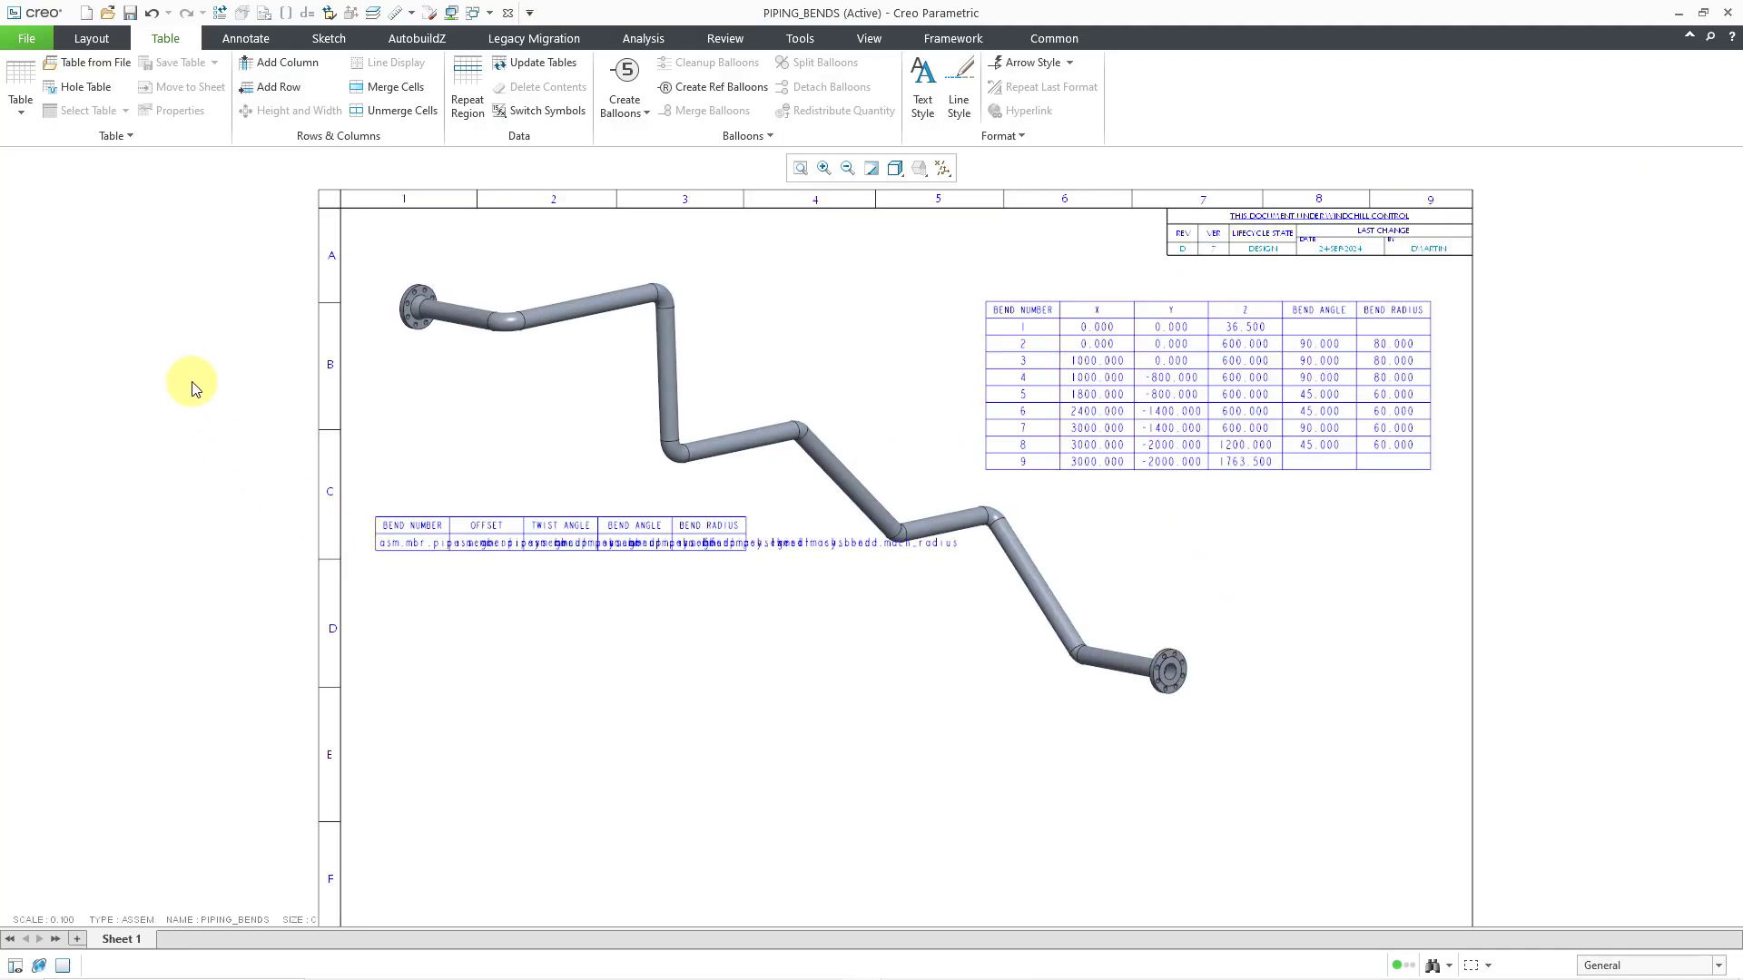
# Update tables and set the region attributes to No Duplicates and Recursive so all eight bends list
pyautogui.click(537, 62)
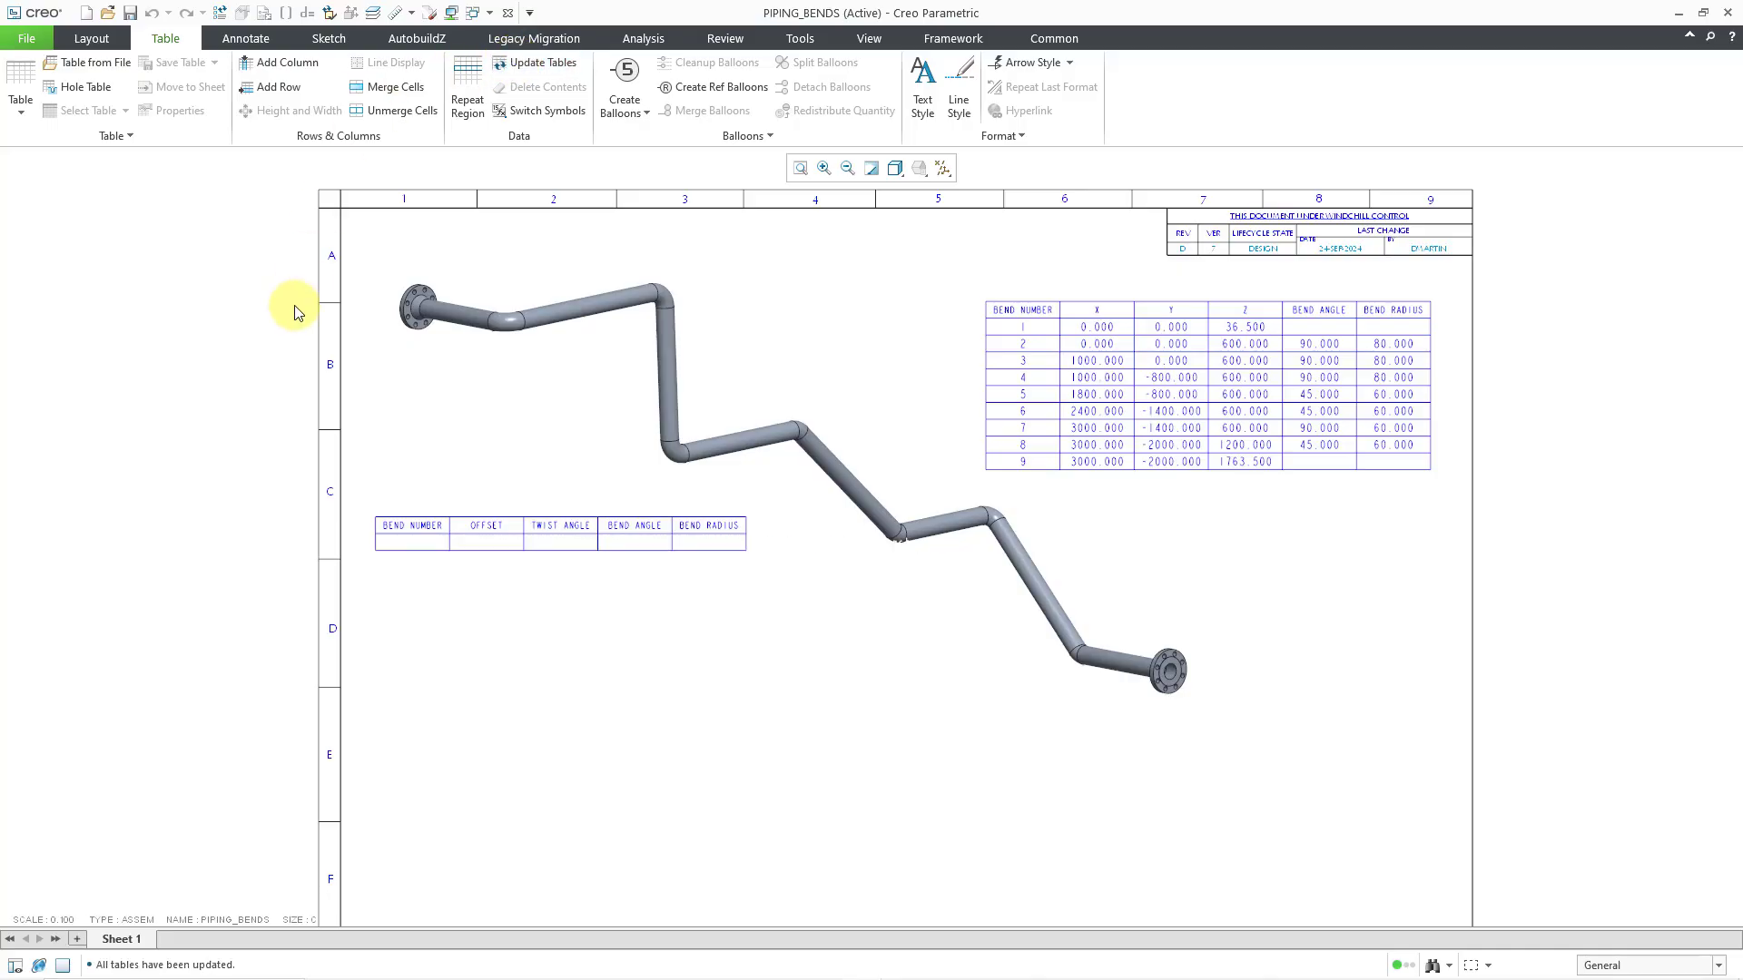
pyautogui.moveTo(200, 320)
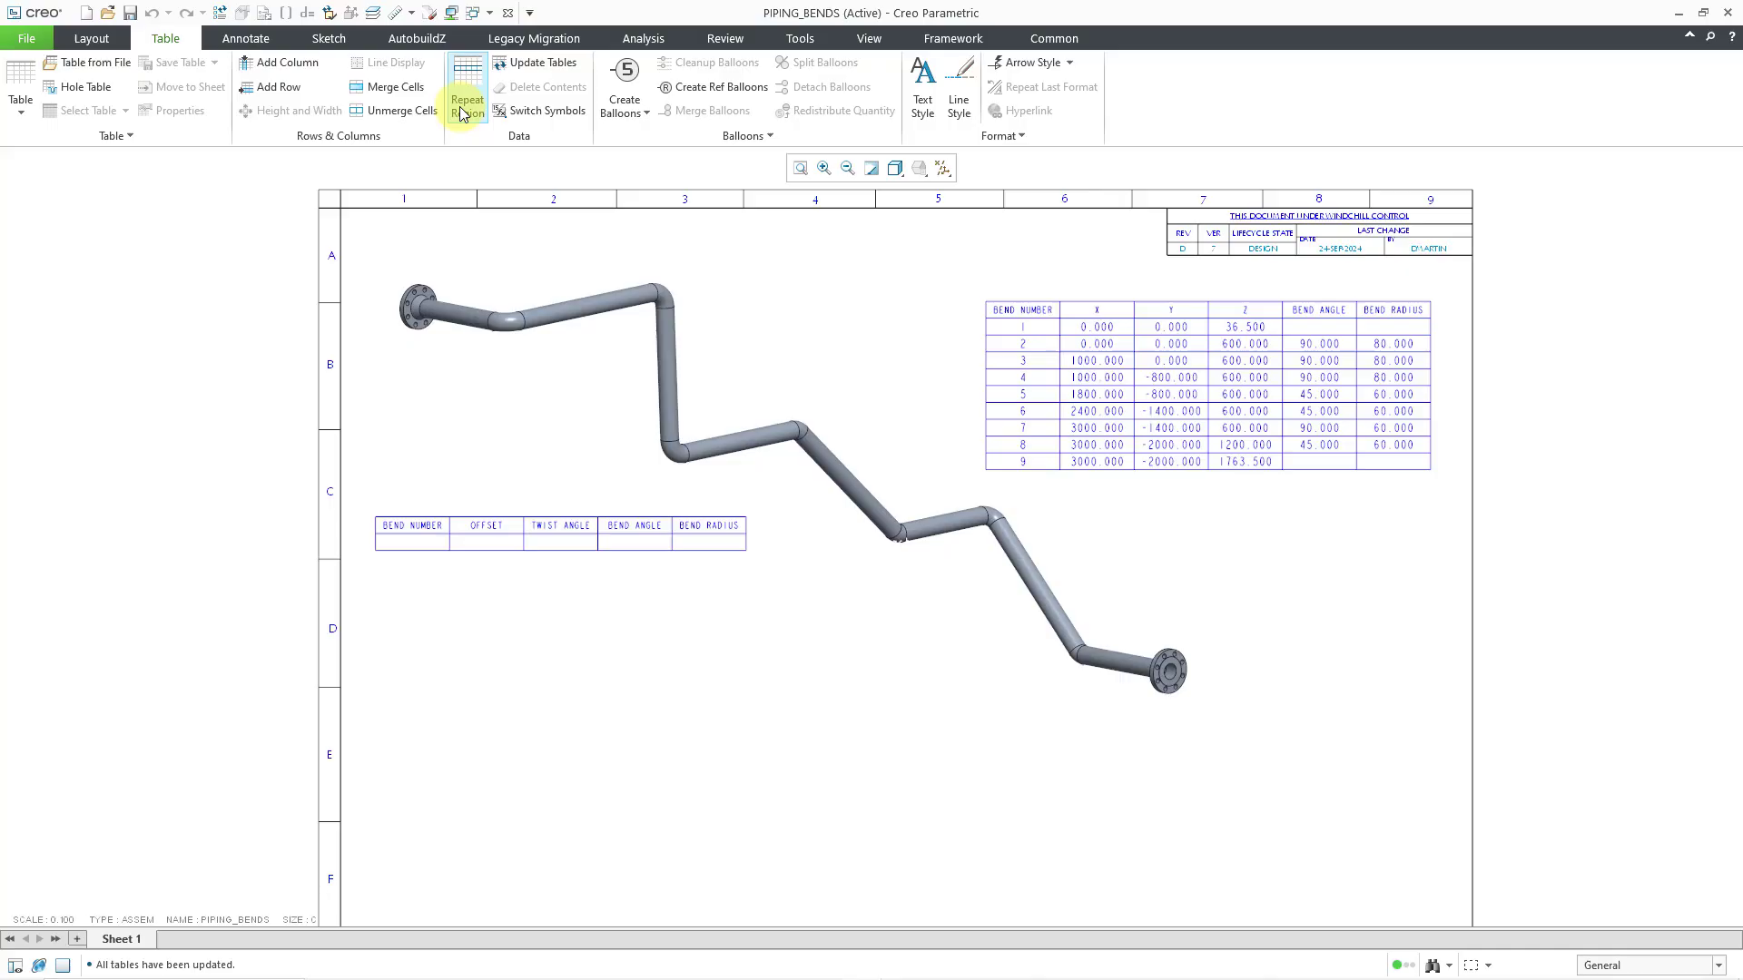
pyautogui.click(467, 100)
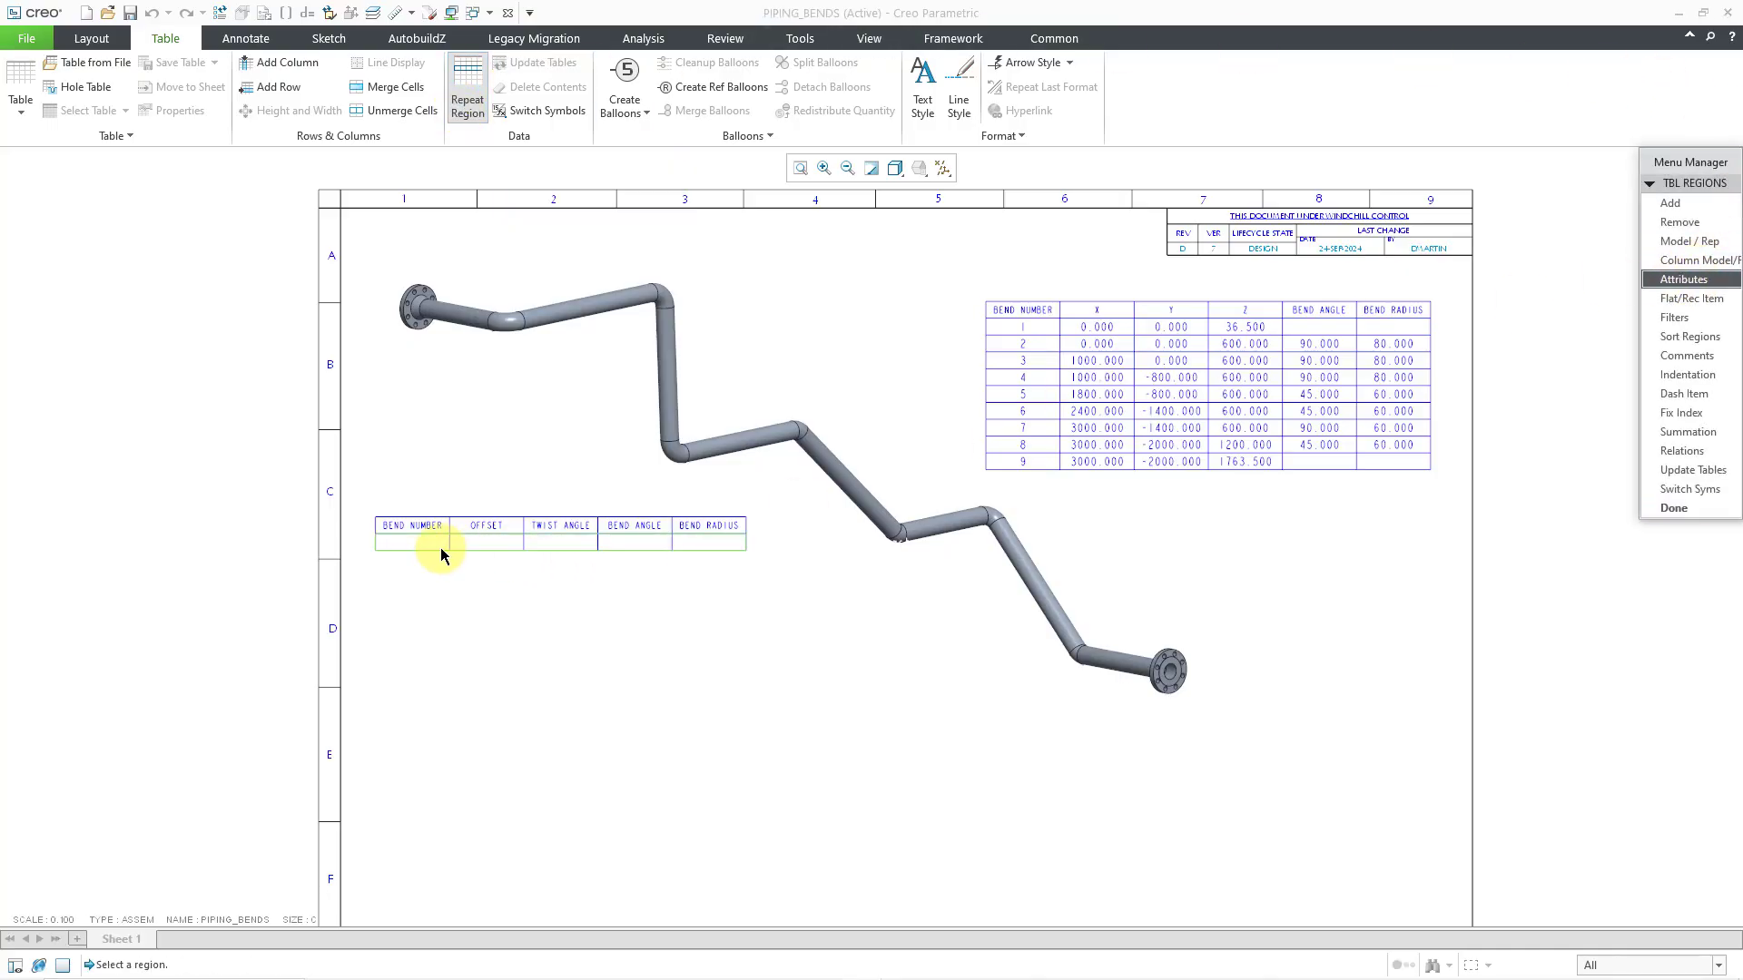
pyautogui.click(1686, 280)
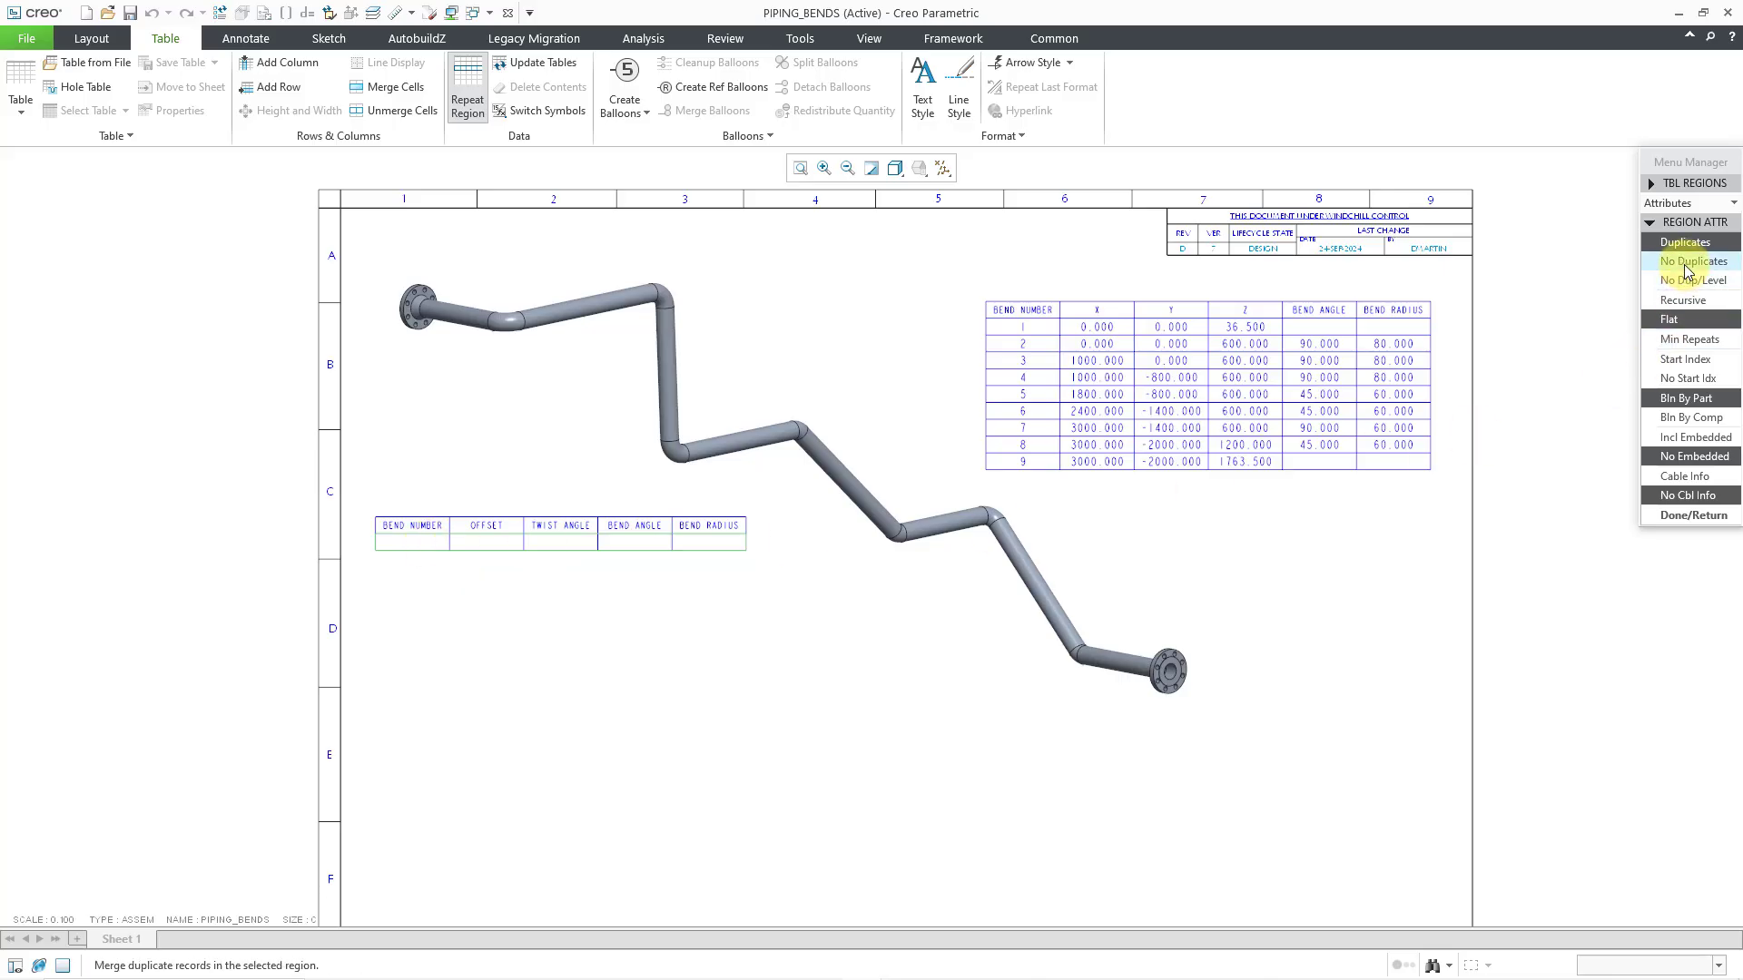
pyautogui.moveTo(1681, 300)
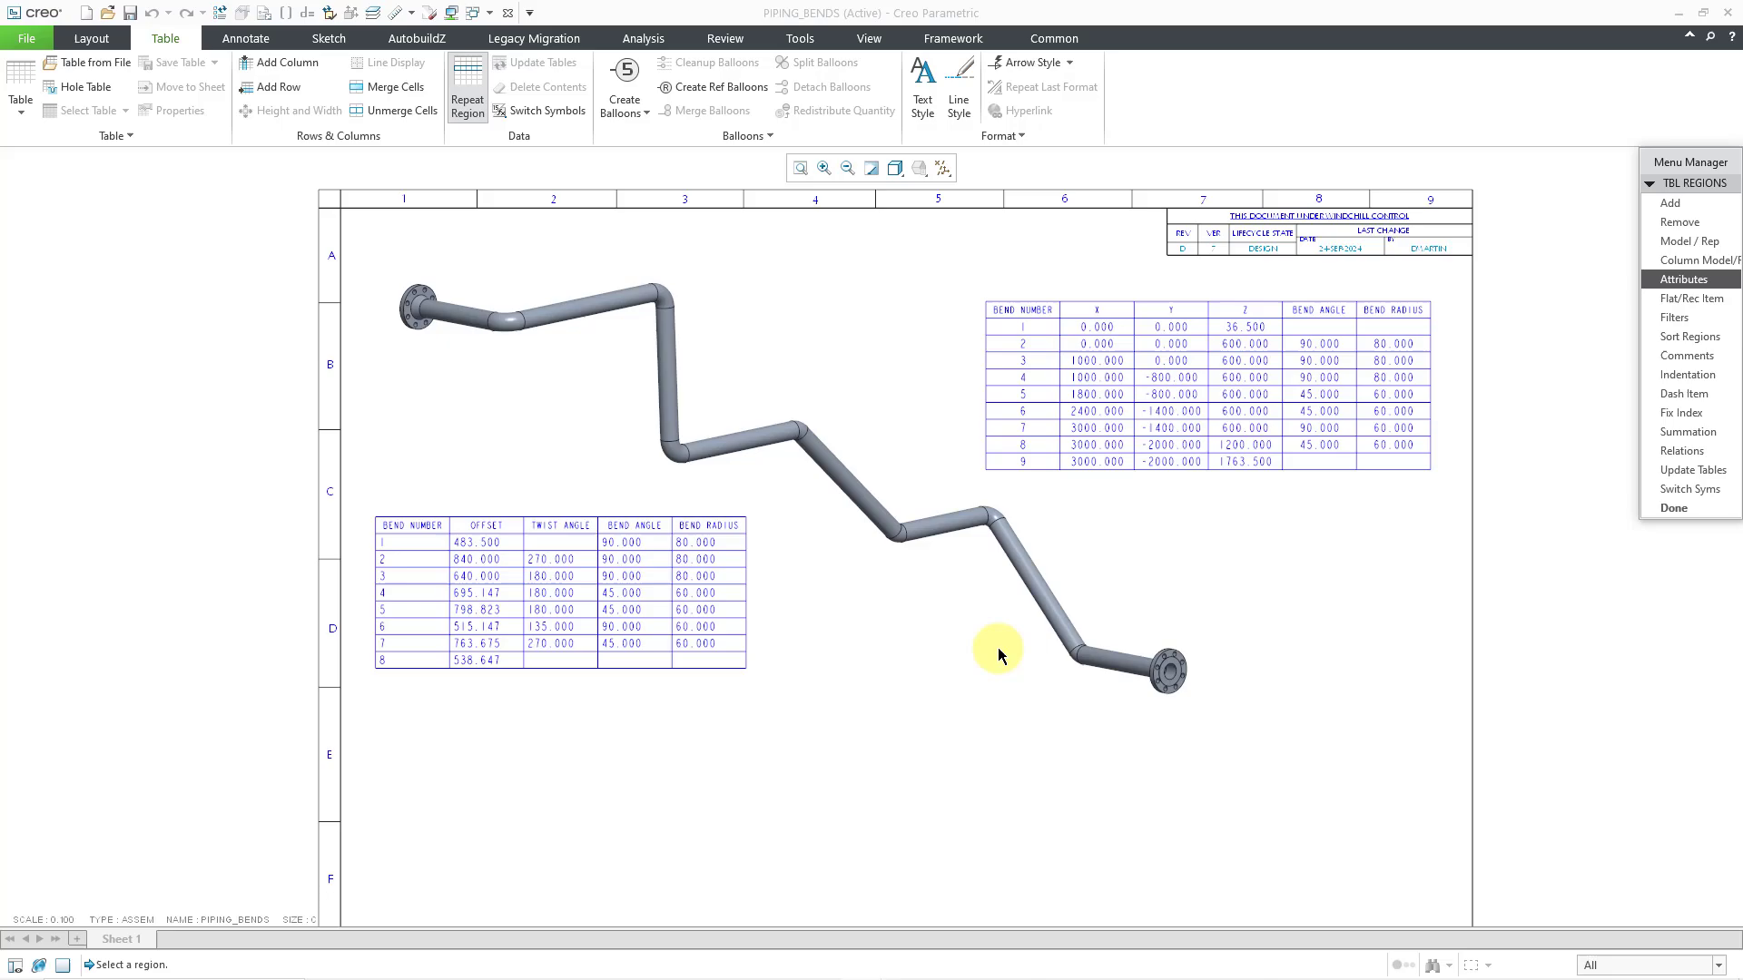
pyautogui.moveTo(360, 734)
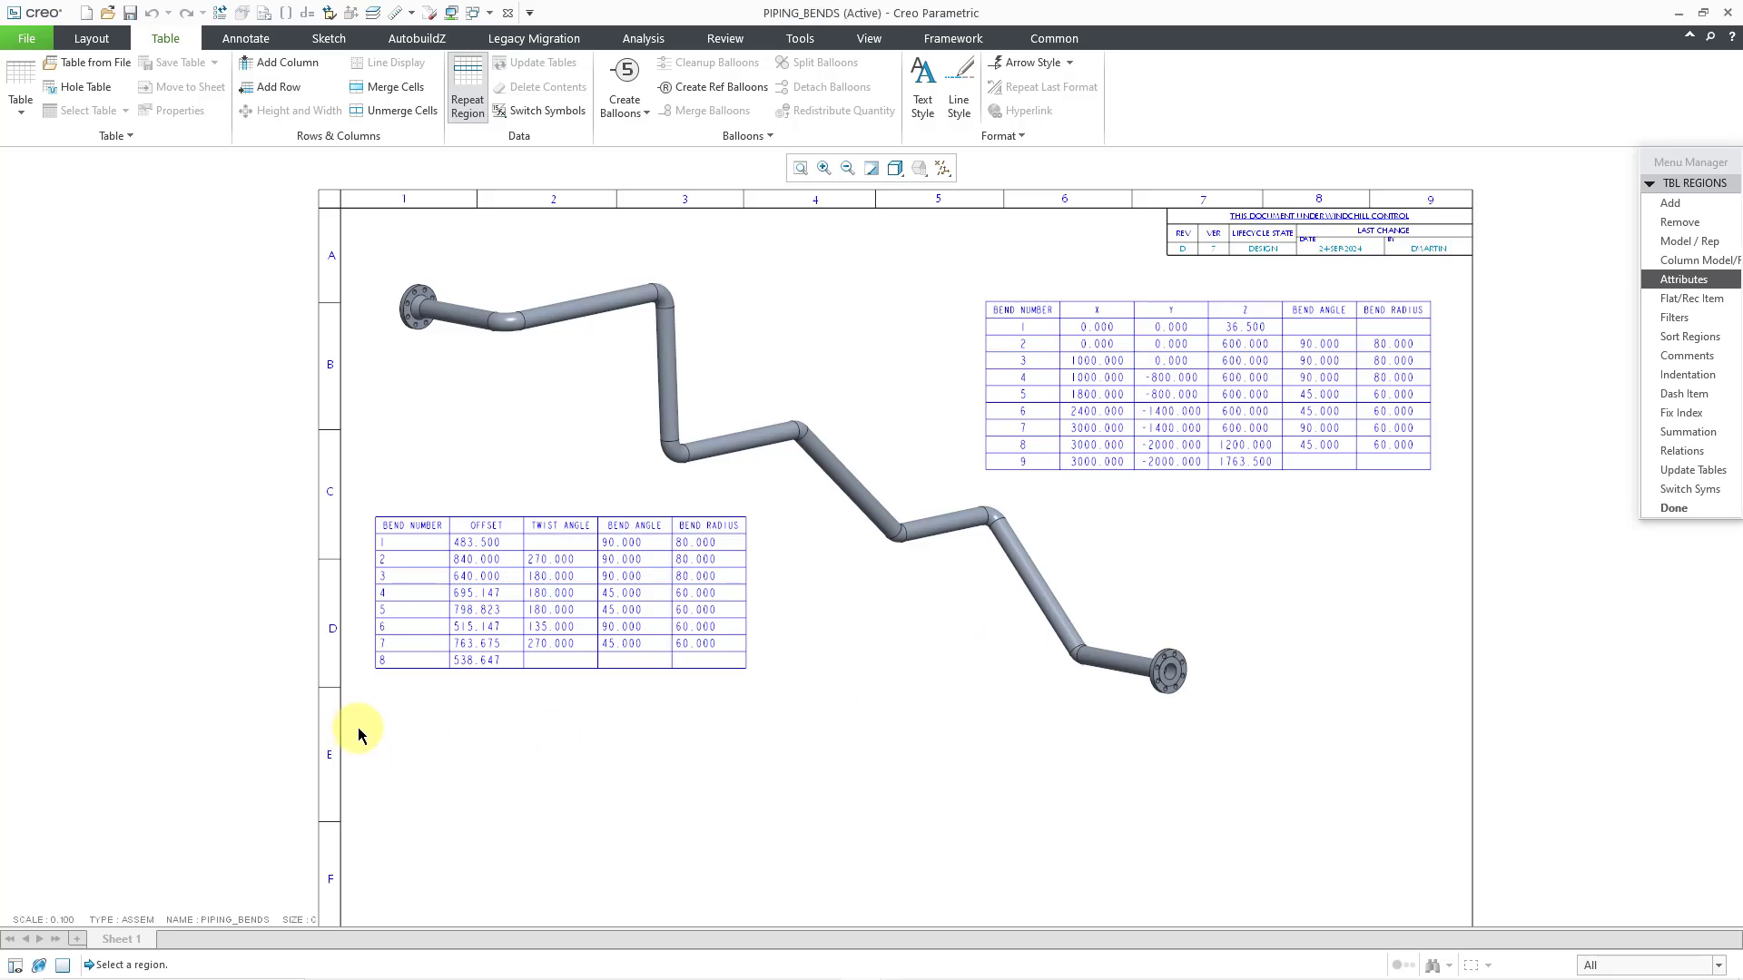
pyautogui.moveTo(408, 547)
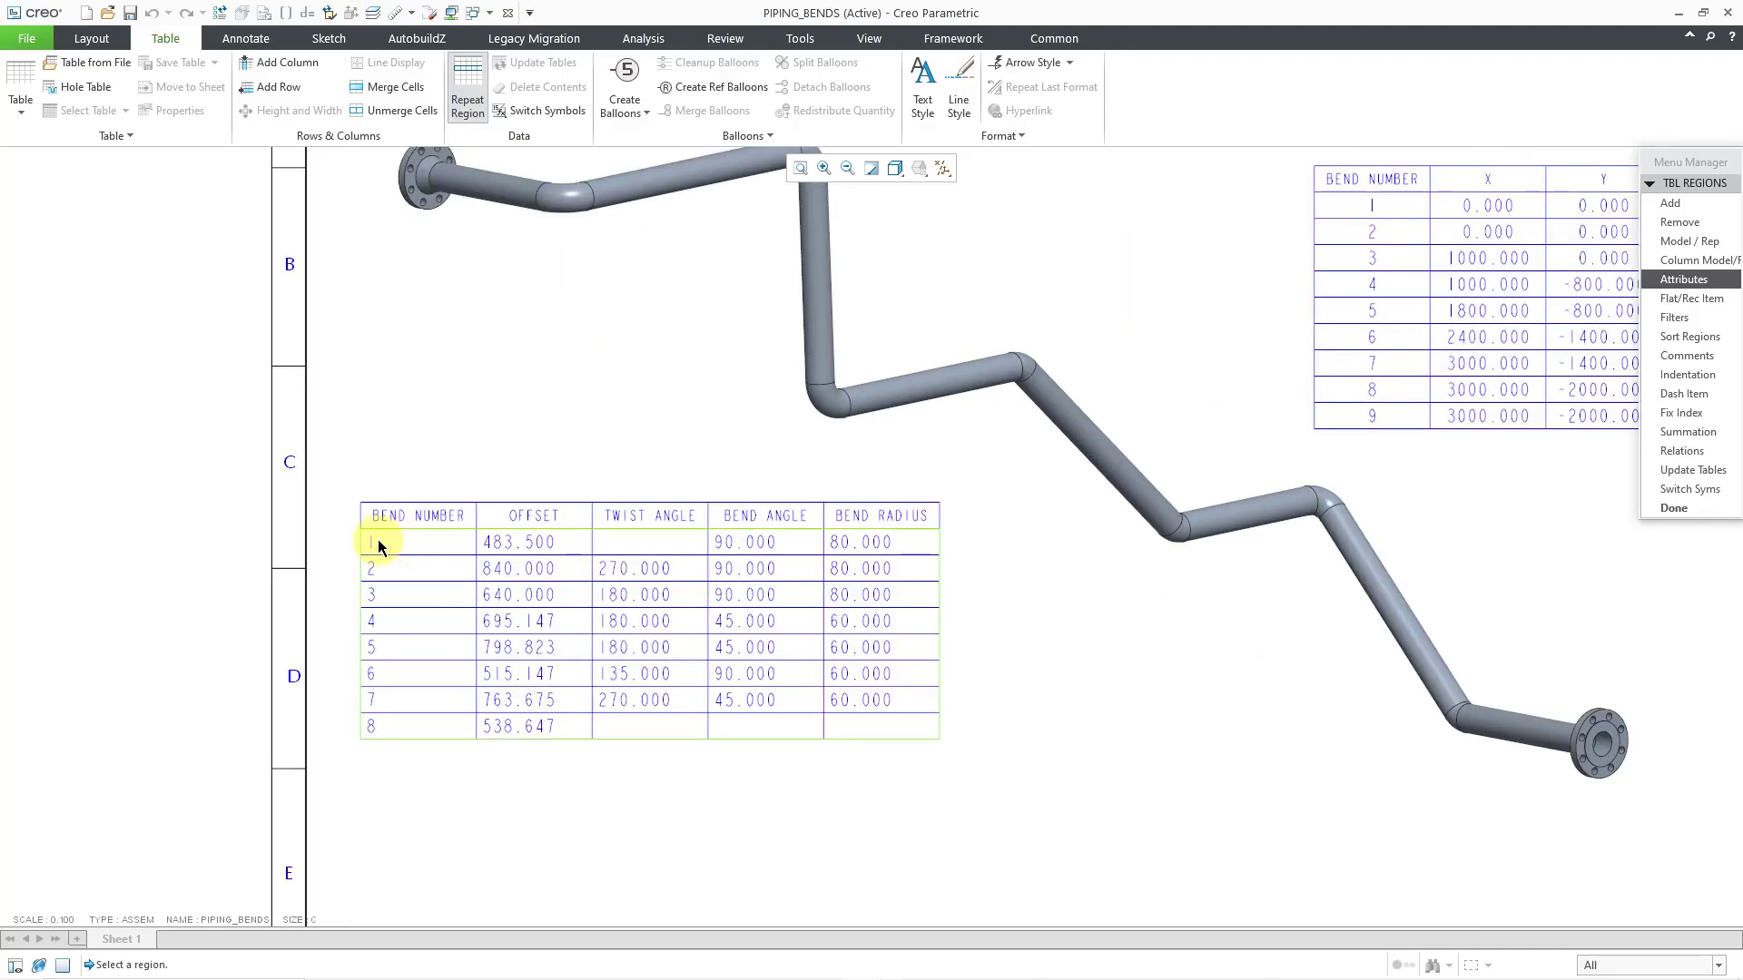
pyautogui.moveTo(376, 545)
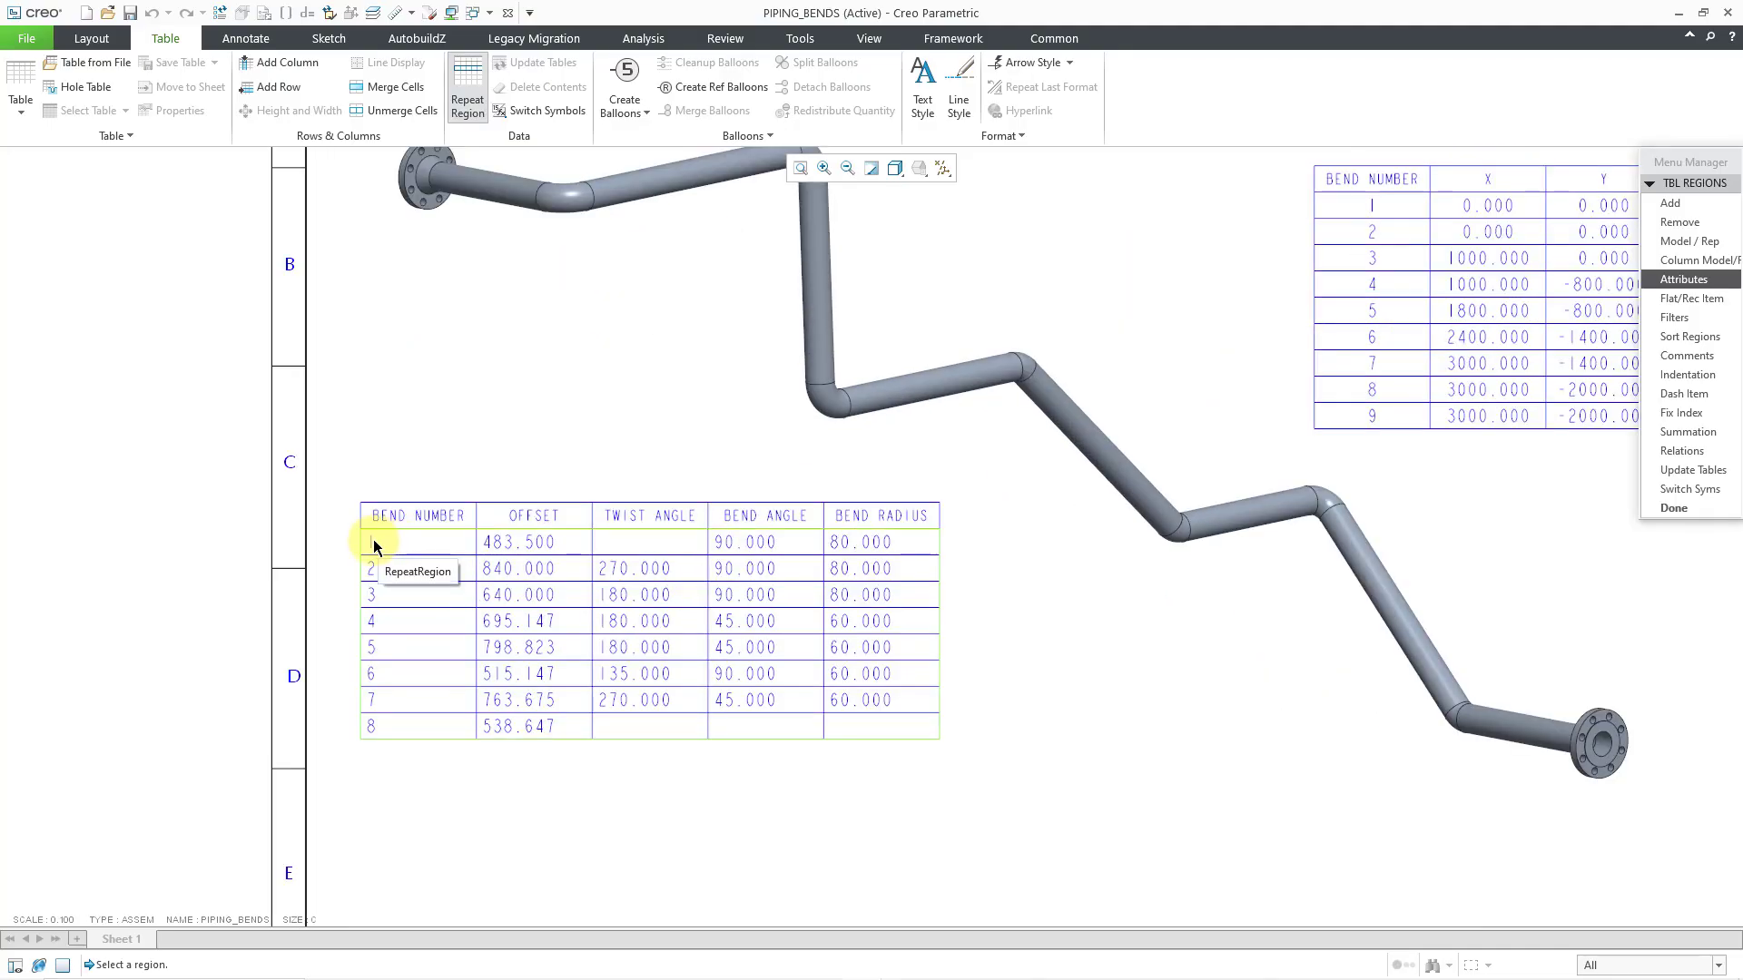
pyautogui.click(1687, 279)
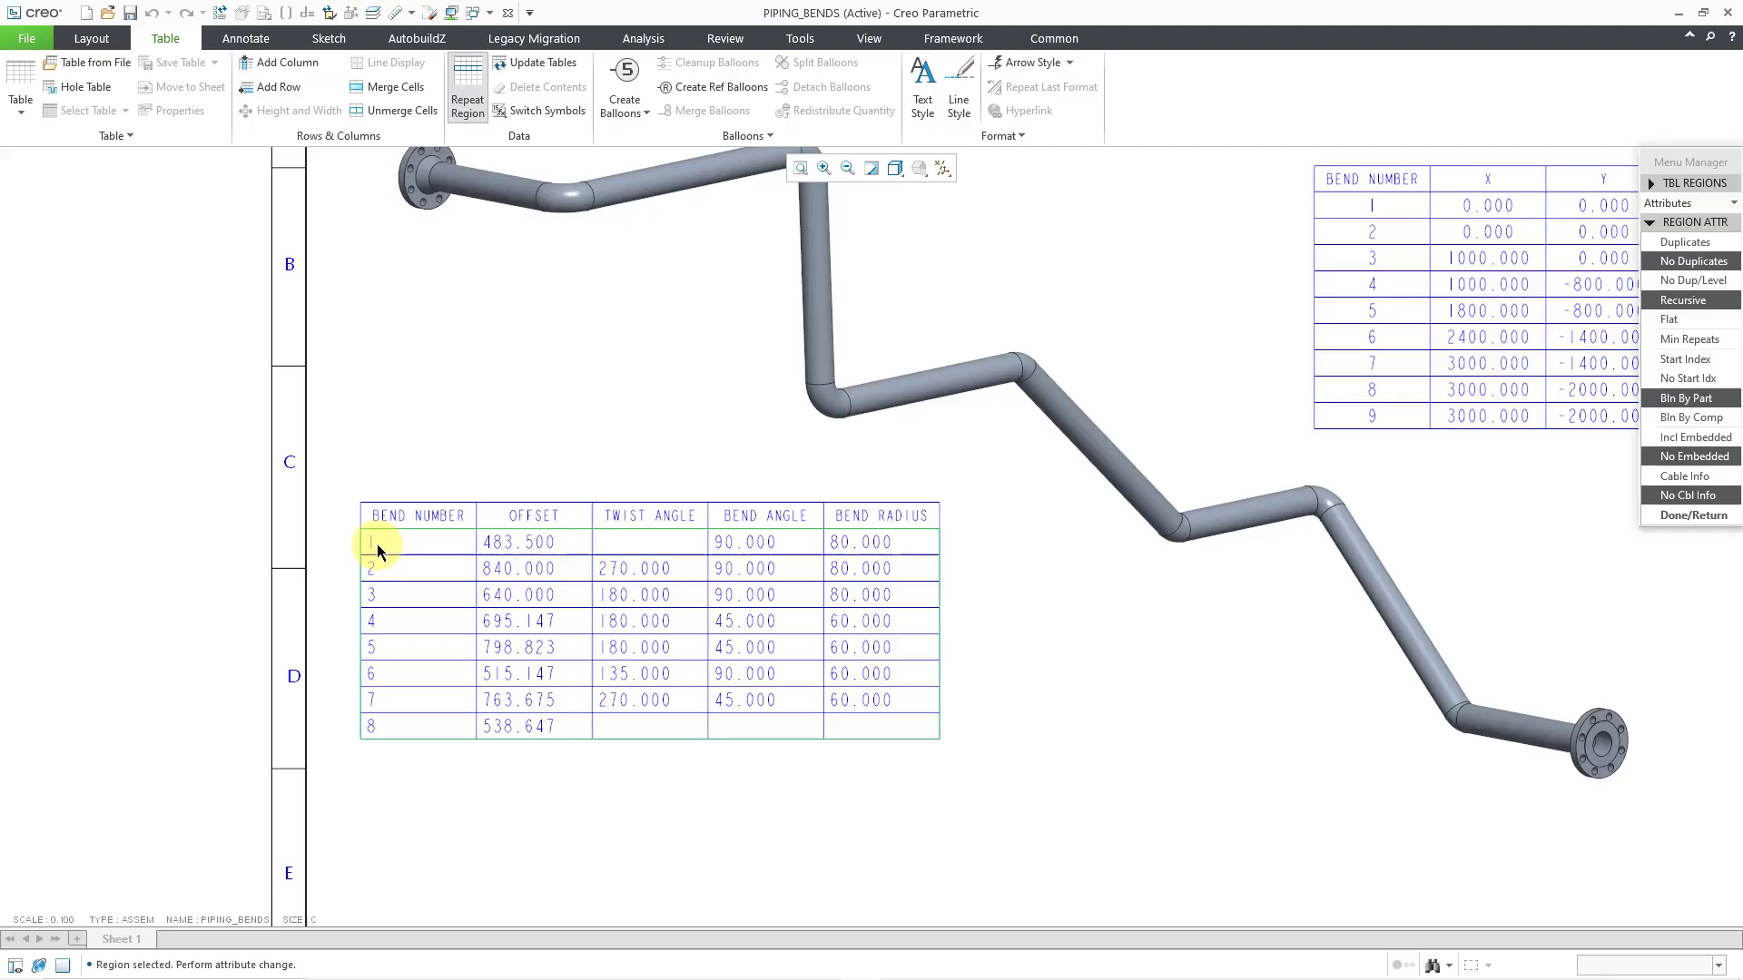
pyautogui.click(1686, 513)
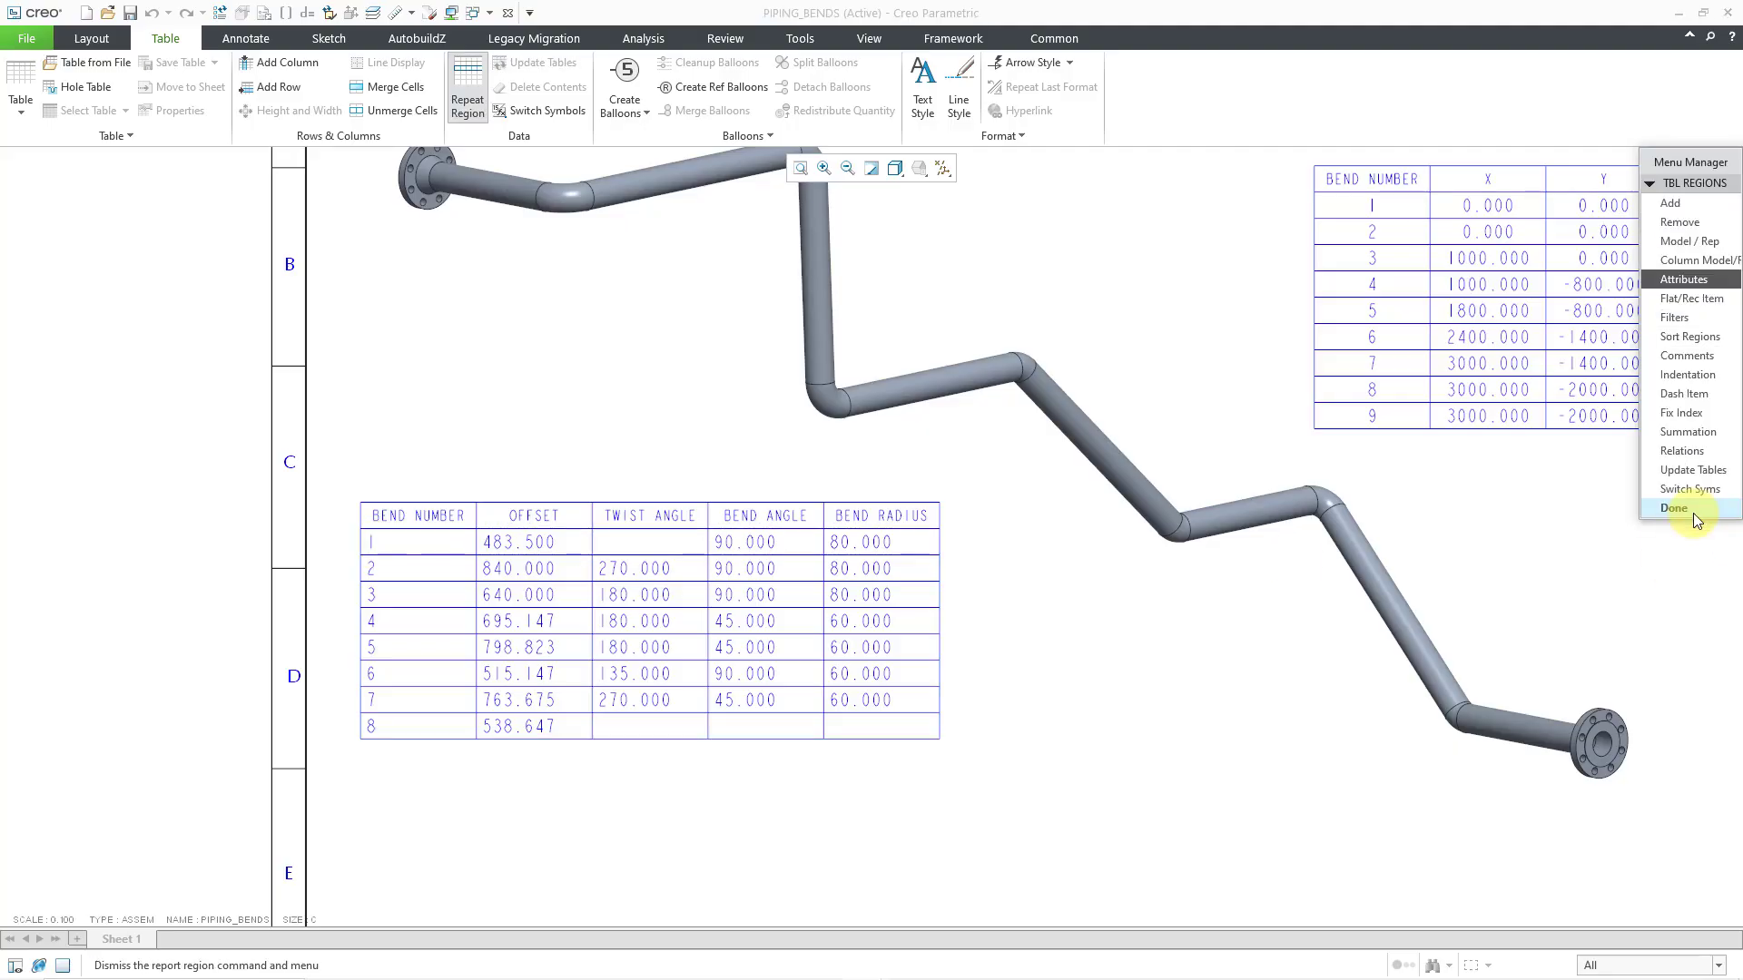
pyautogui.click(1672, 508)
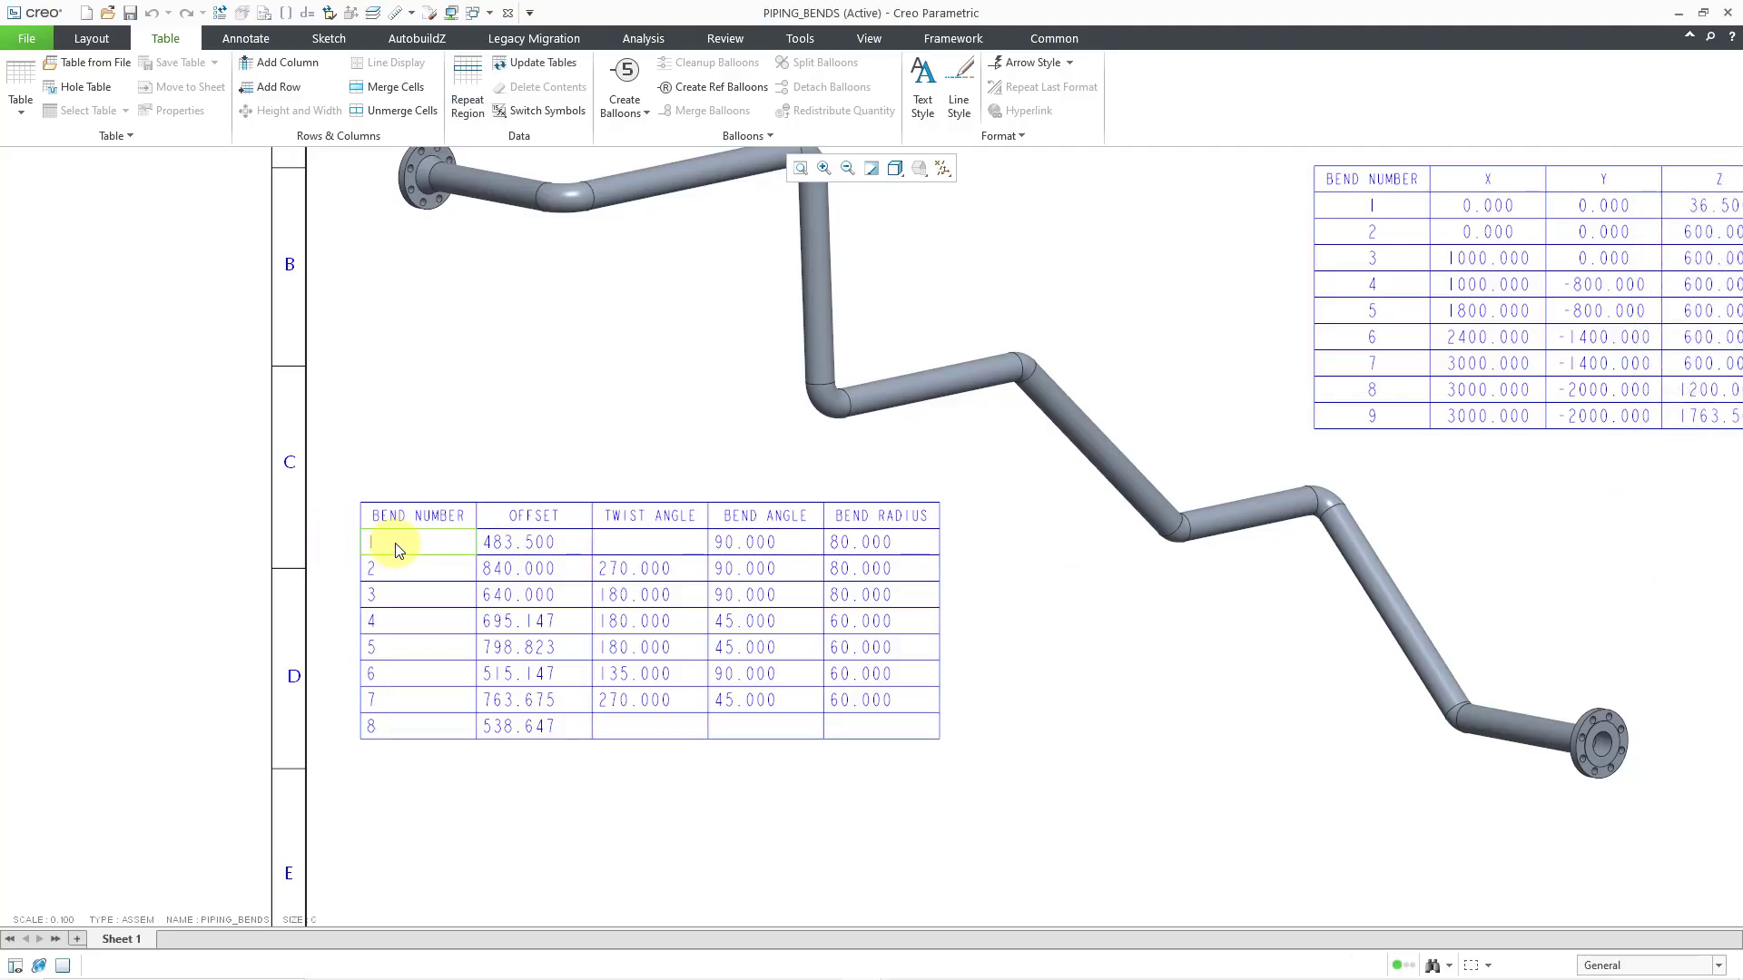
# Center-align the bend number cells and select the whole bend table
pyautogui.click(377, 541)
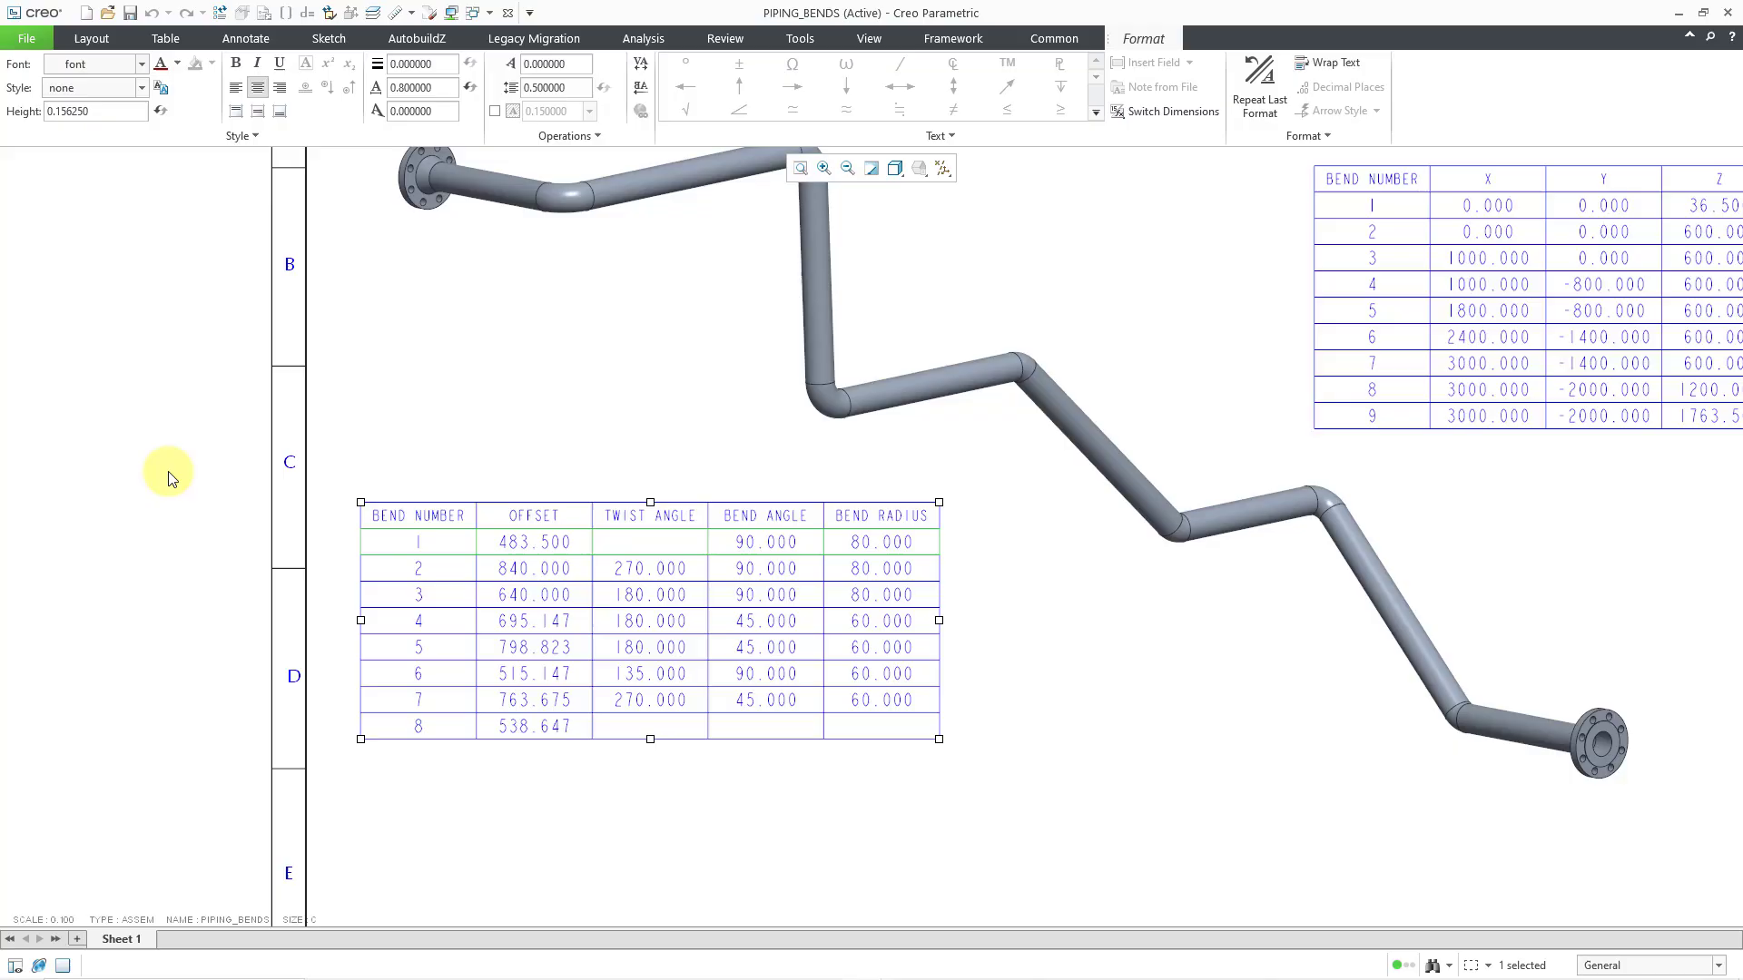
pyautogui.click(163, 37)
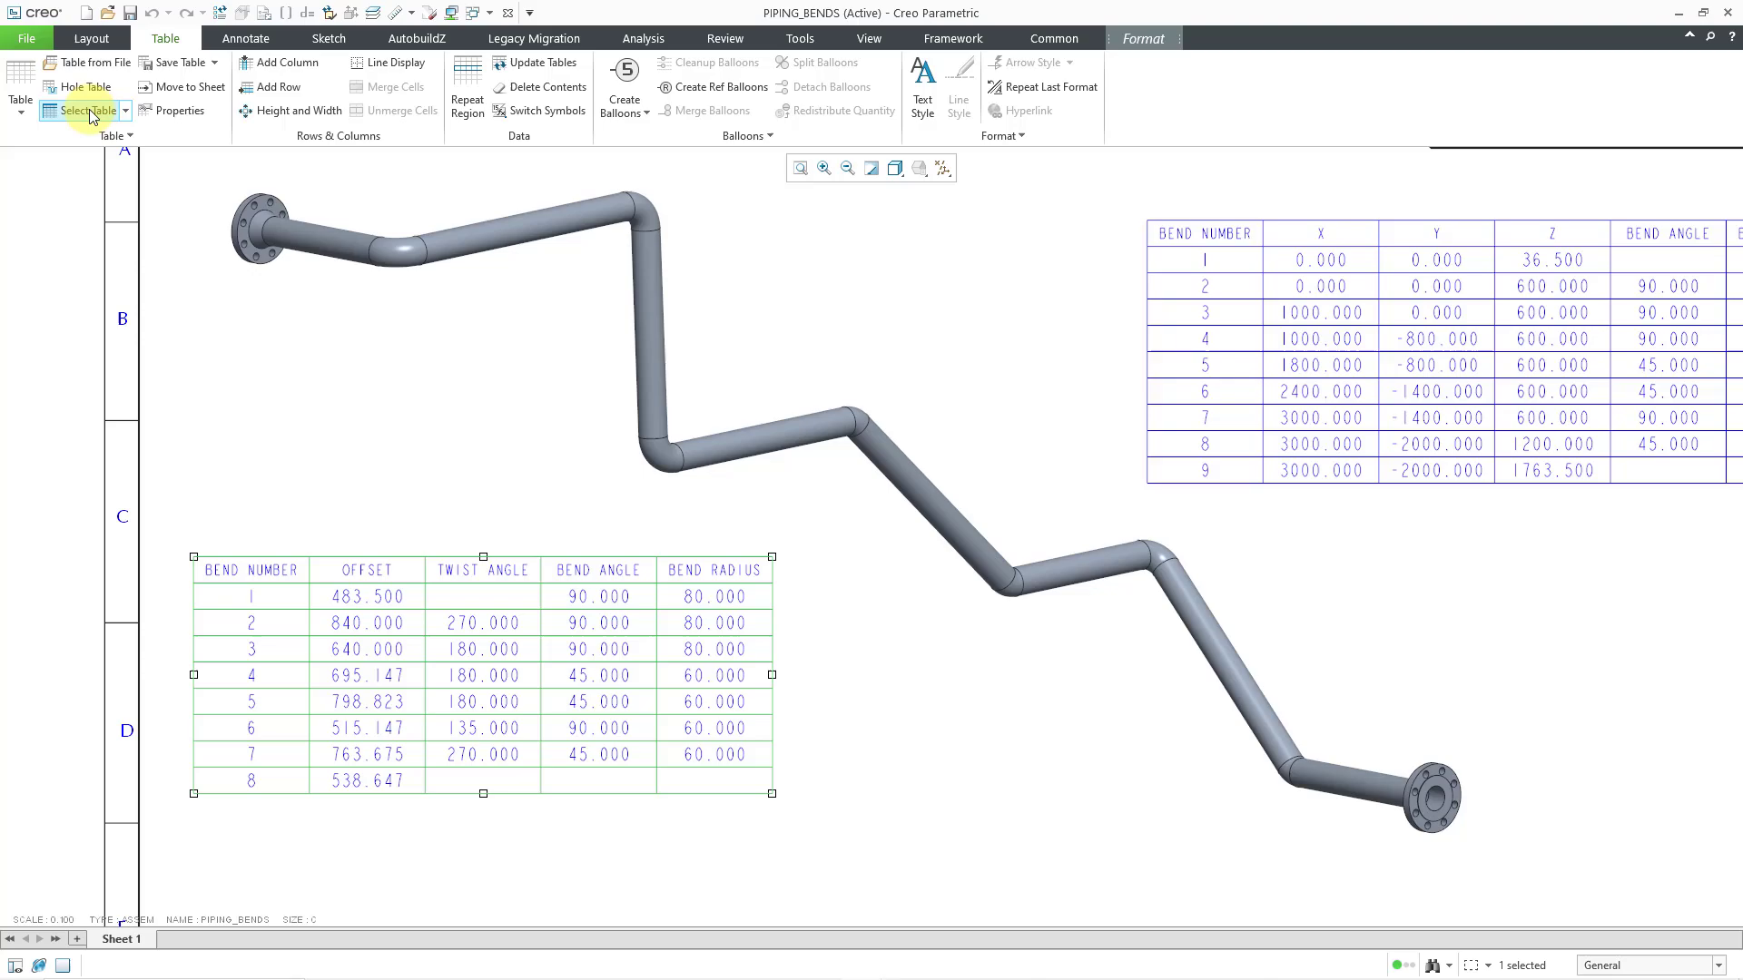
pyautogui.moveTo(178, 62)
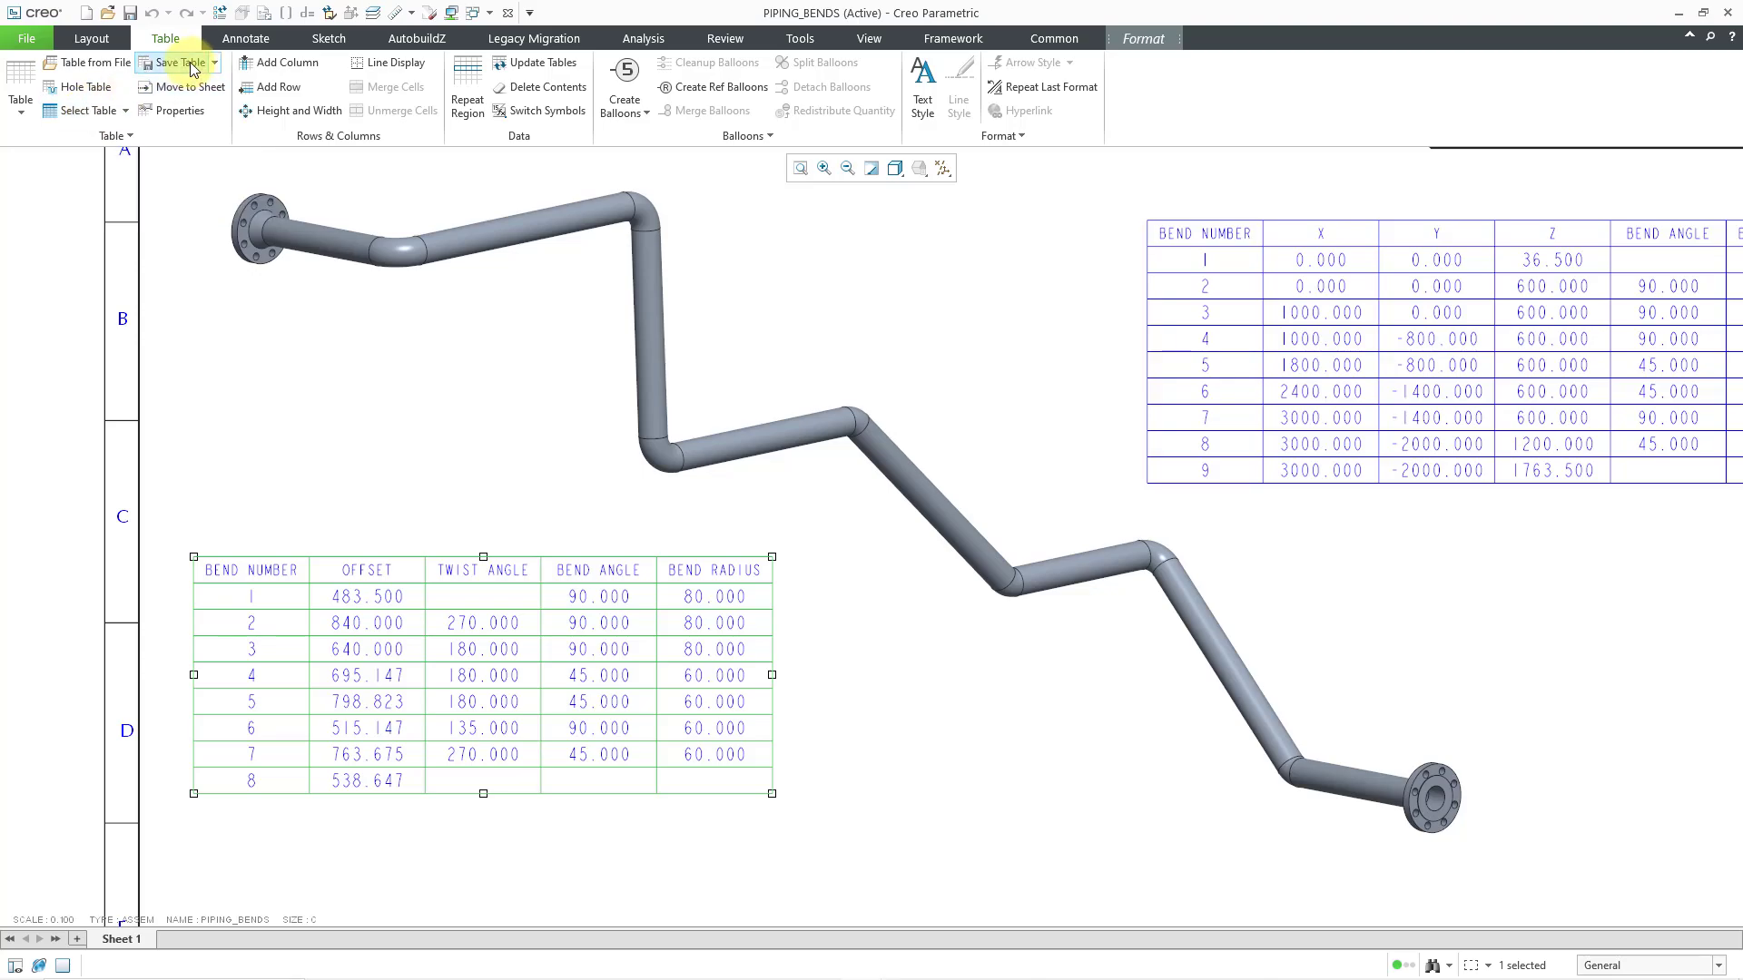
# Save the selected bend table as piping_bend_machine.tbl in C:\Creo\Tables_MCAE
pyautogui.click(176, 61)
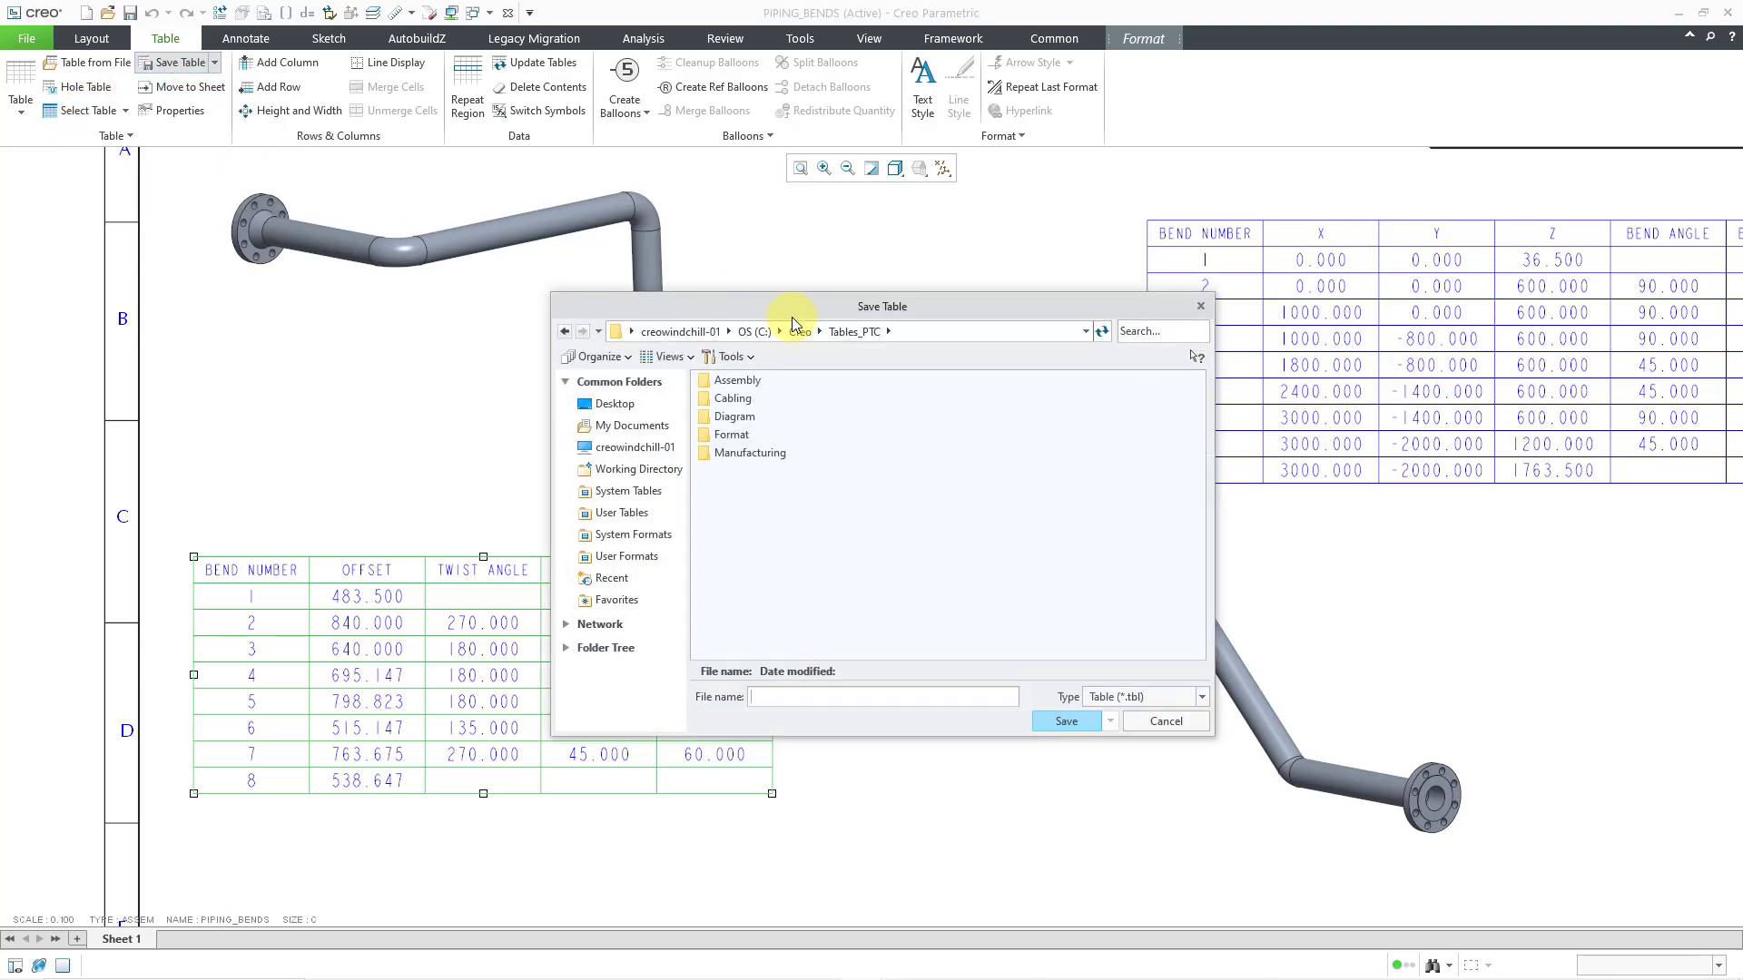
pyautogui.click(799, 330)
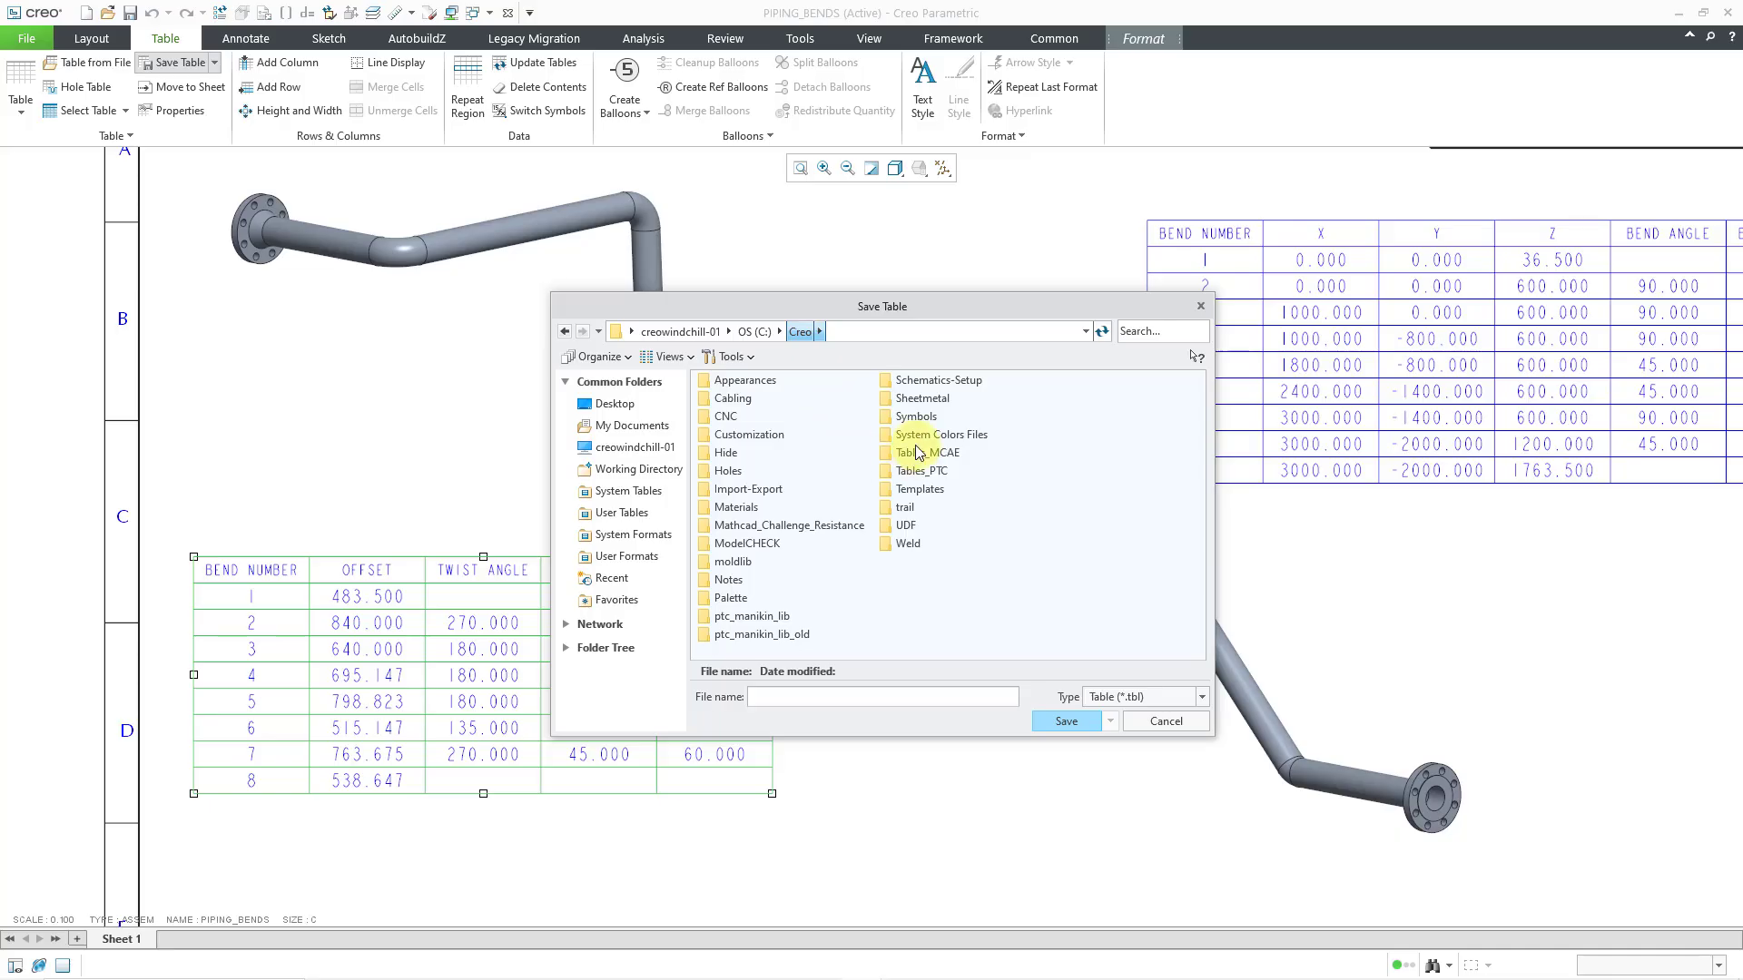
pyautogui.doubleClick(924, 452)
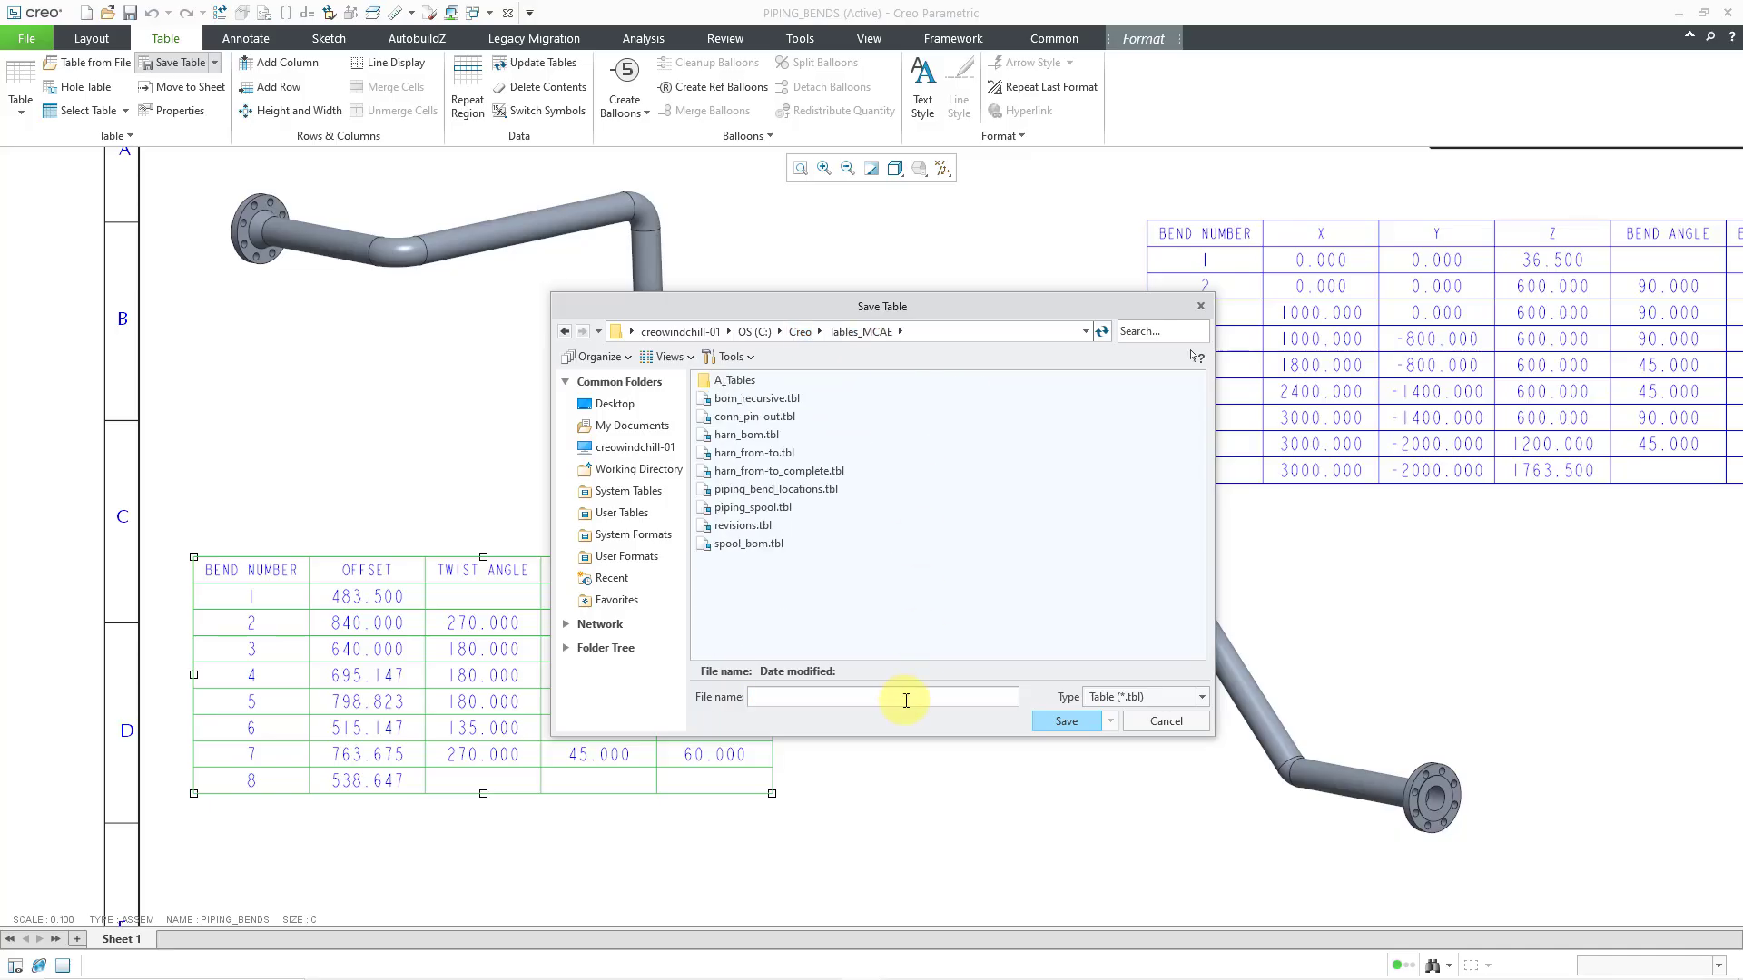
pyautogui.write('bend_')
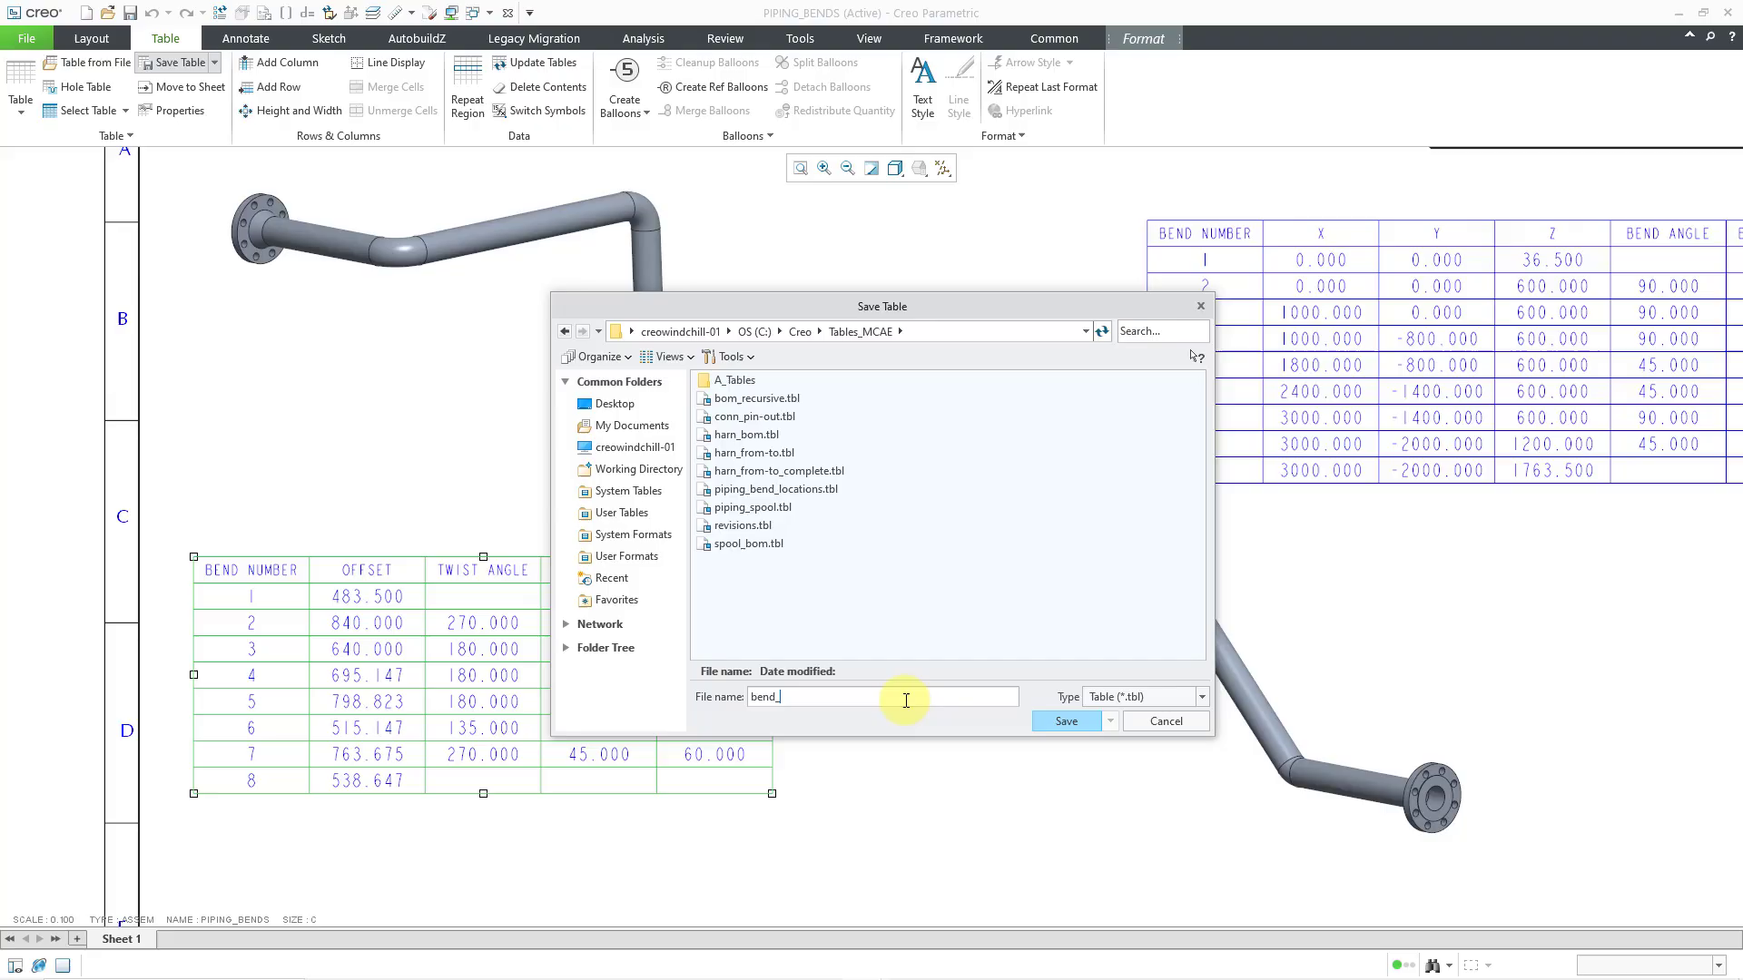
pyautogui.write('machine')
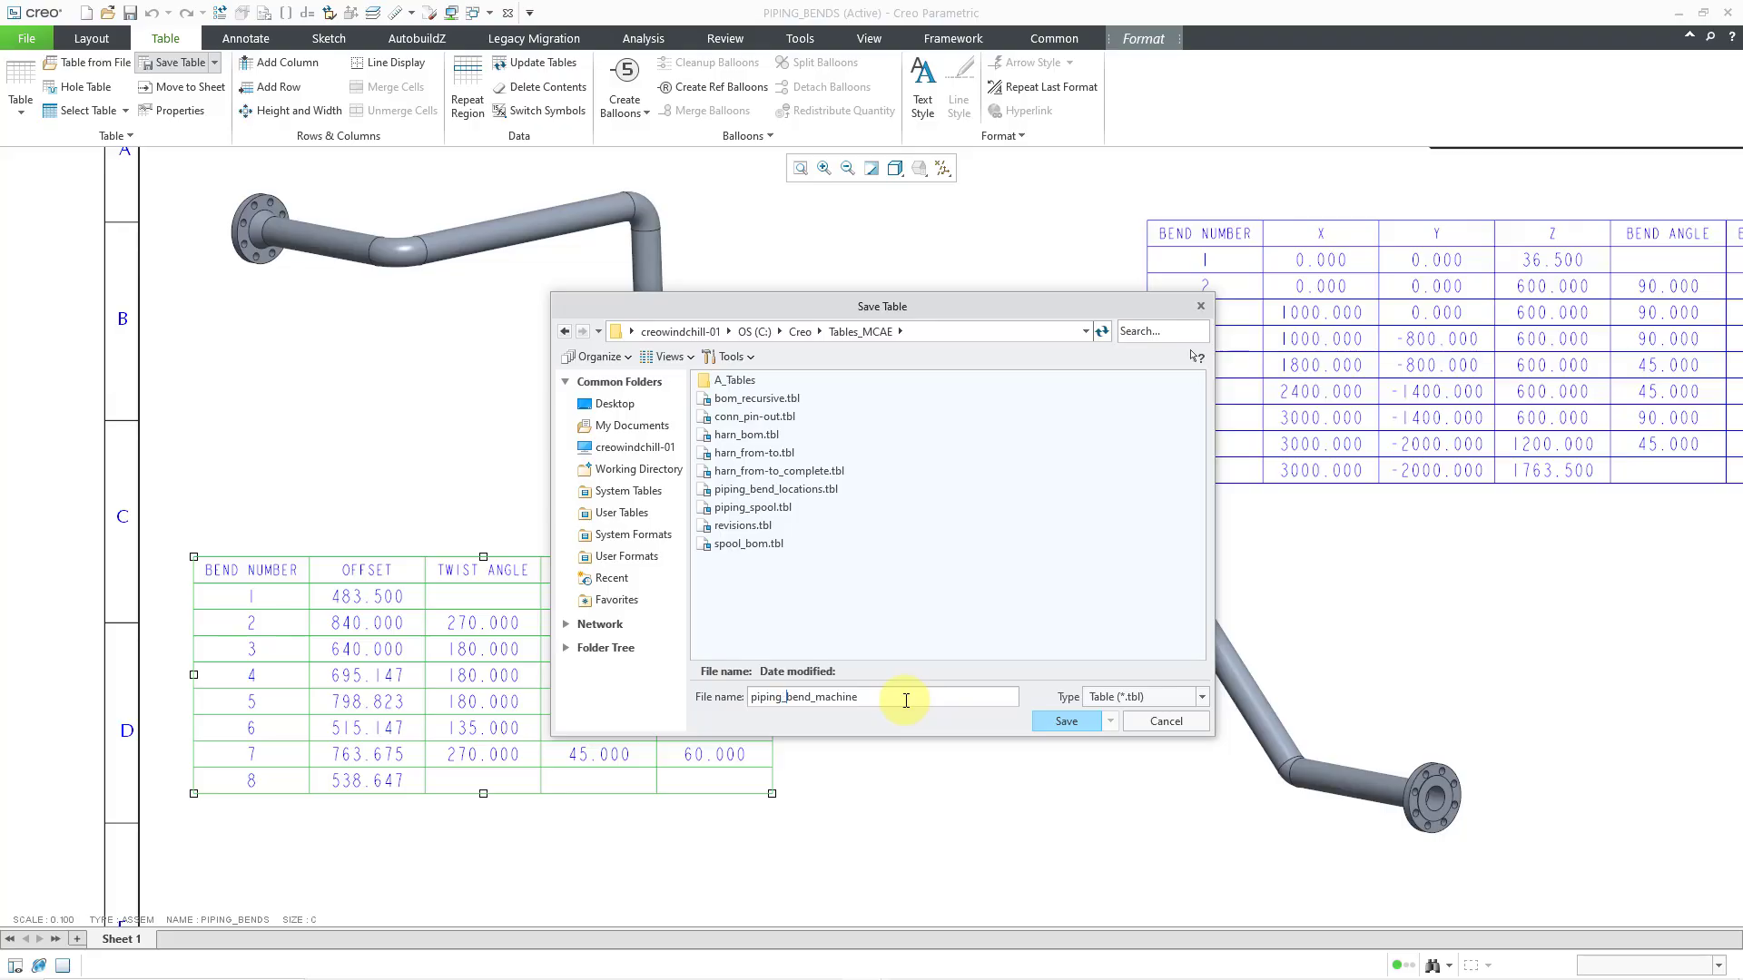
pyautogui.moveTo(803, 523)
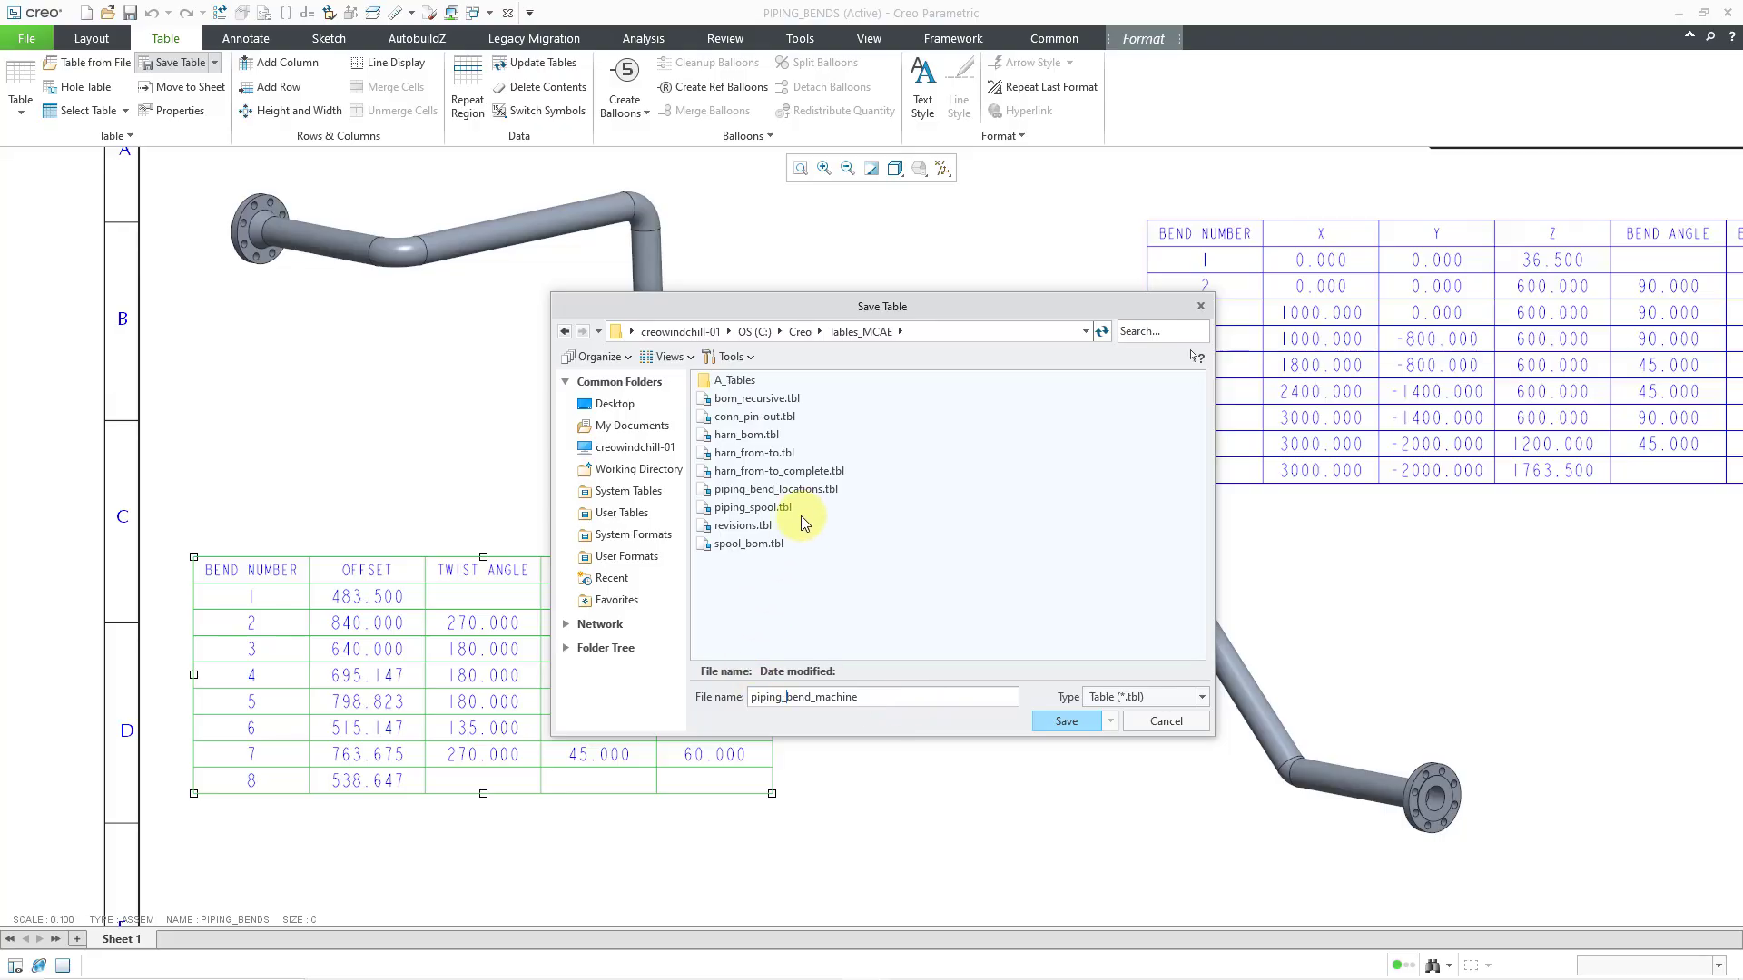
pyautogui.moveTo(1064, 721)
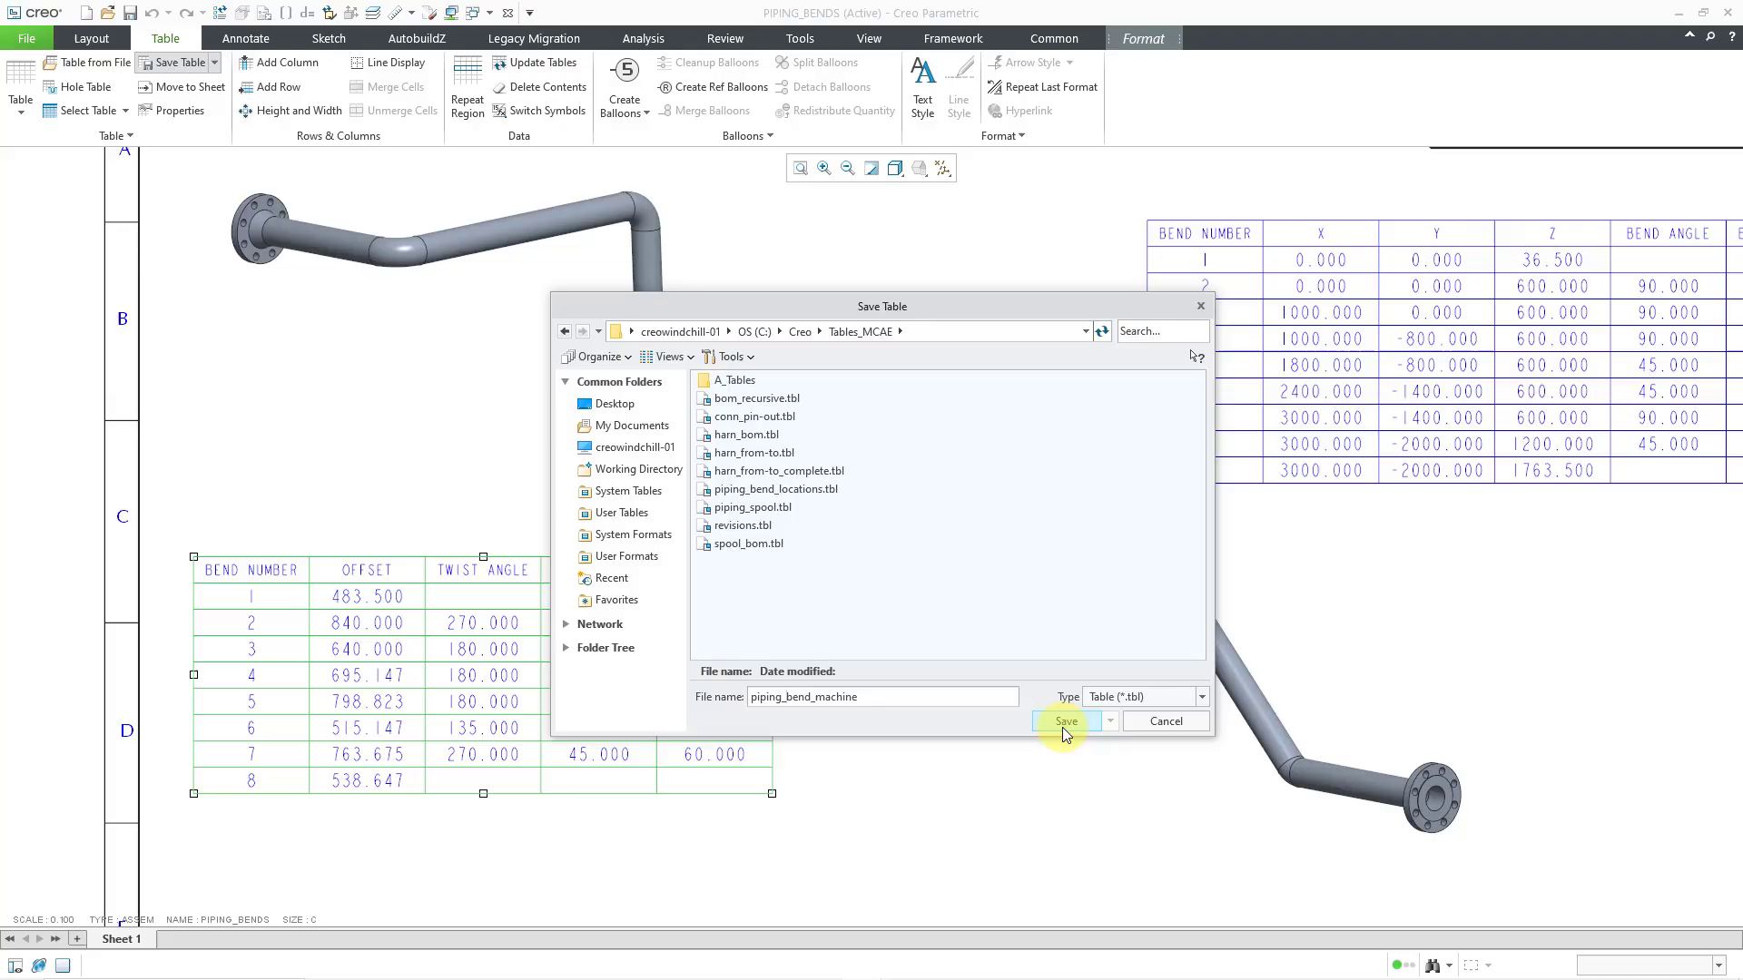
pyautogui.click(1063, 721)
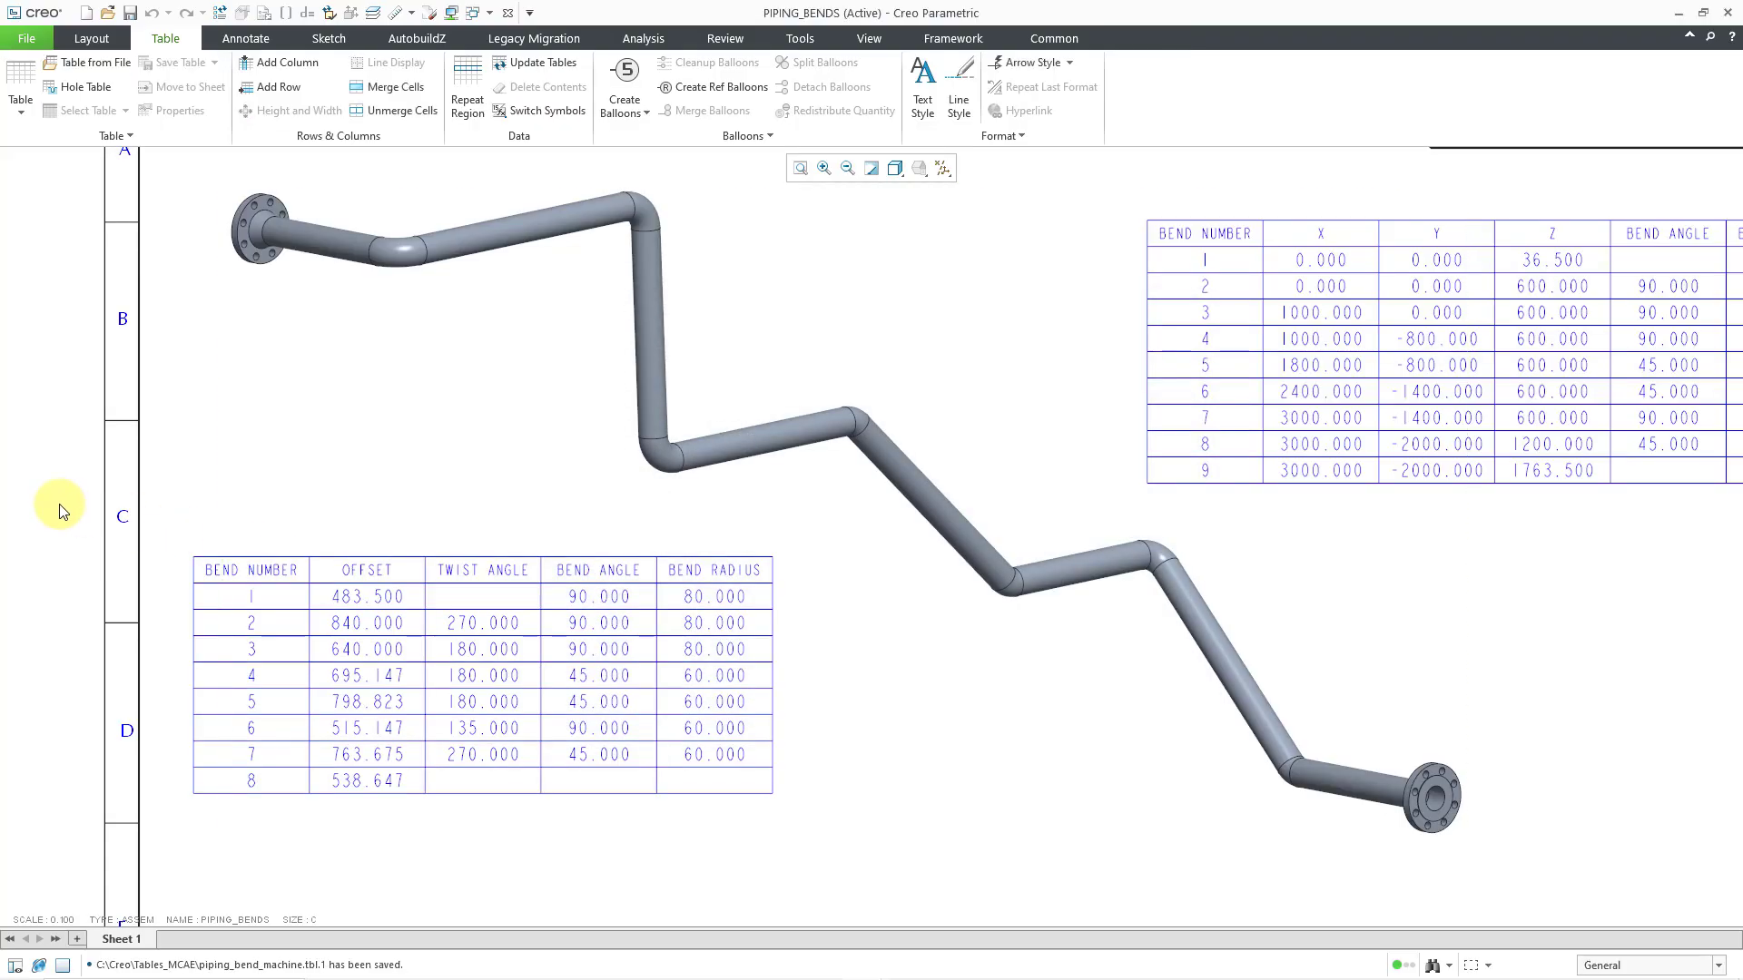